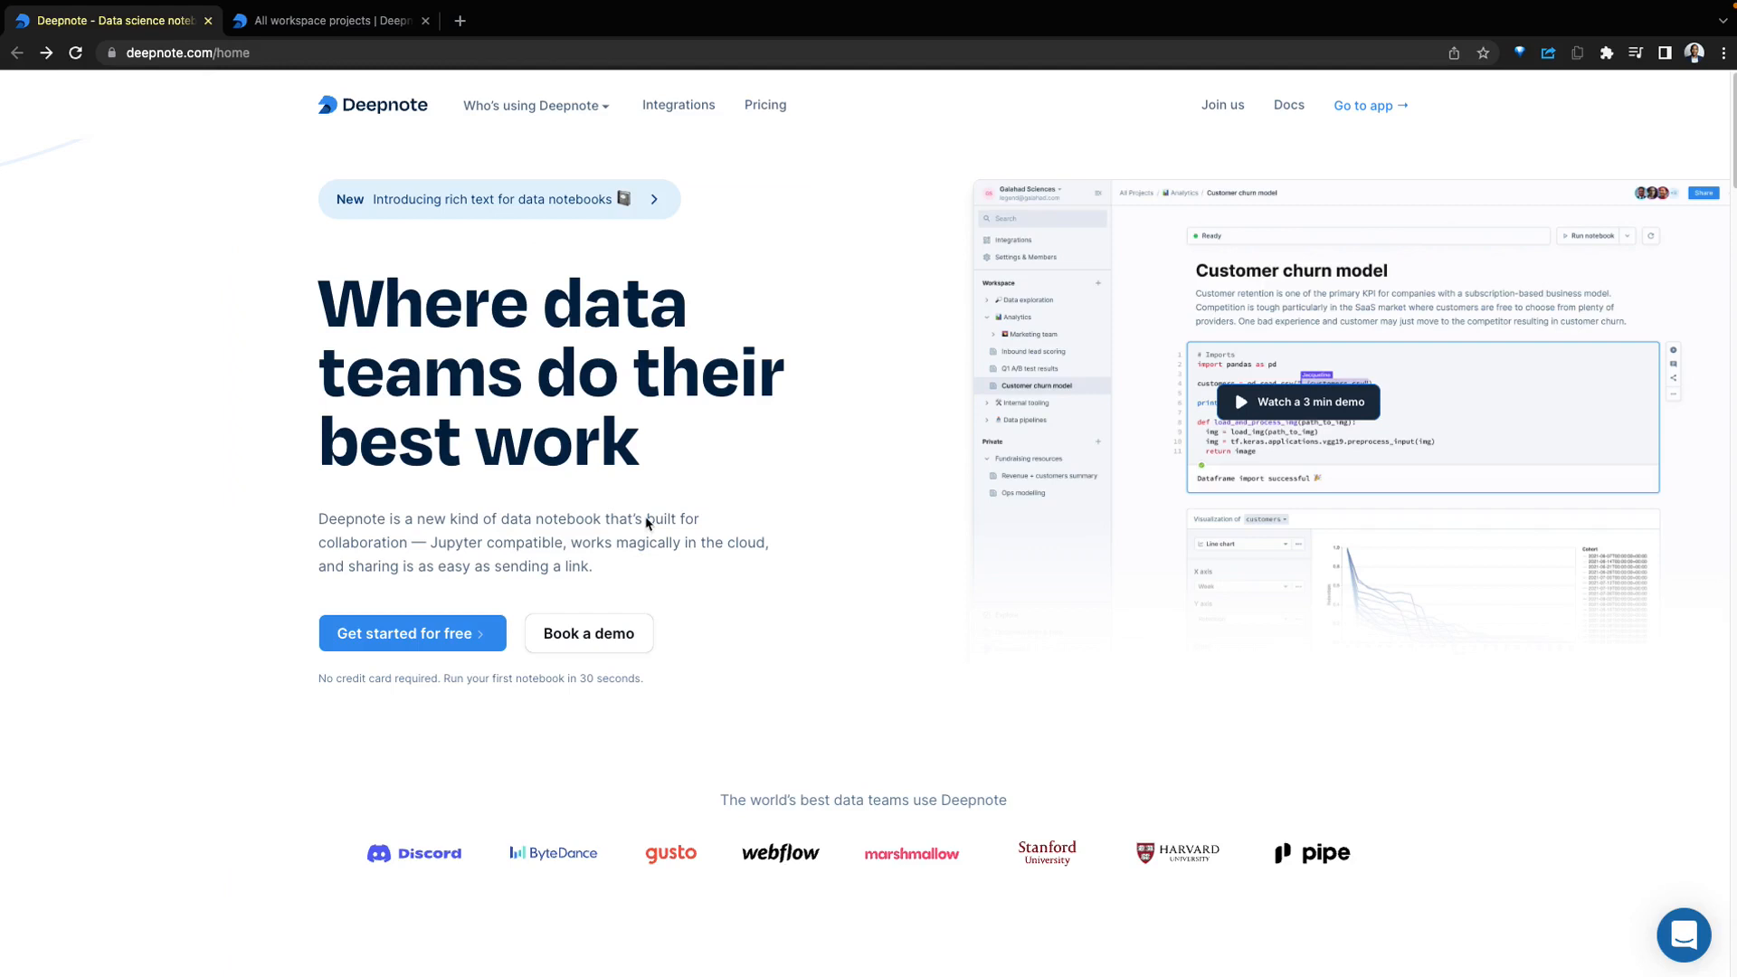
Switch to the All workspace projects tab showing the demohub project
left_click(325, 20)
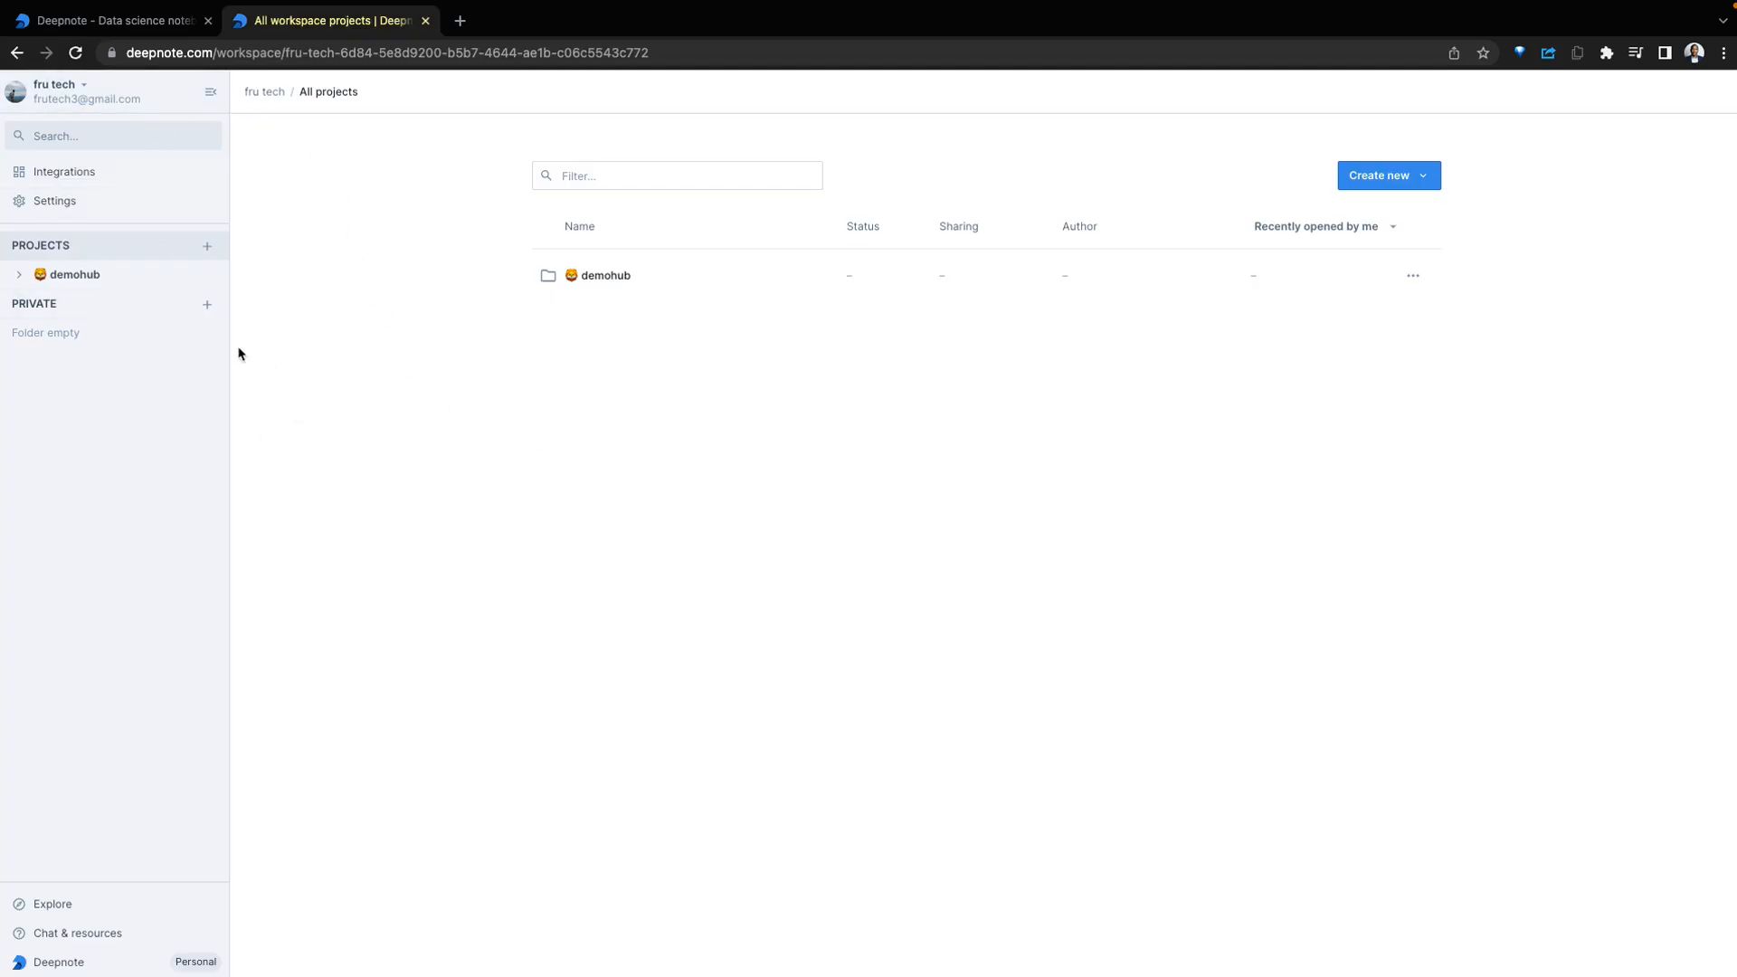
mouse_move(902, 419)
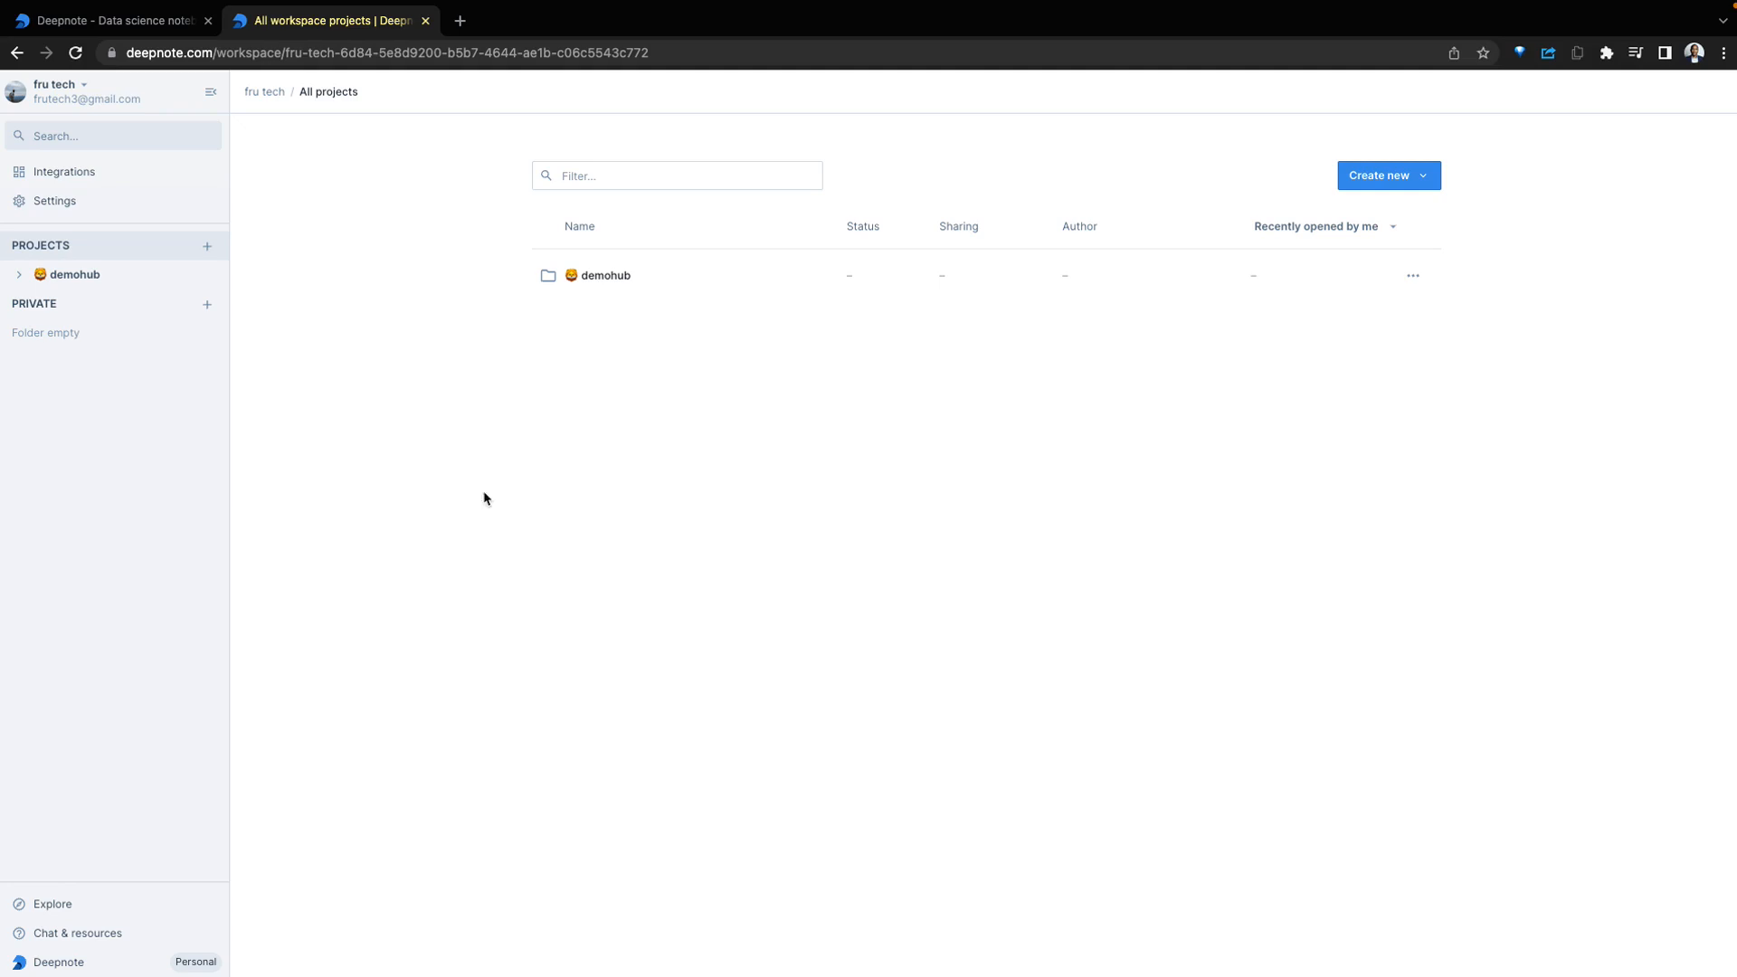
mouse_move(533, 505)
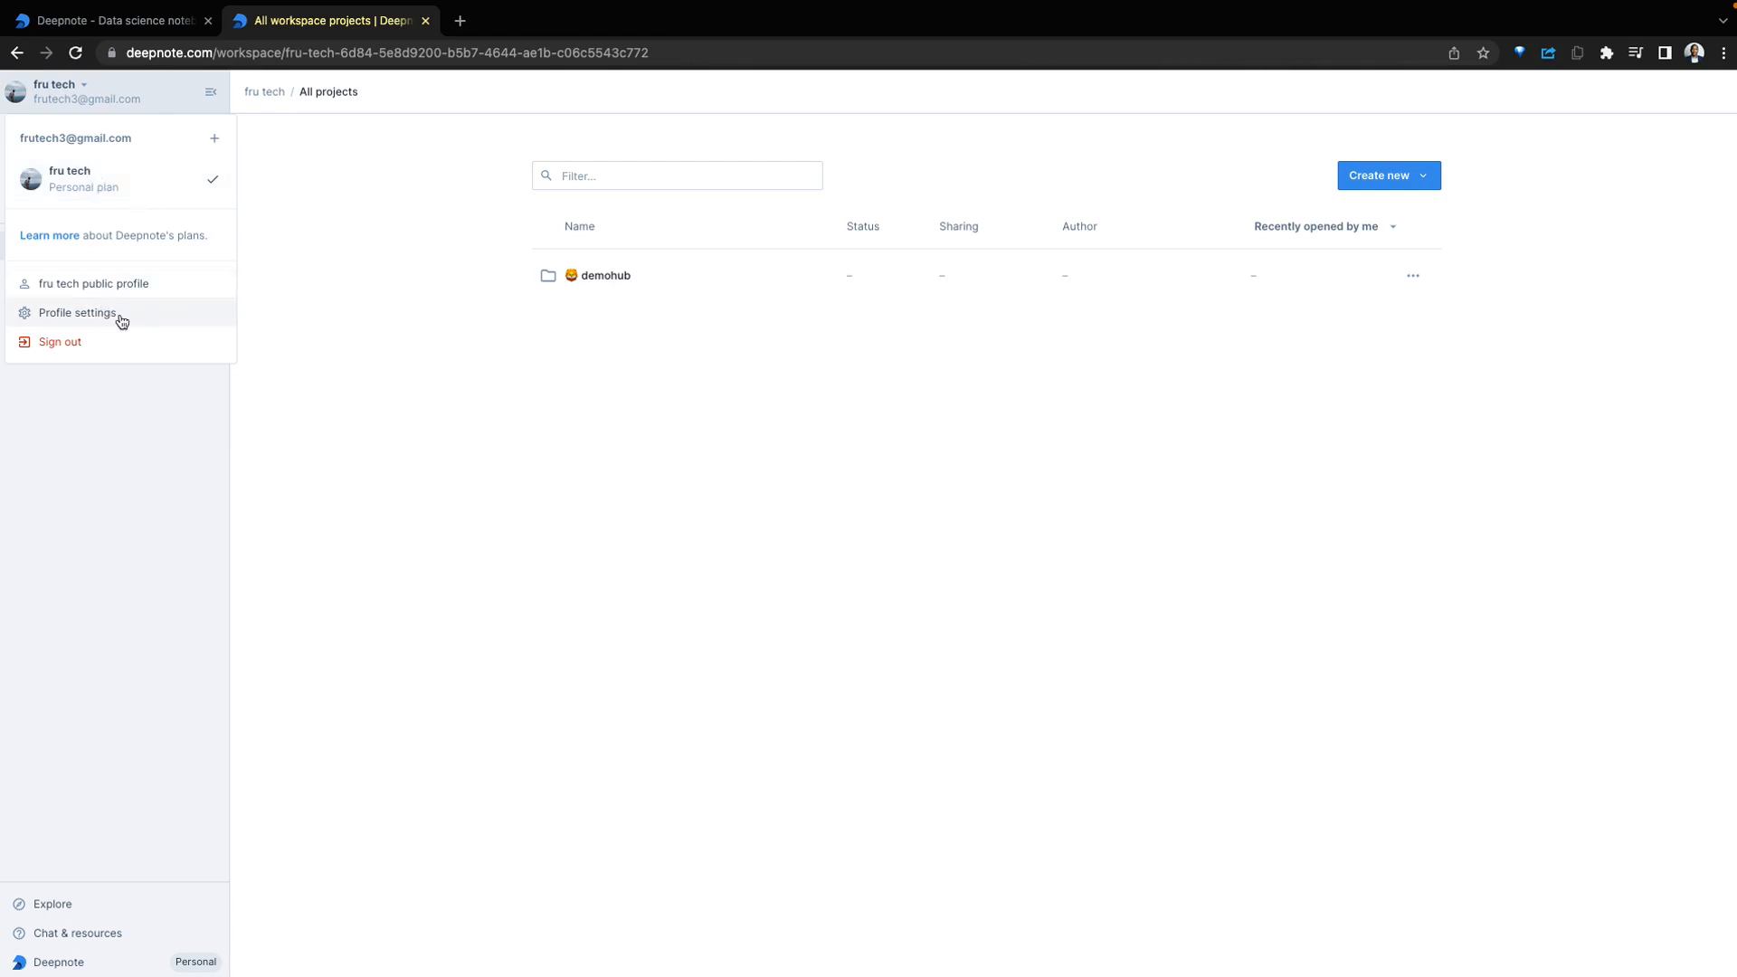
mouse_move(124, 314)
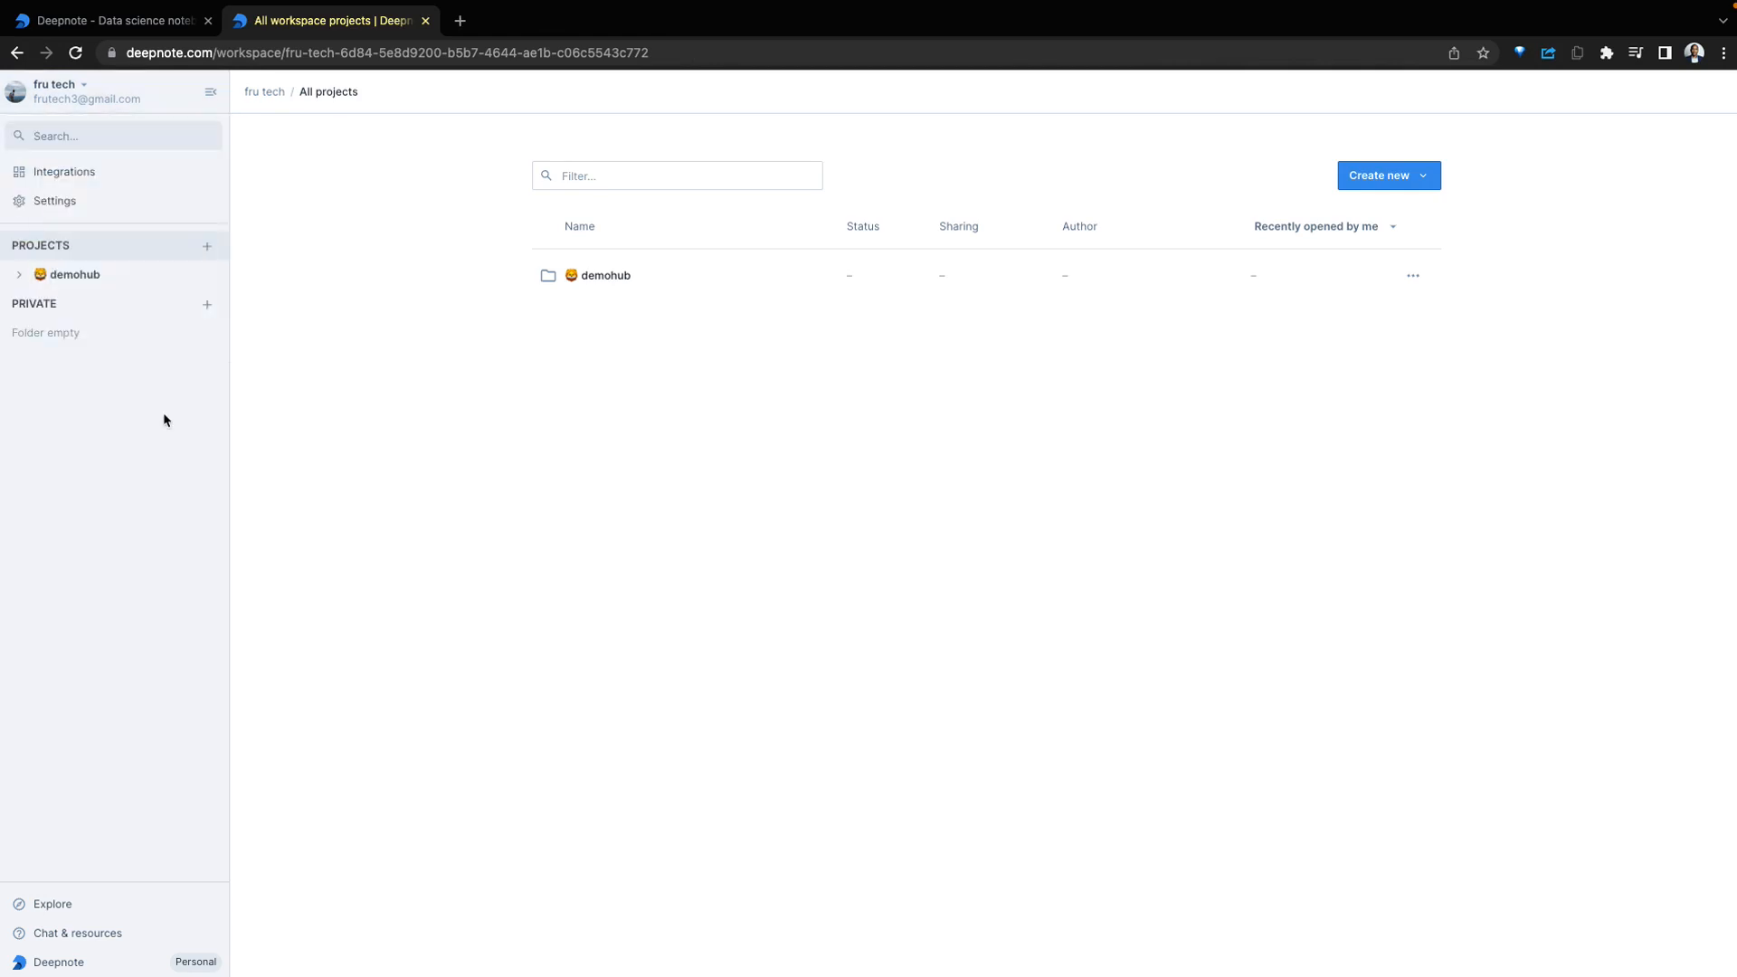
Open workspace Integrations, start a Snowflake connection, then close it without creating one
left_click(63, 172)
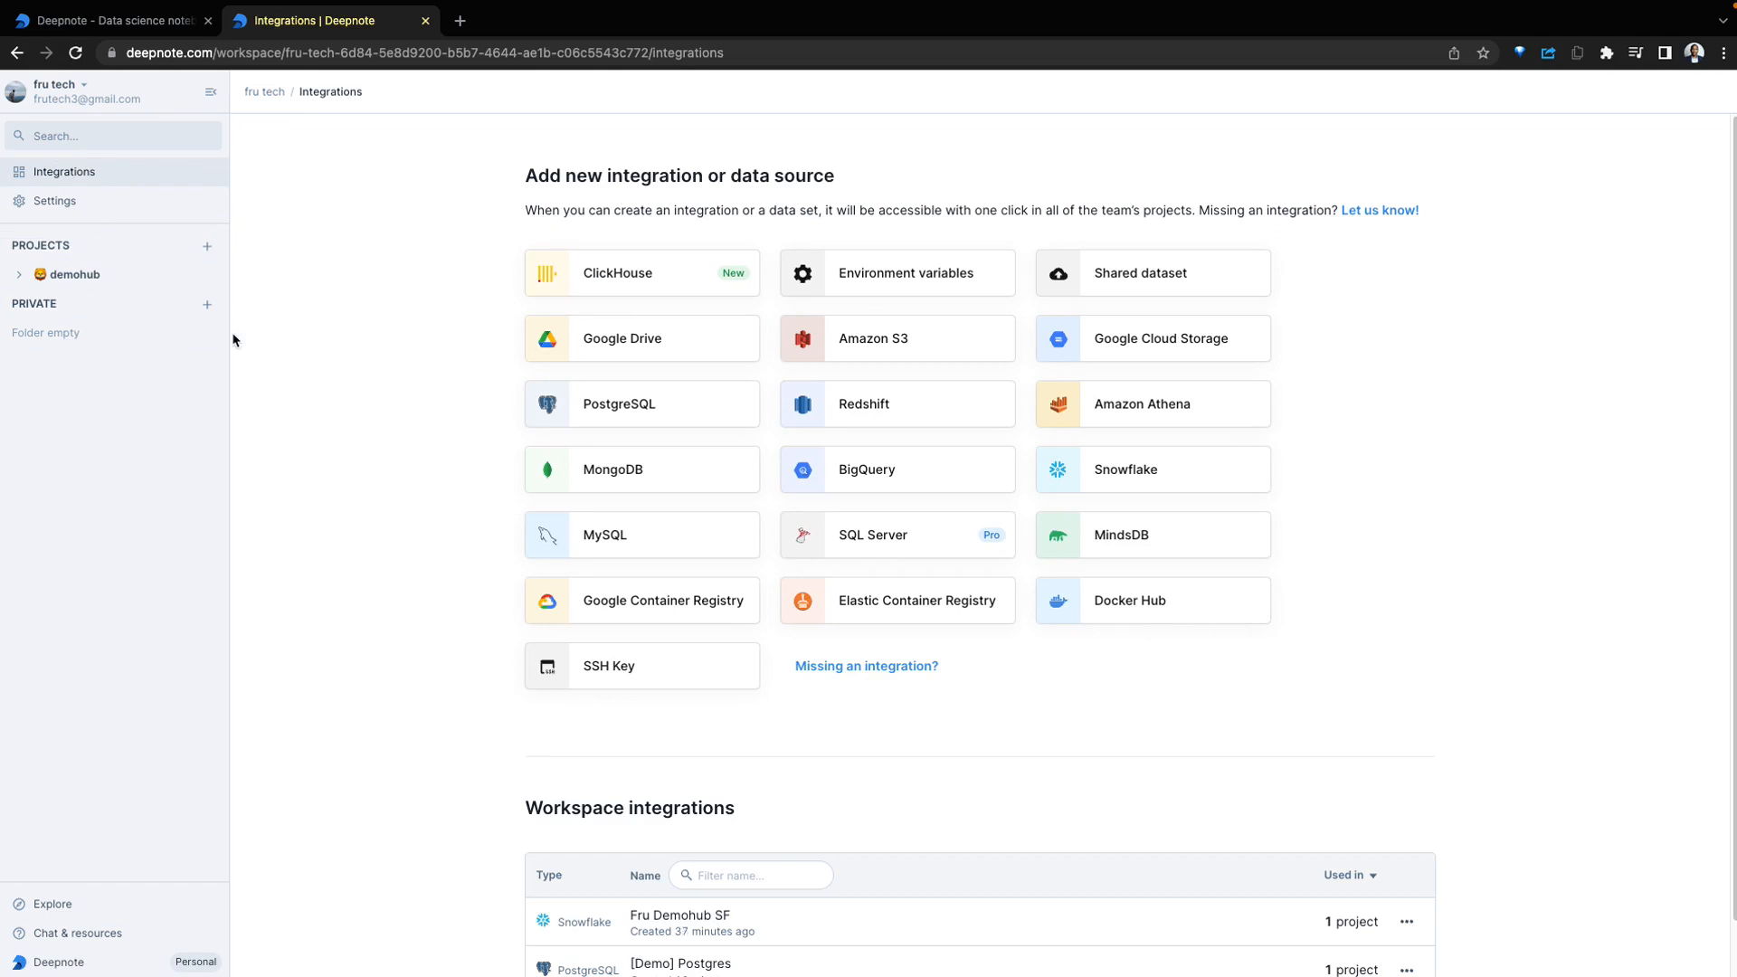
mouse_move(1508, 619)
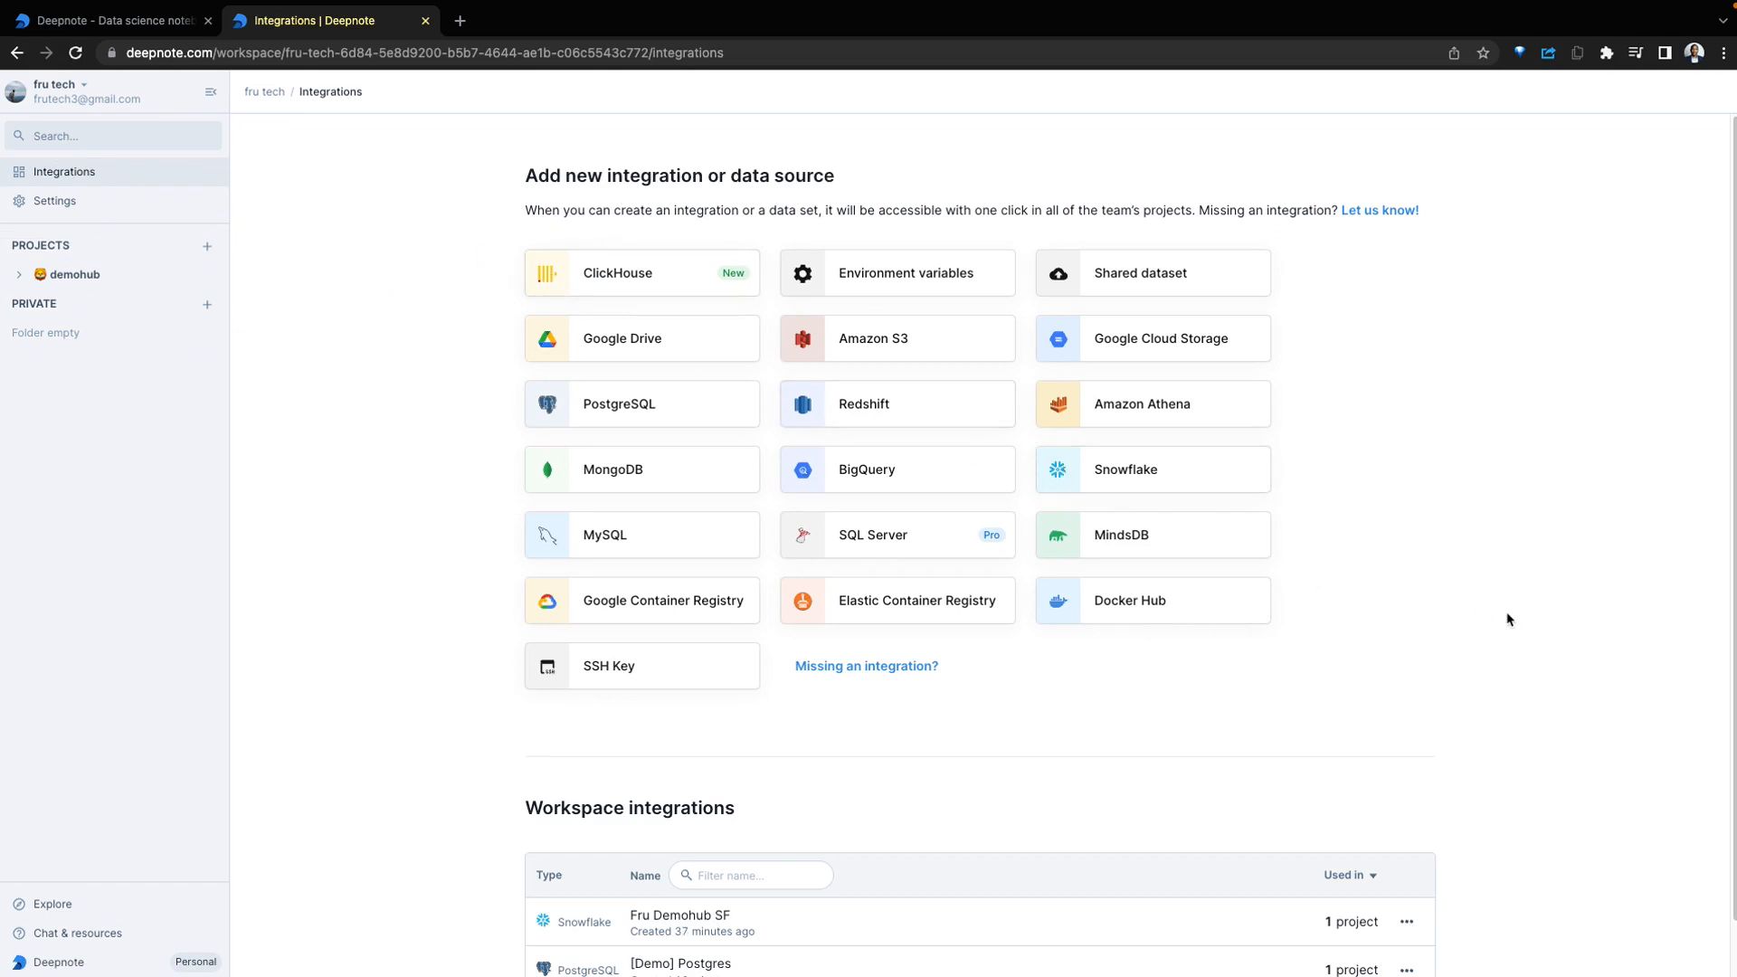
left_click(1125, 468)
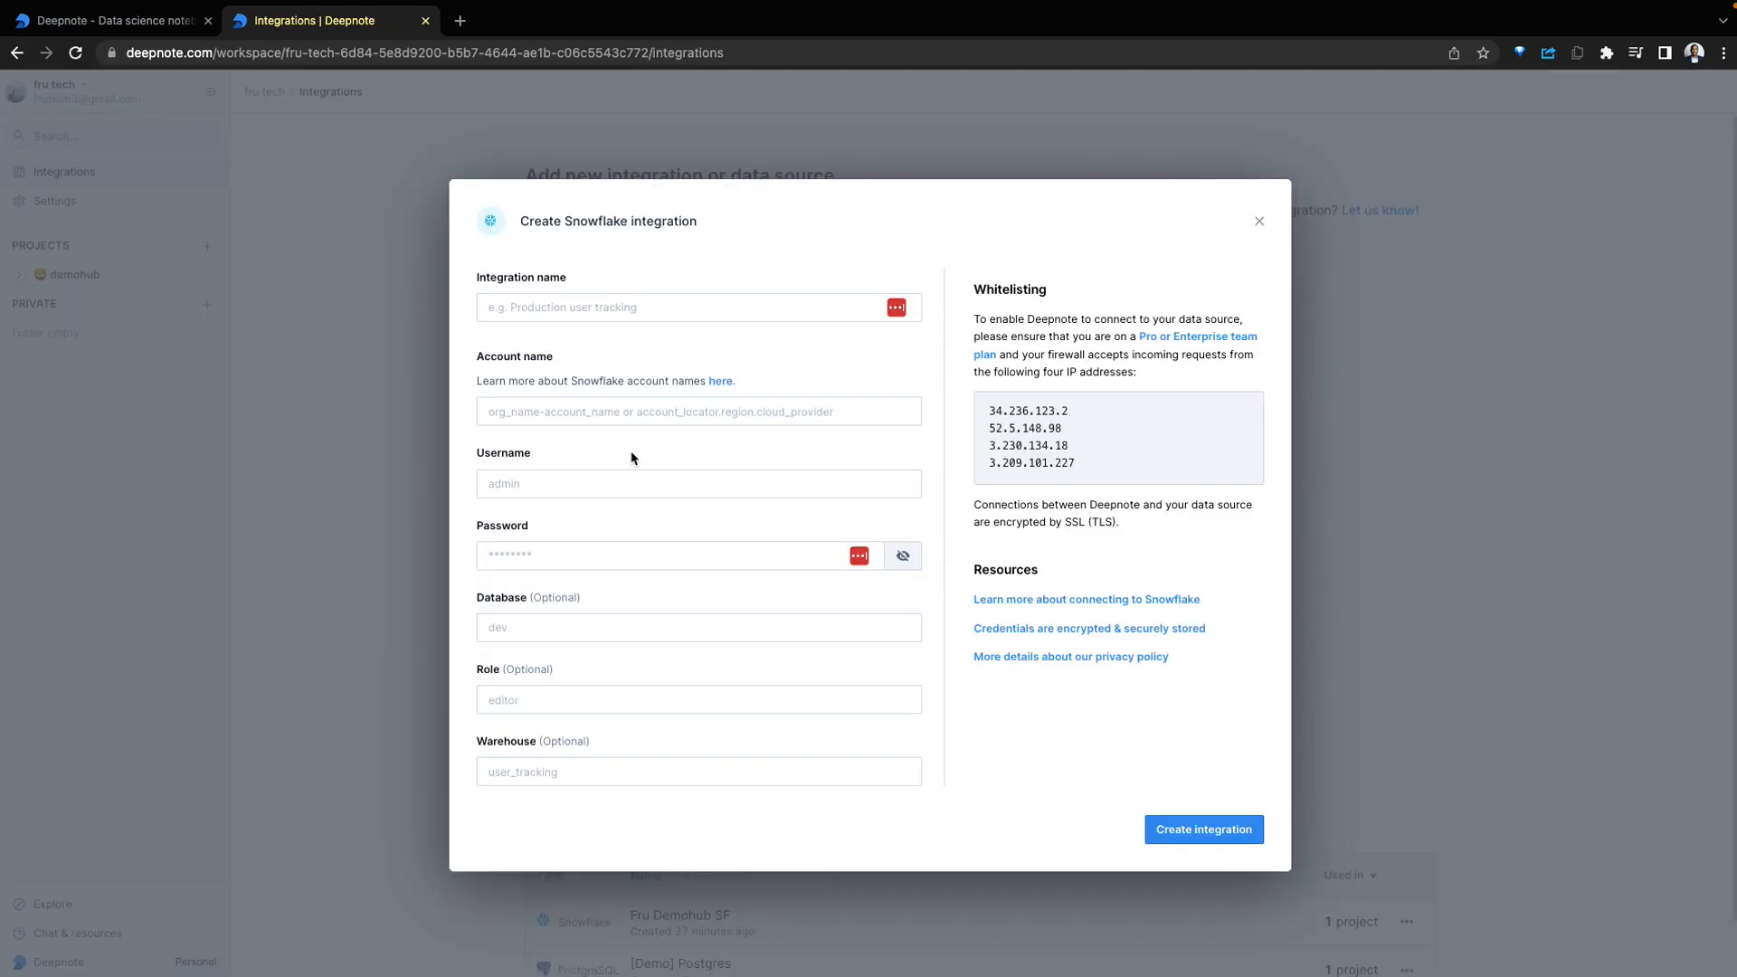
mouse_move(656, 432)
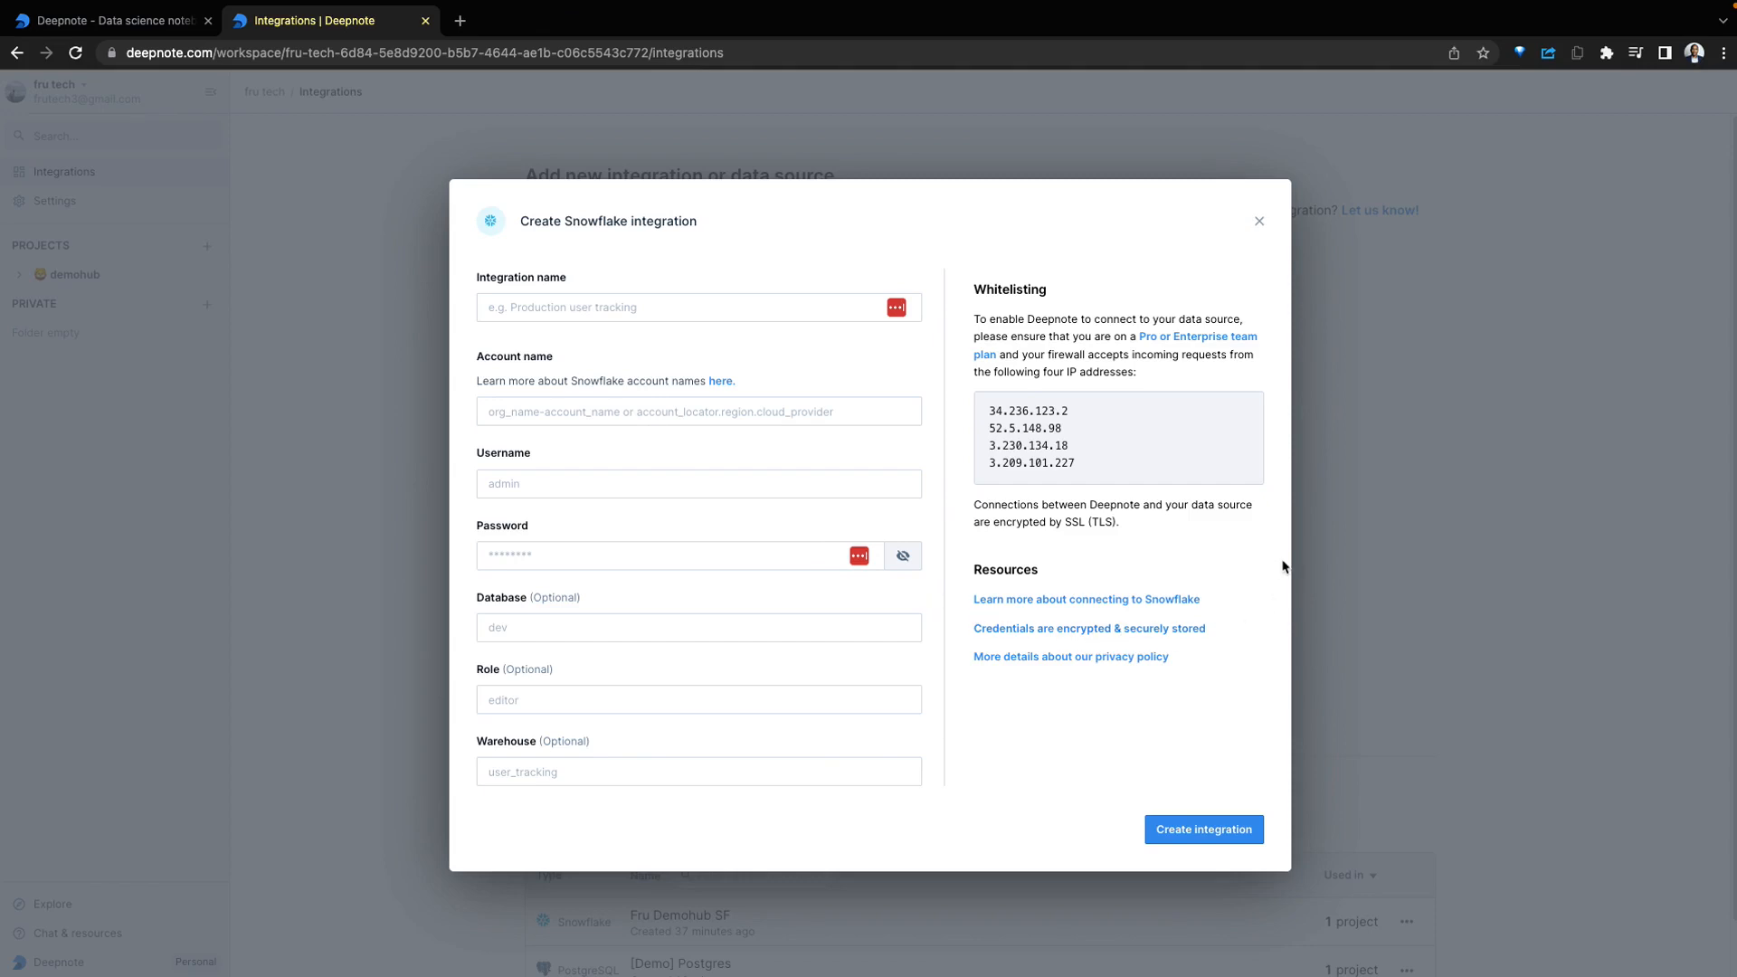
left_click(698, 411)
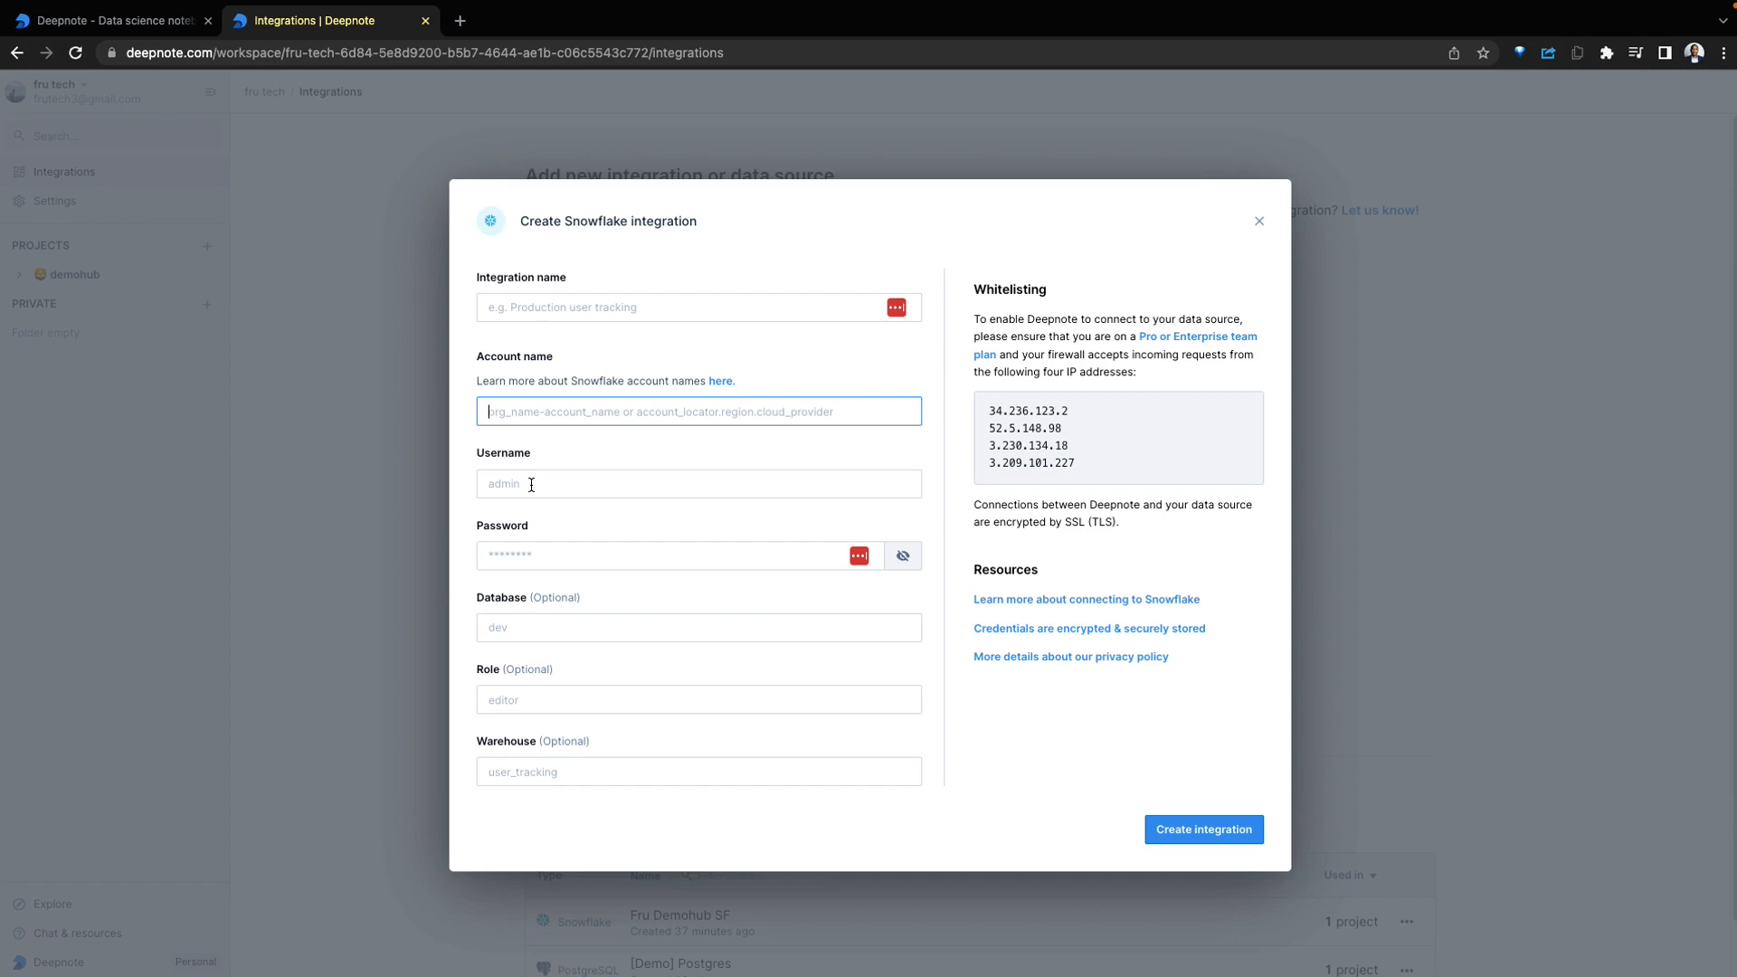
mouse_move(739, 411)
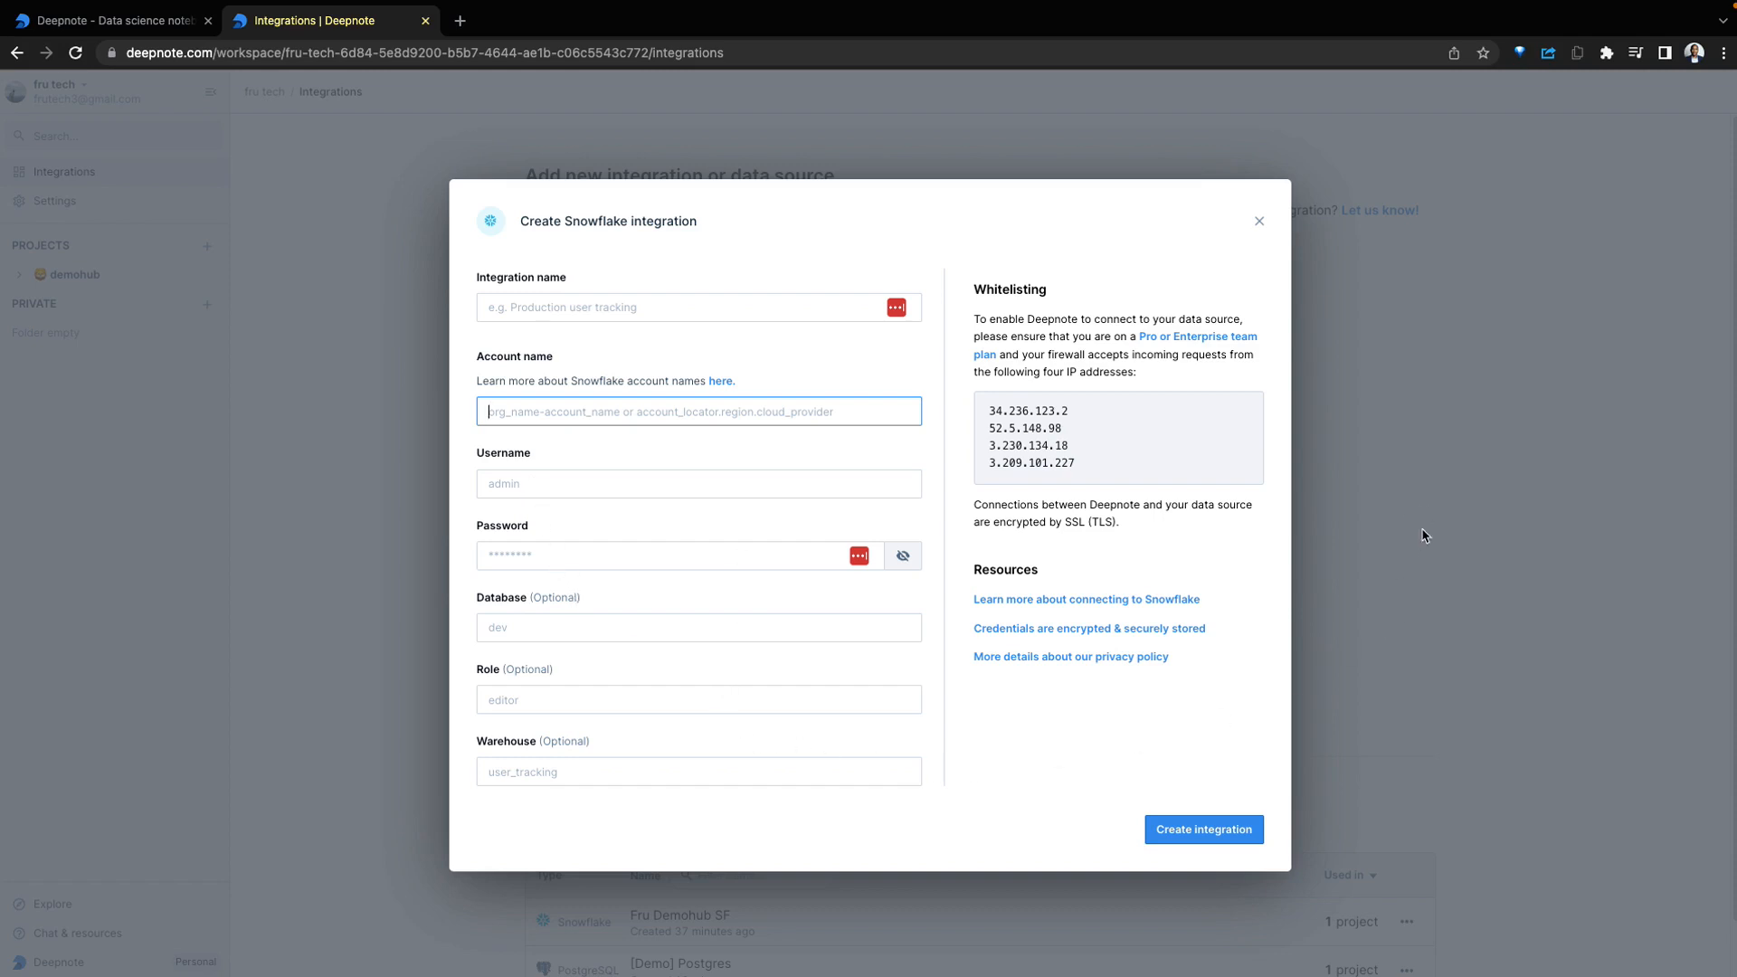
left_click(1258, 220)
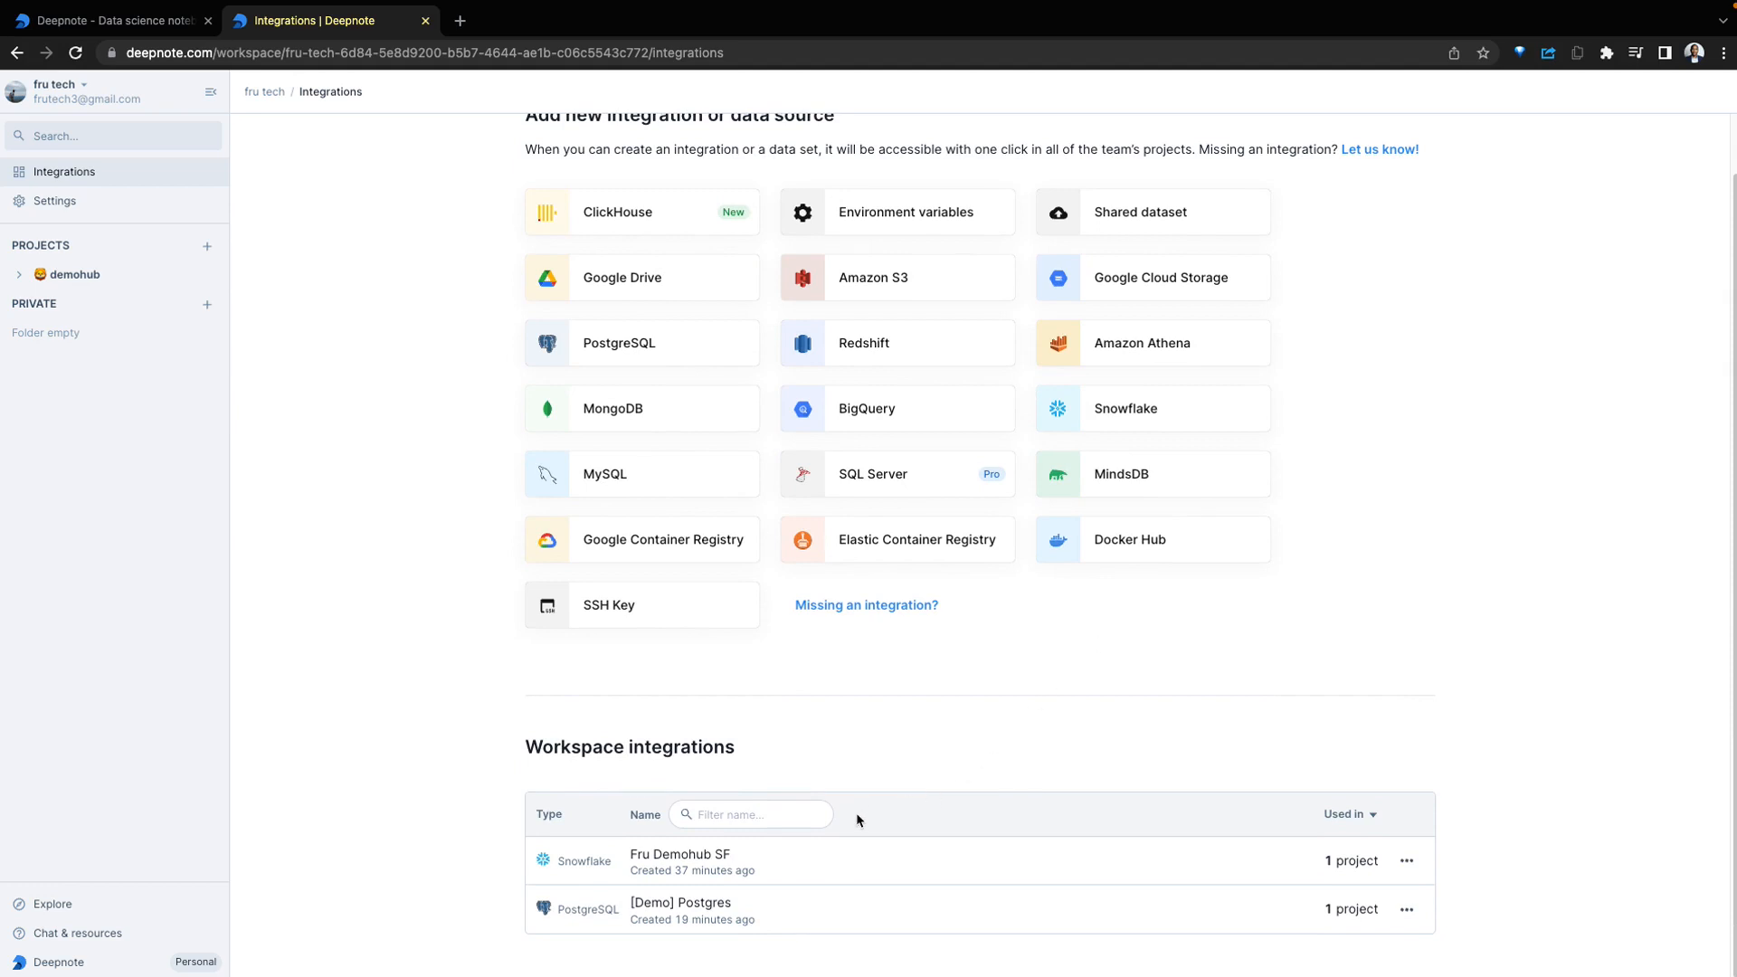
mouse_move(765, 865)
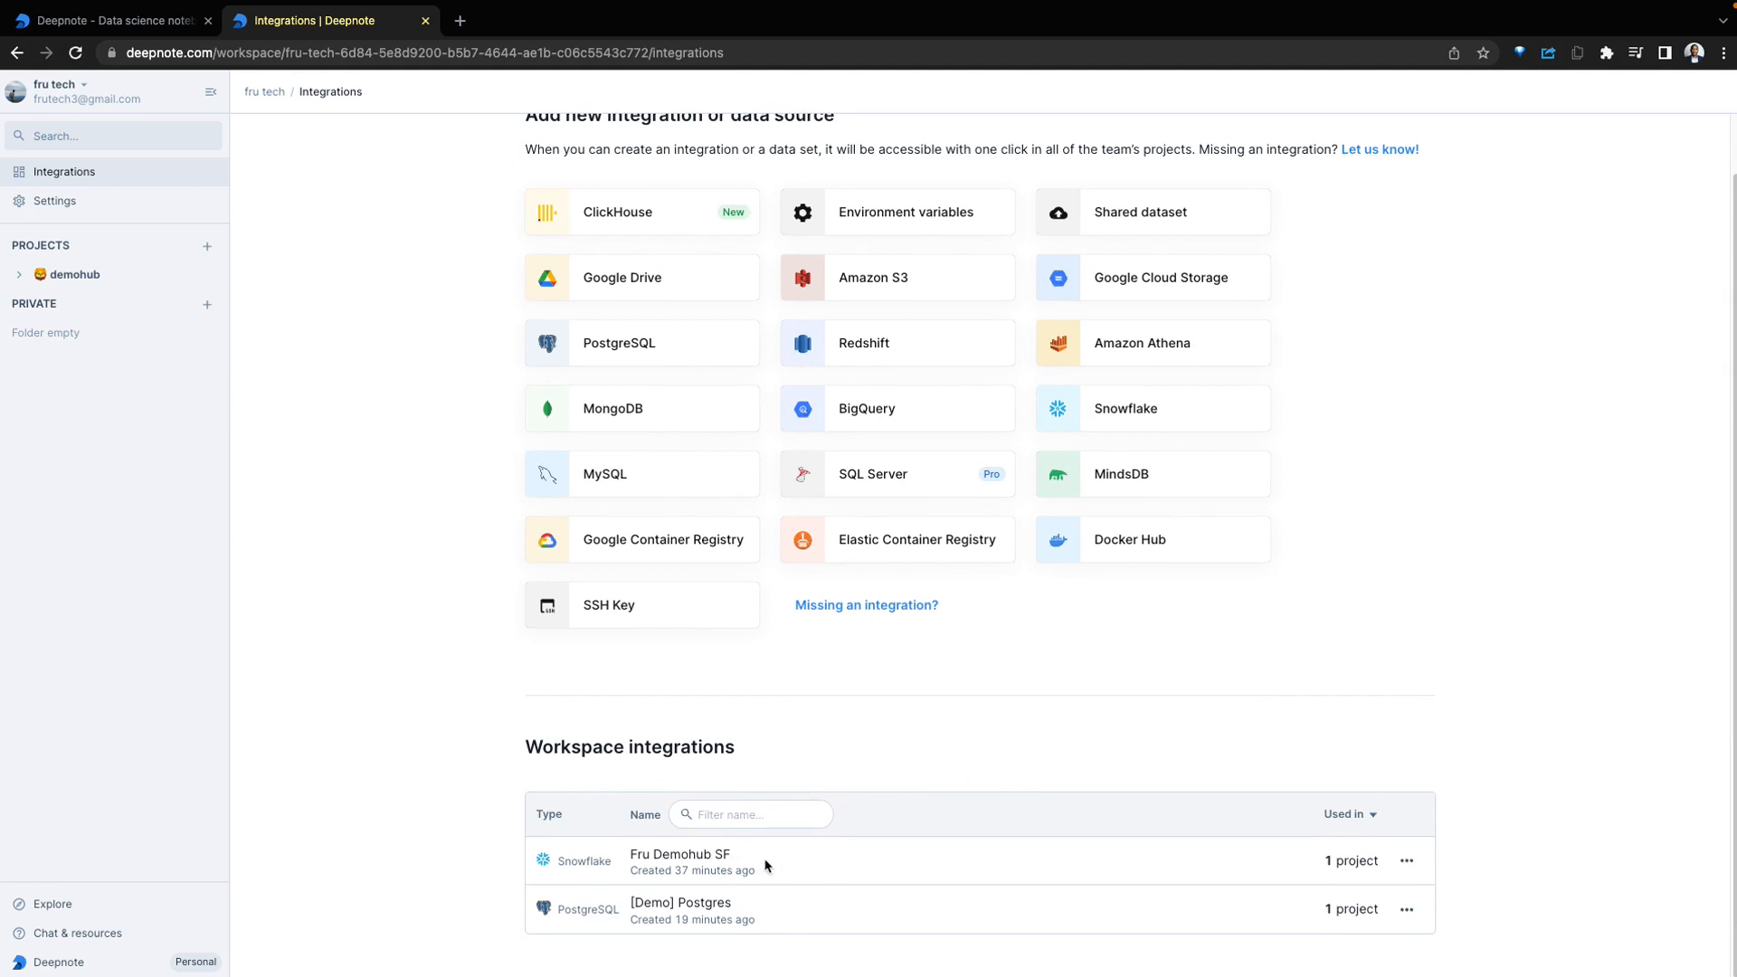
Browse workspace General settings, Public profile, and Billing & usage pages
left_click(54, 201)
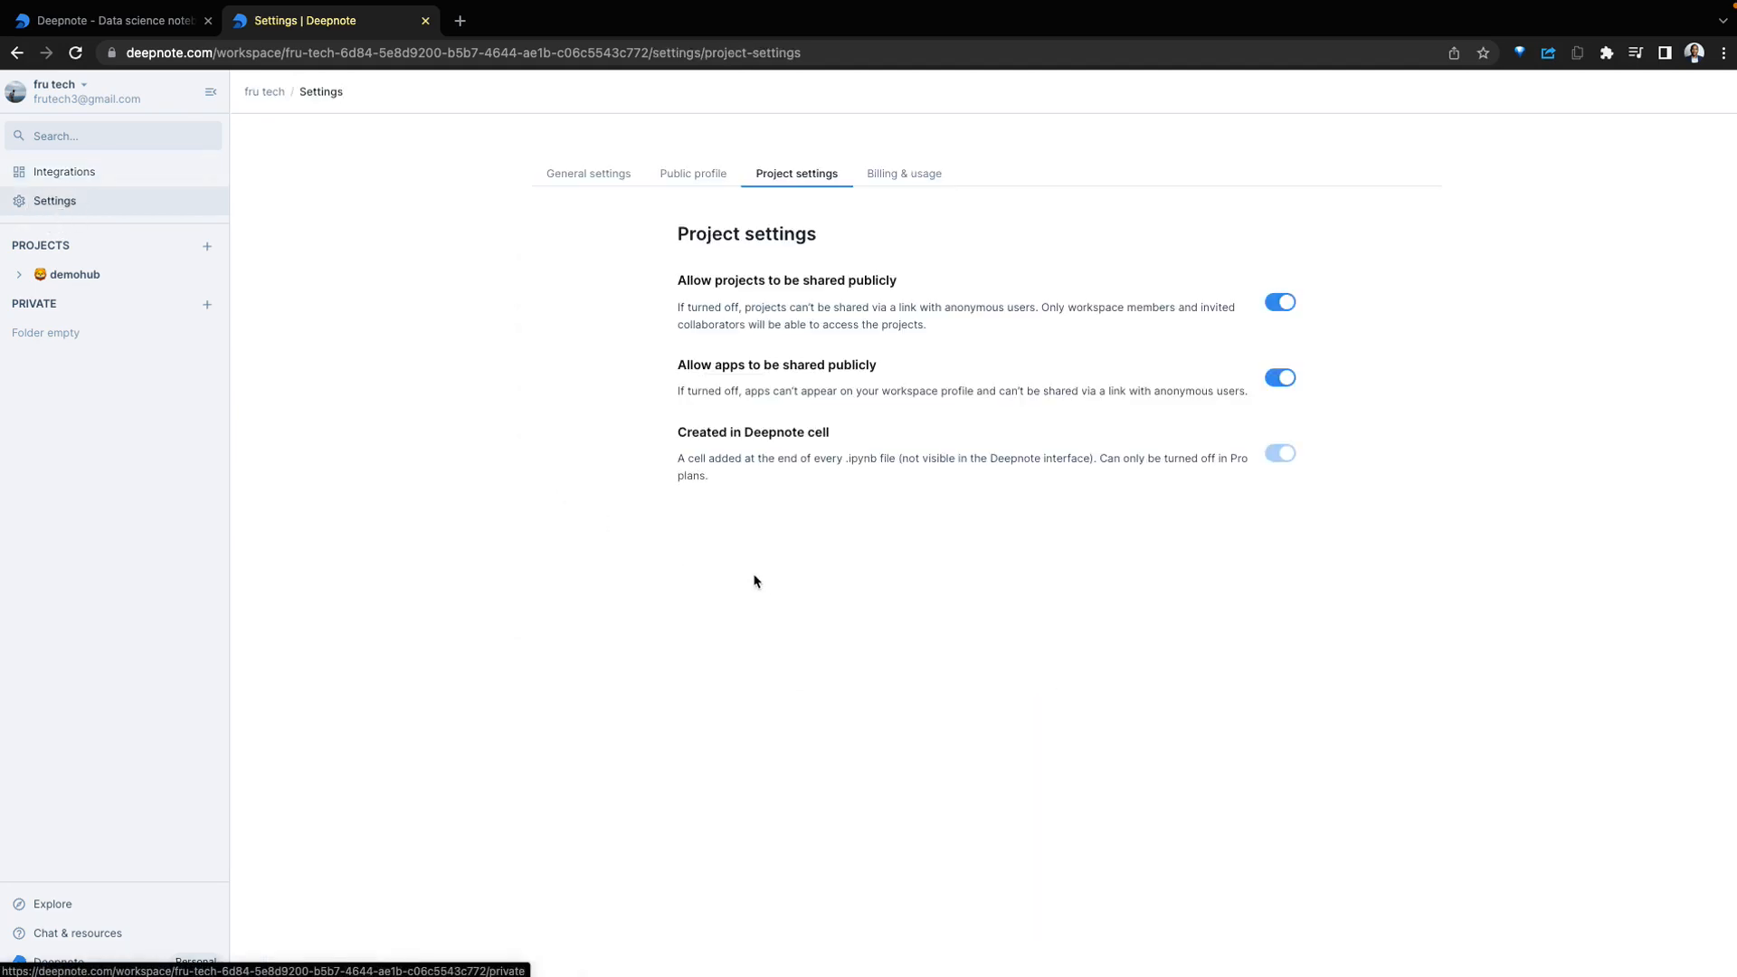
left_click(588, 173)
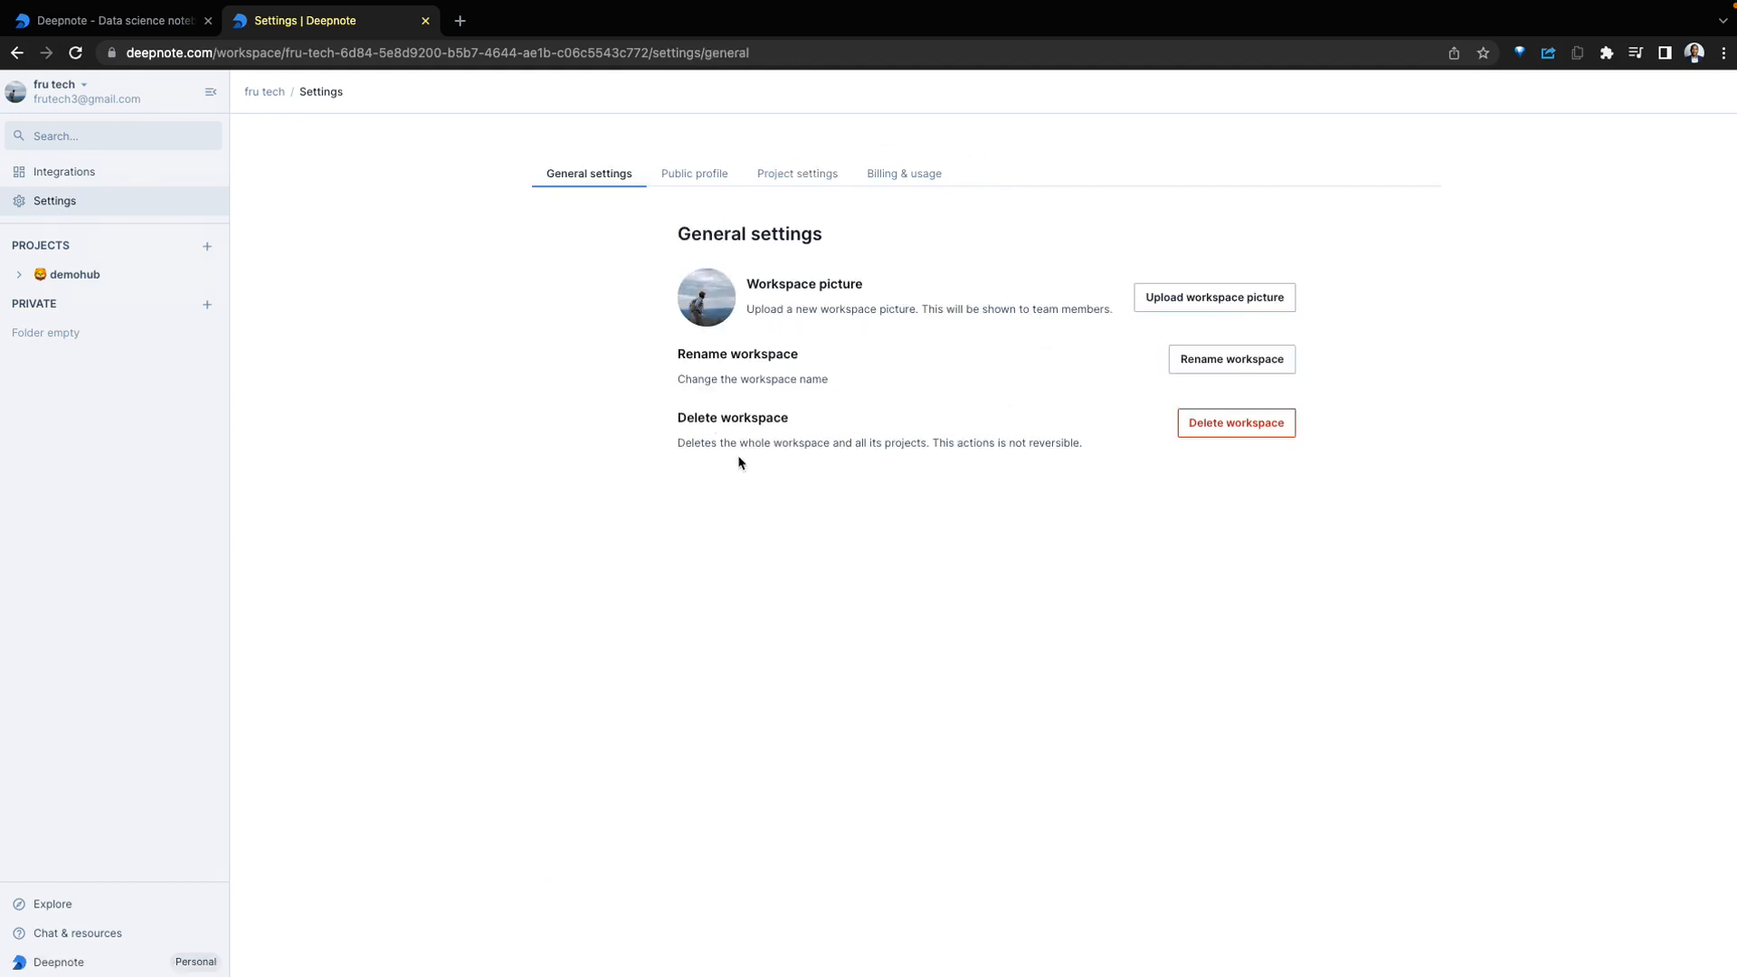
left_click(693, 174)
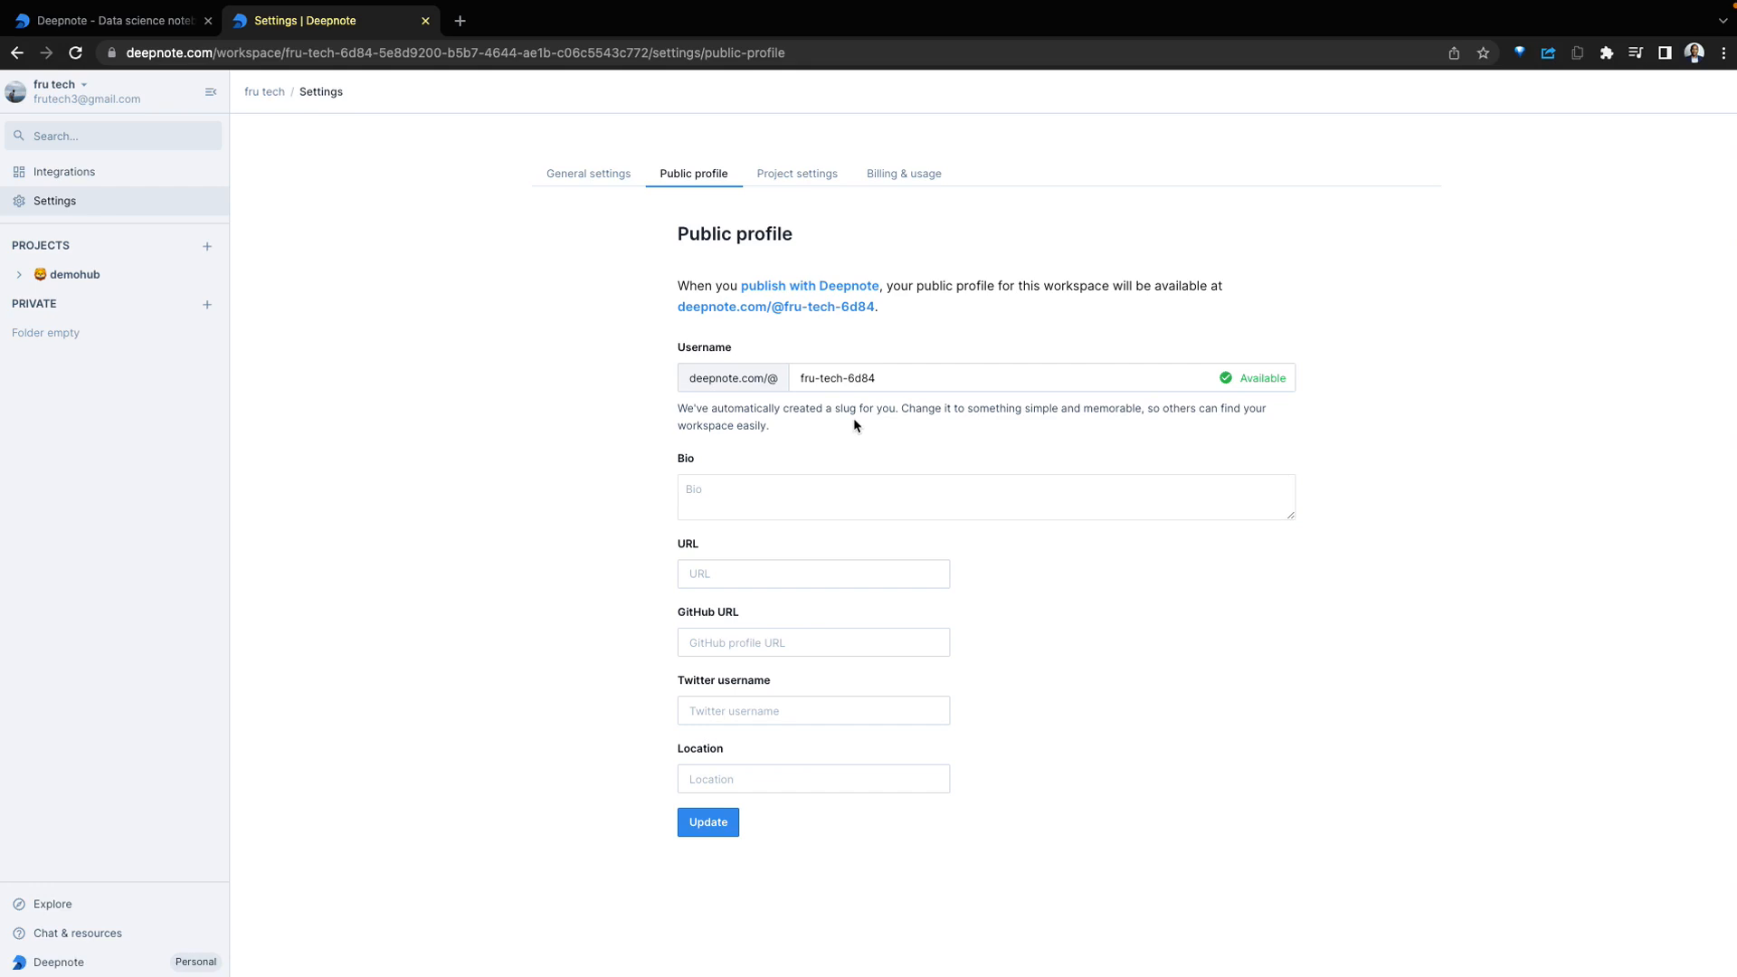
mouse_move(824, 191)
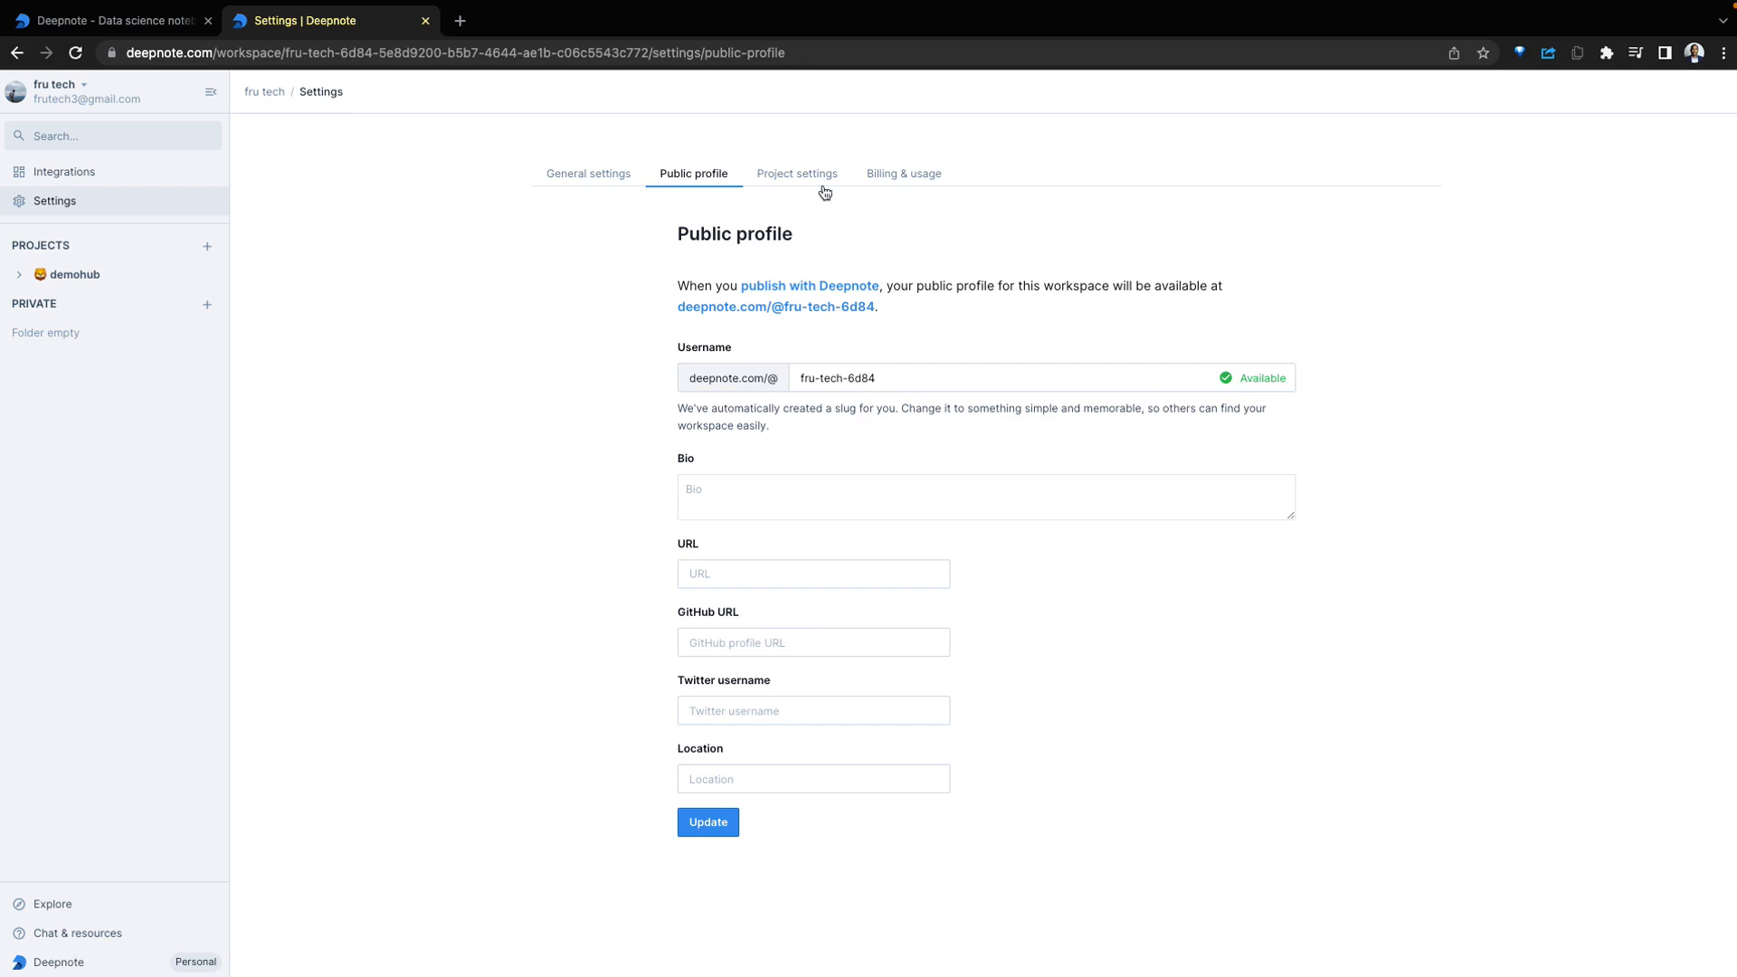
left_click(903, 173)
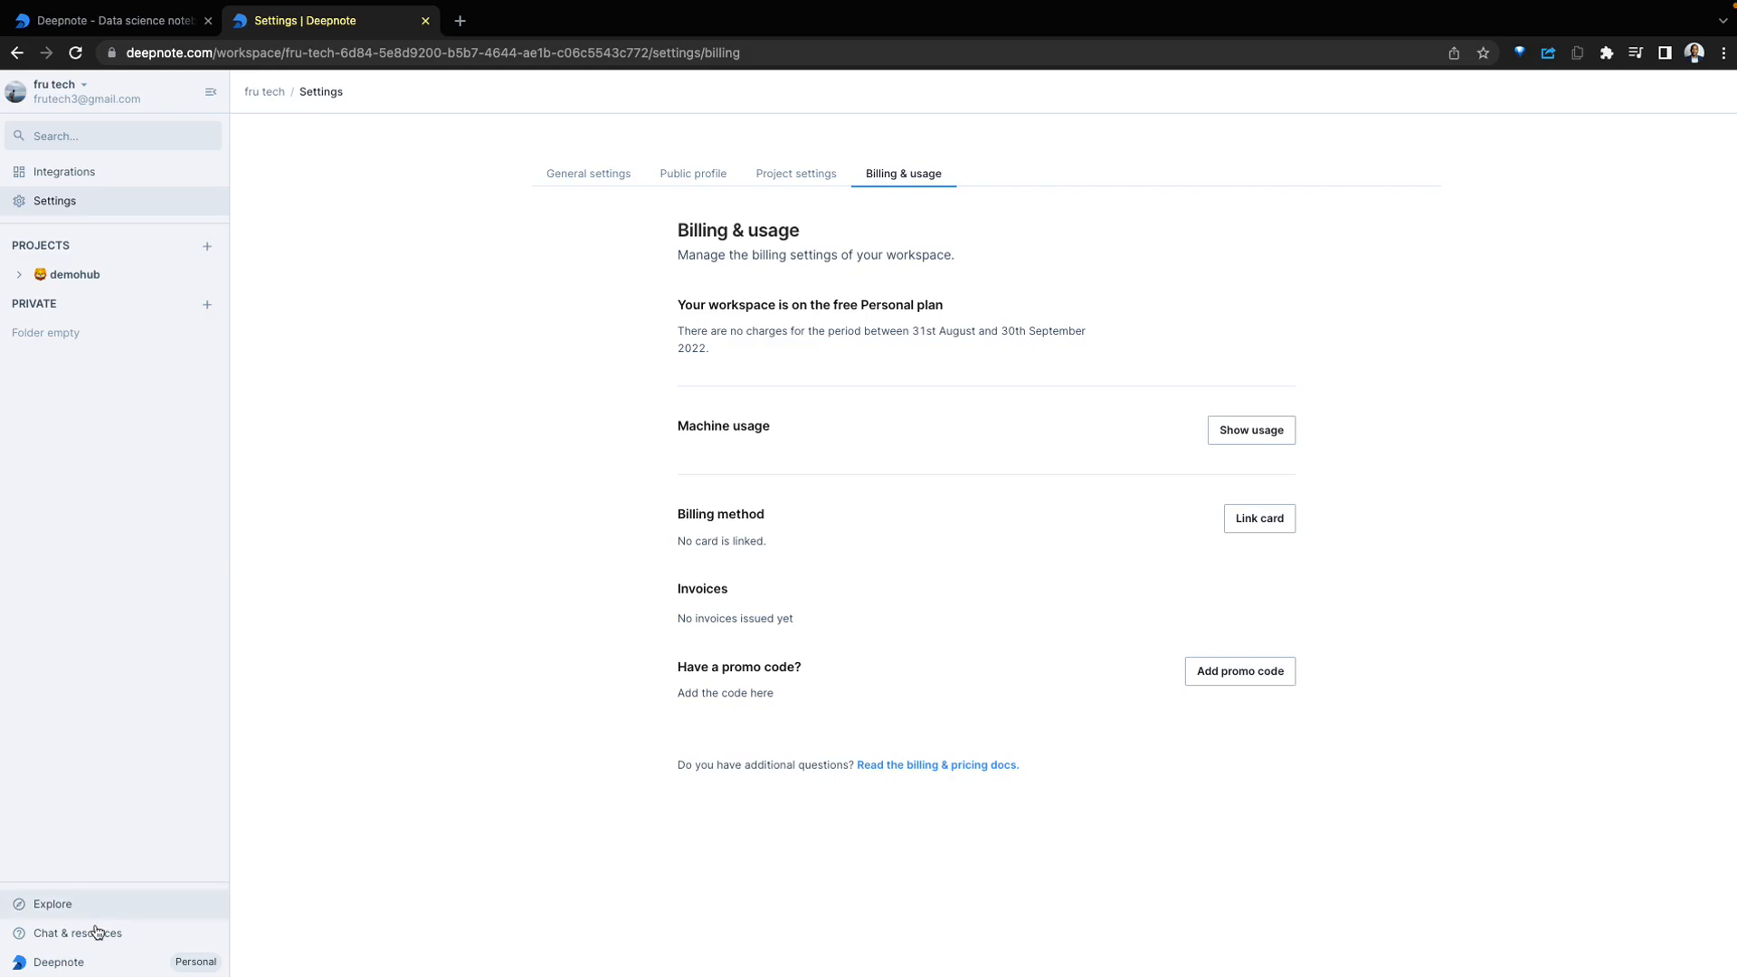
Browse the Explore gallery, return to settings, and open then close Chat & resources
left_click(53, 902)
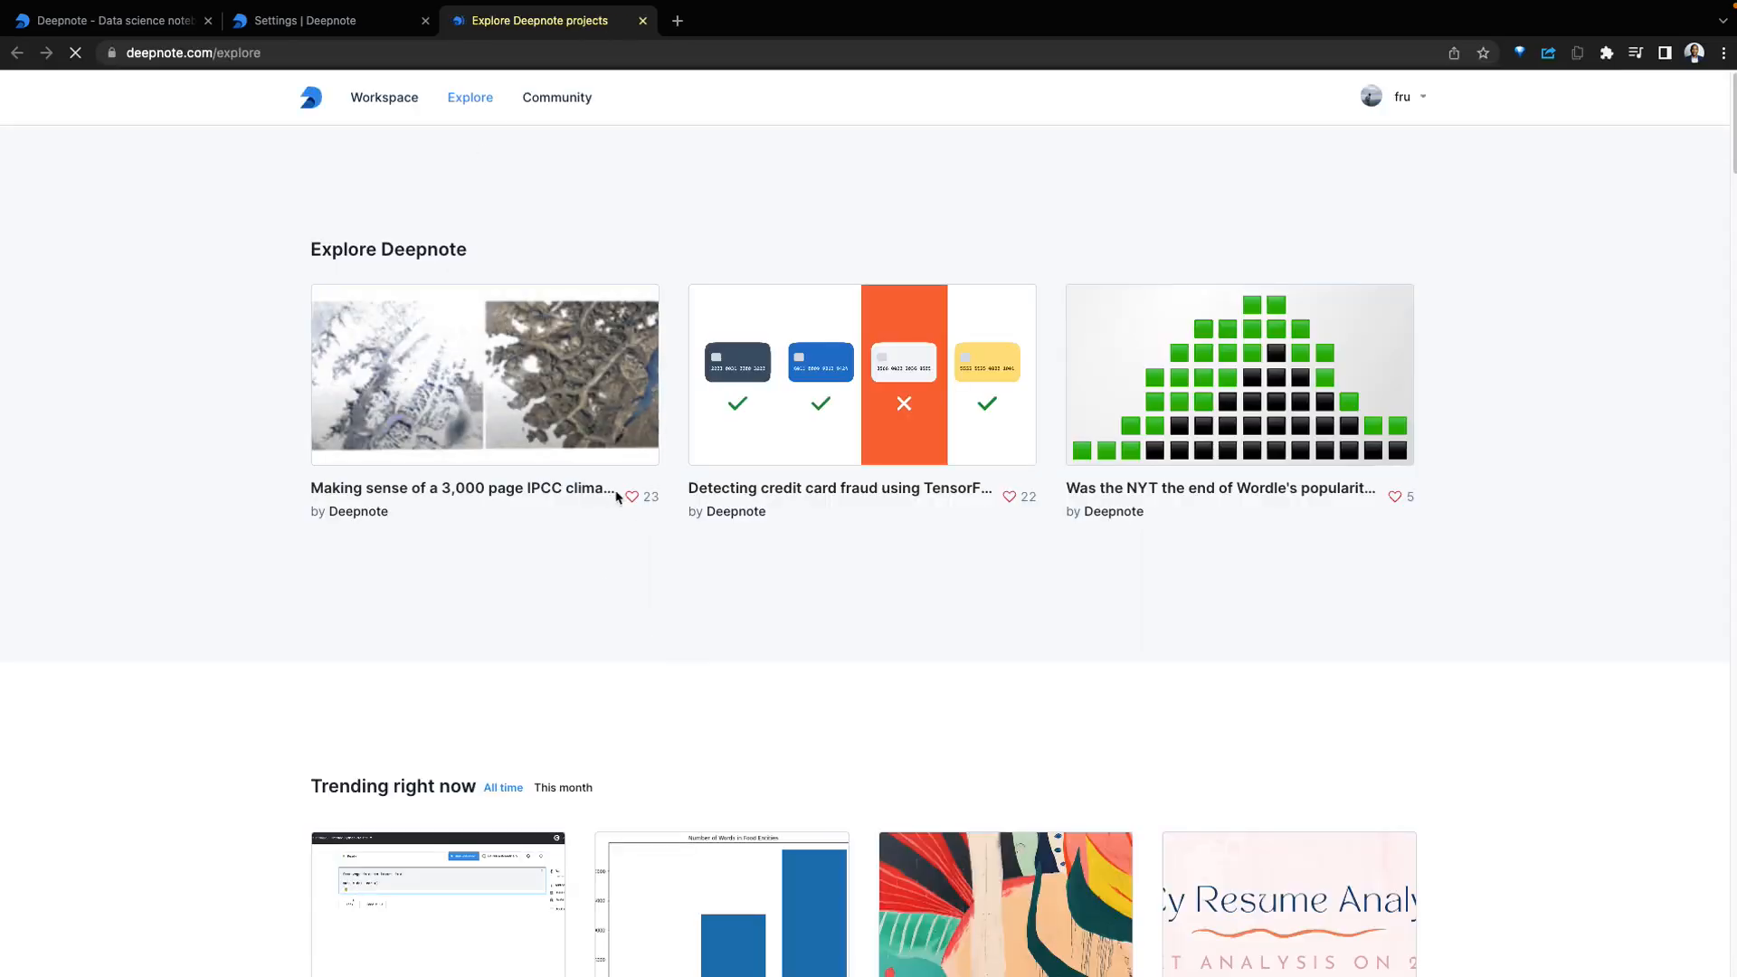
scroll("down", 3)
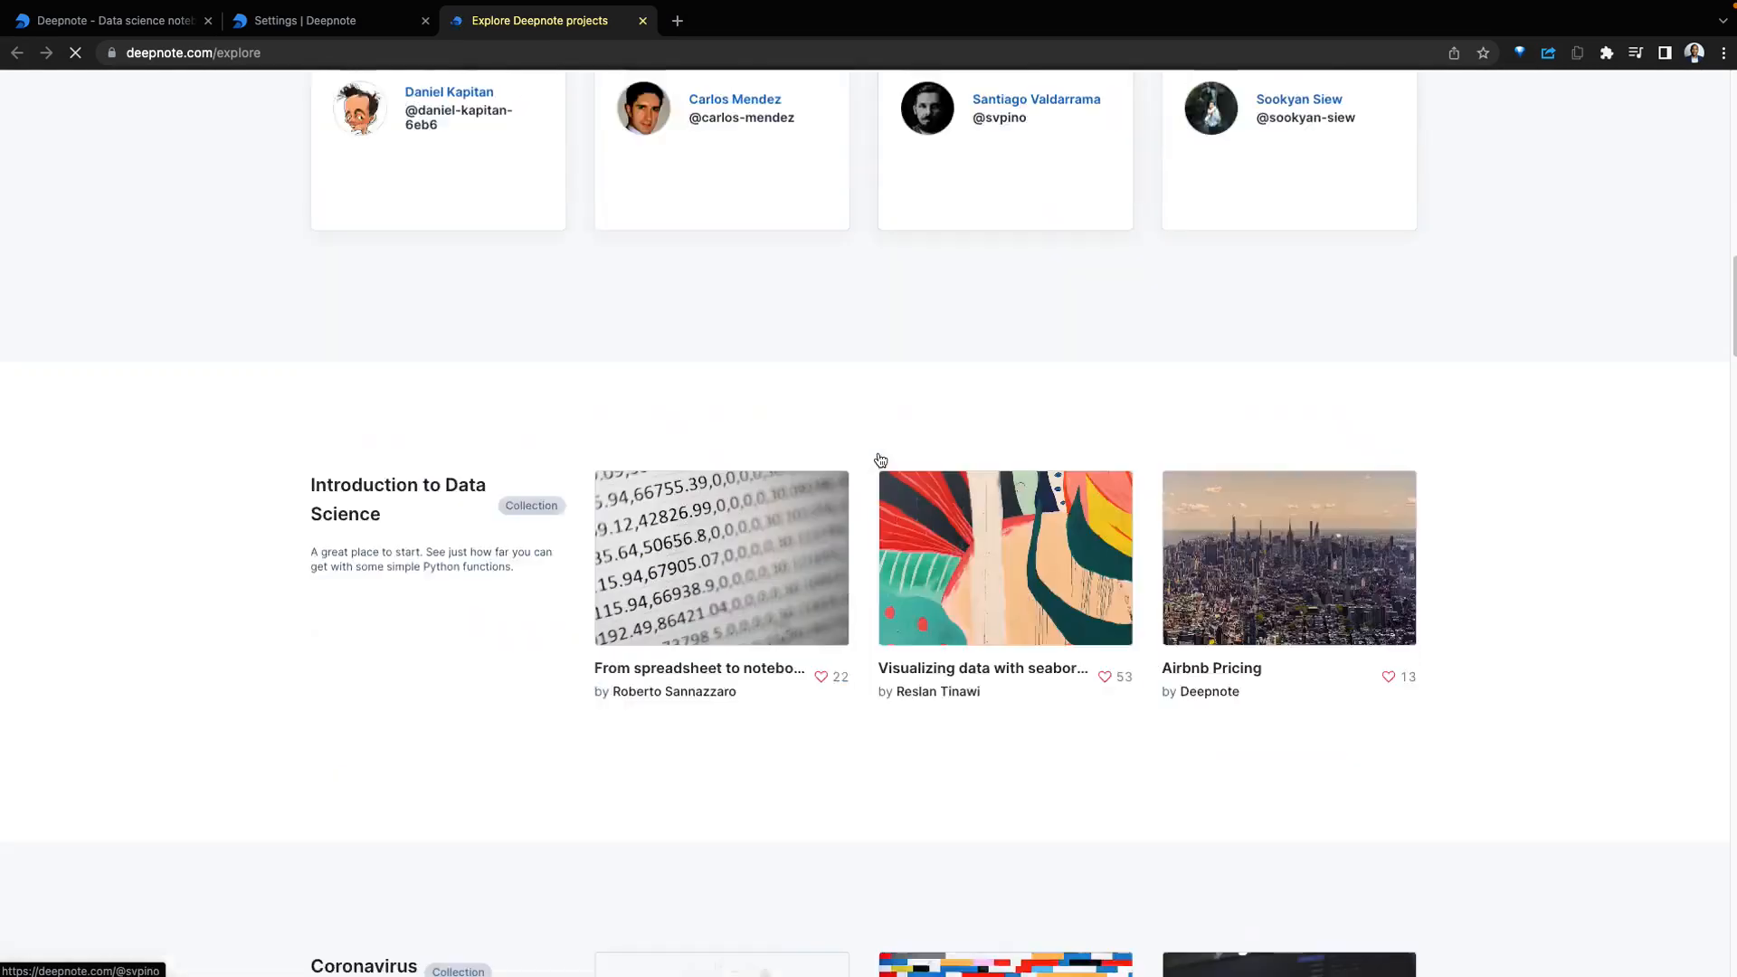
left_click(321, 20)
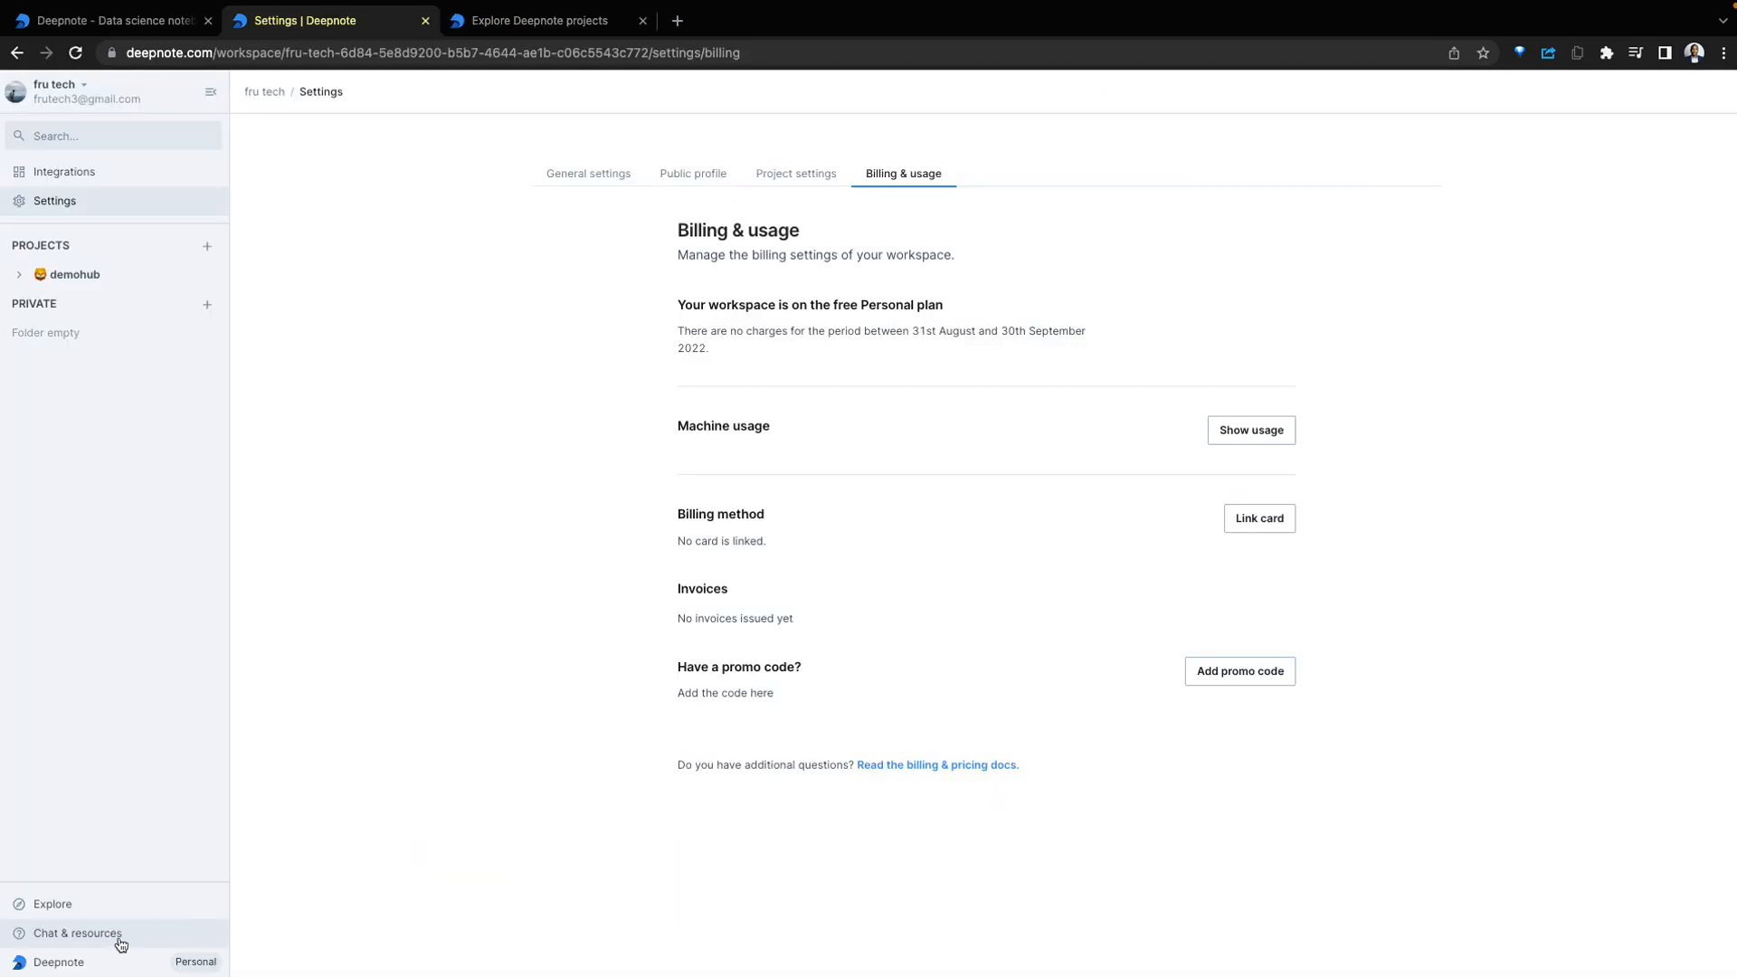
left_click(78, 933)
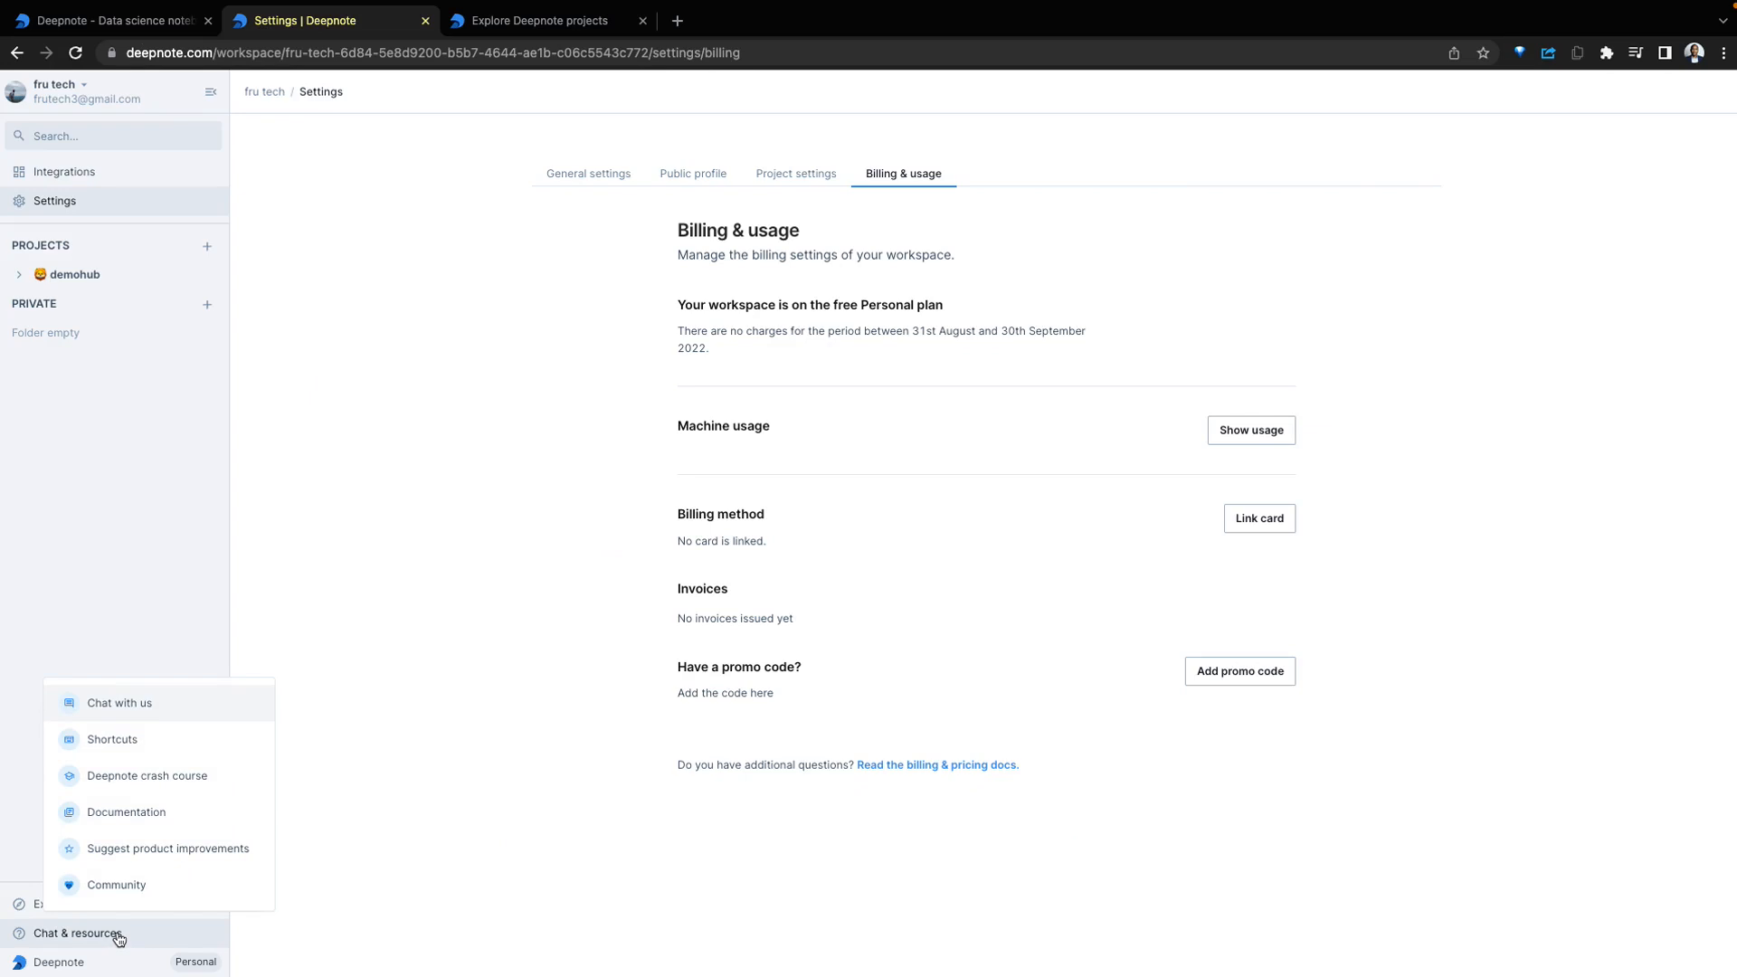
mouse_move(207, 908)
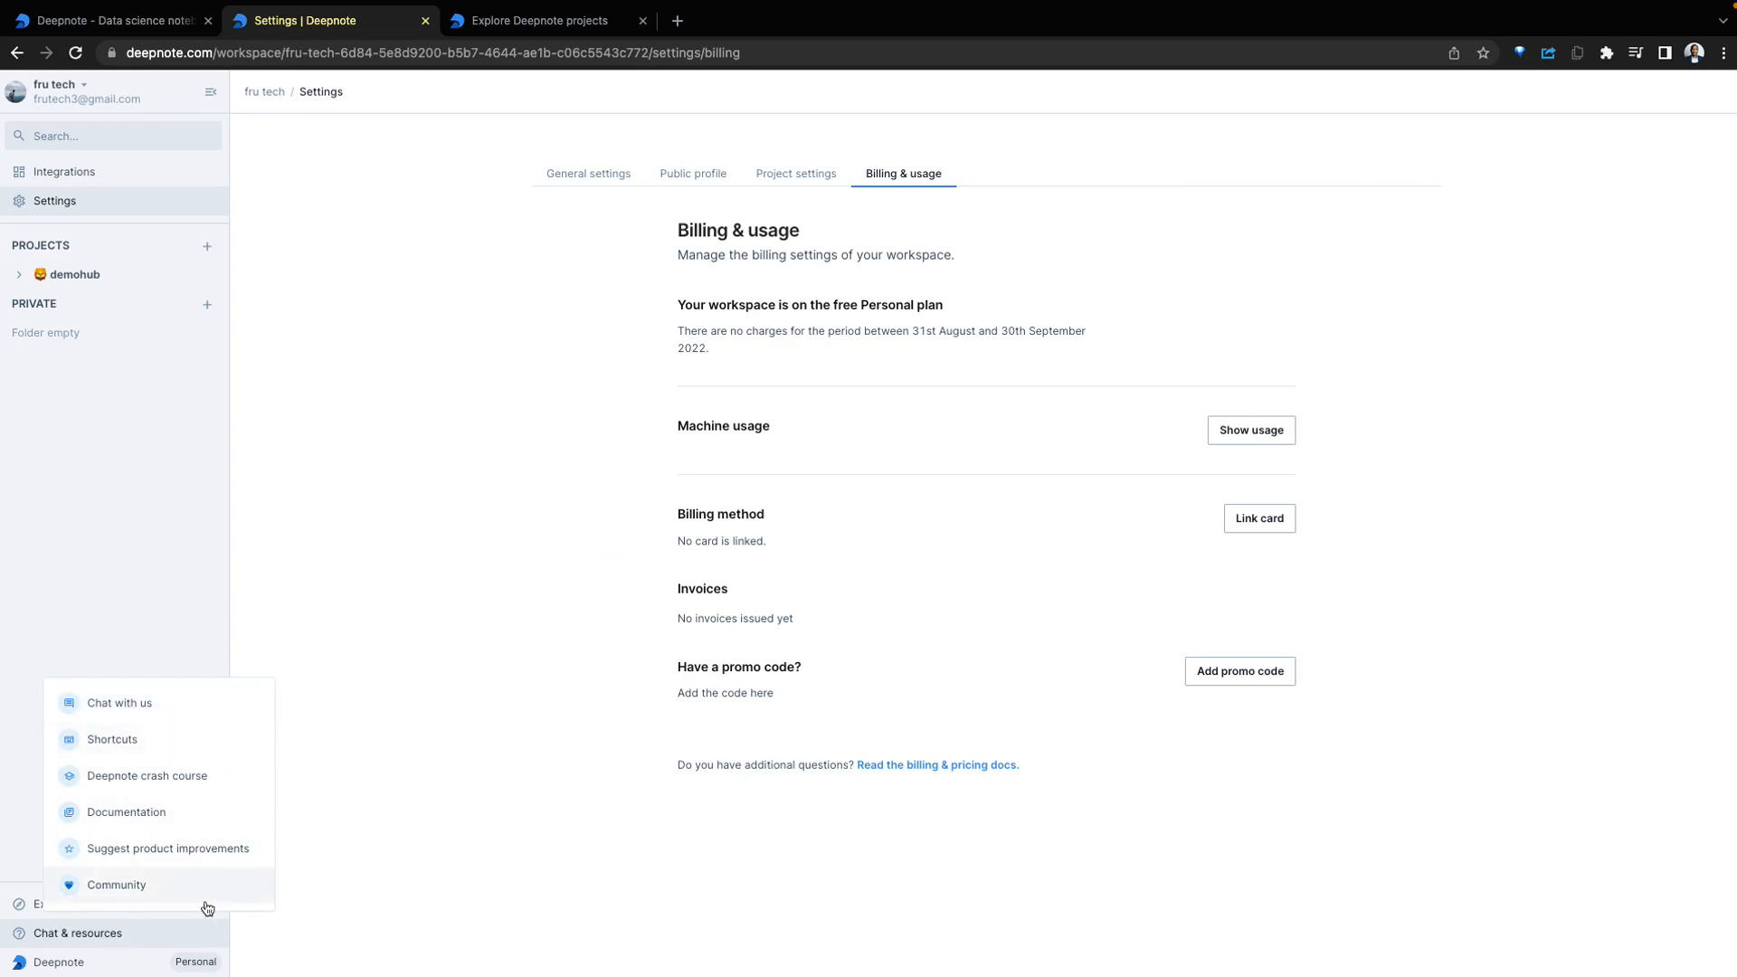
left_click(78, 932)
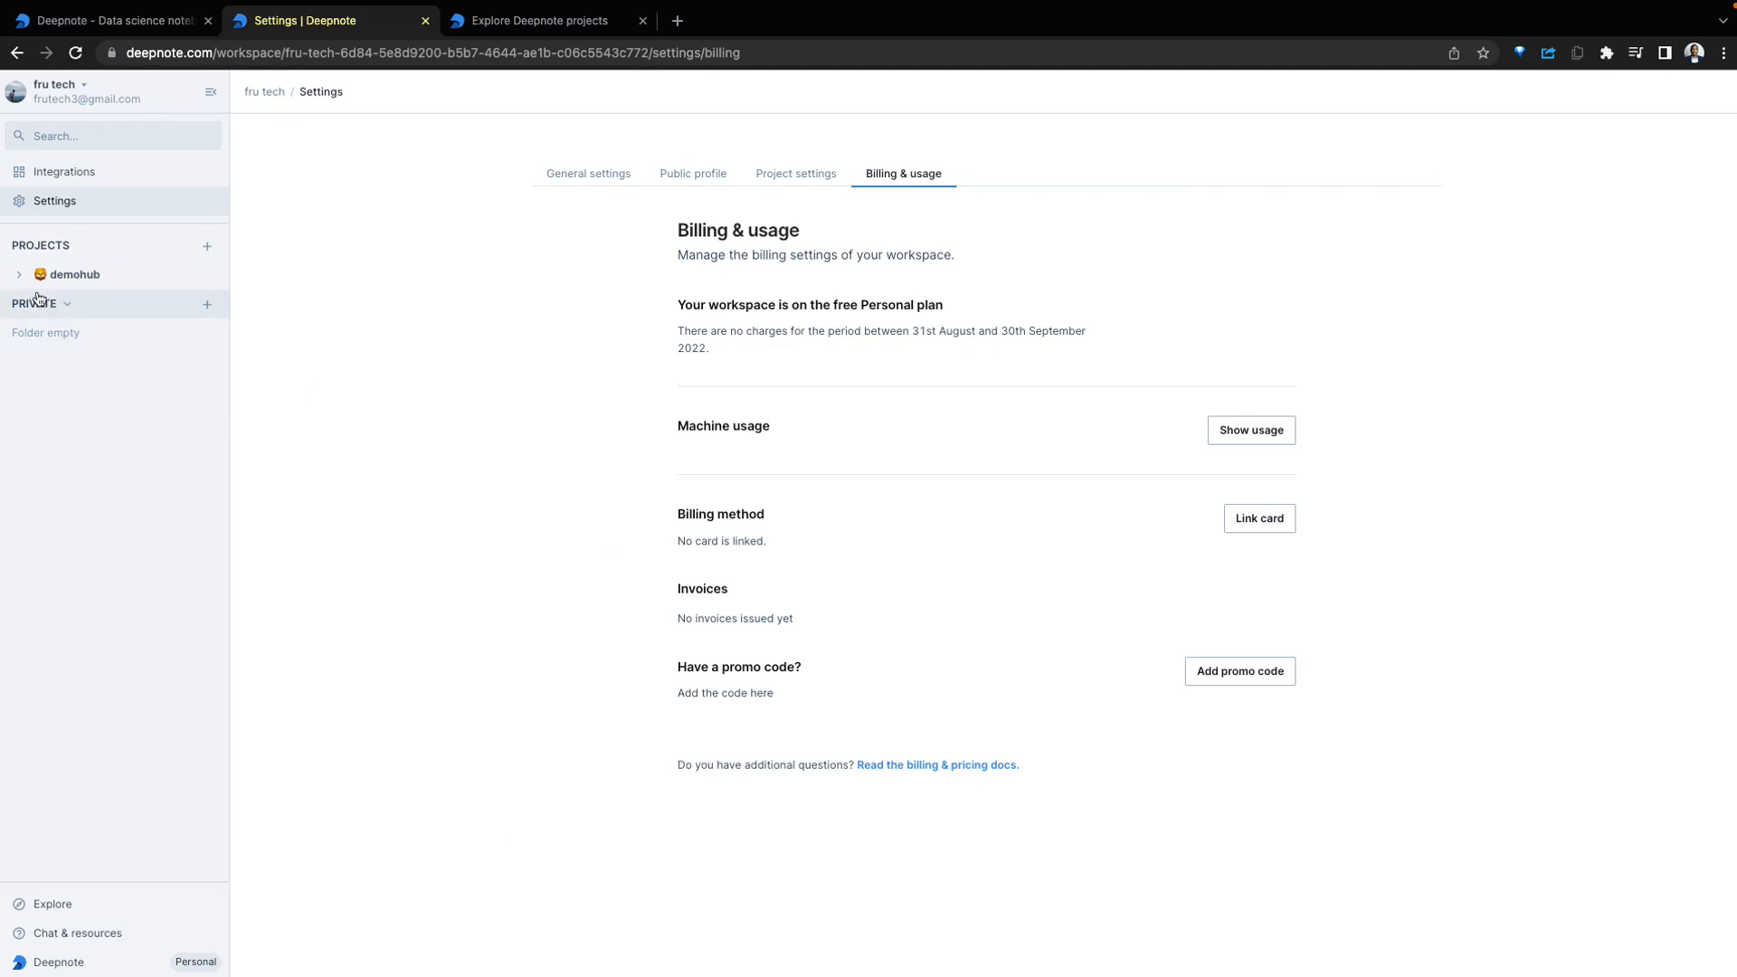
Create a new empty project, enter the name DEMO1, and add a dataframe visualization block
left_click(207, 246)
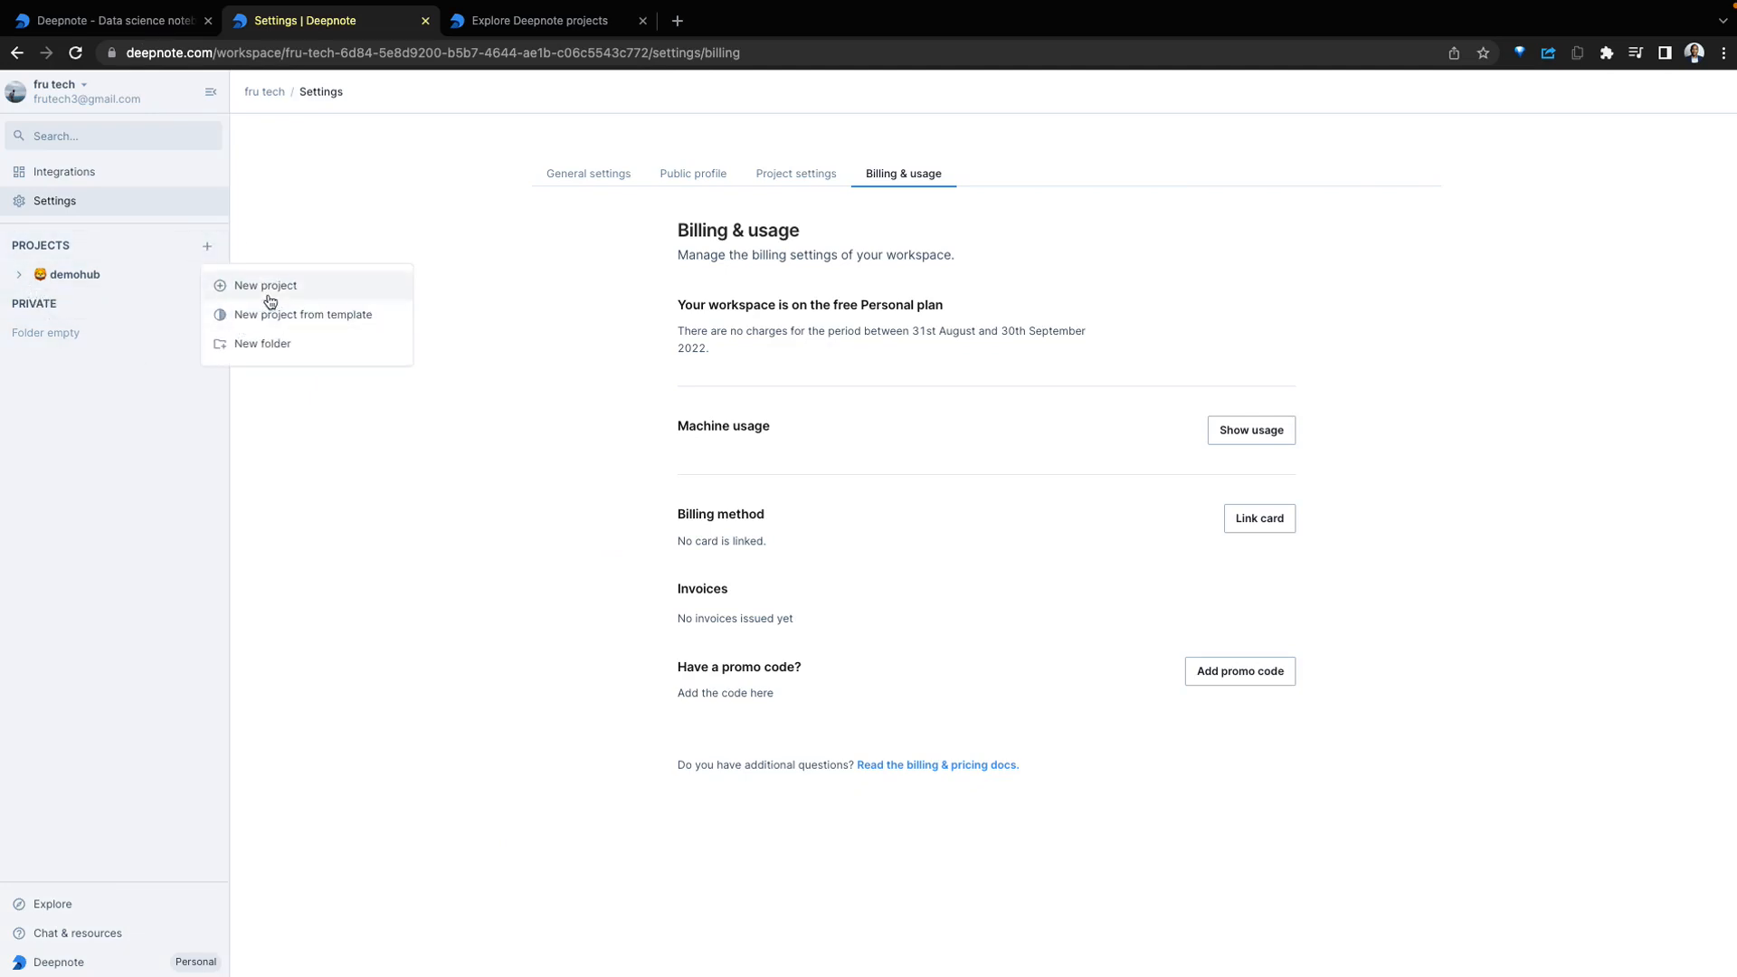
left_click(265, 286)
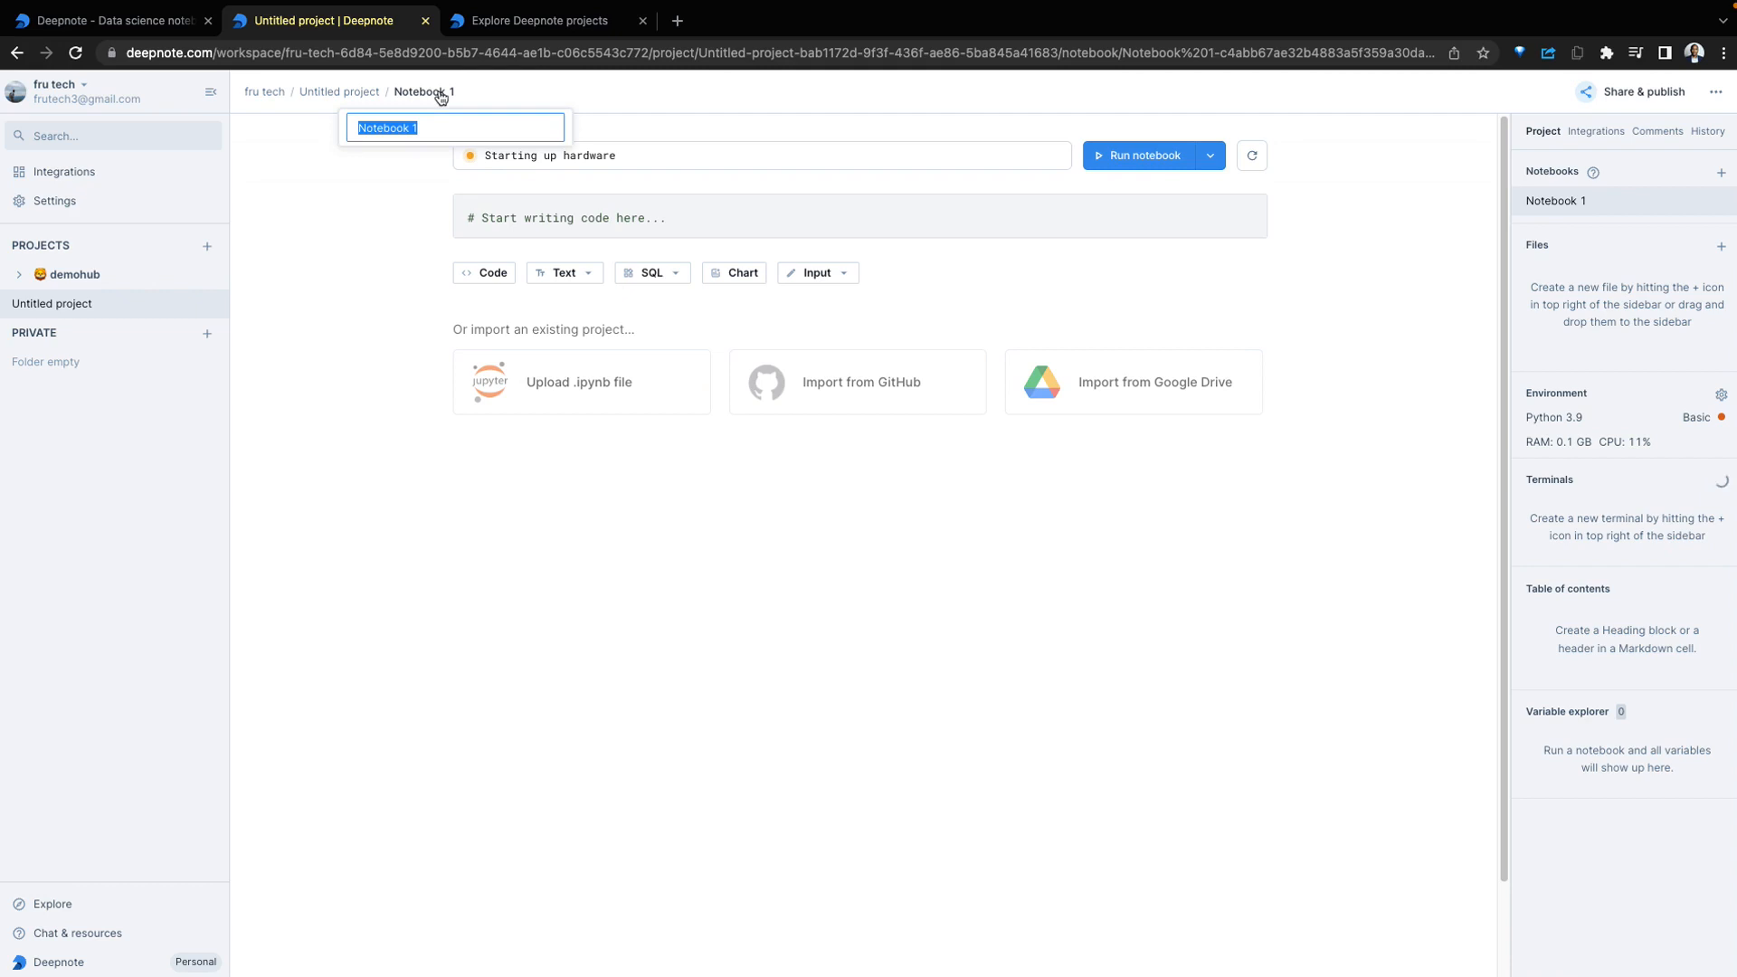
type("DEMO1")
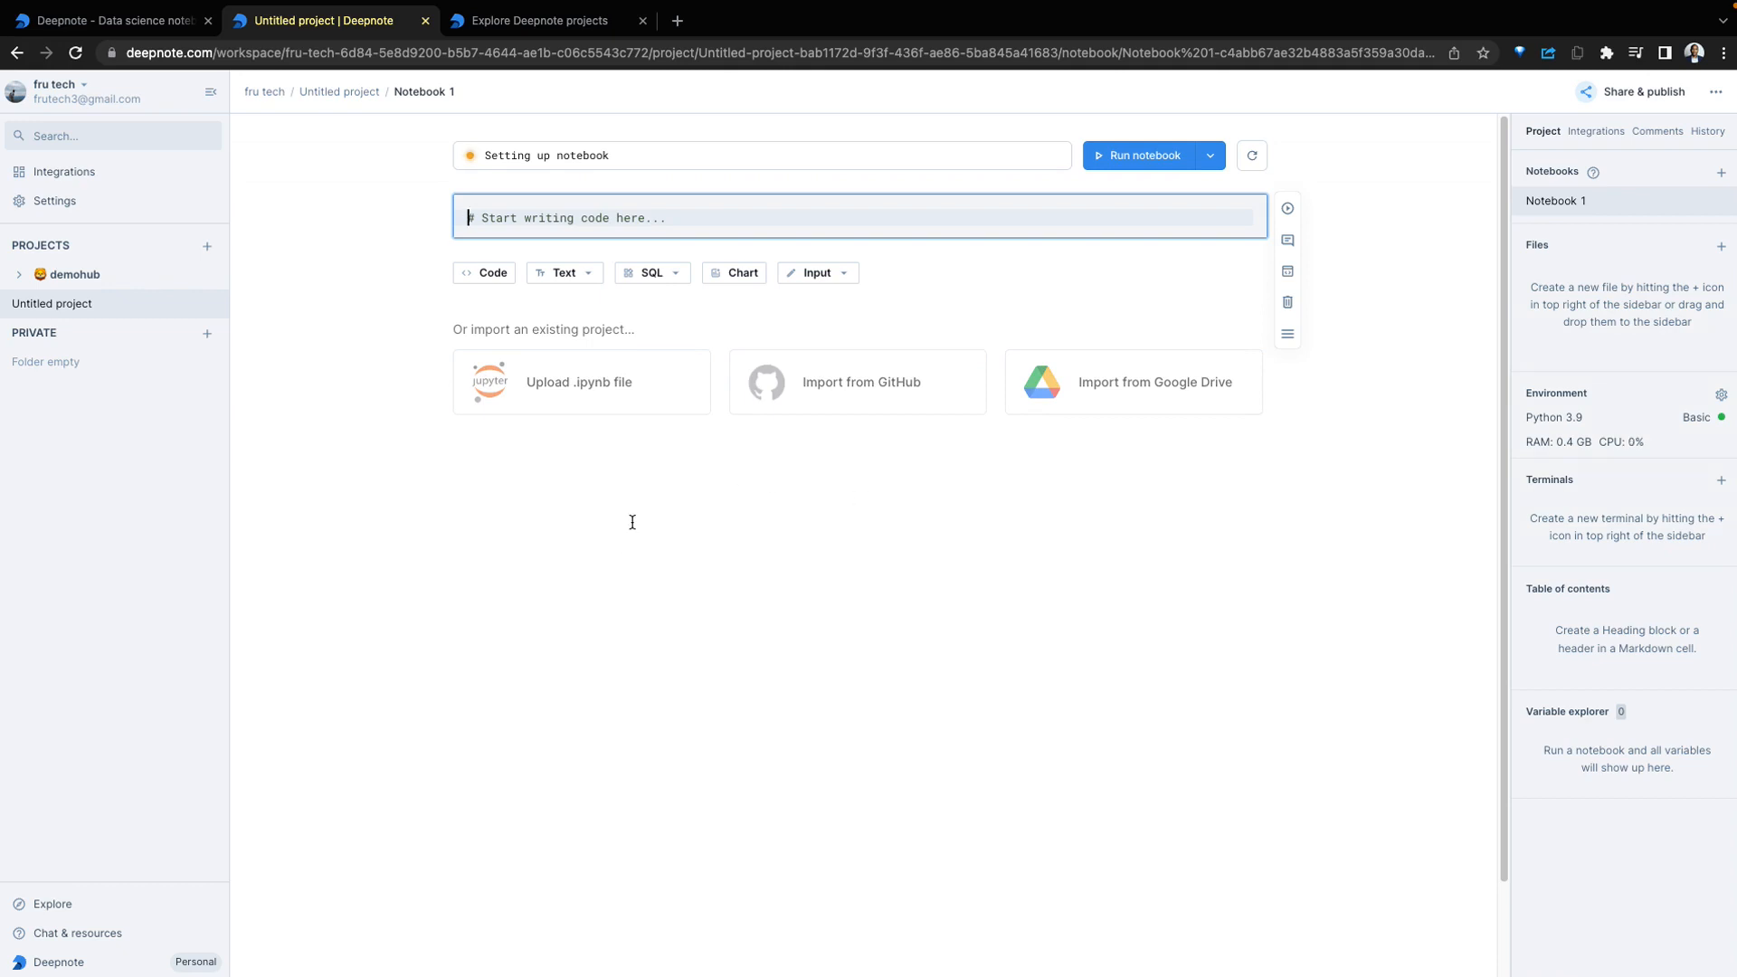
mouse_move(526, 293)
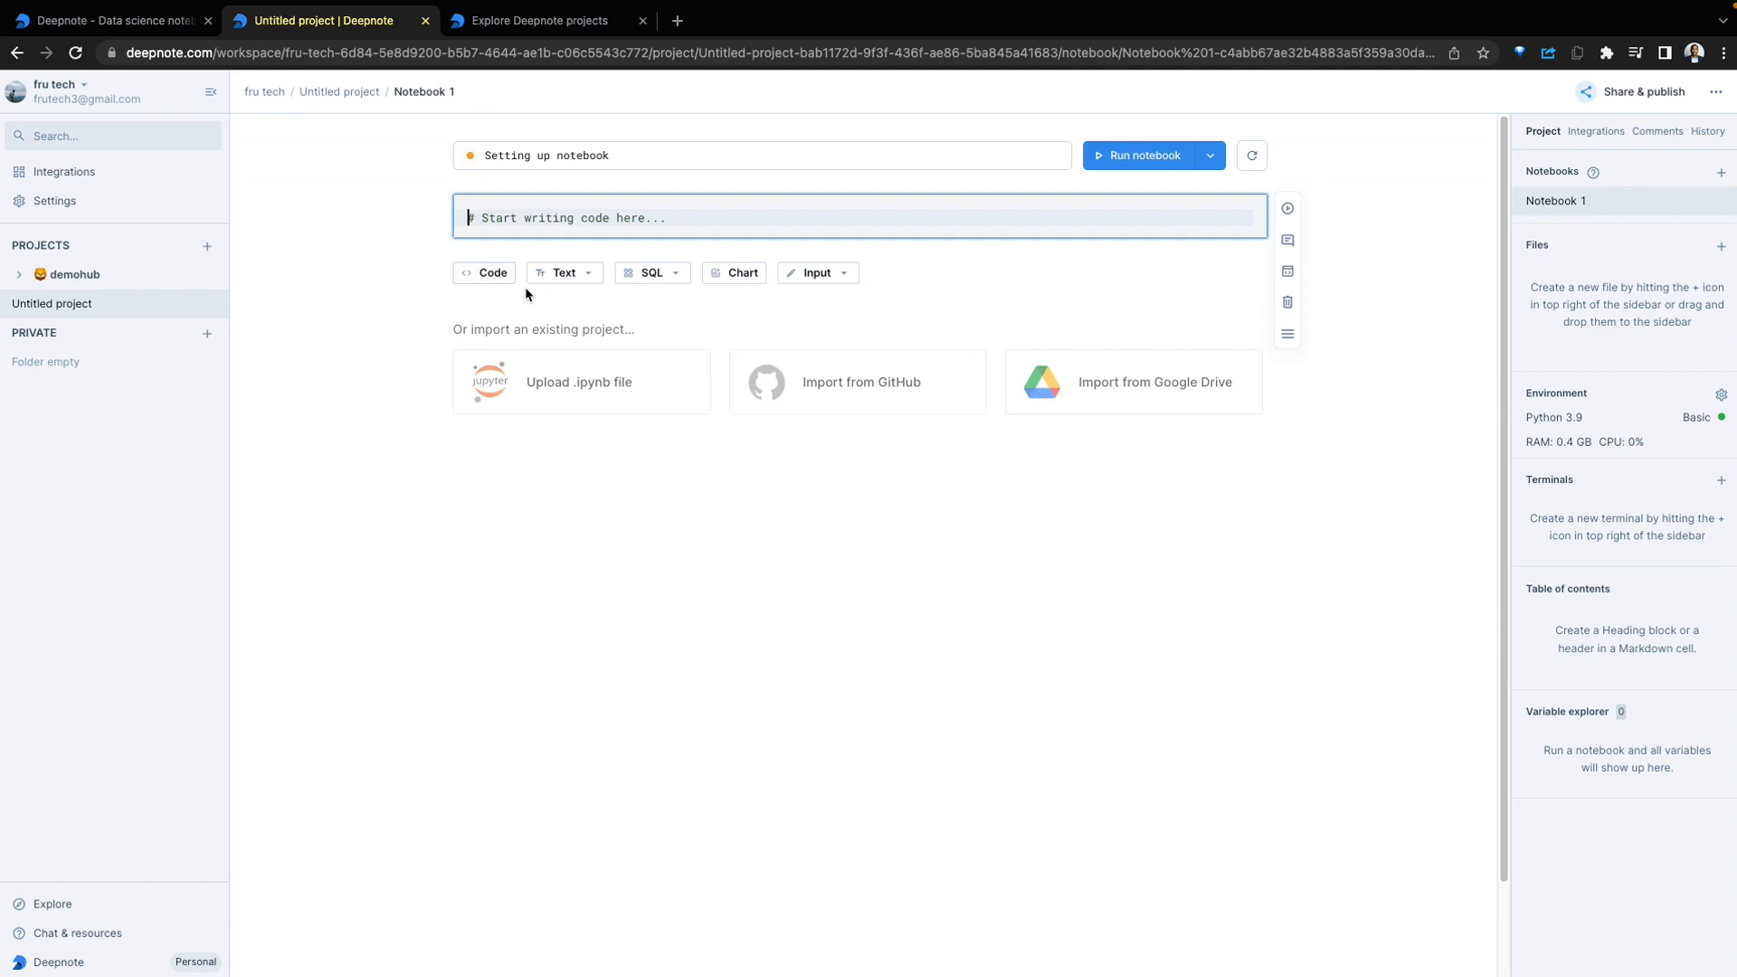
left_click(673, 272)
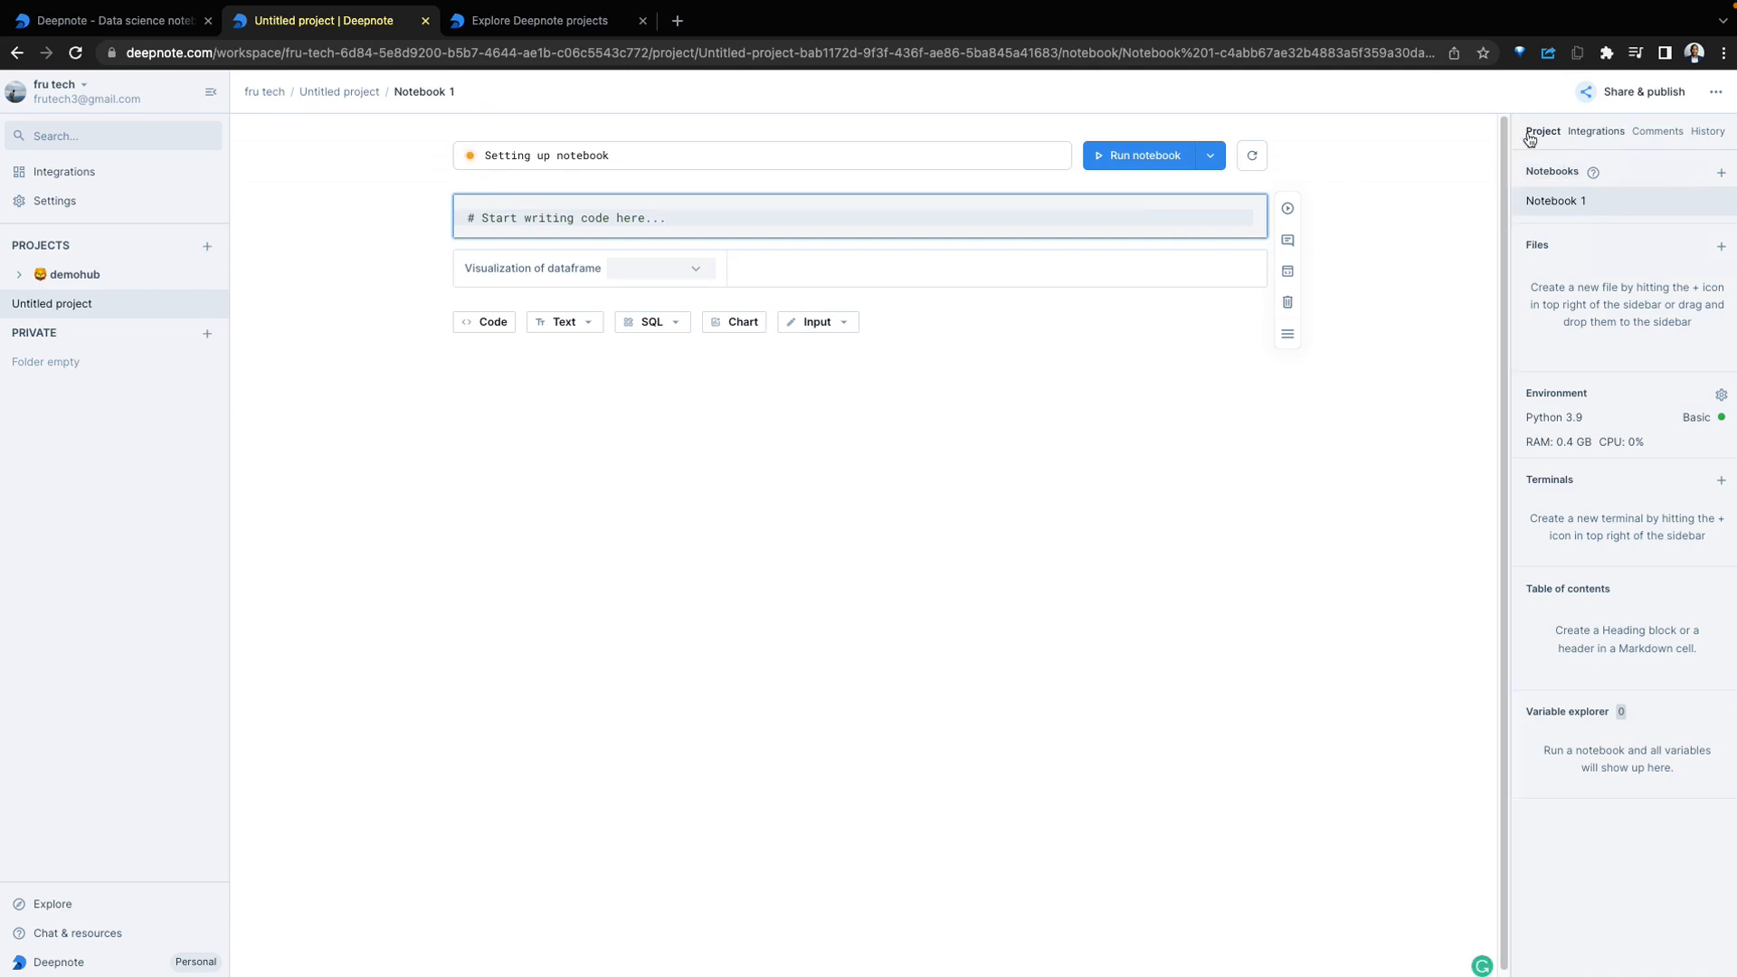
mouse_move(1650, 297)
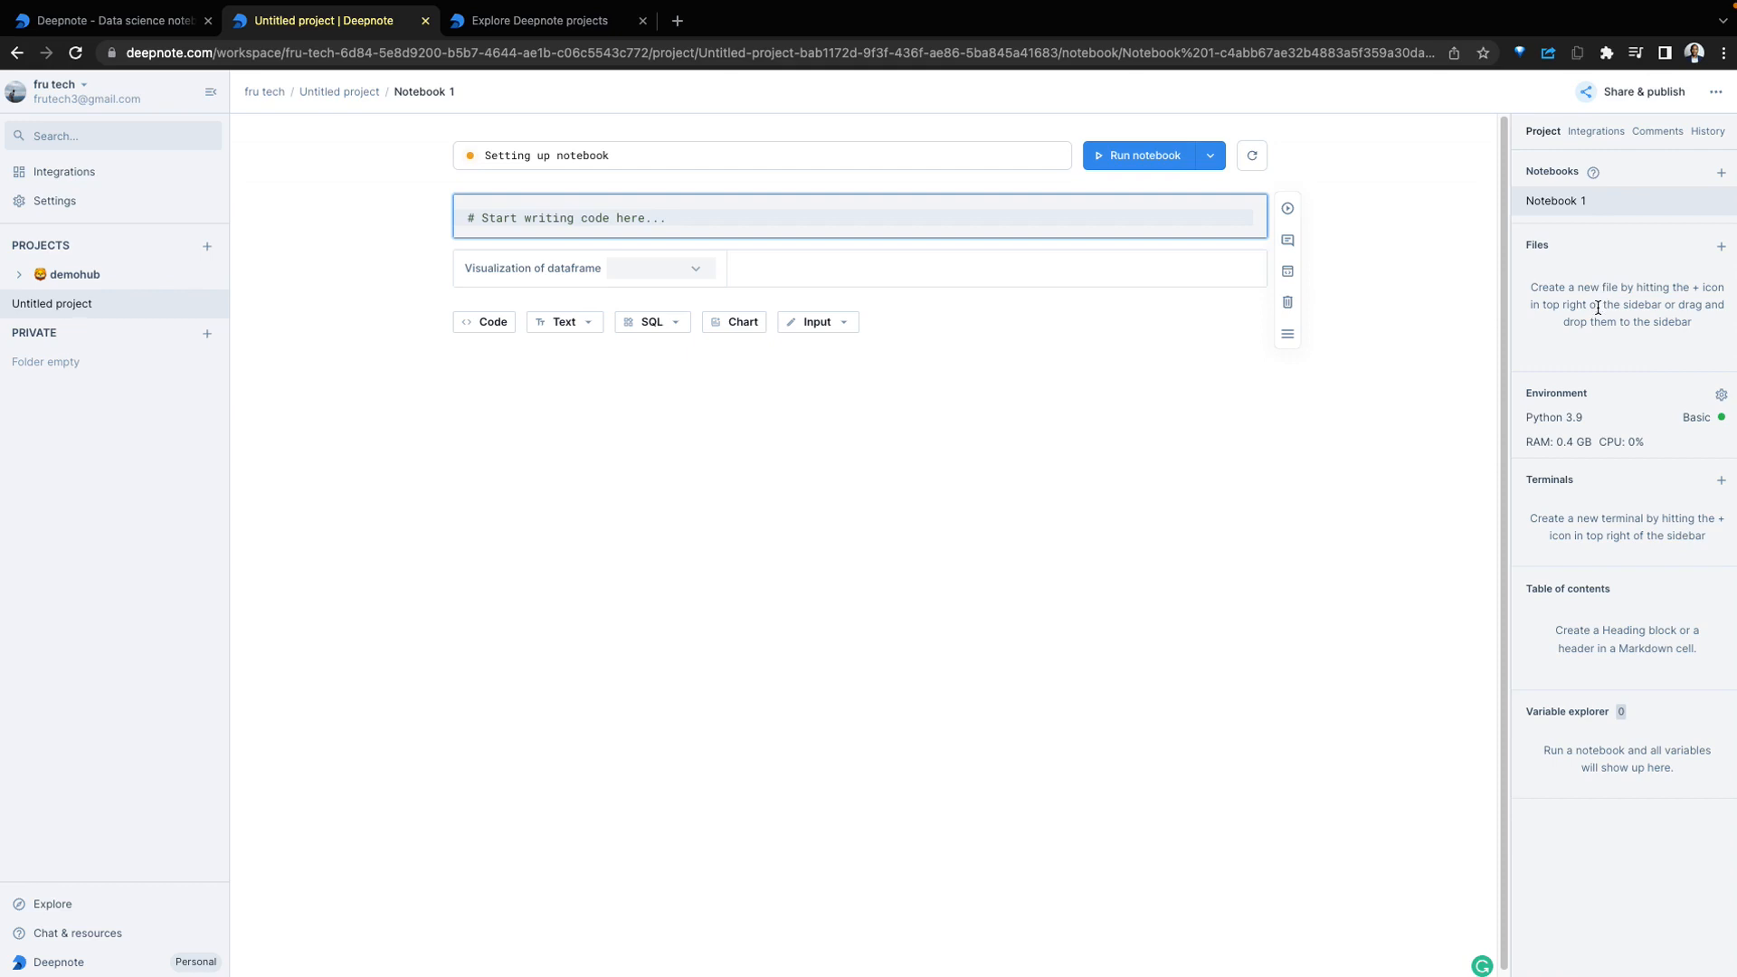
mouse_move(1576, 420)
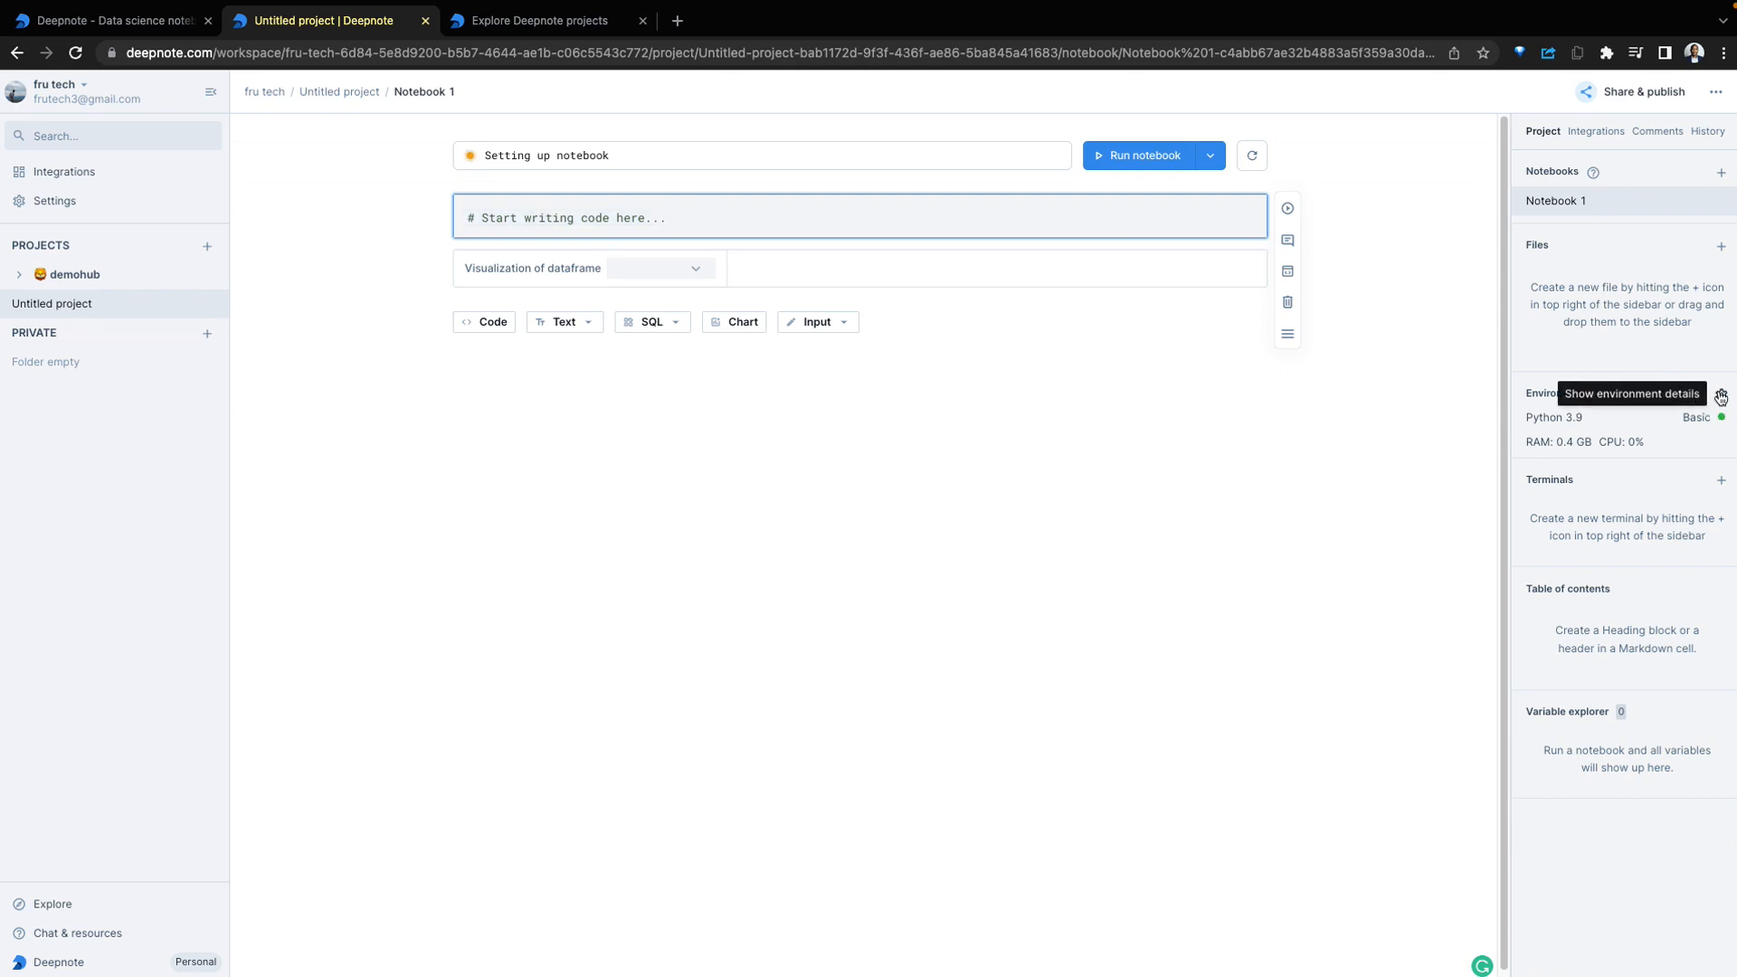
left_click(1721, 396)
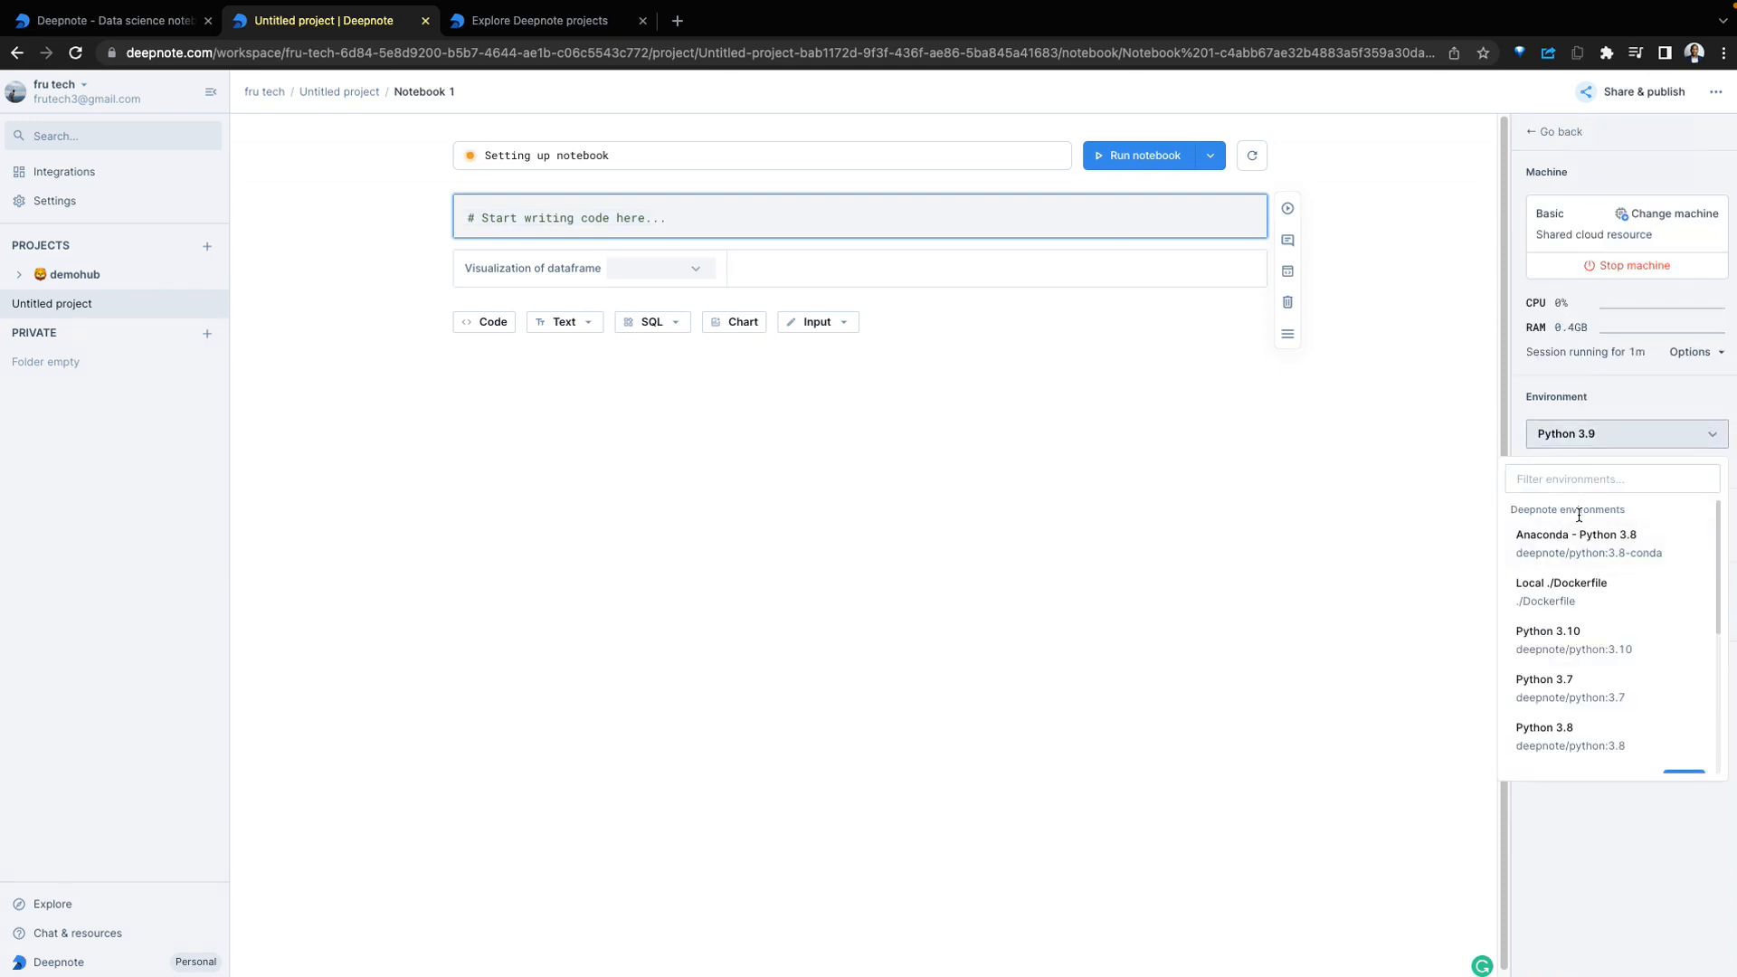
scroll("down", 3)
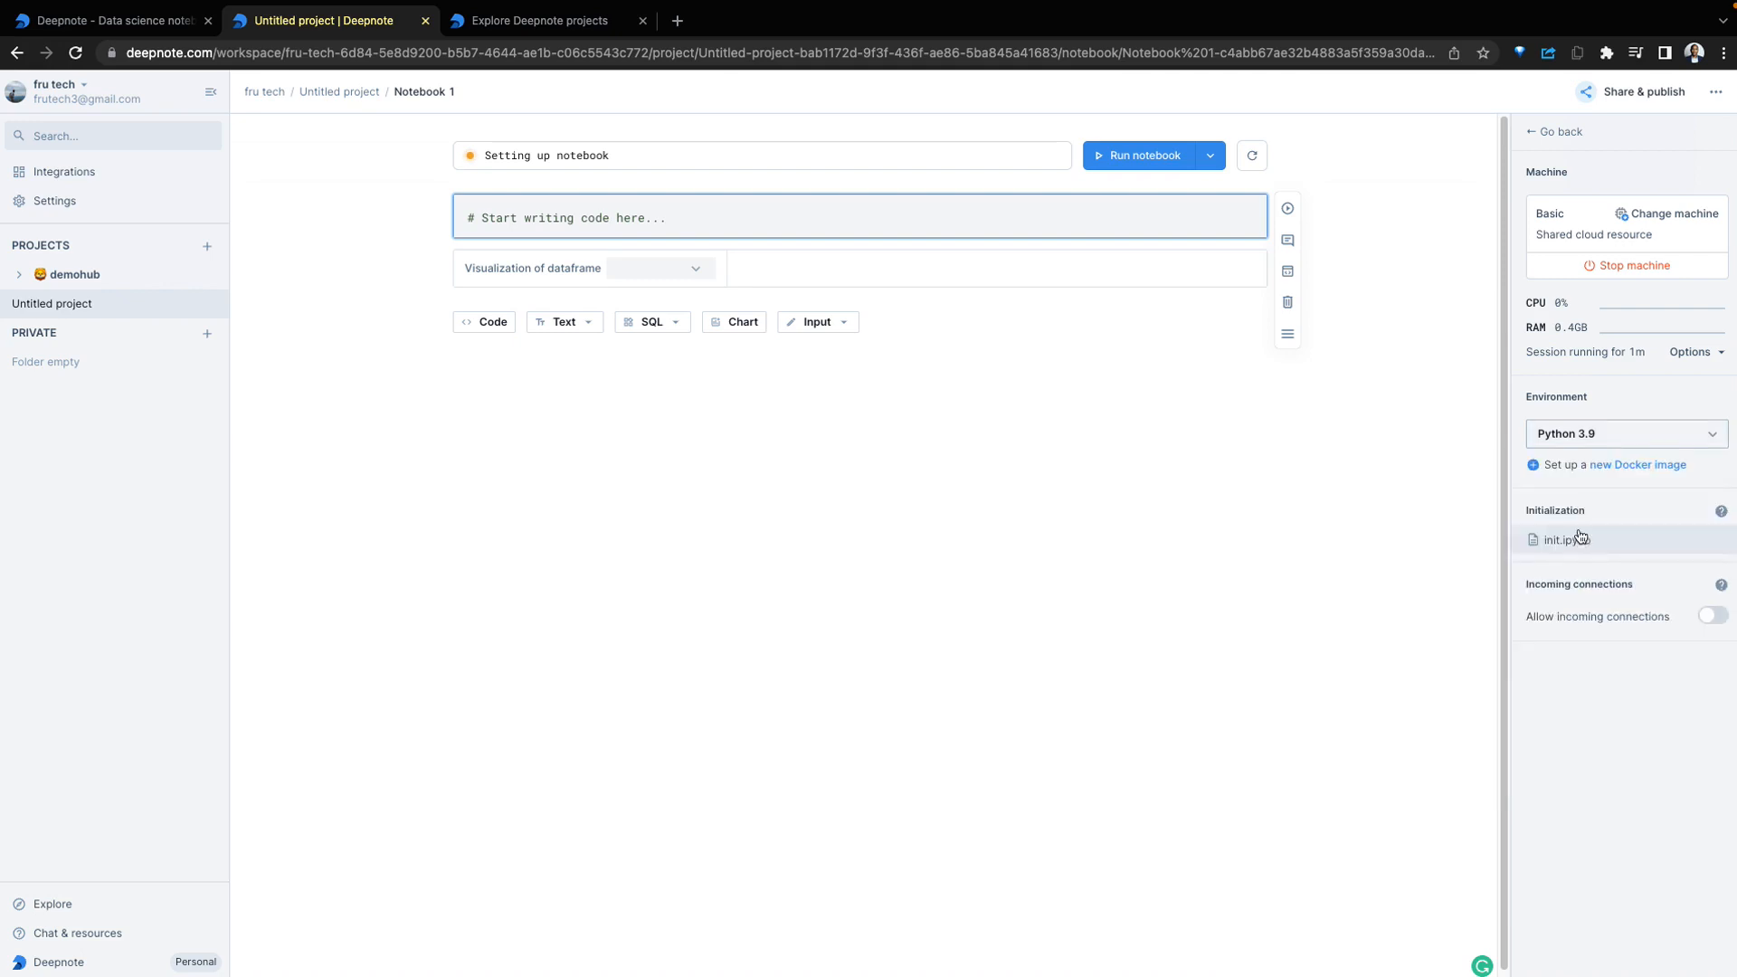
left_click(1541, 130)
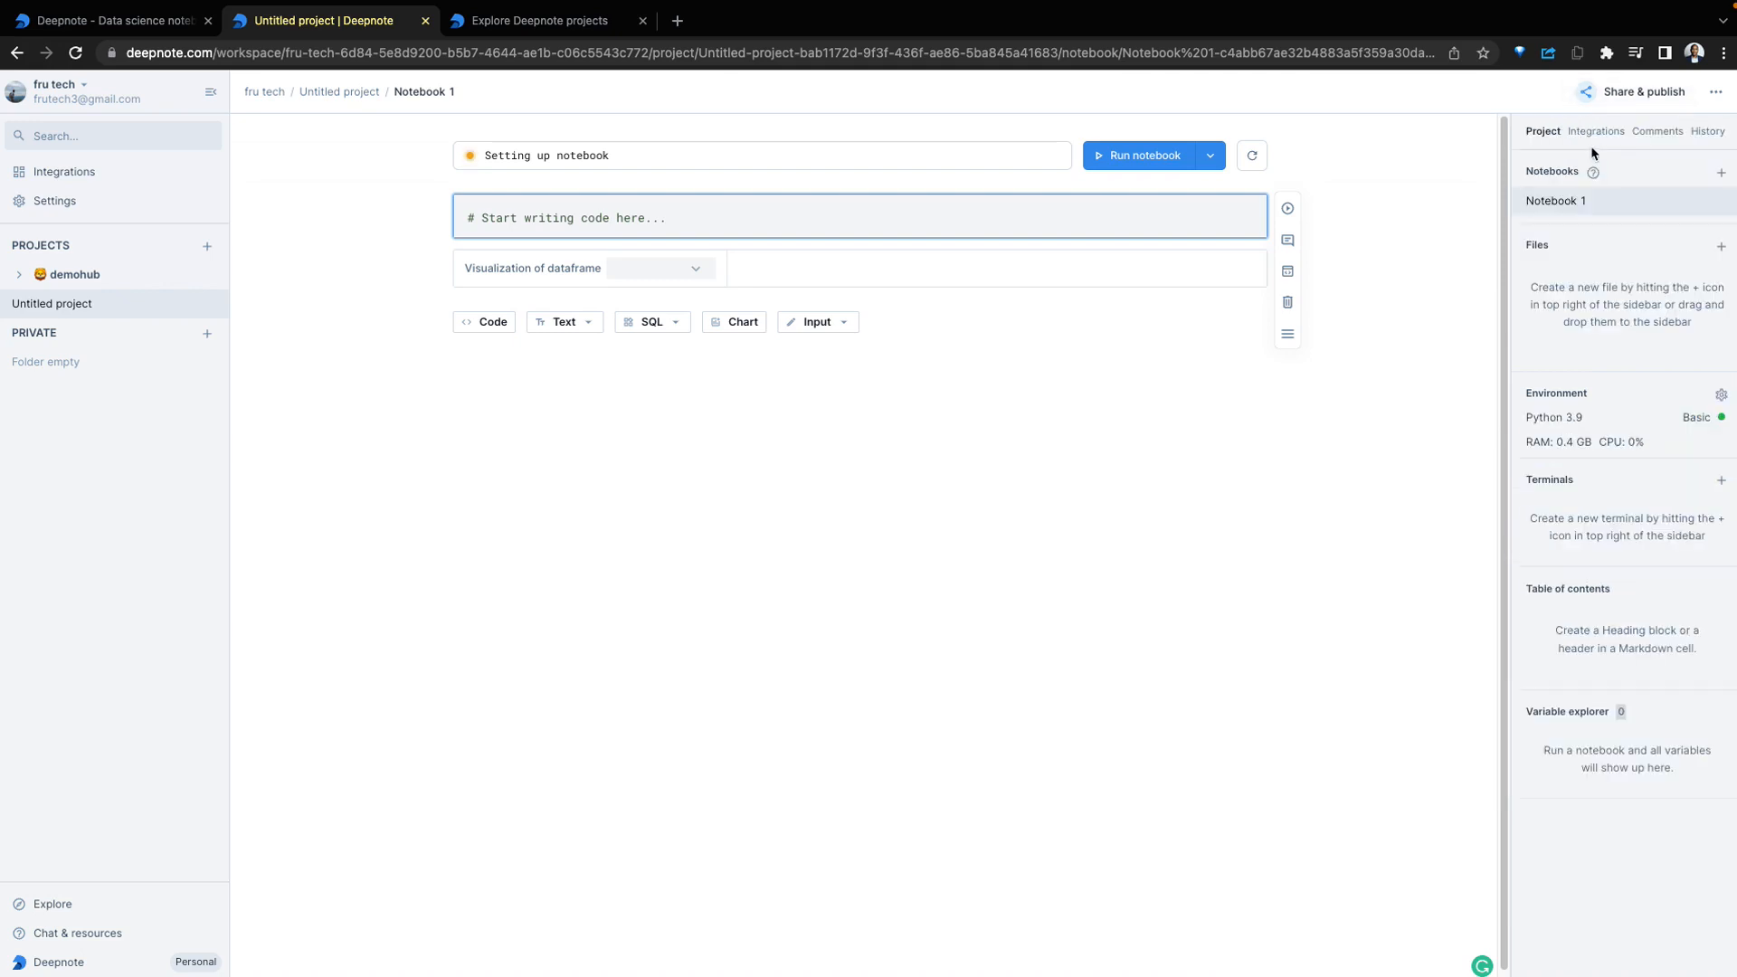
Browse the project's Snowflake SNOWFLAKE_SAMPLE_DATA schema, its comments, and the history log
left_click(1596, 130)
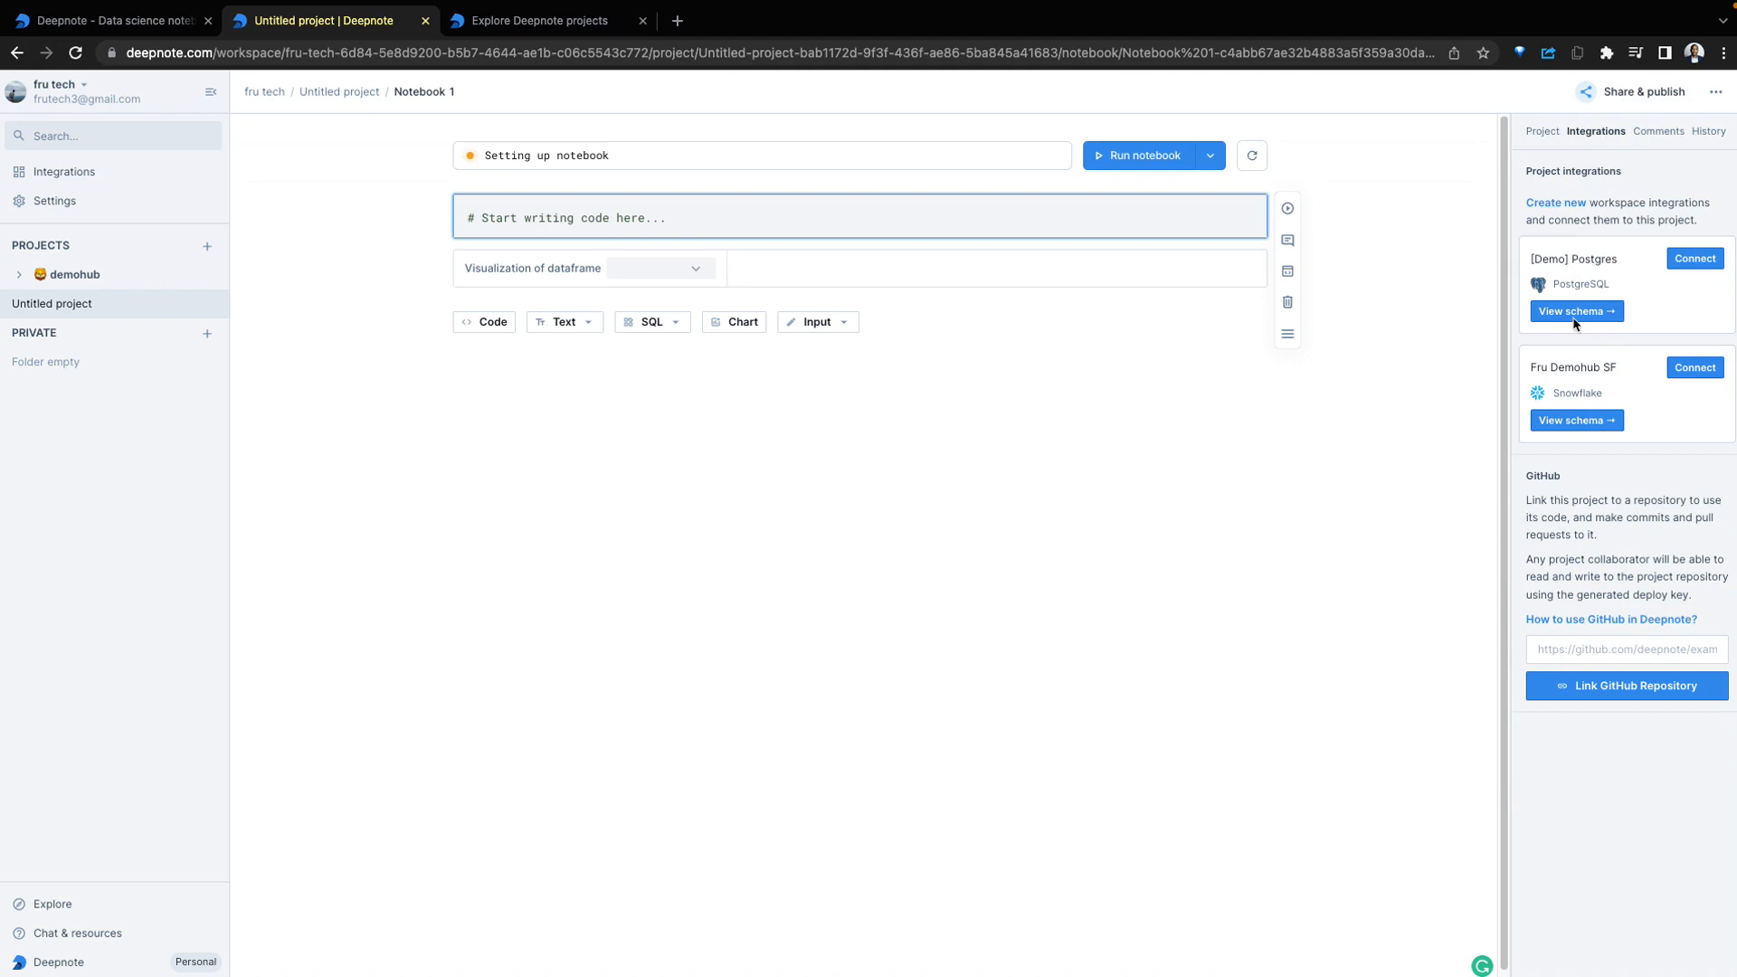
mouse_move(1629, 416)
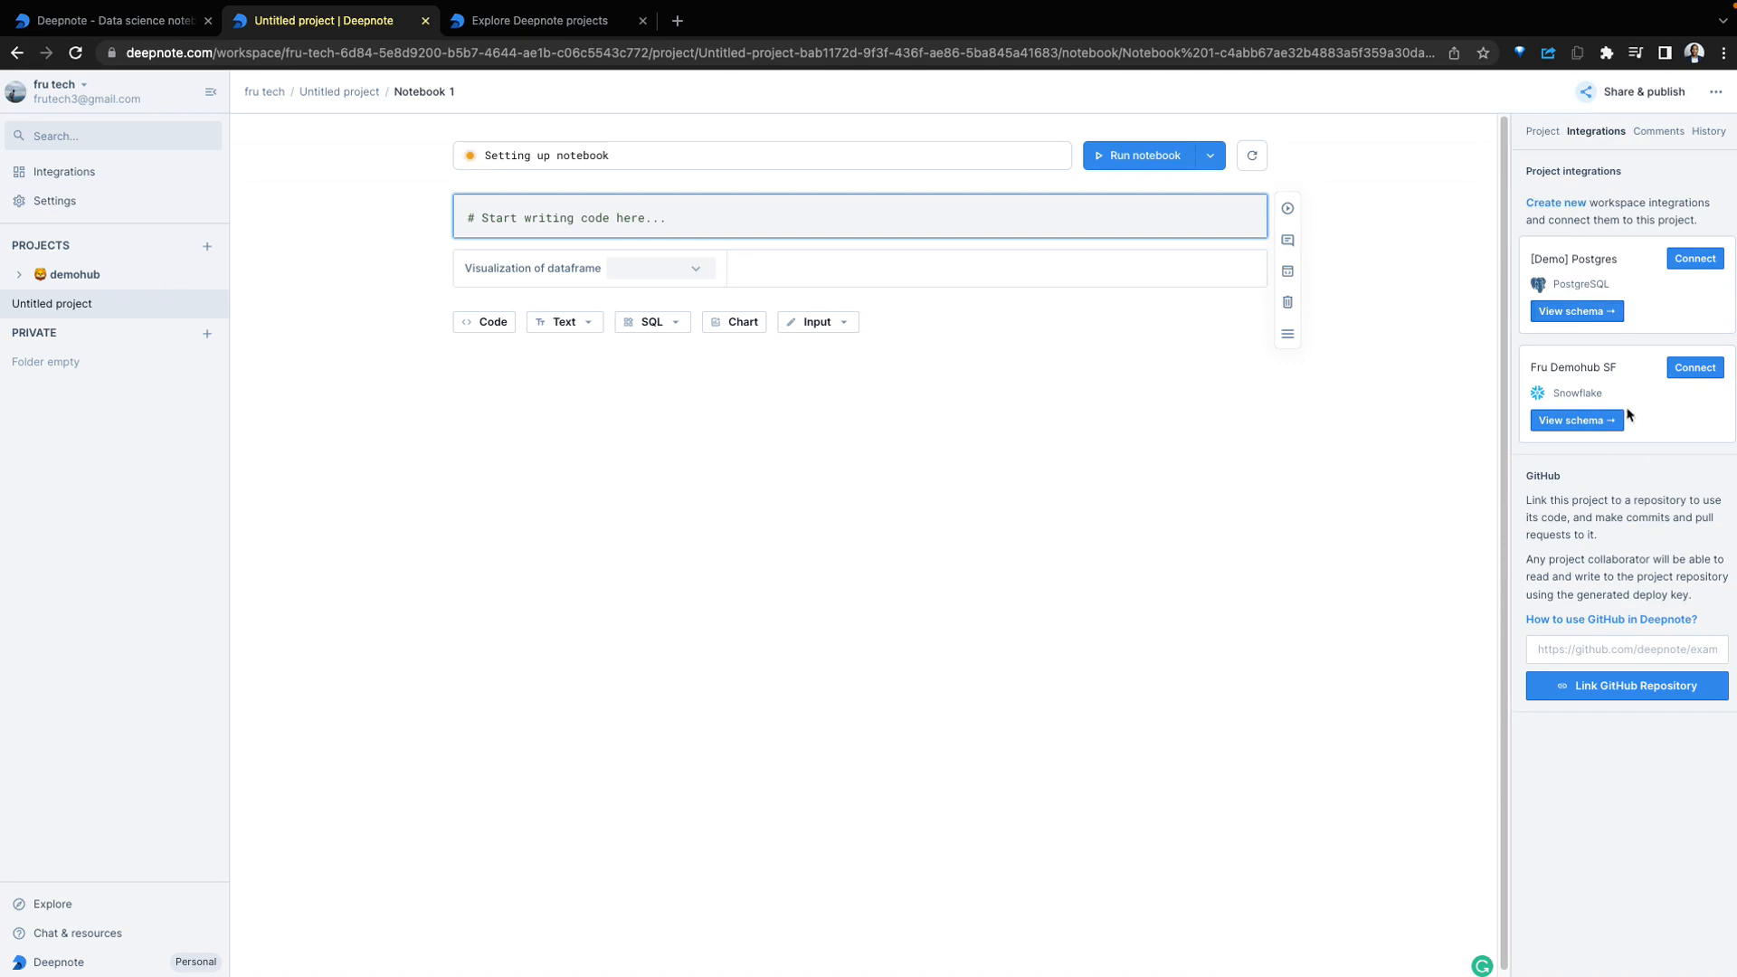
mouse_move(1629, 421)
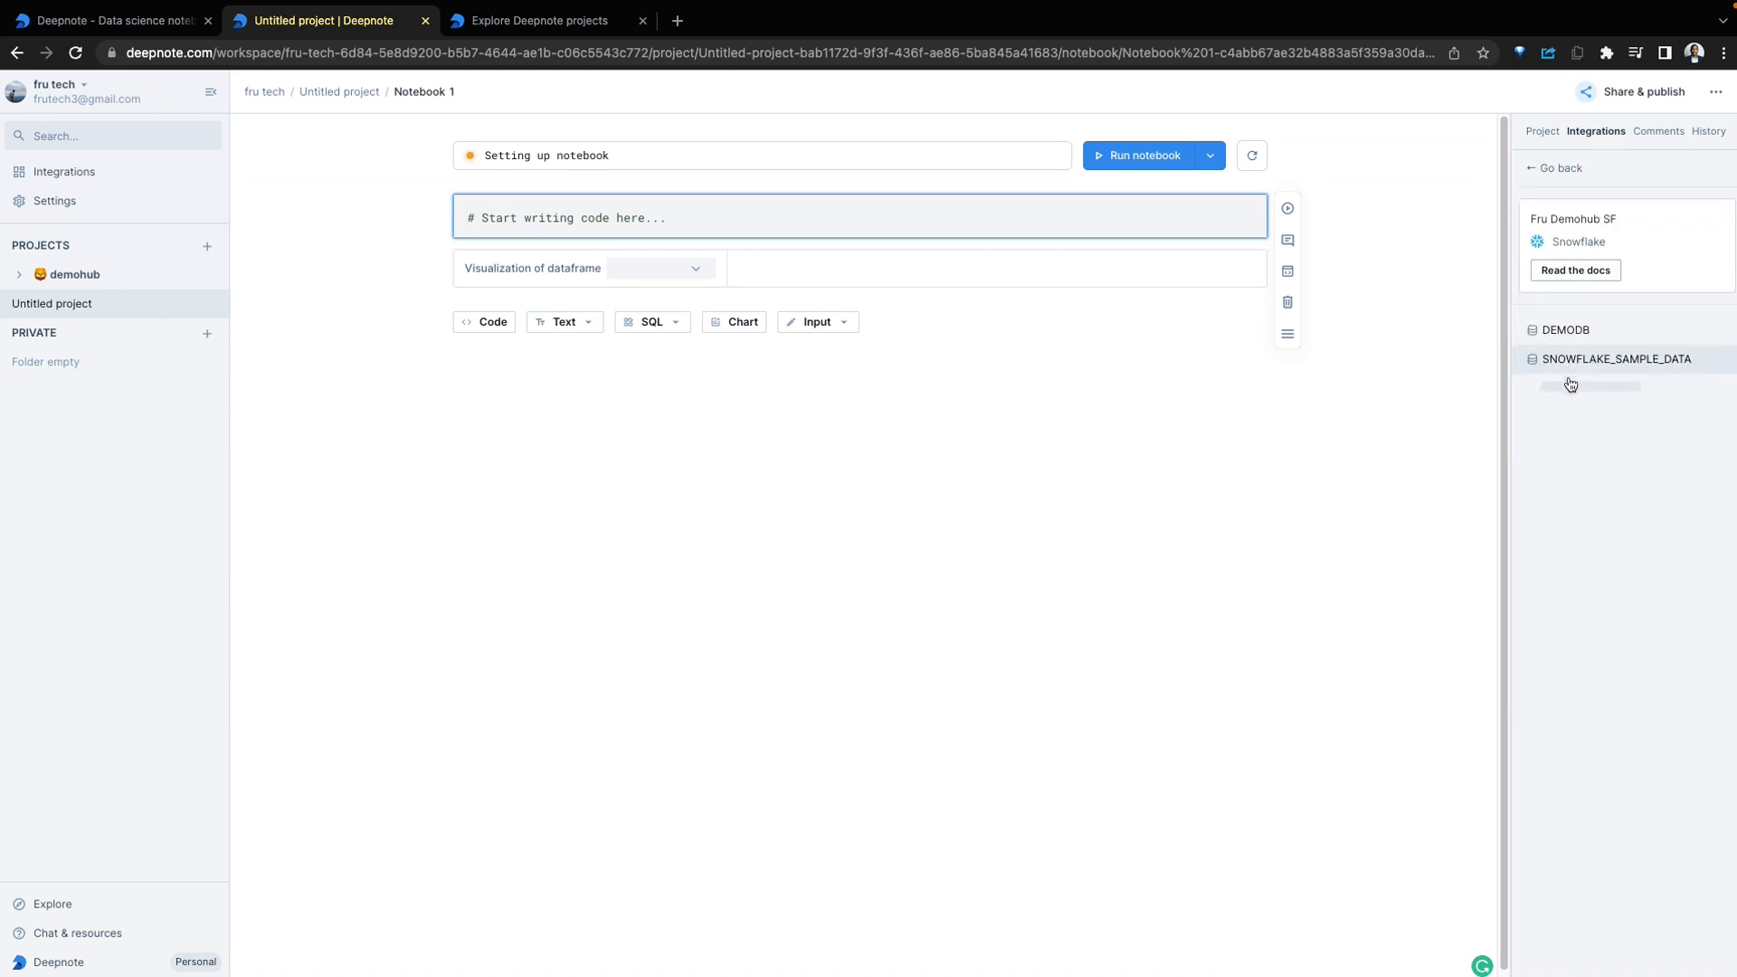
left_click(1617, 358)
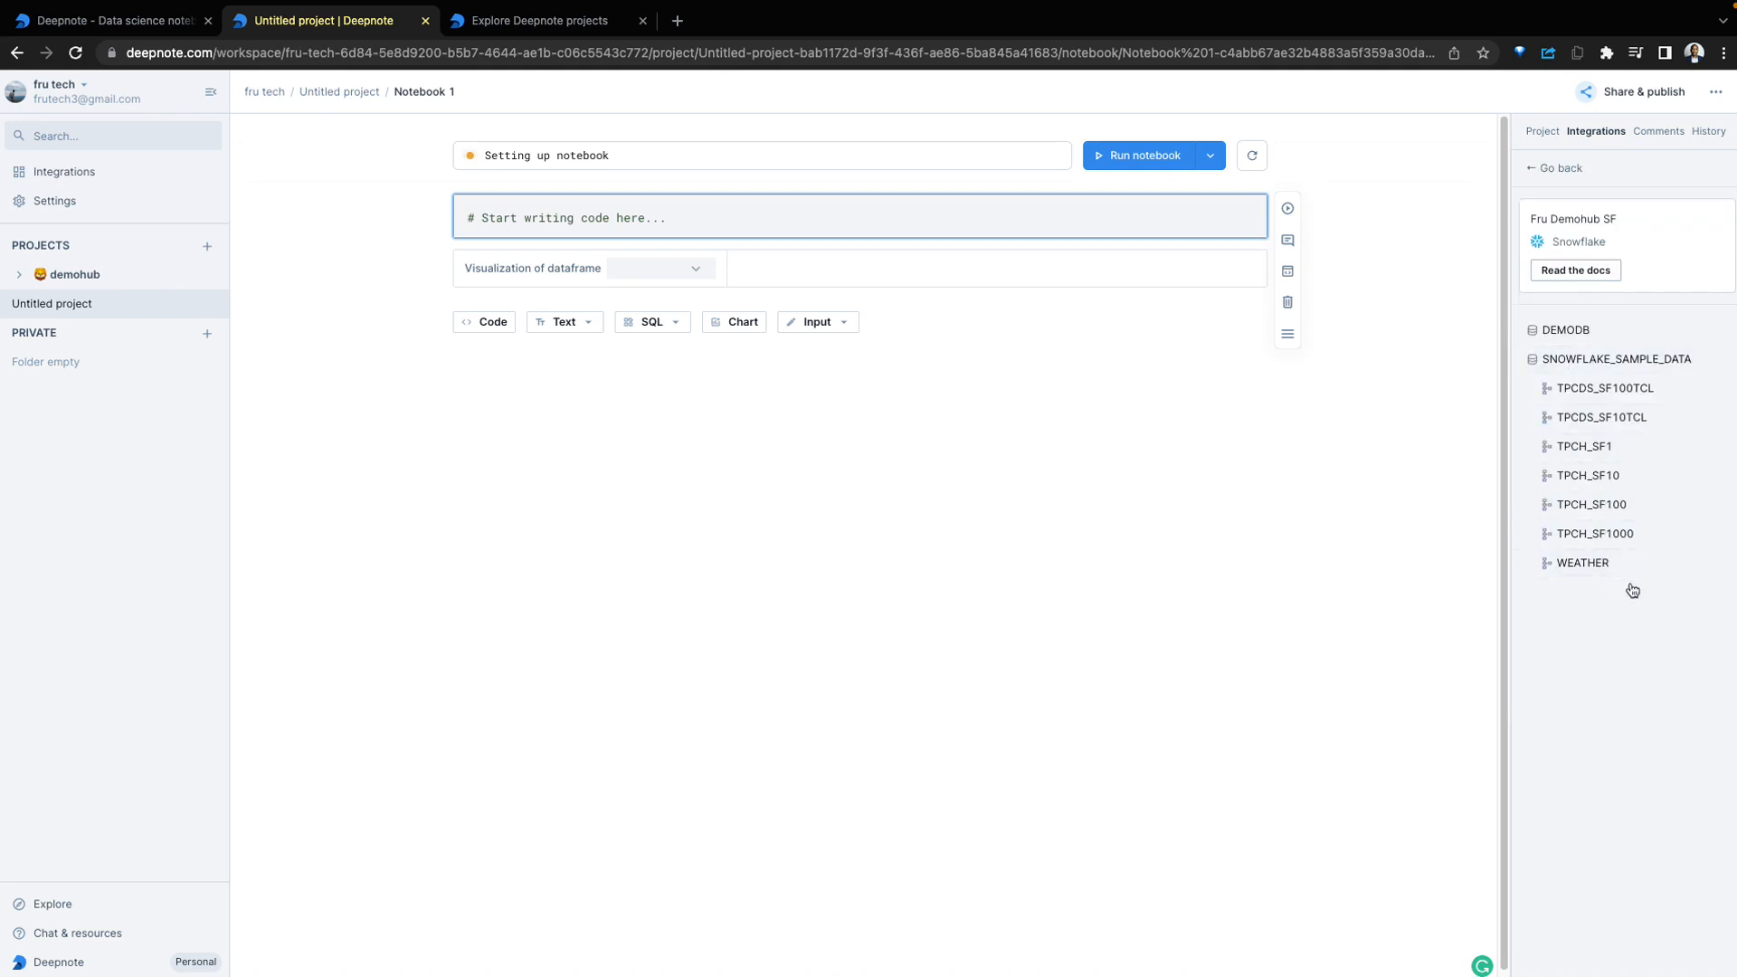
left_click(1658, 130)
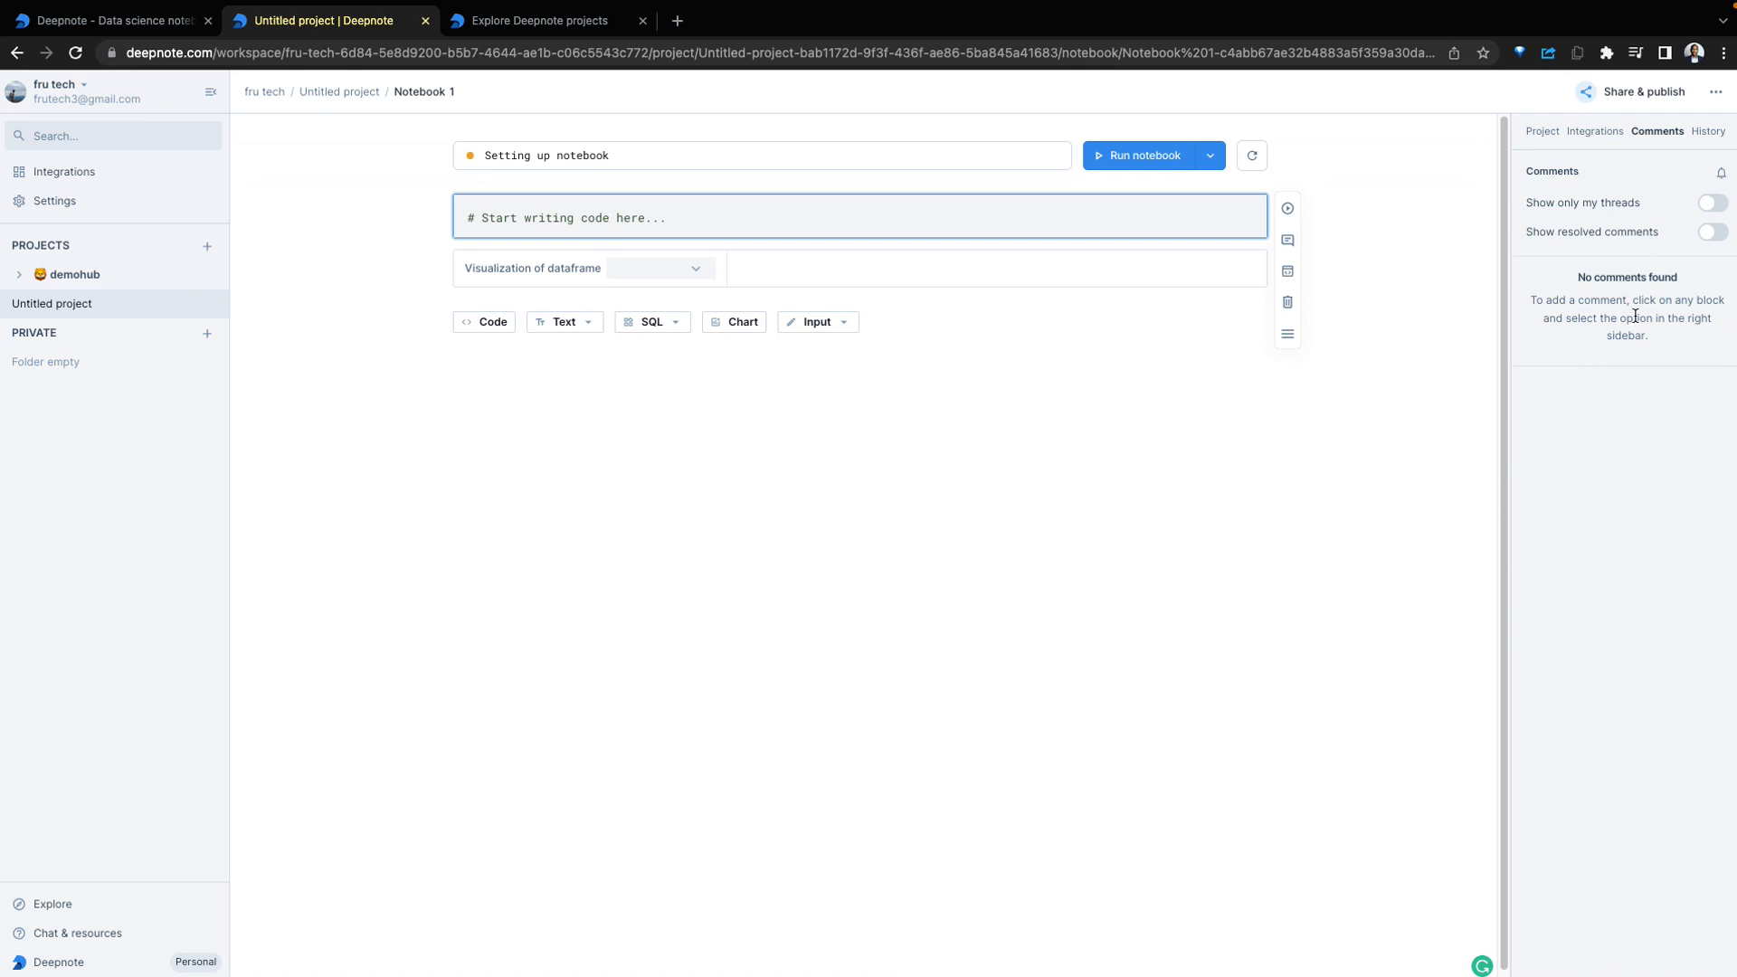
left_click(1707, 130)
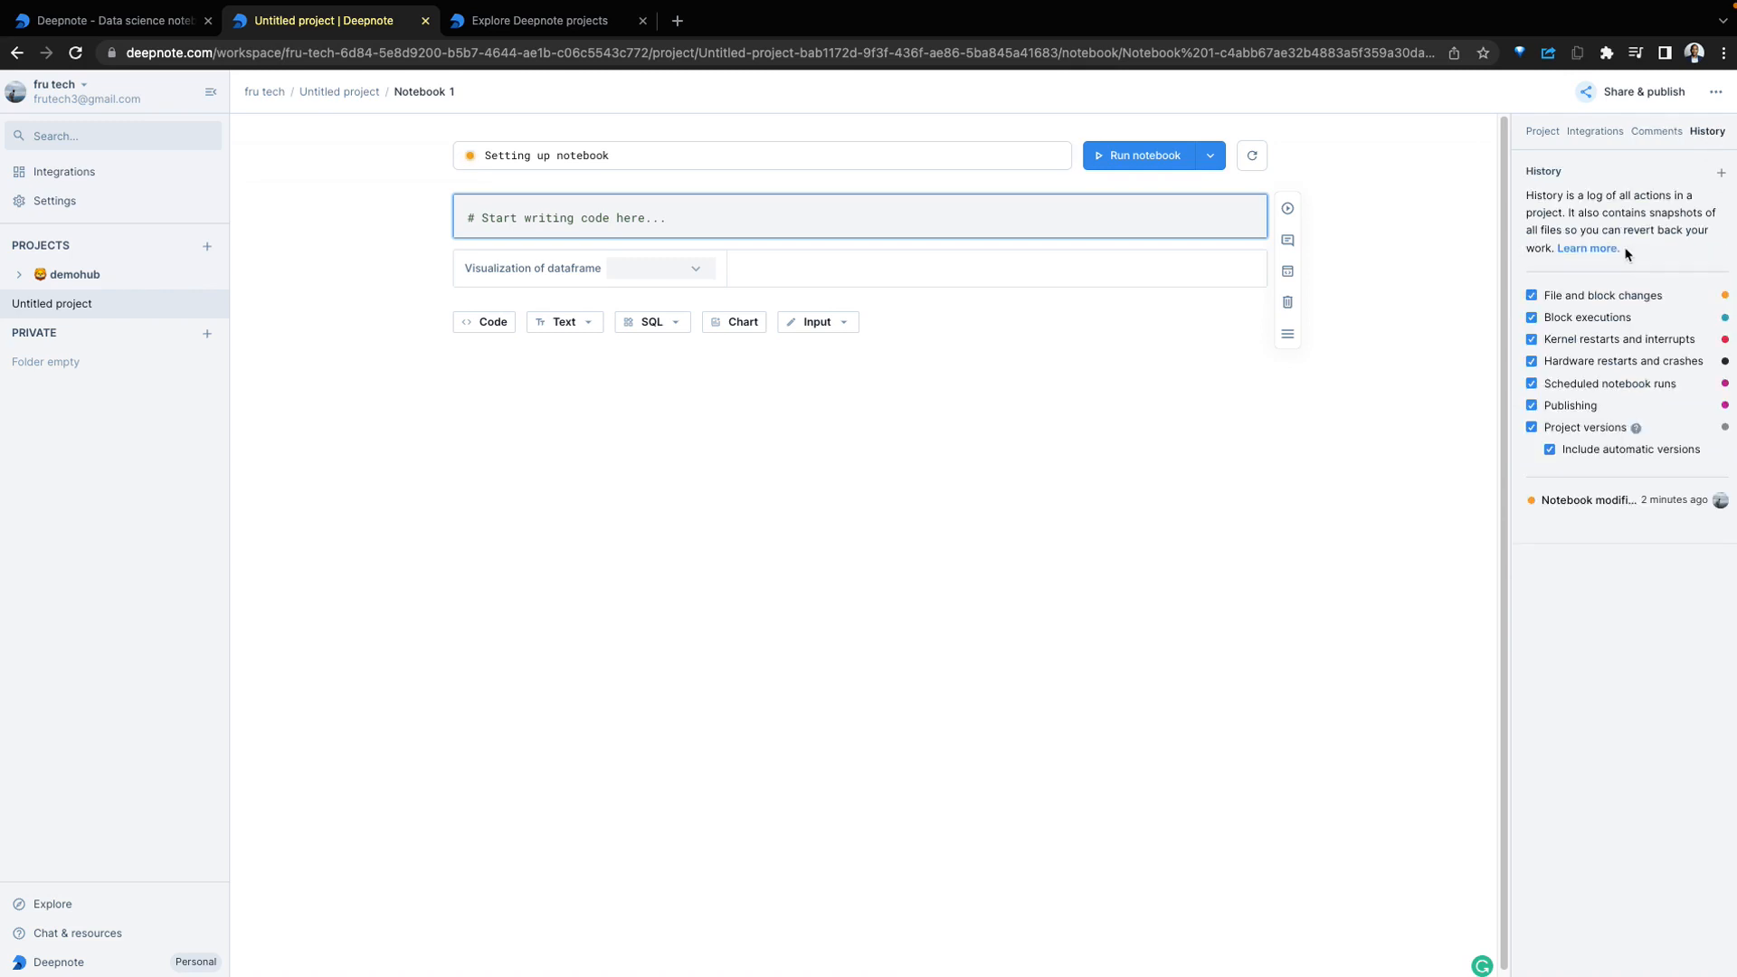
mouse_move(1561, 330)
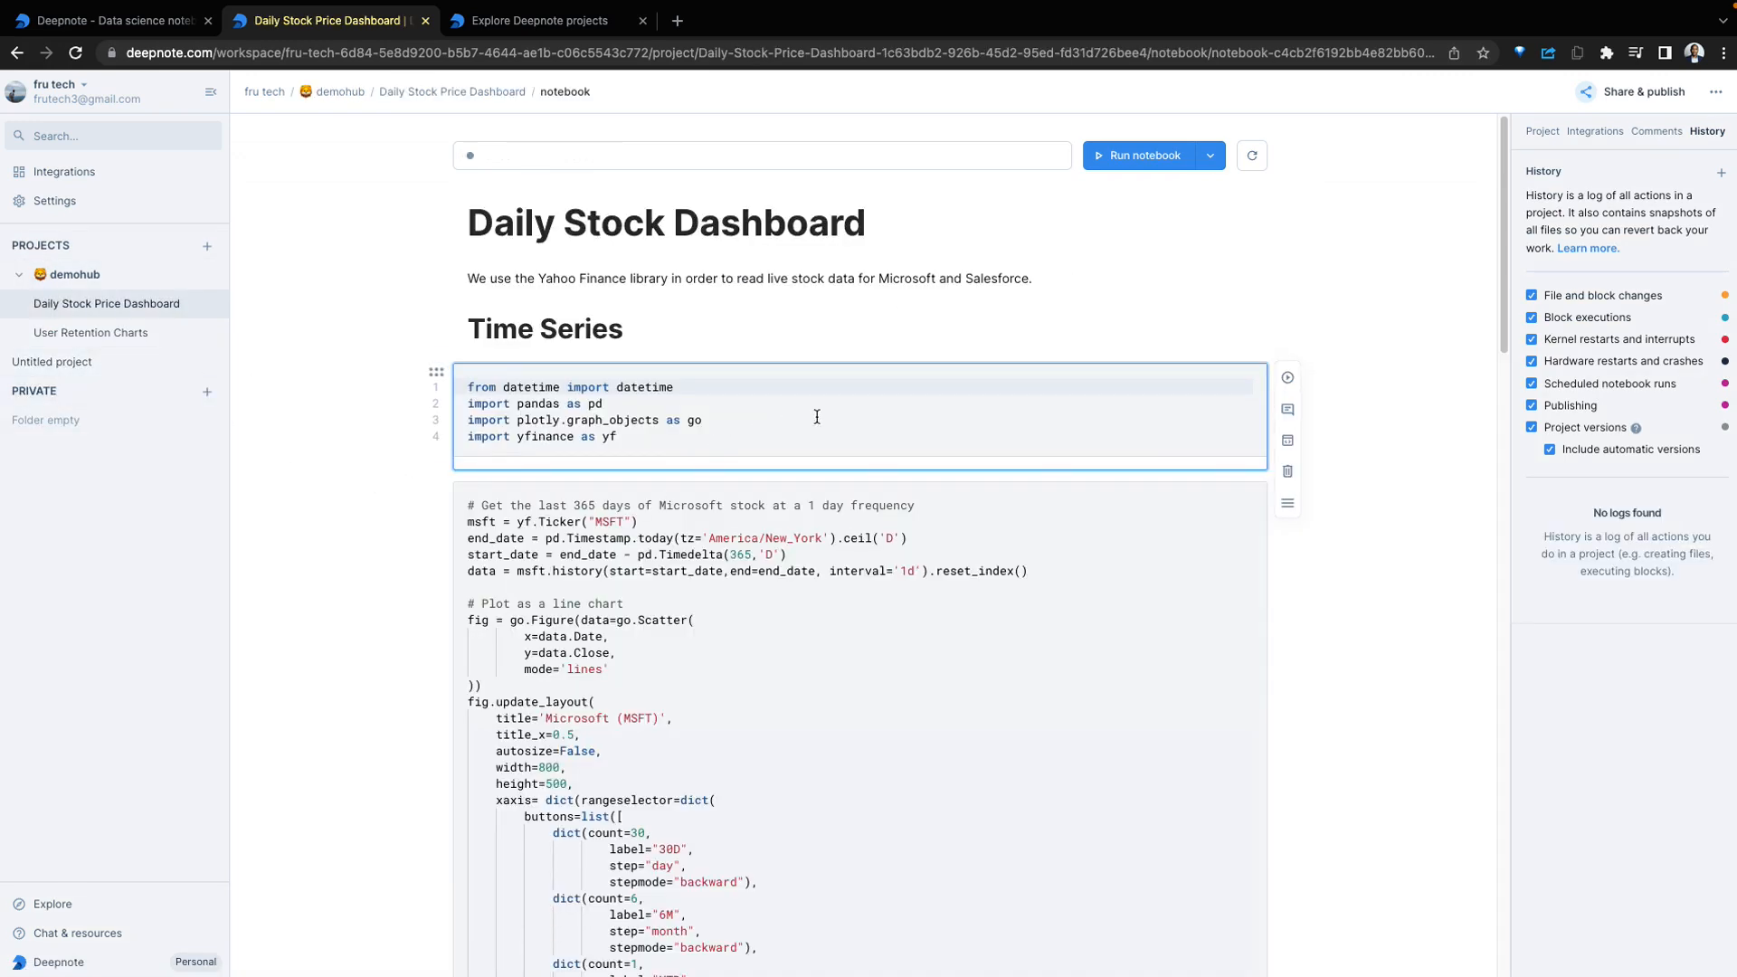
Inspect the Schedule notebook frequency options and close the dialog without saving
left_click(1209, 155)
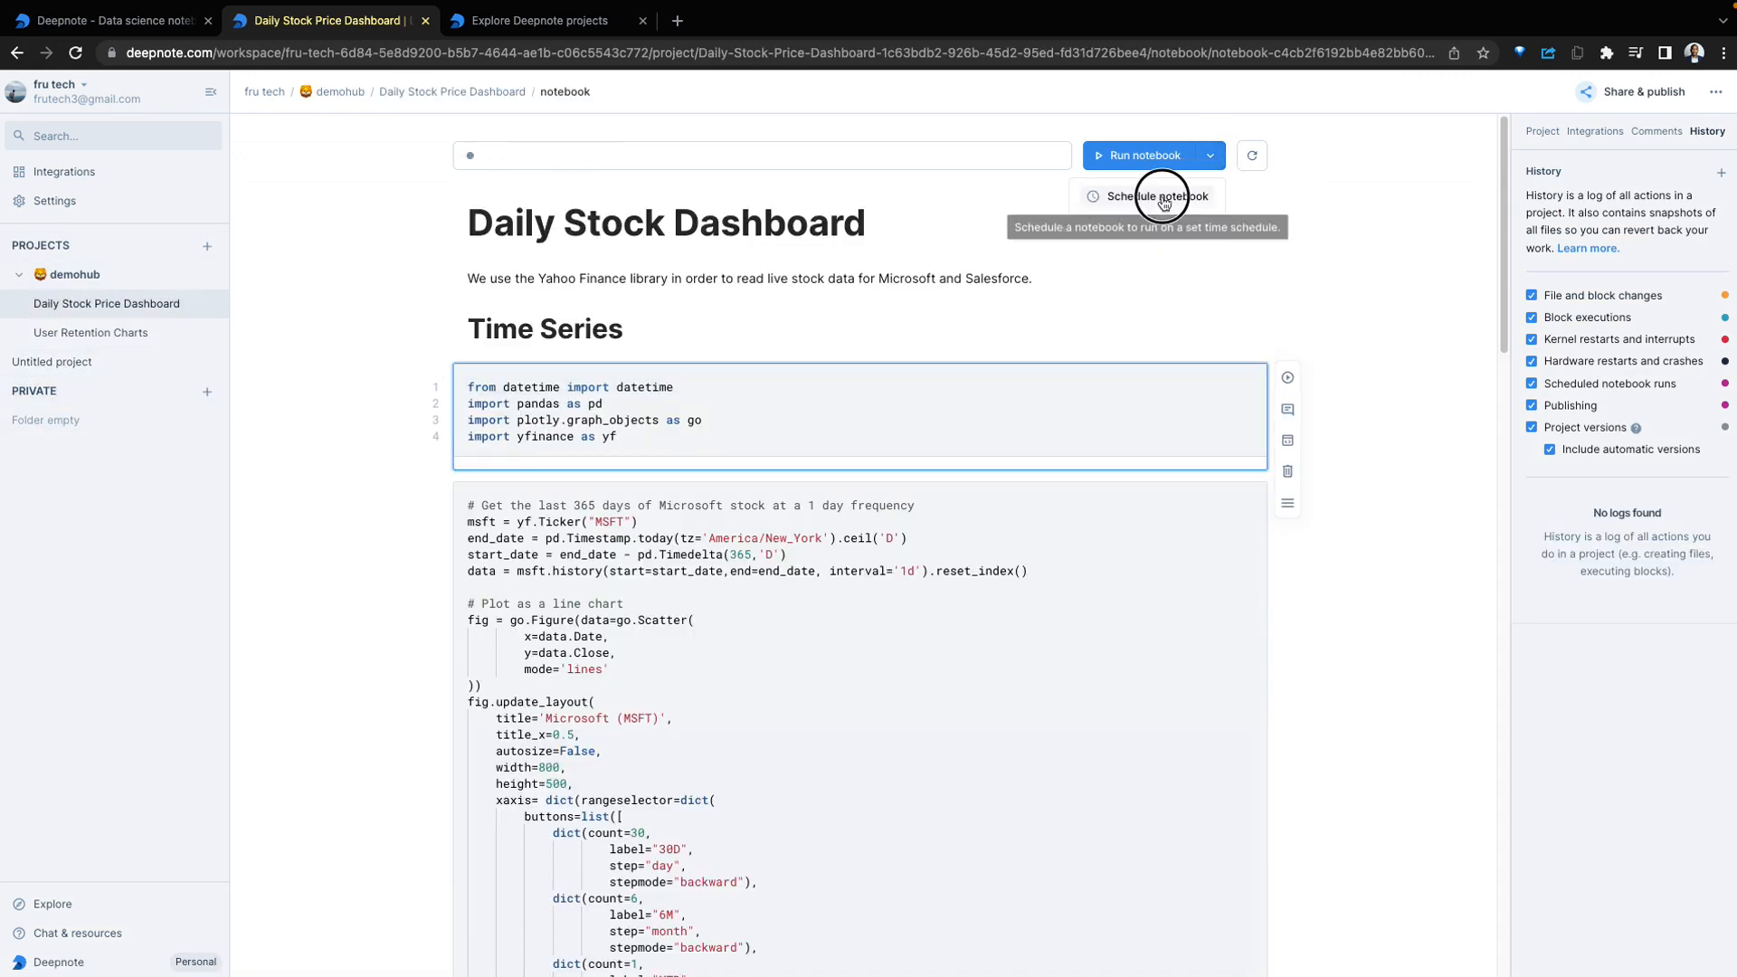
left_click(1153, 196)
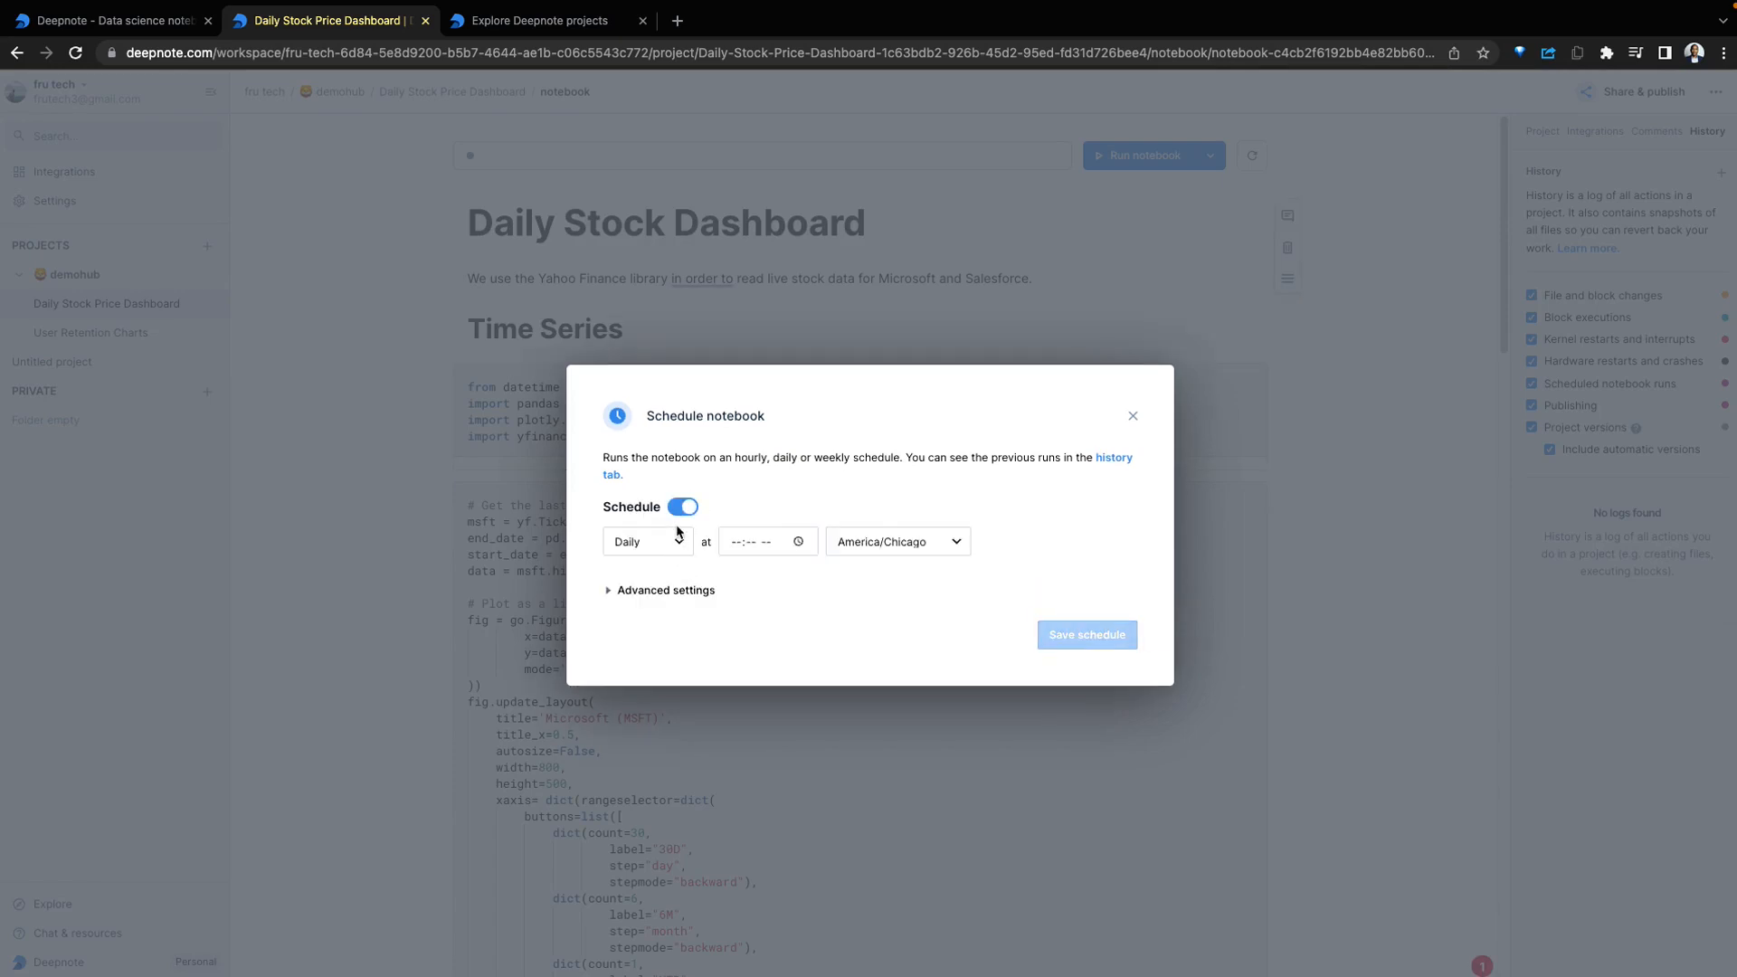
left_click(647, 542)
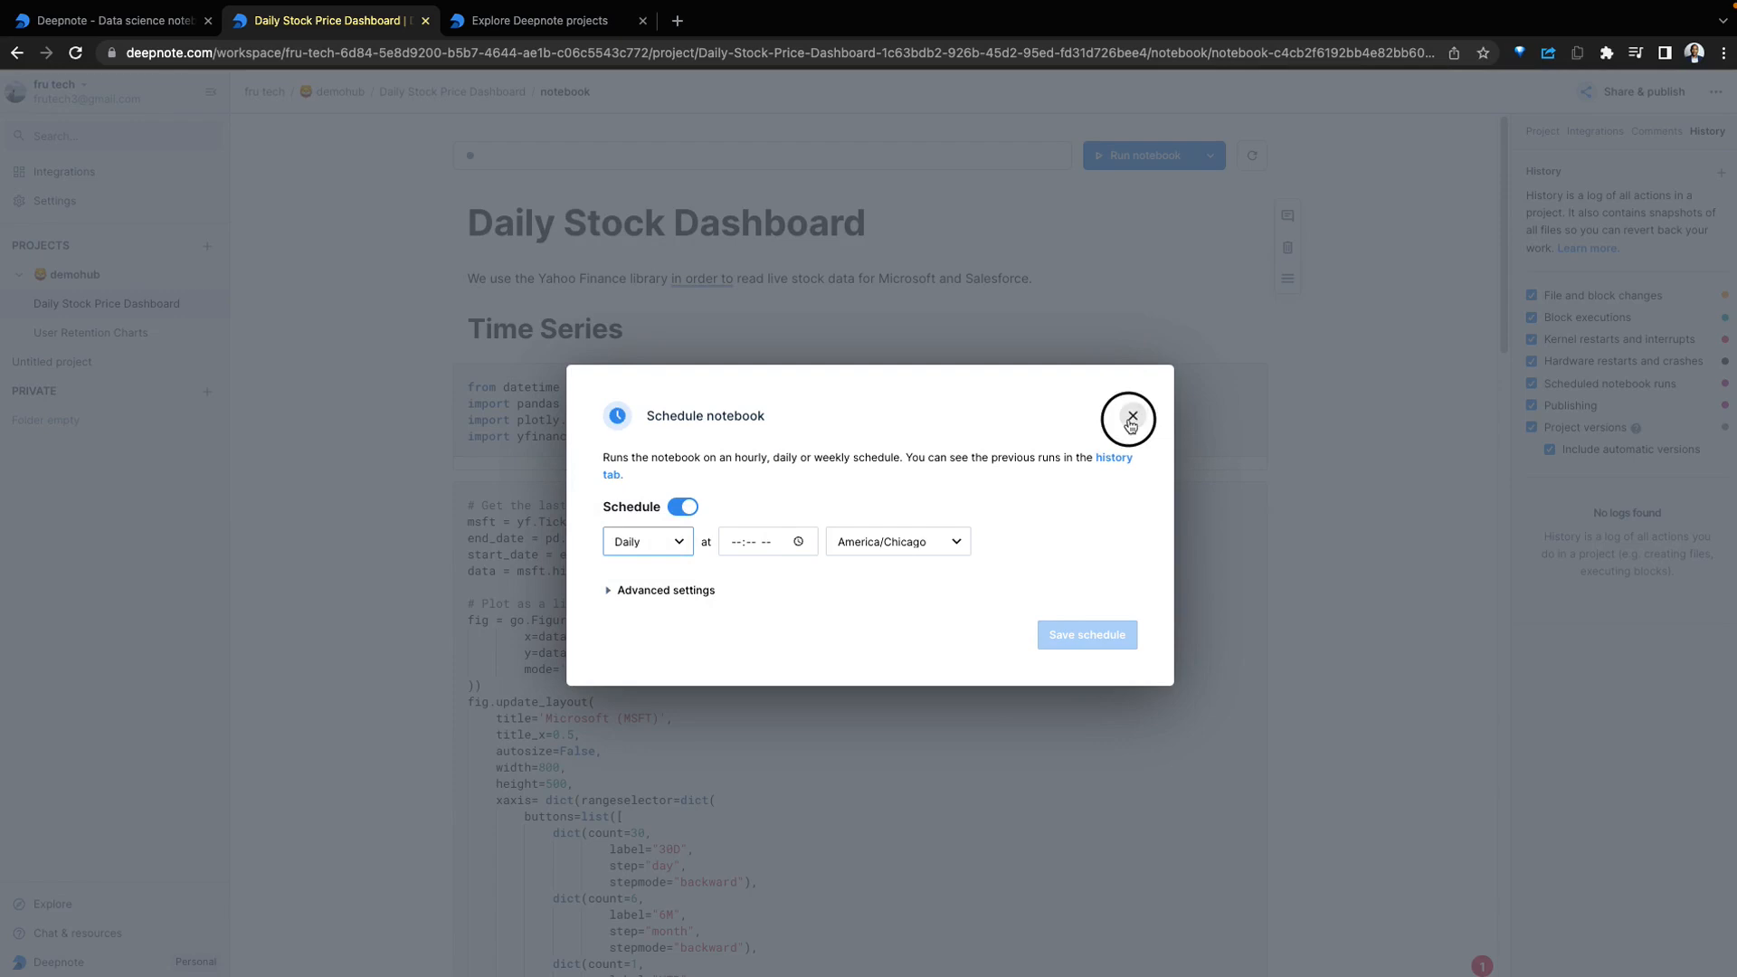
left_click(1129, 420)
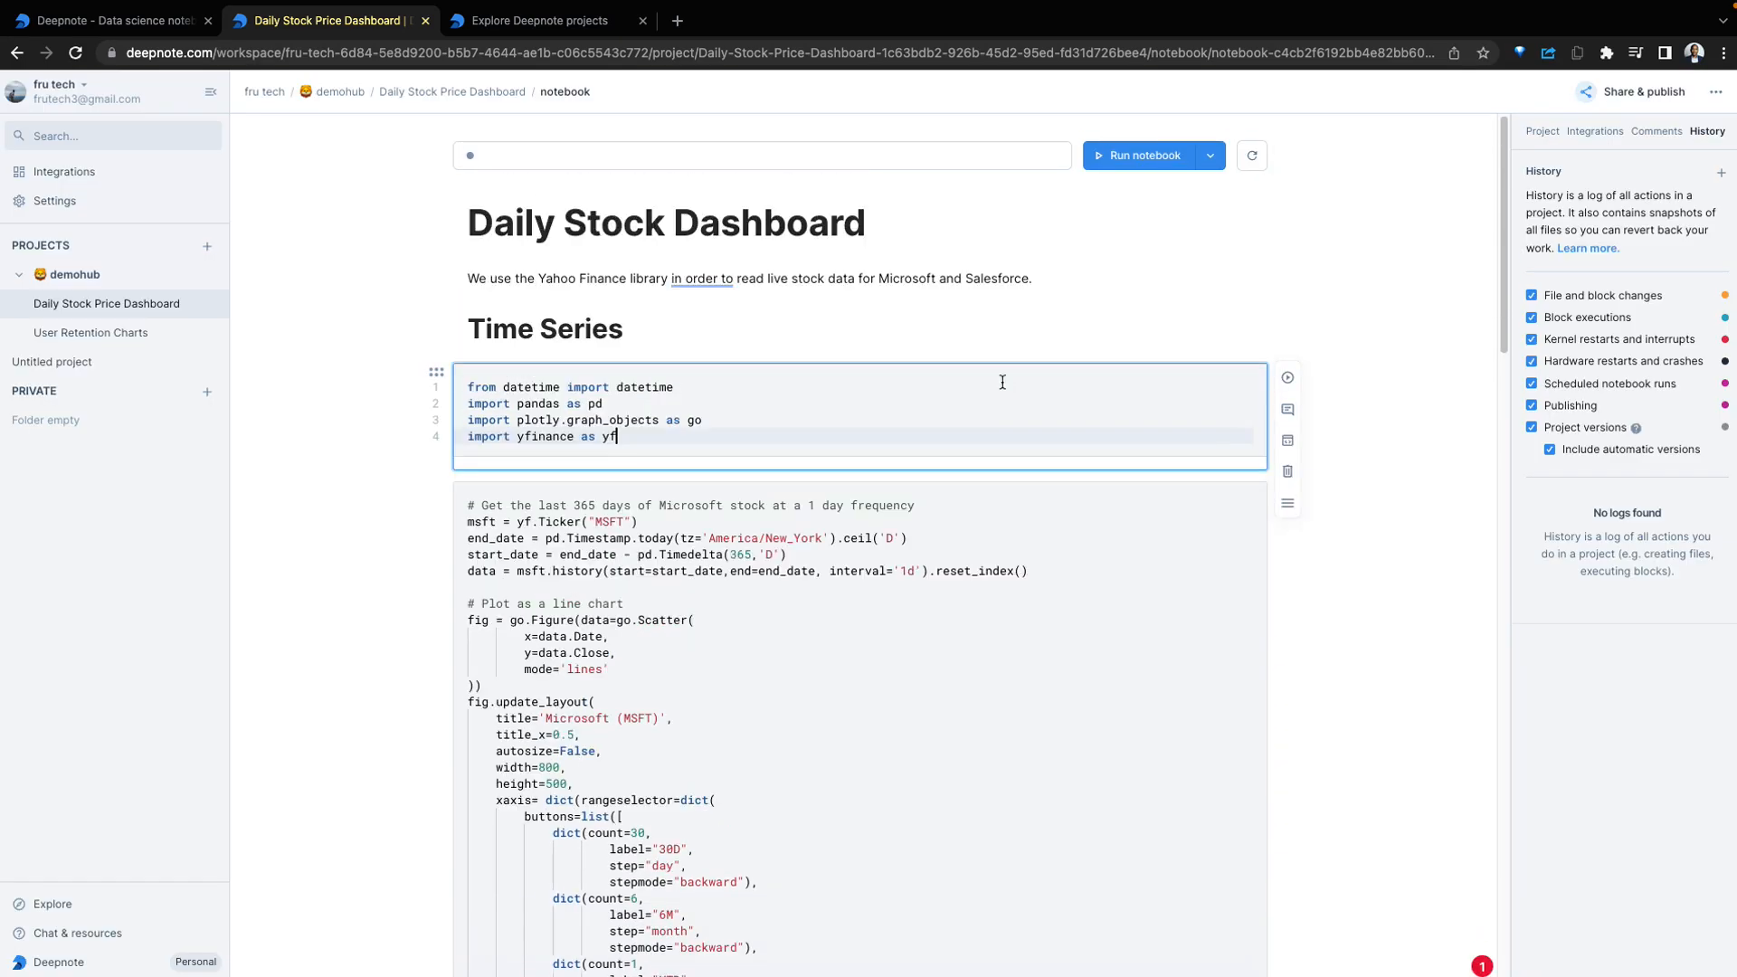
mouse_move(1286, 382)
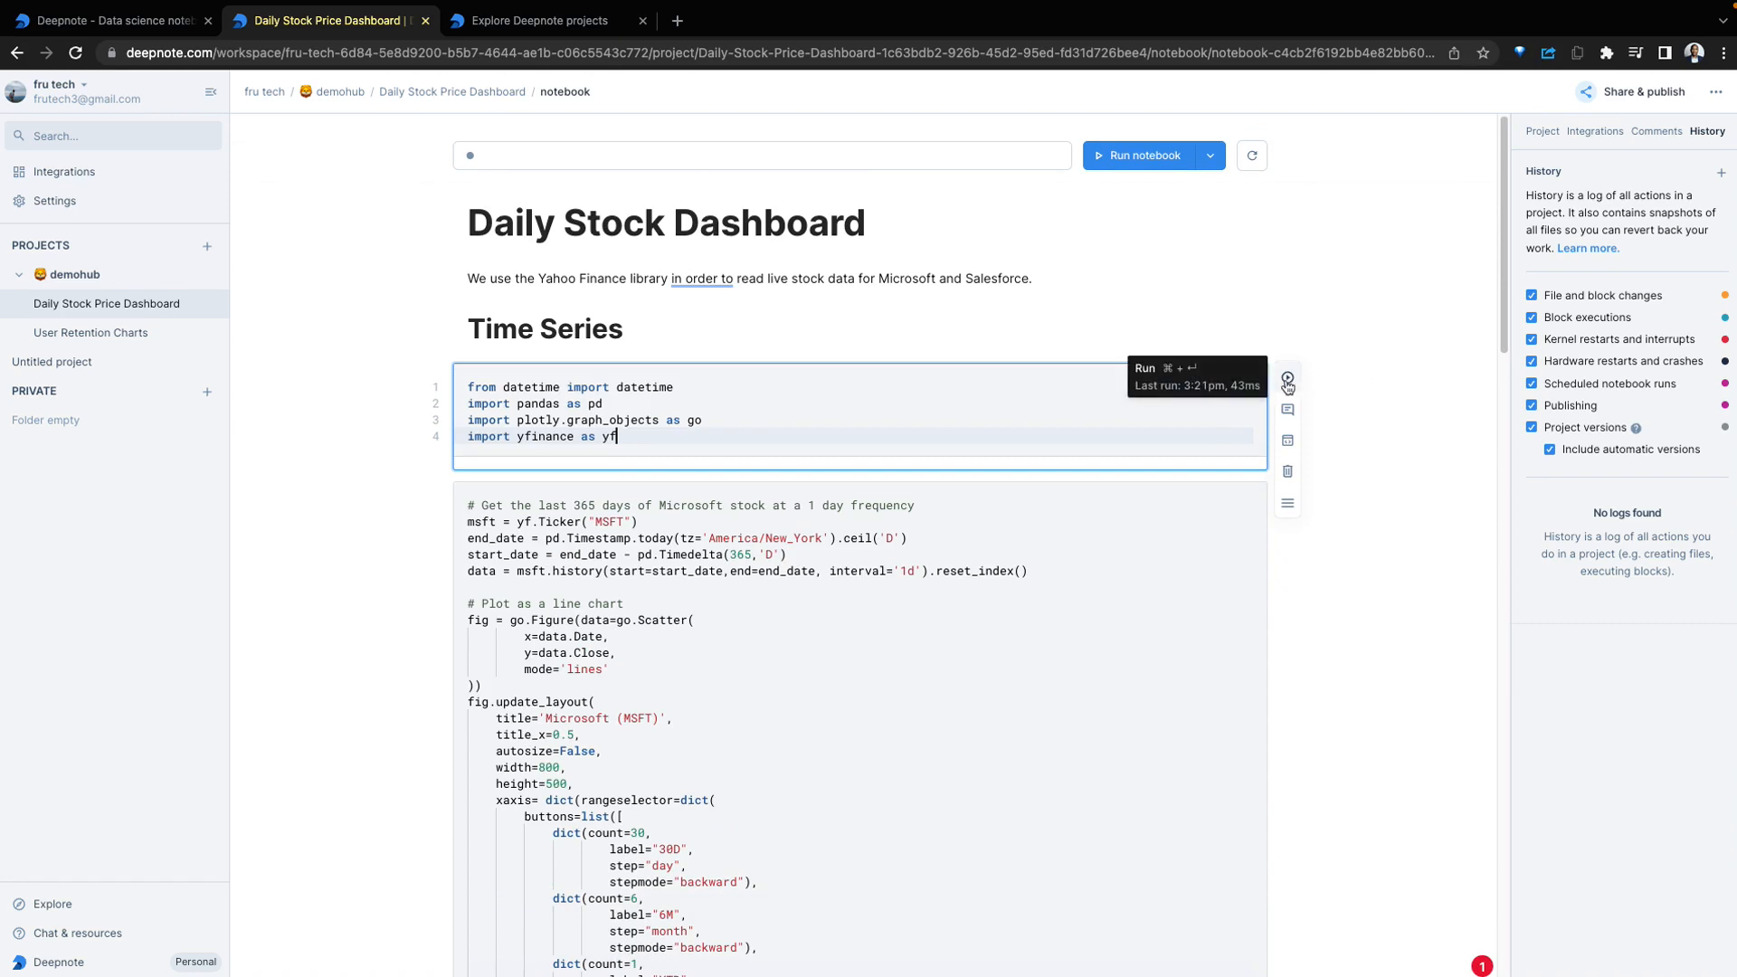
Run the imports code block and watch the machine start in the Project panel
left_click(1153, 155)
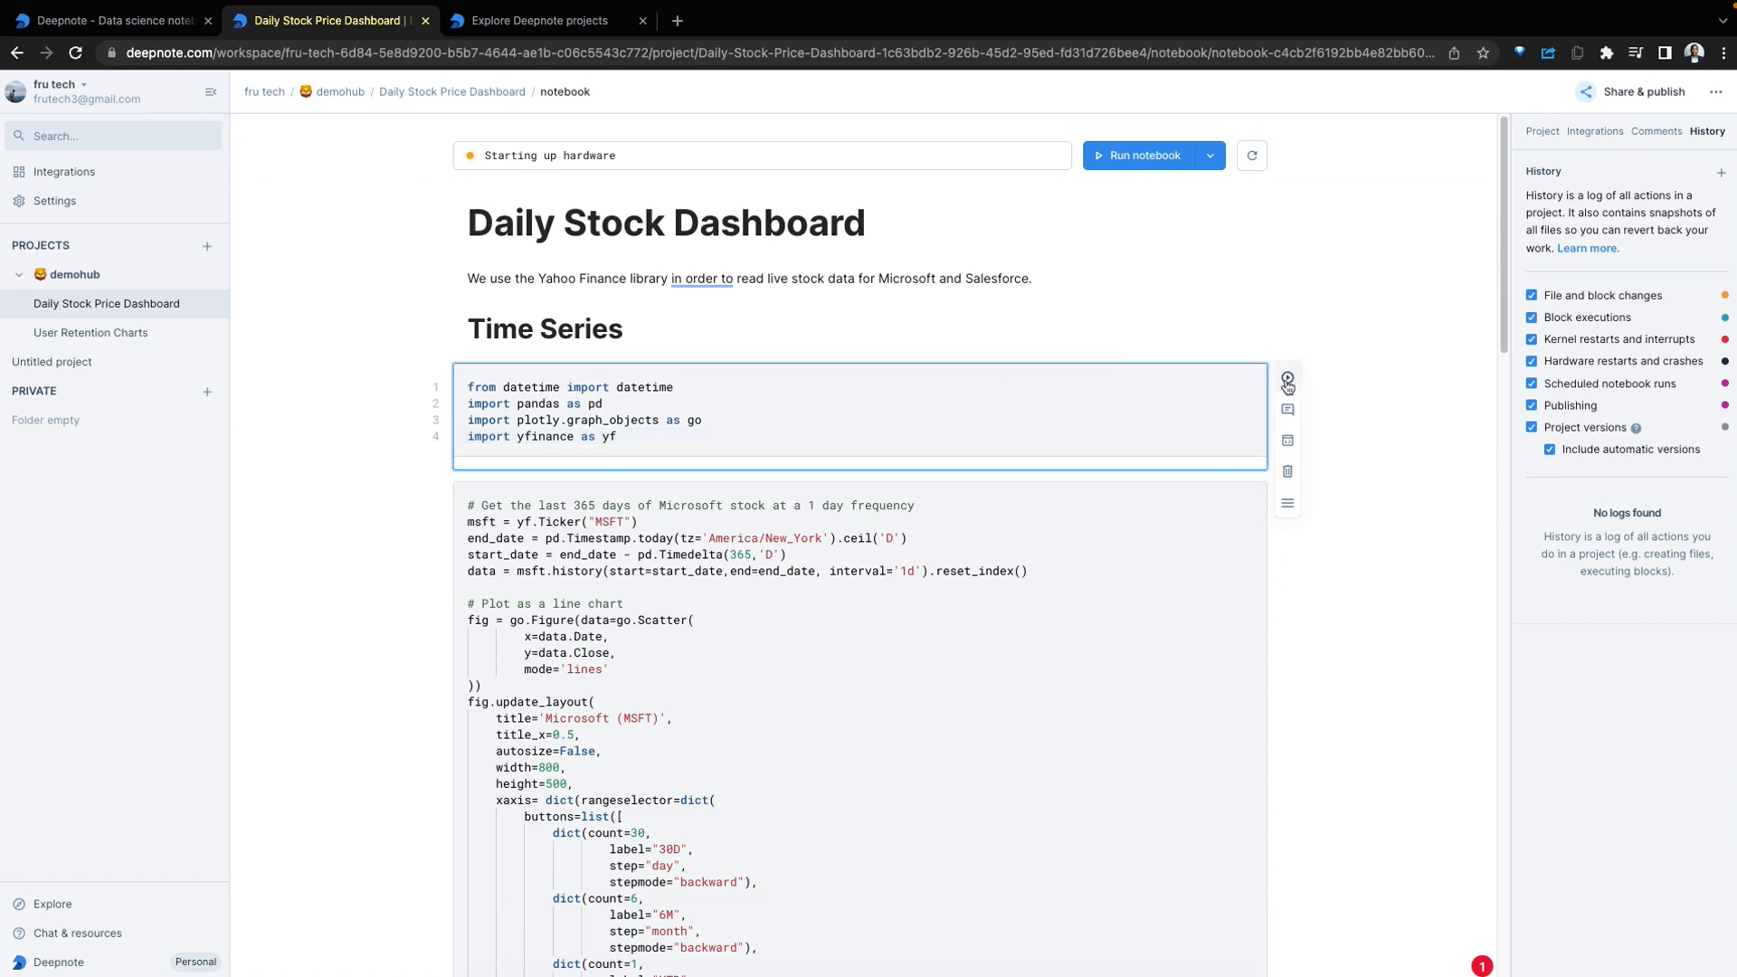
mouse_move(1288, 382)
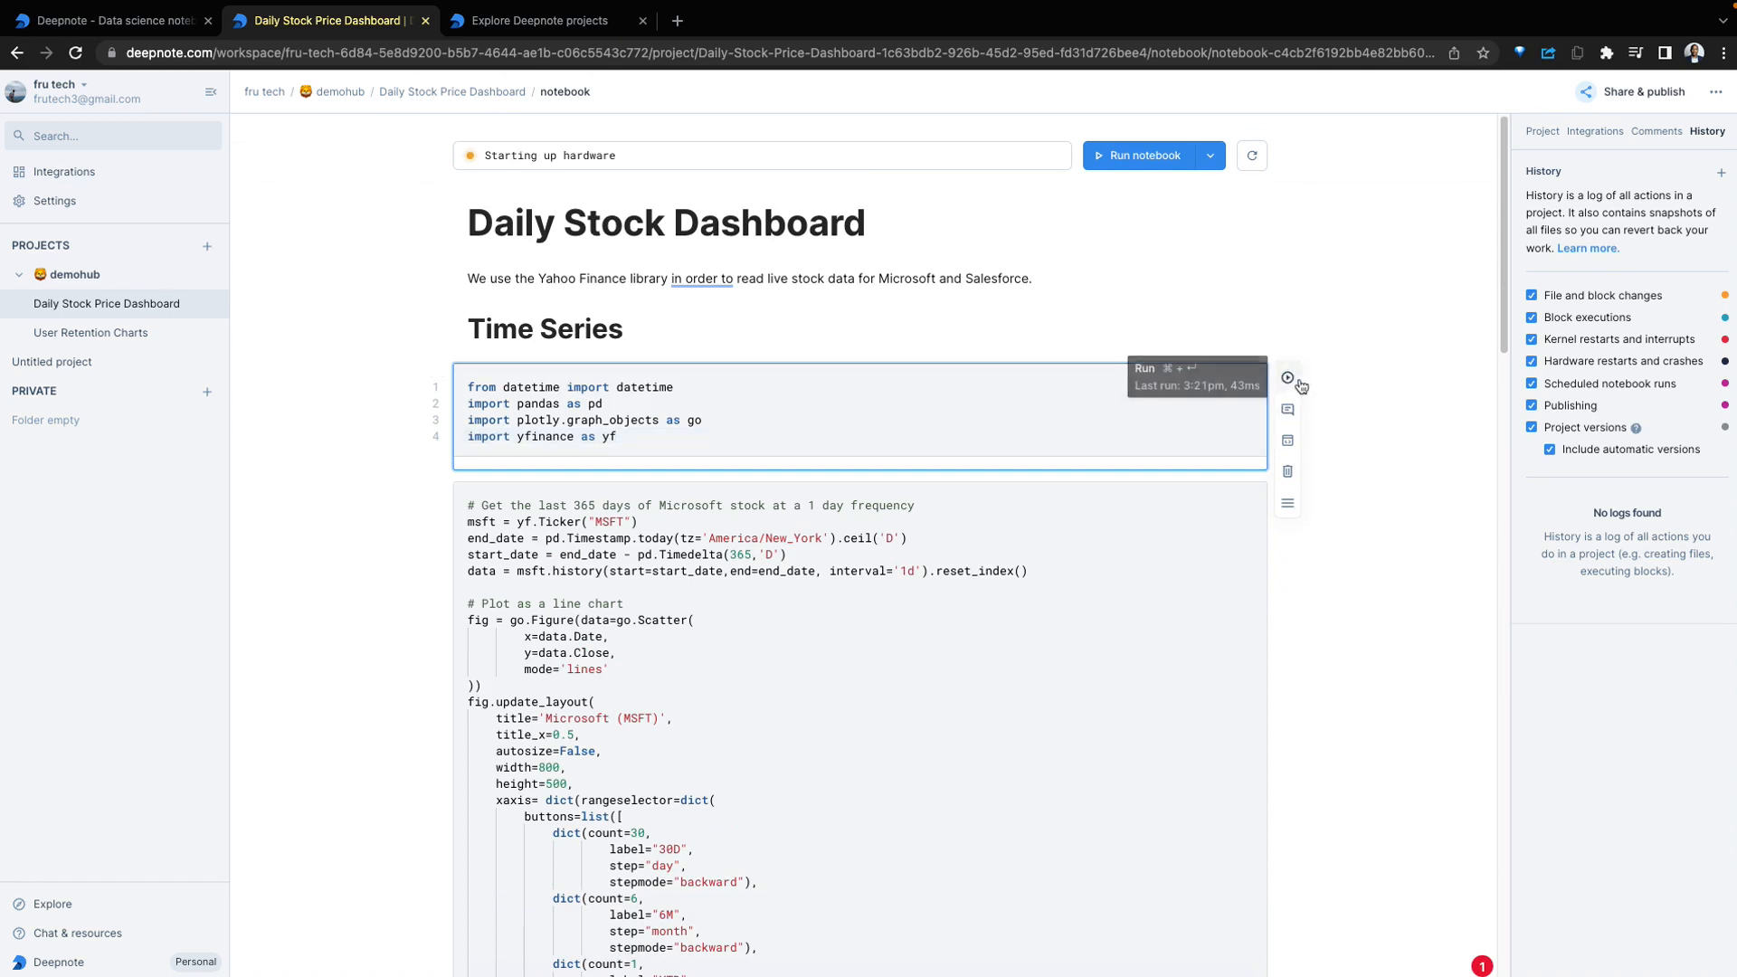
left_click(1540, 130)
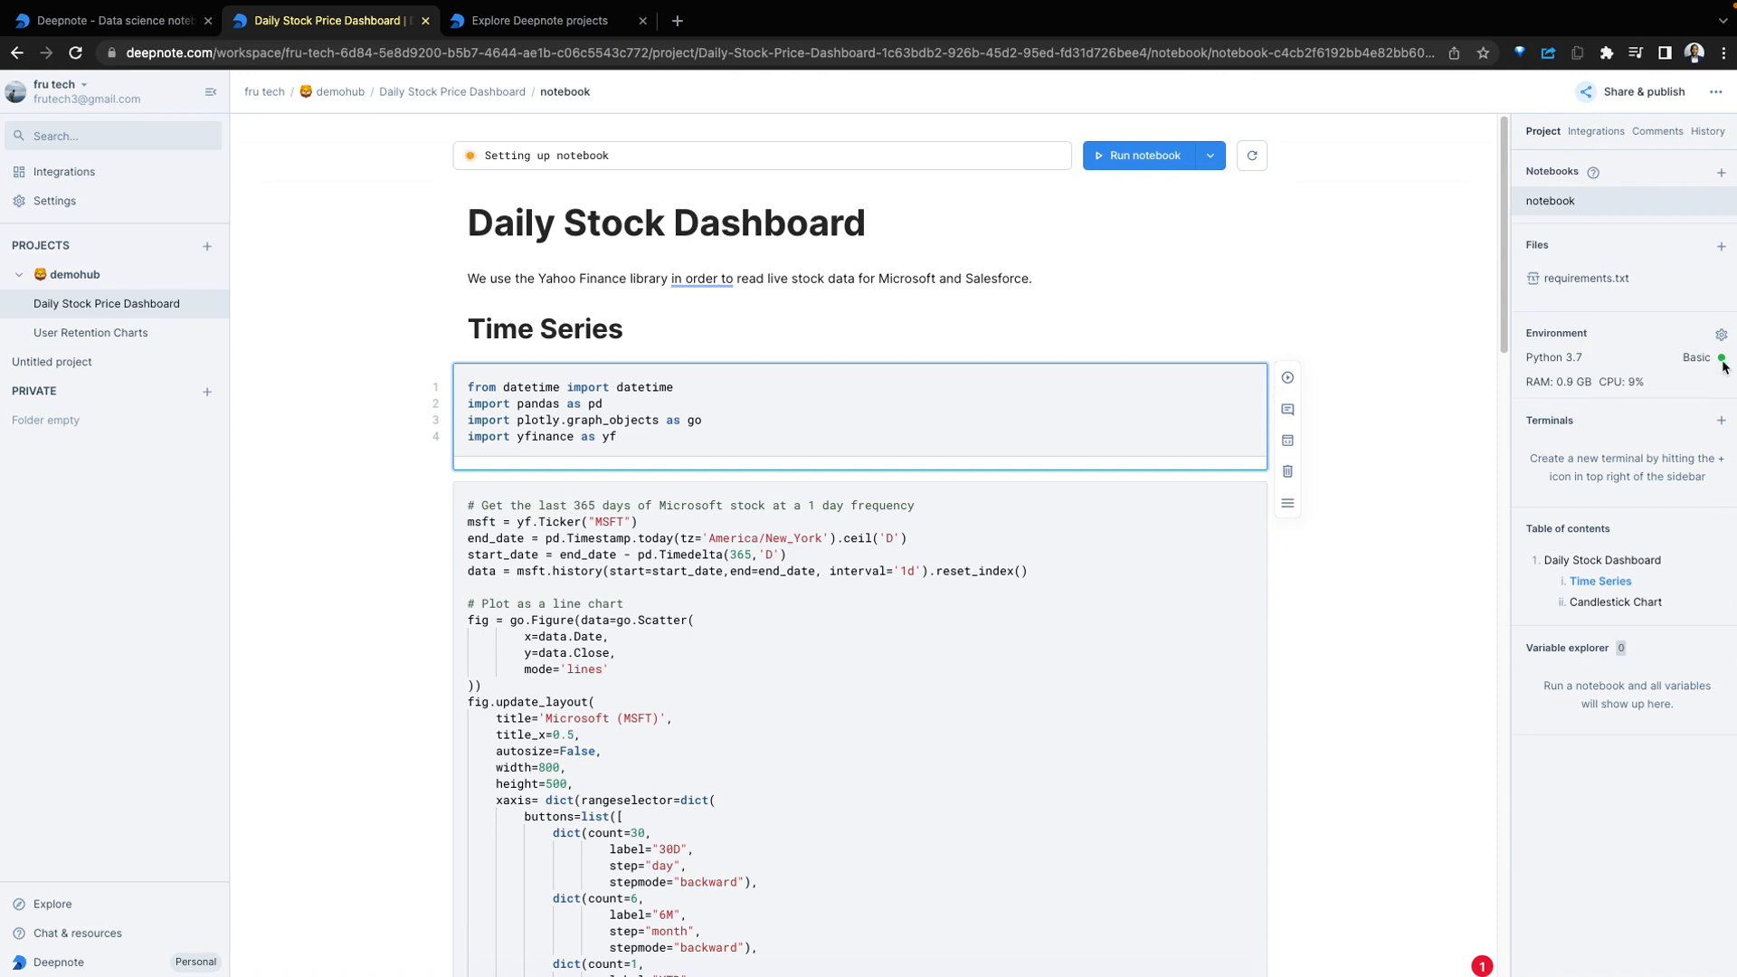
left_click(1145, 155)
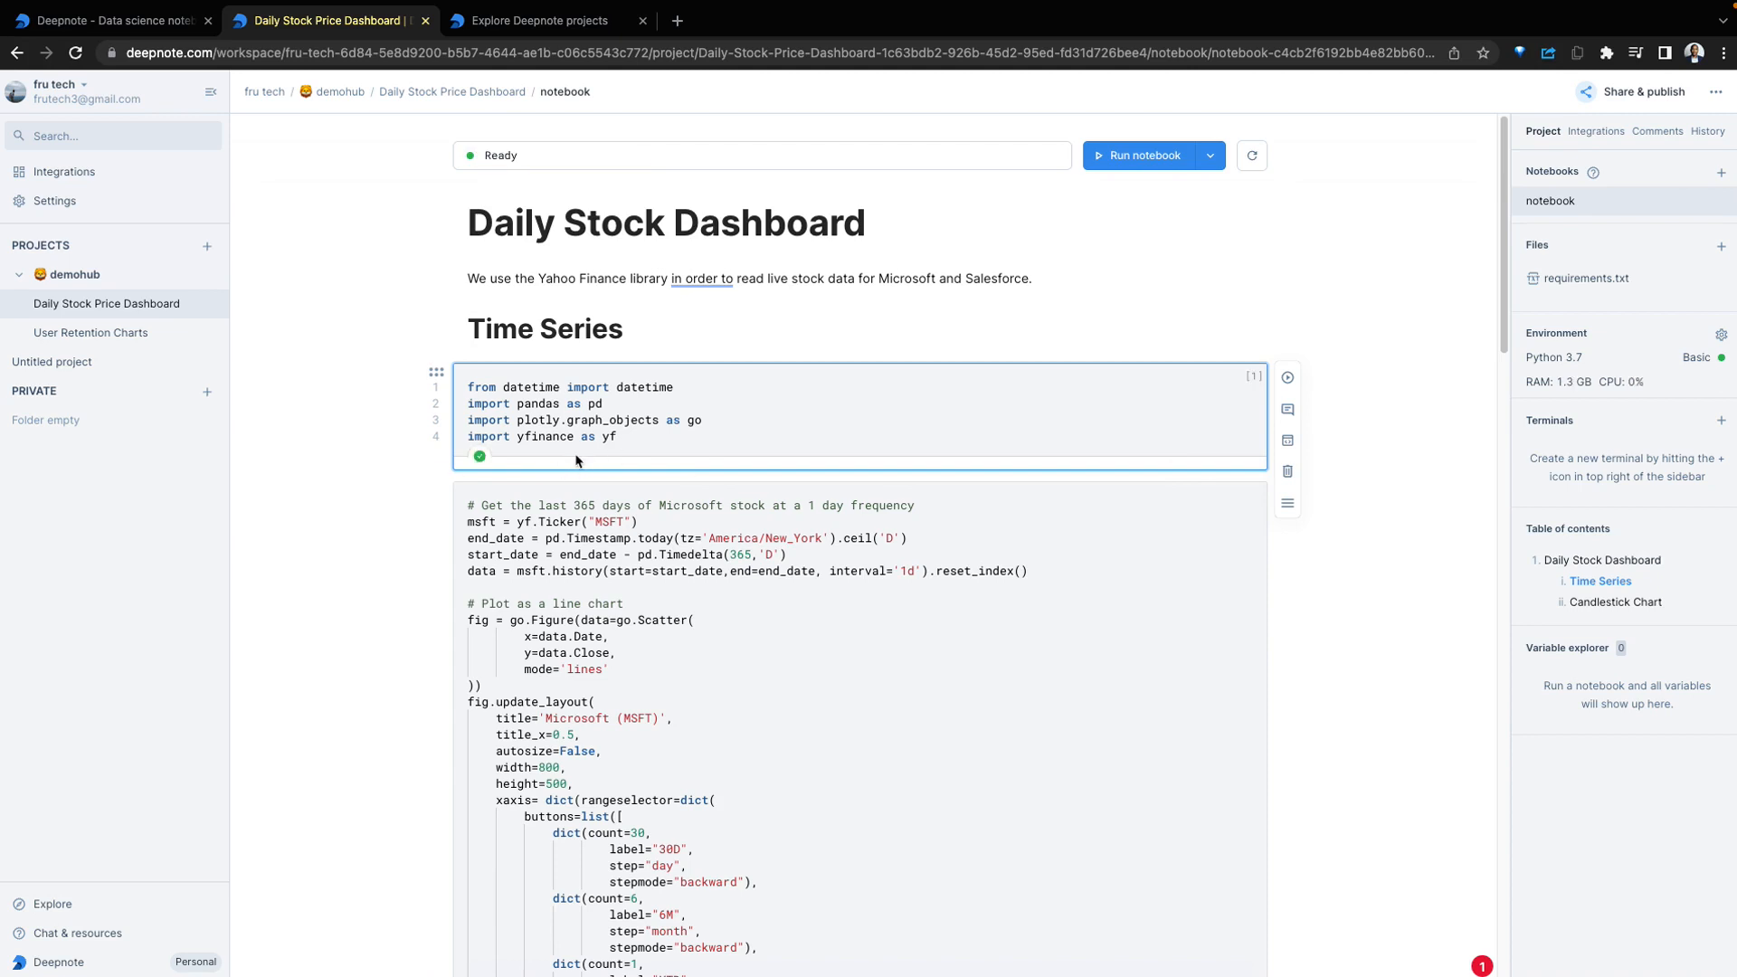
Open a new project terminal and try the ls and pwd commands
left_click(1721, 420)
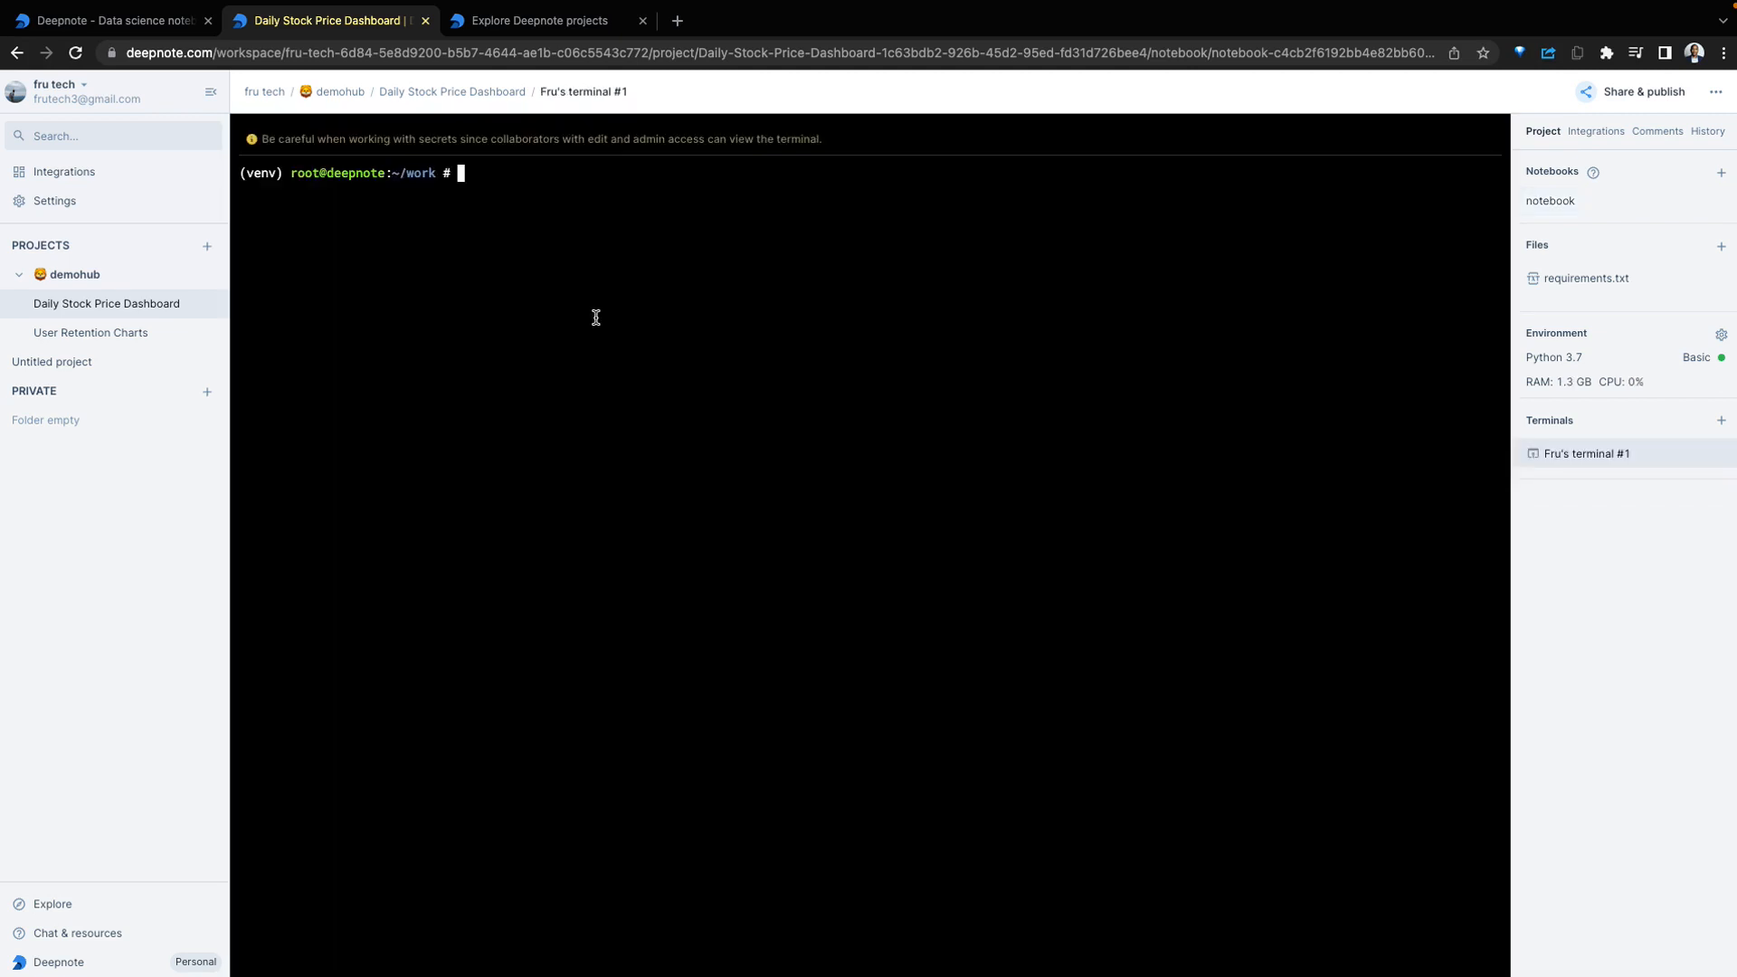
mouse_move(740, 344)
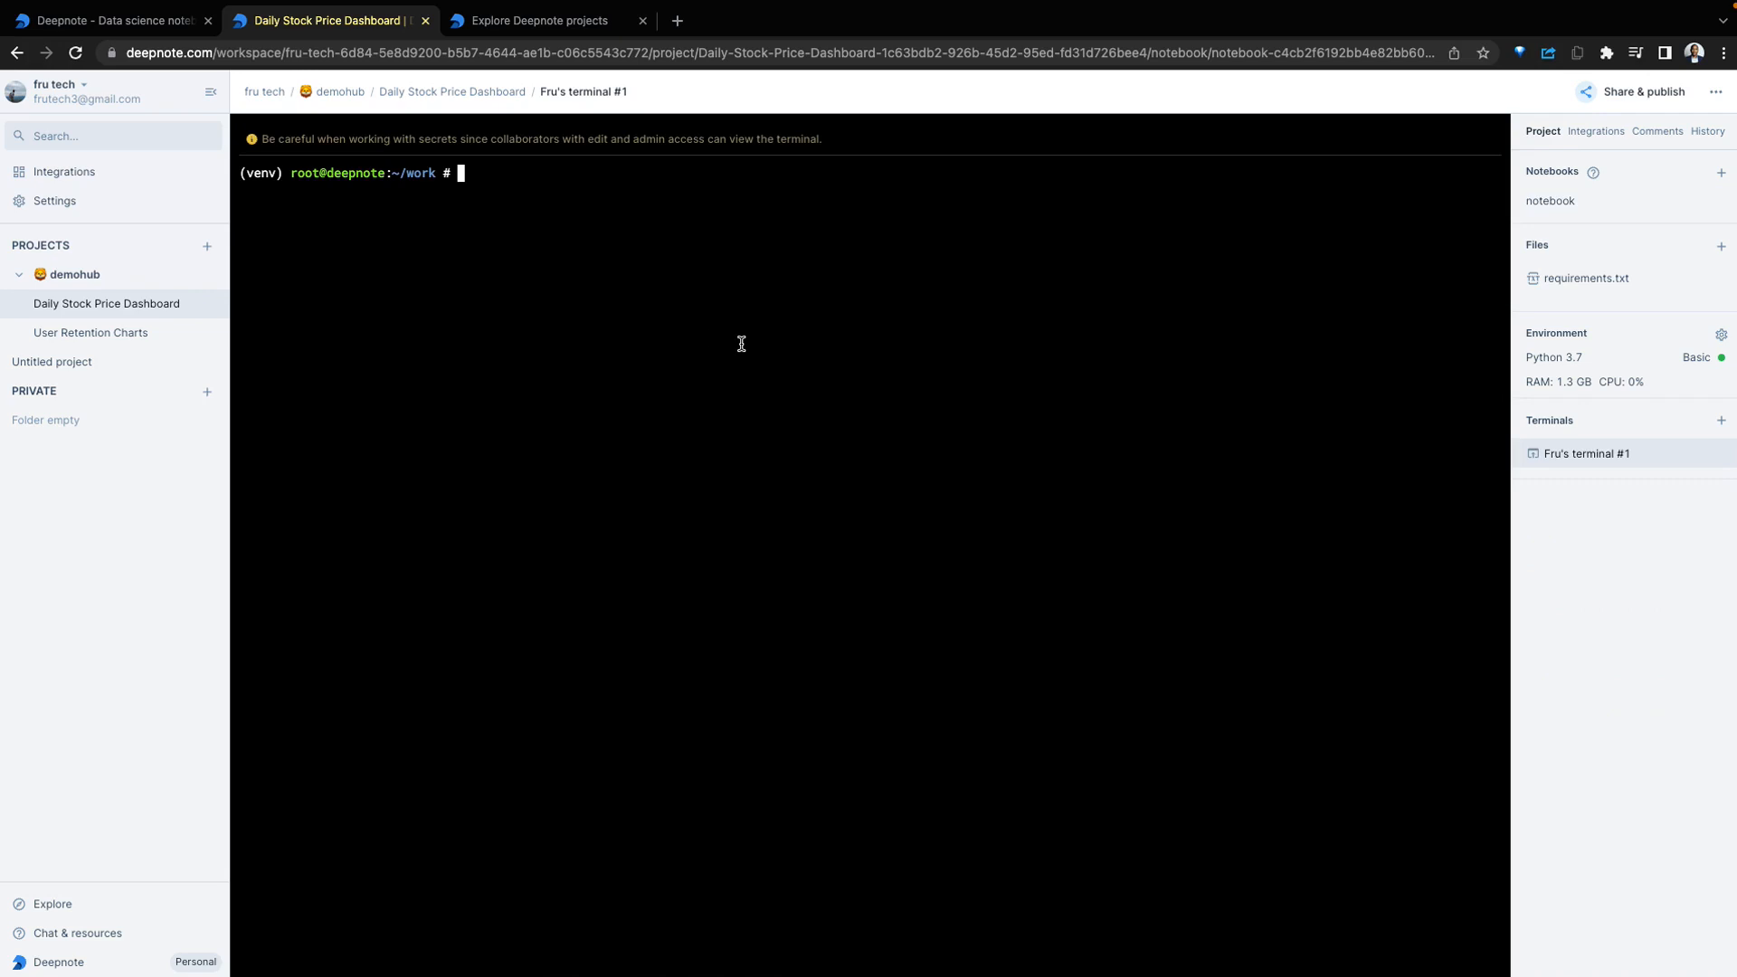
mouse_move(1702, 410)
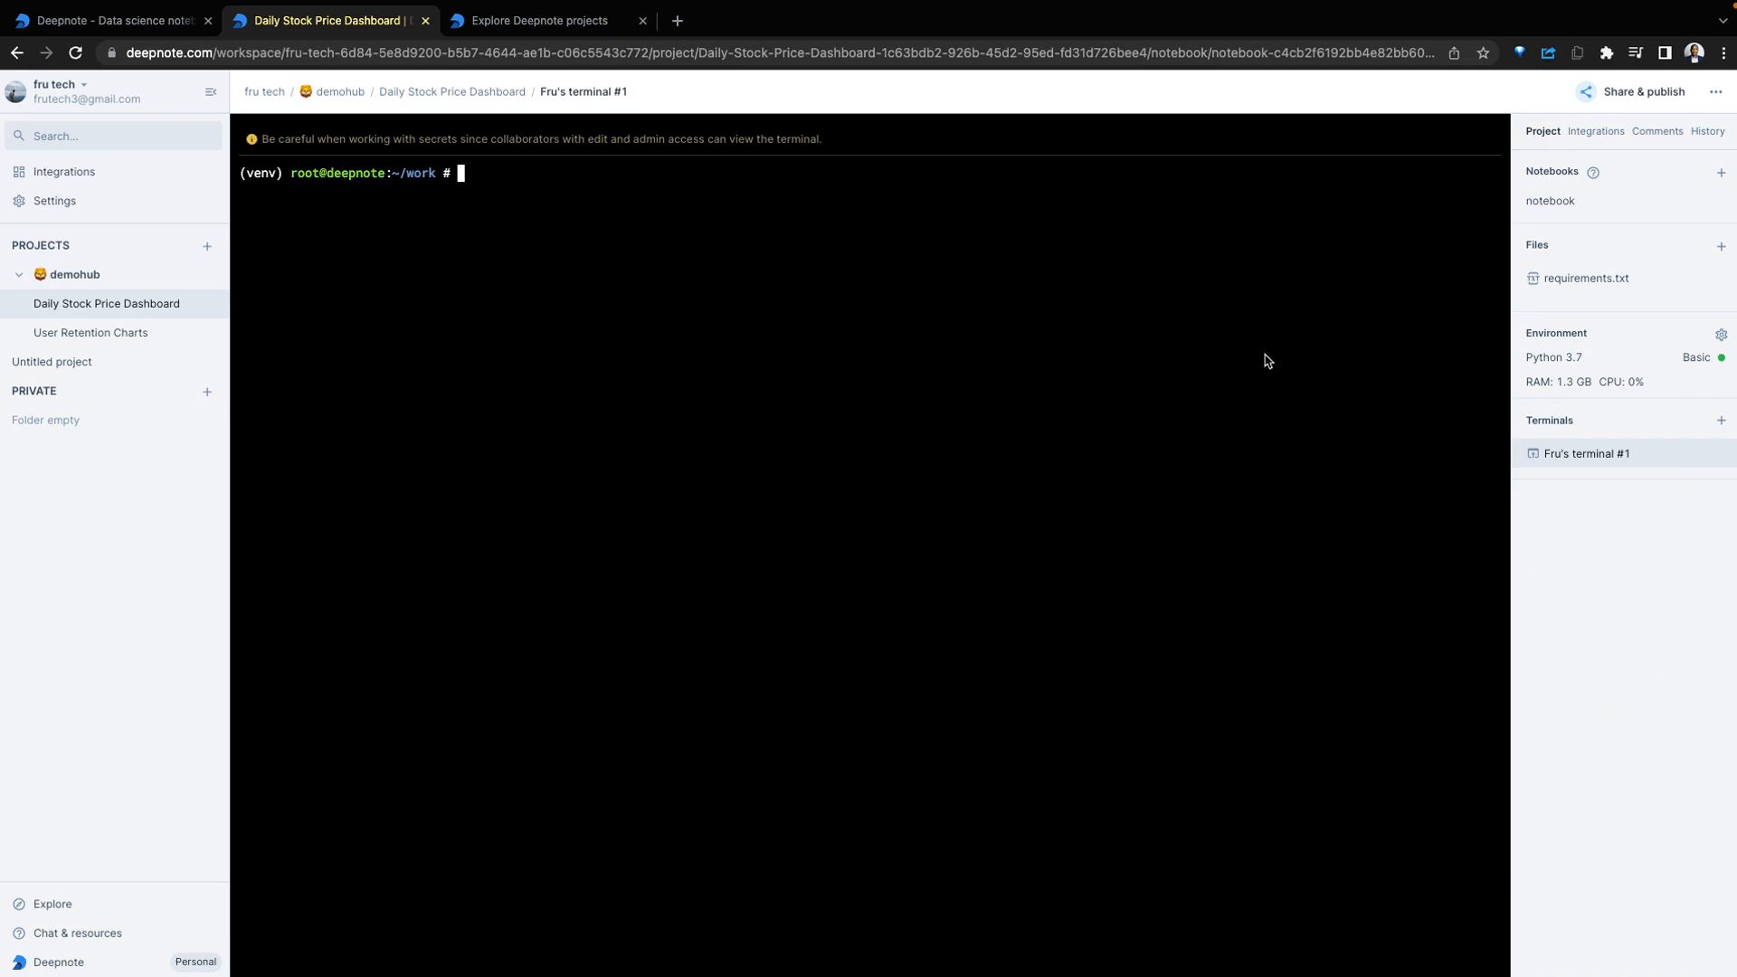
type("ls")
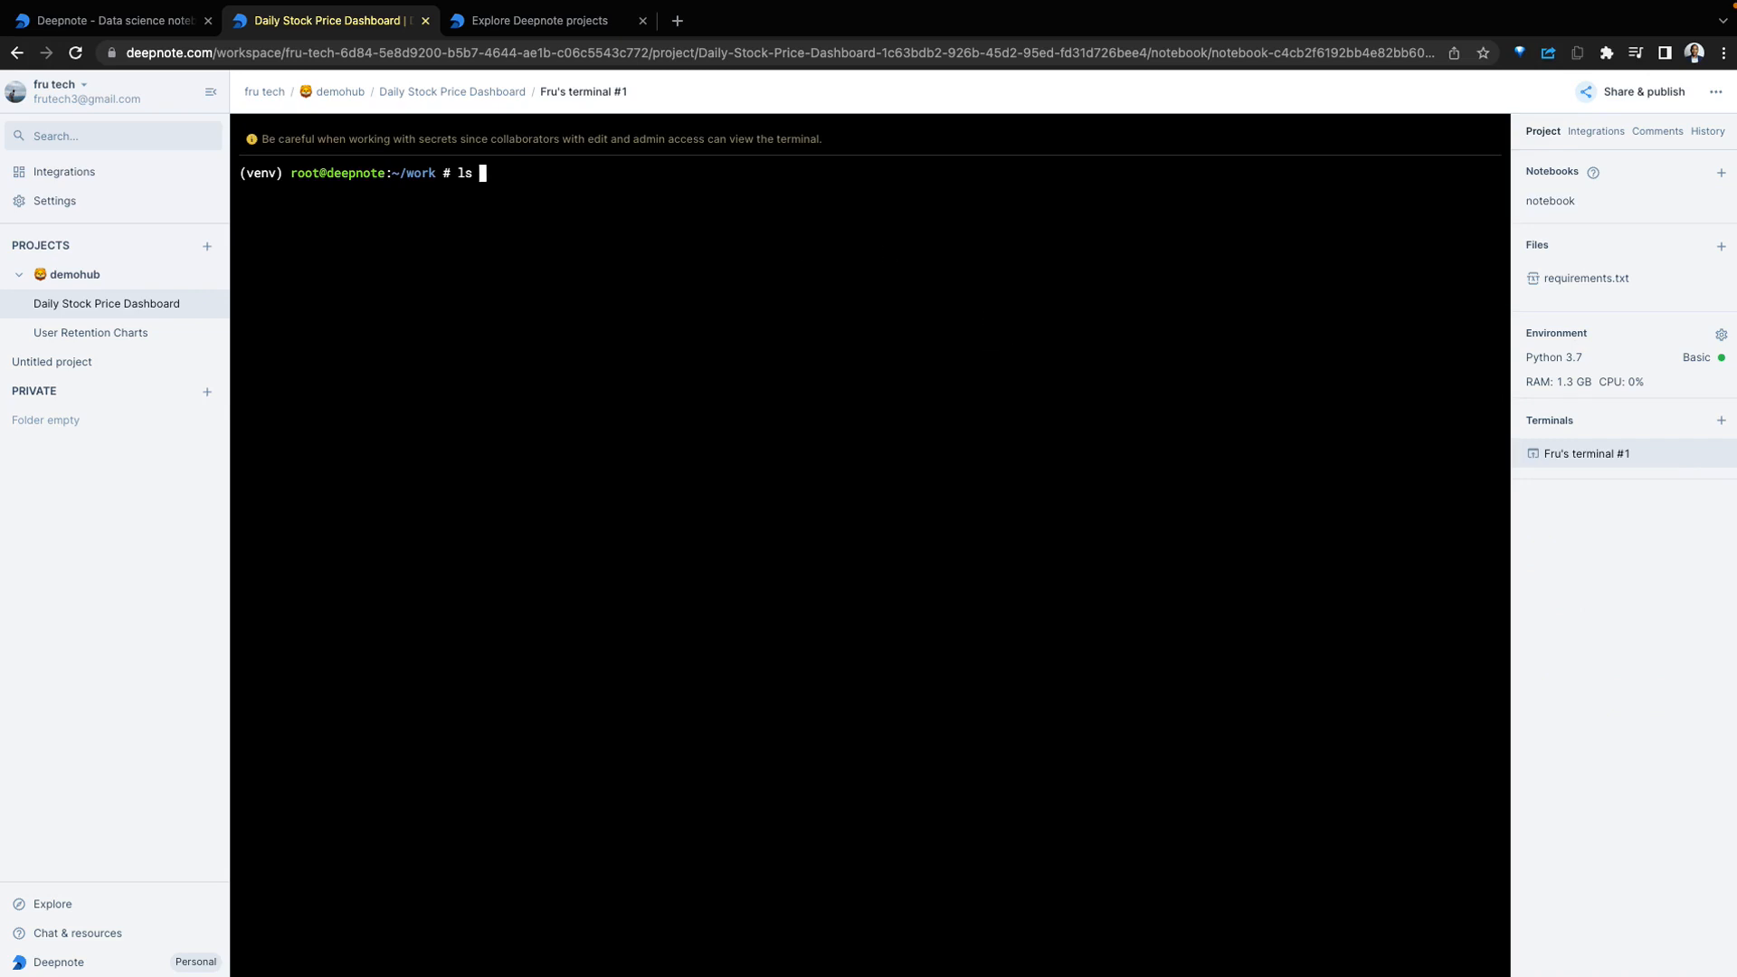
type("pw")
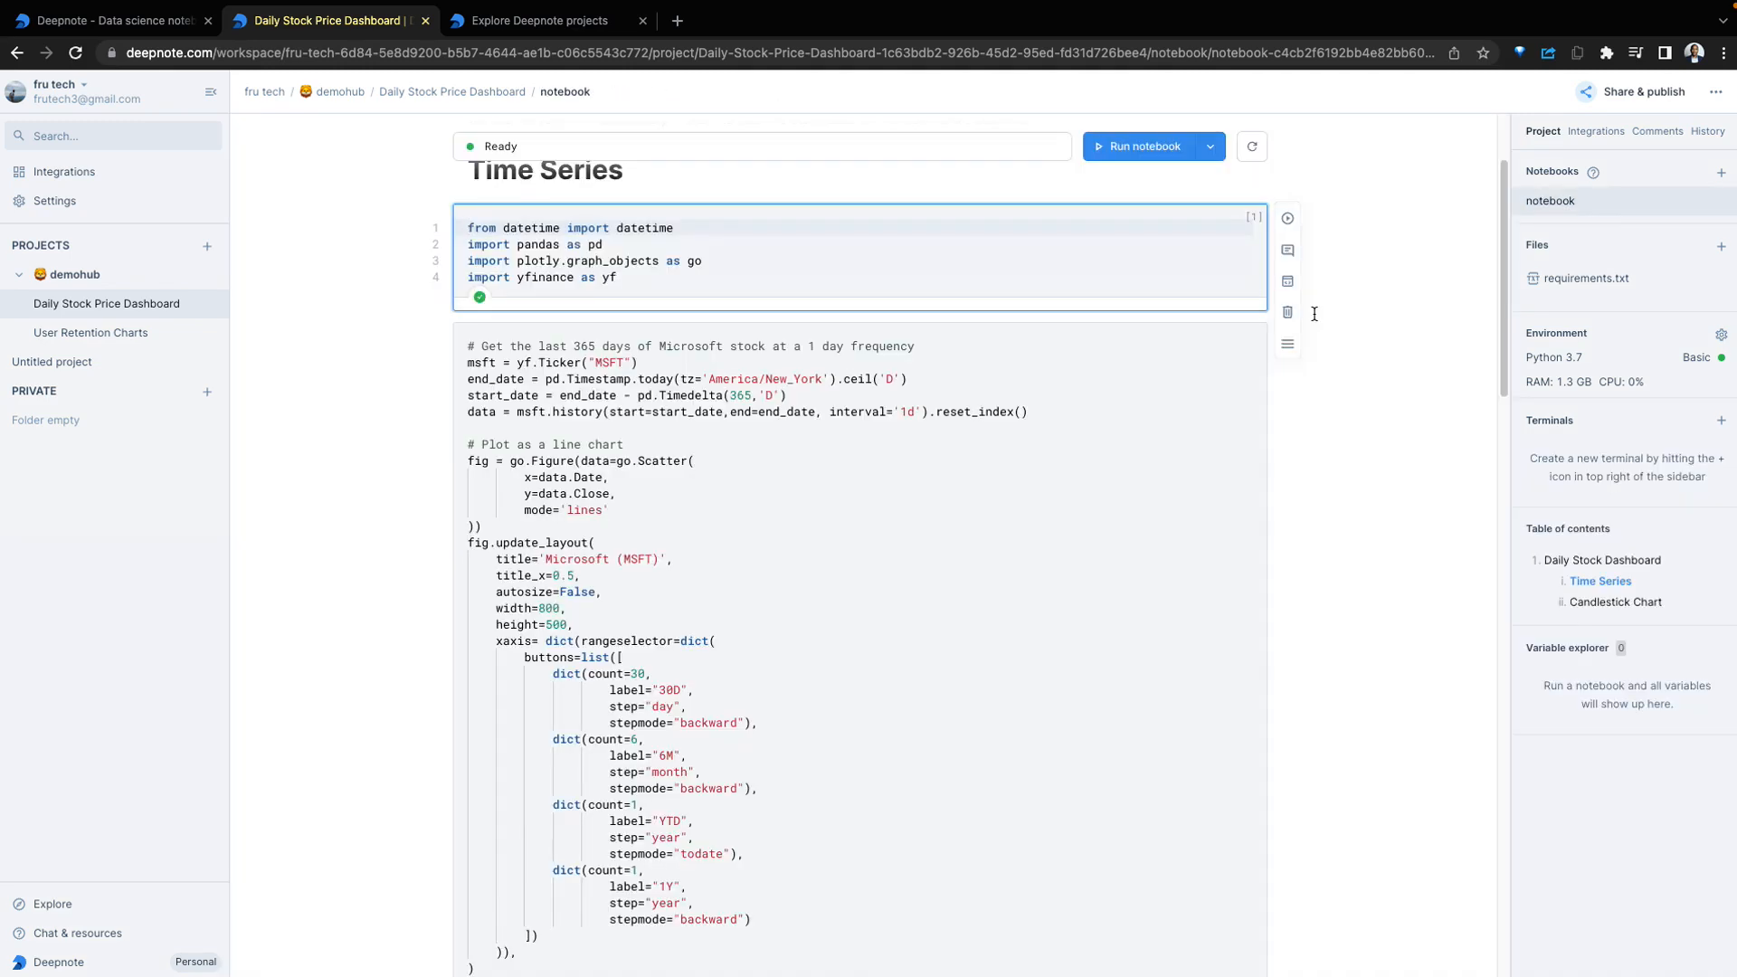
mouse_move(1287, 250)
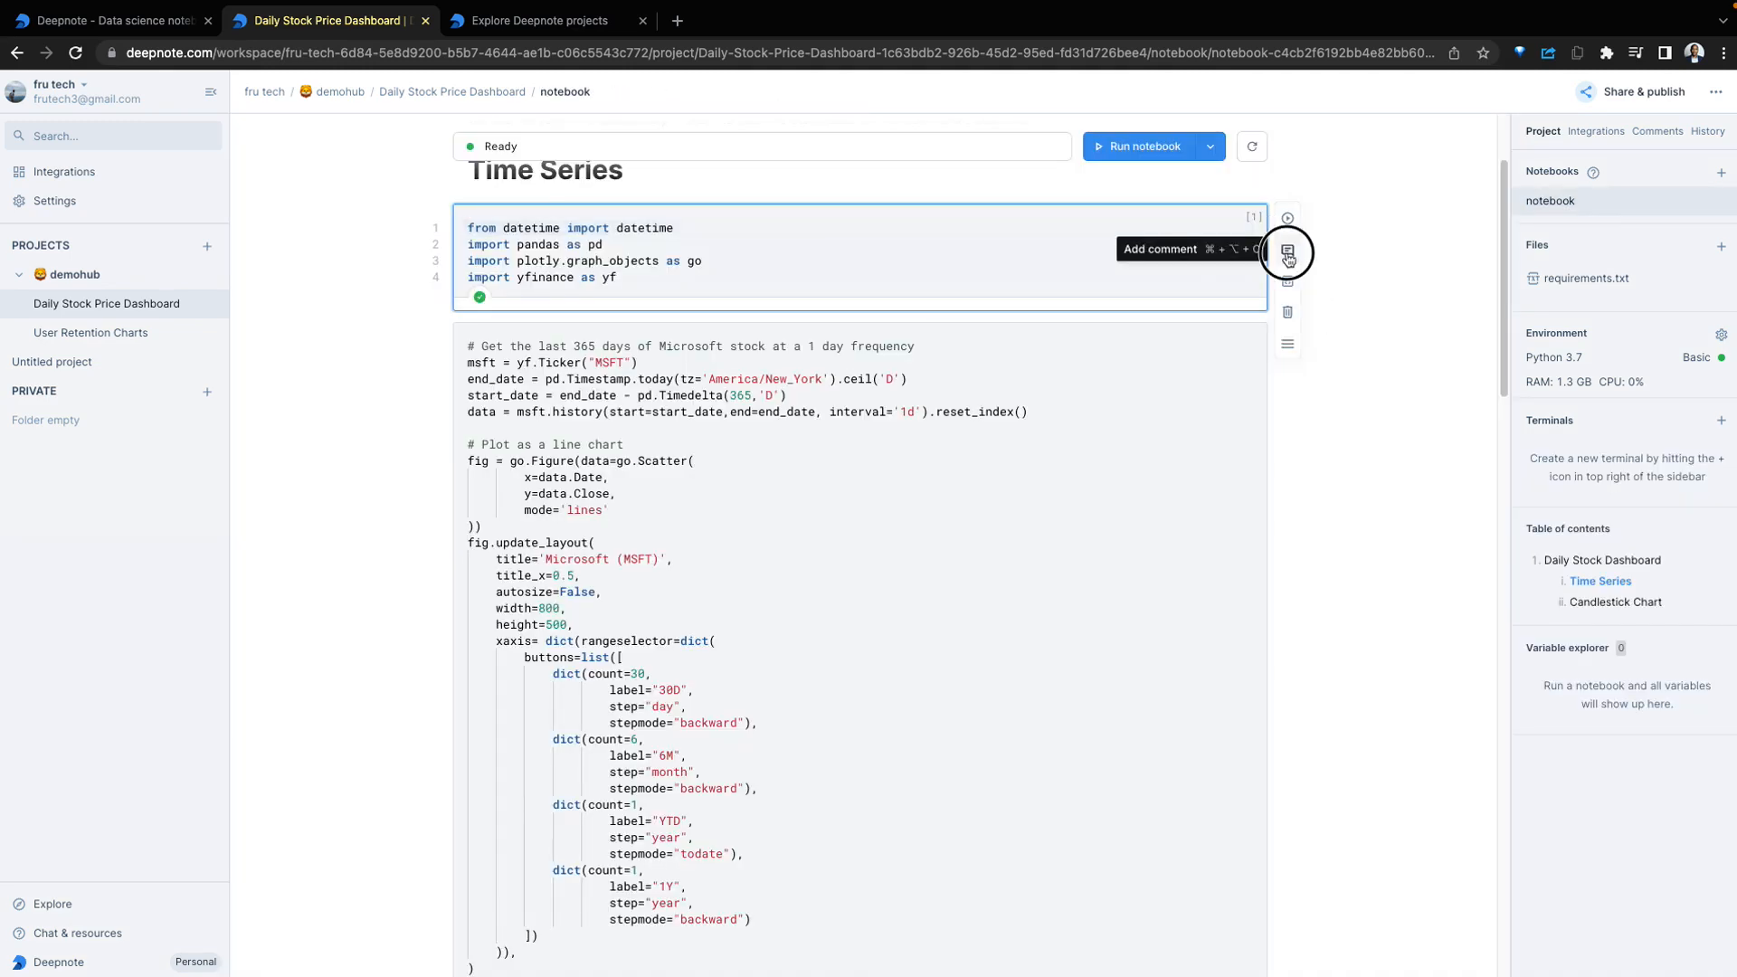
Comment on the imports block asking whether Snowpark was imported
left_click(1287, 253)
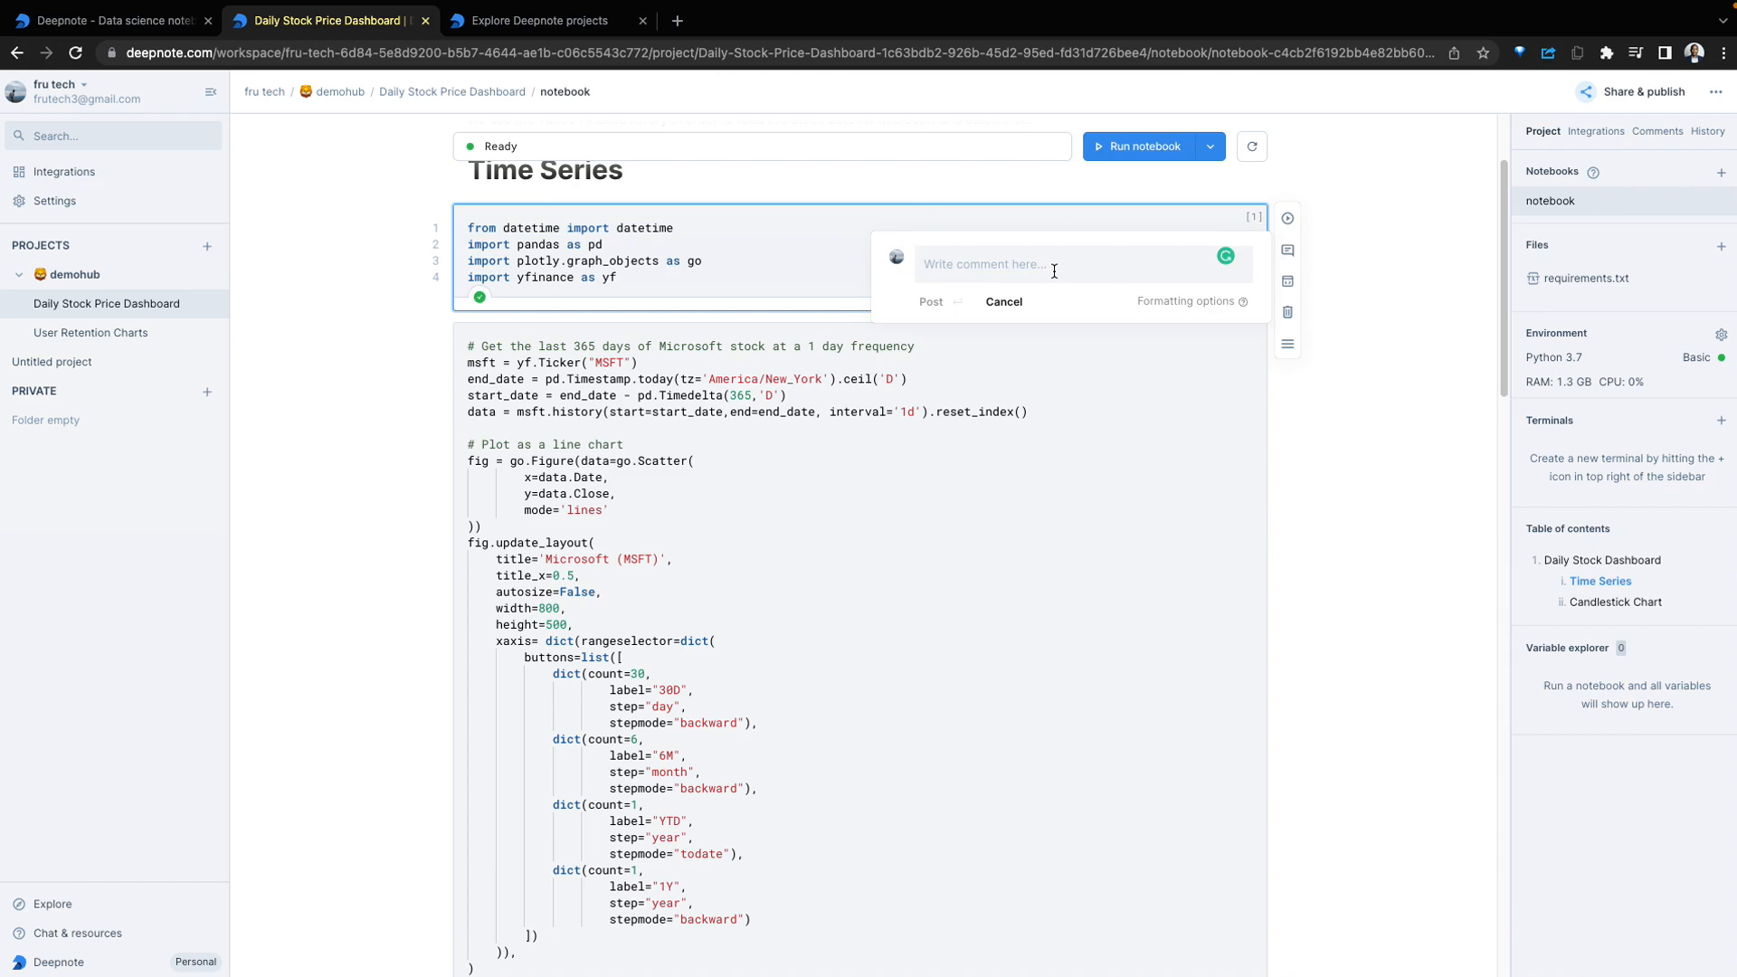
left_click(929, 302)
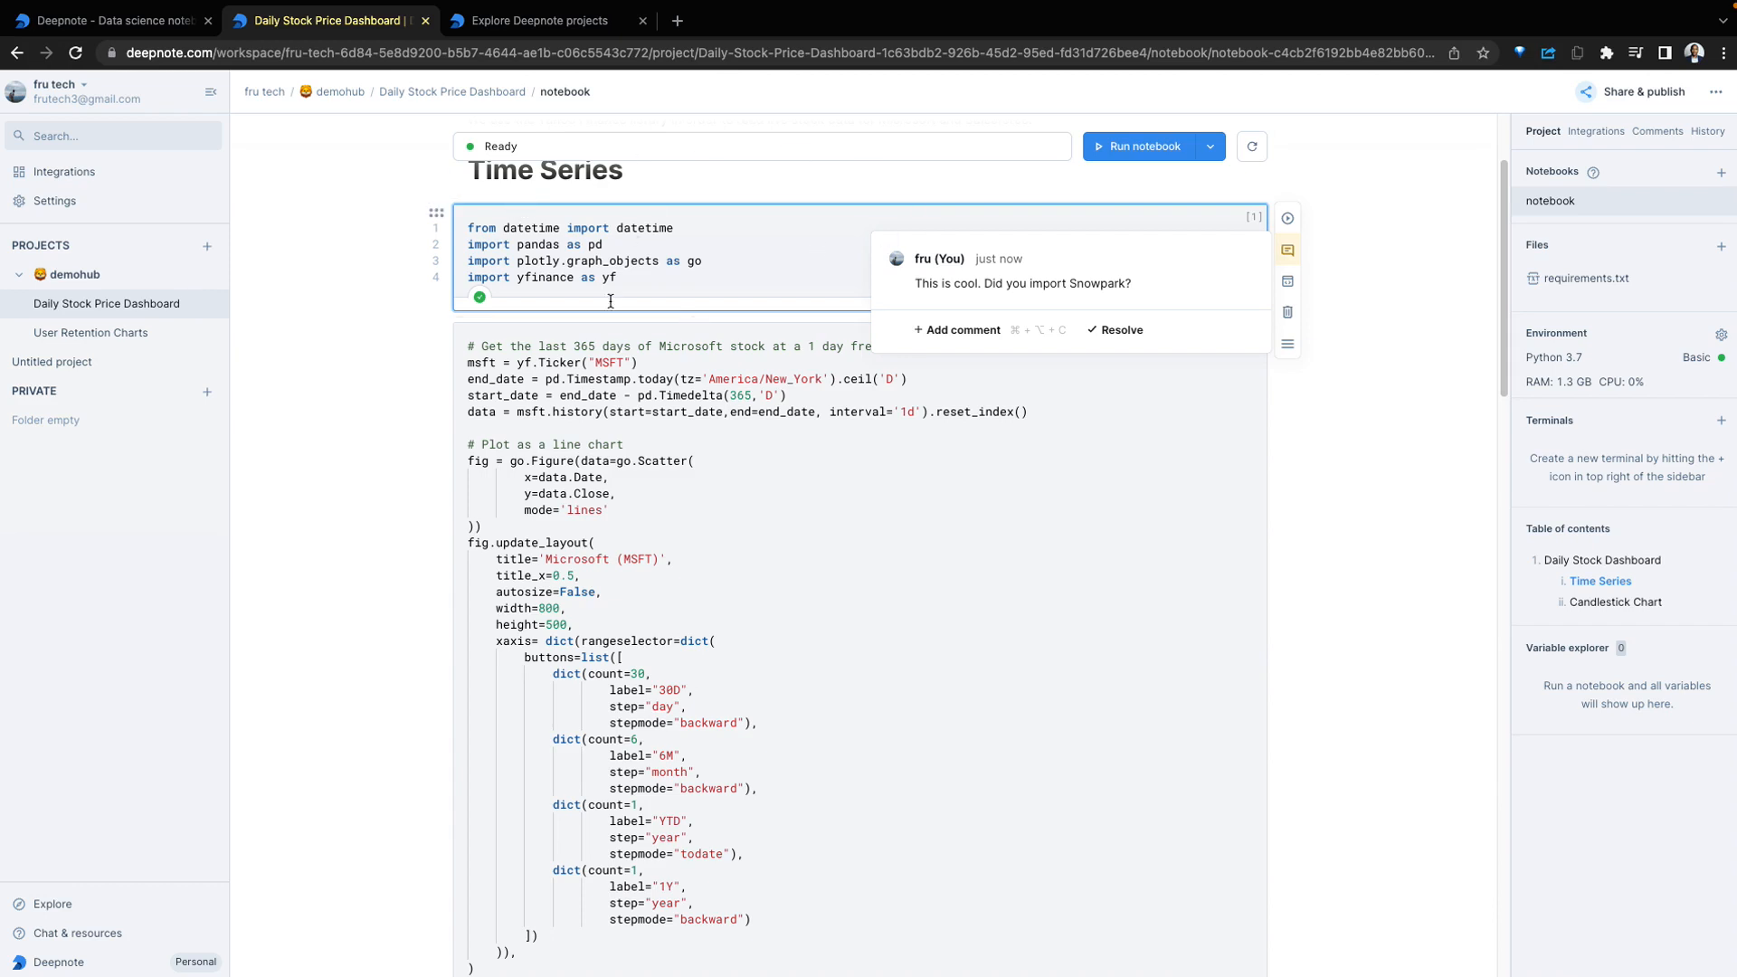
mouse_move(710, 249)
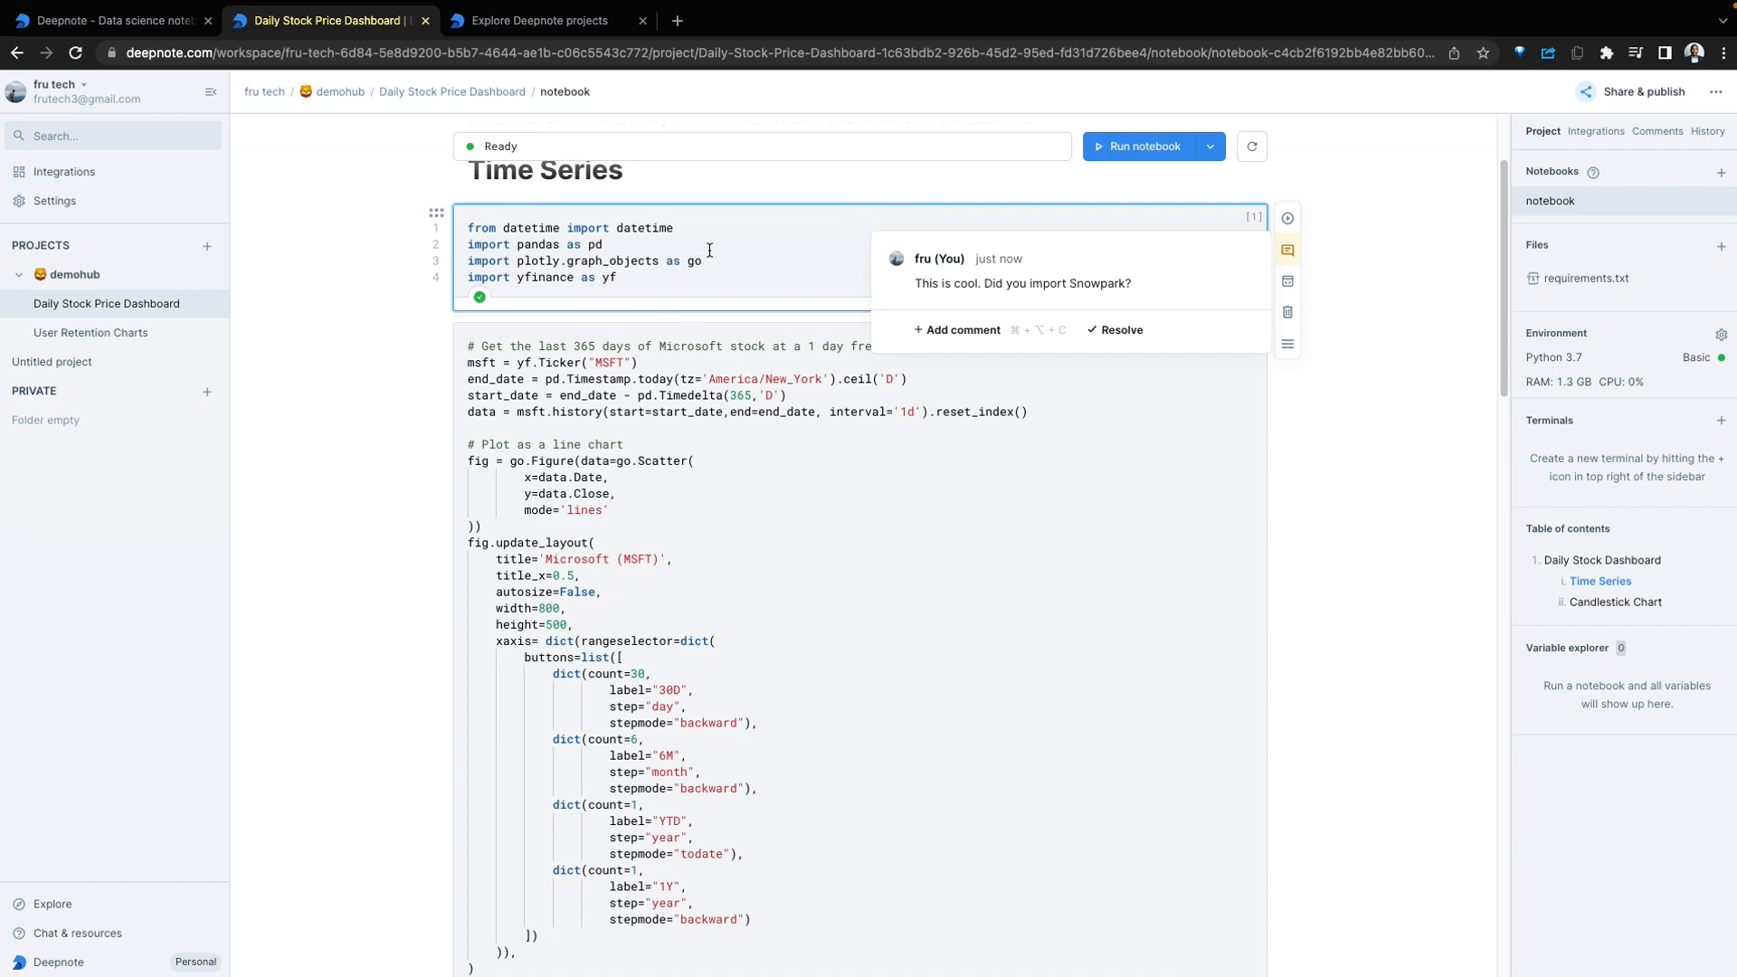
mouse_move(765, 272)
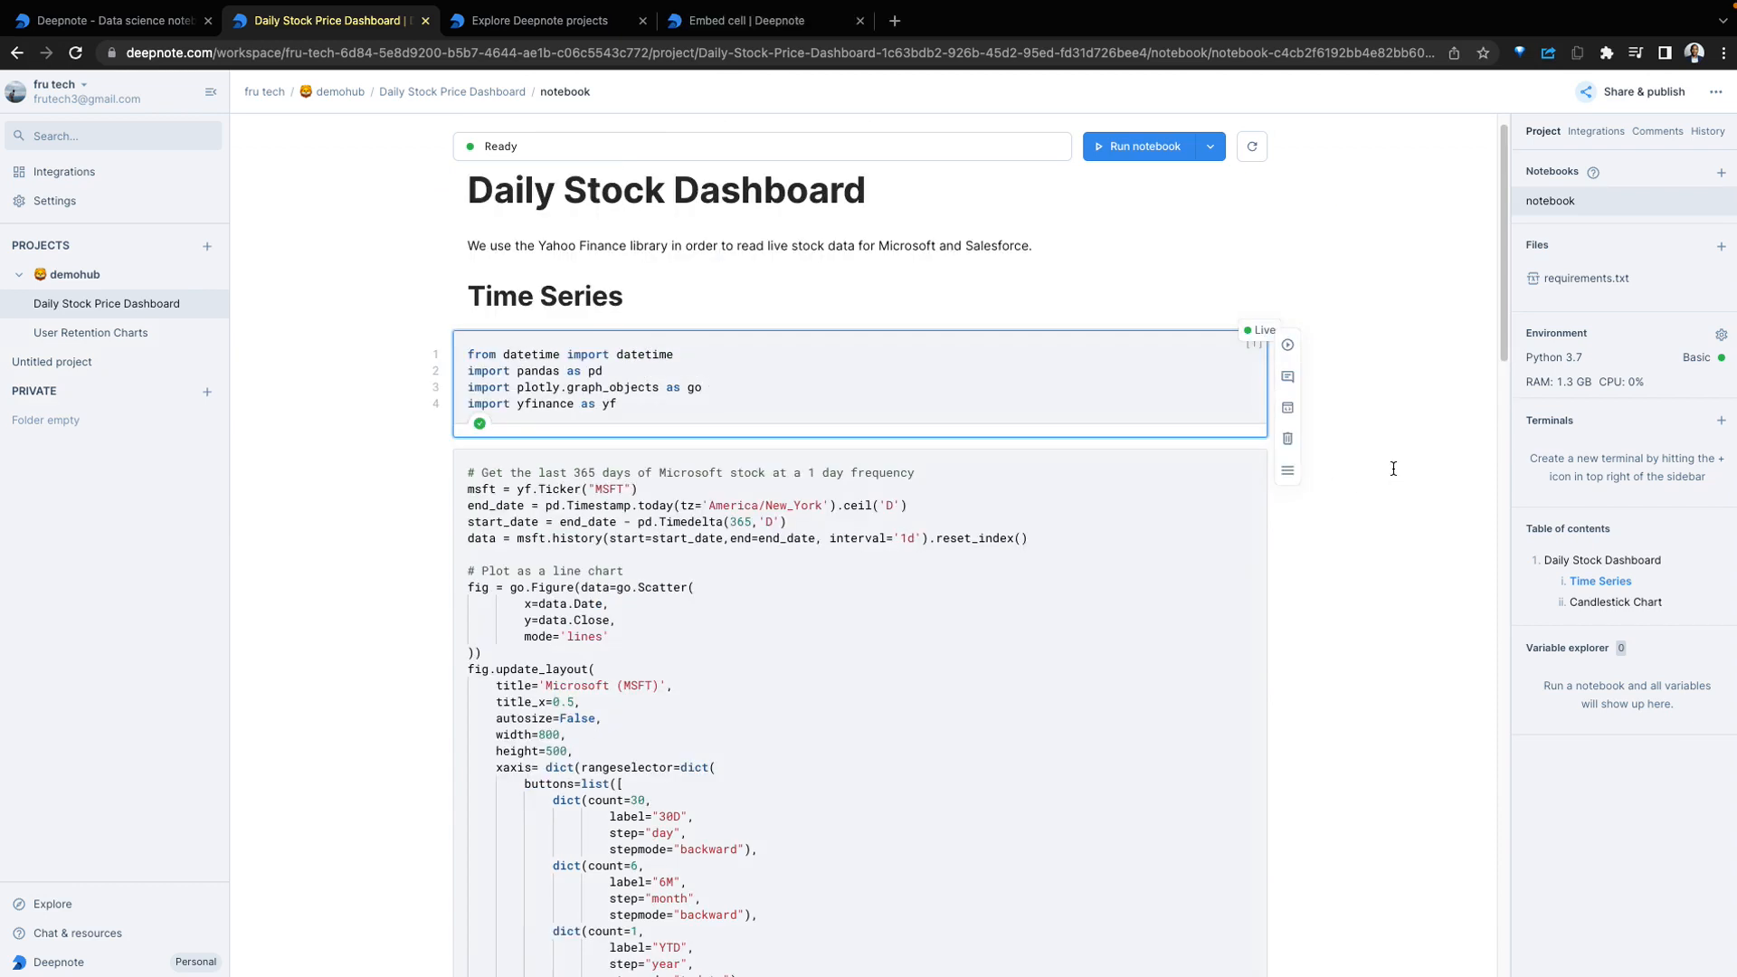
Share the Microsoft stock chart block with code and output, and copy its link
scroll("down", 3)
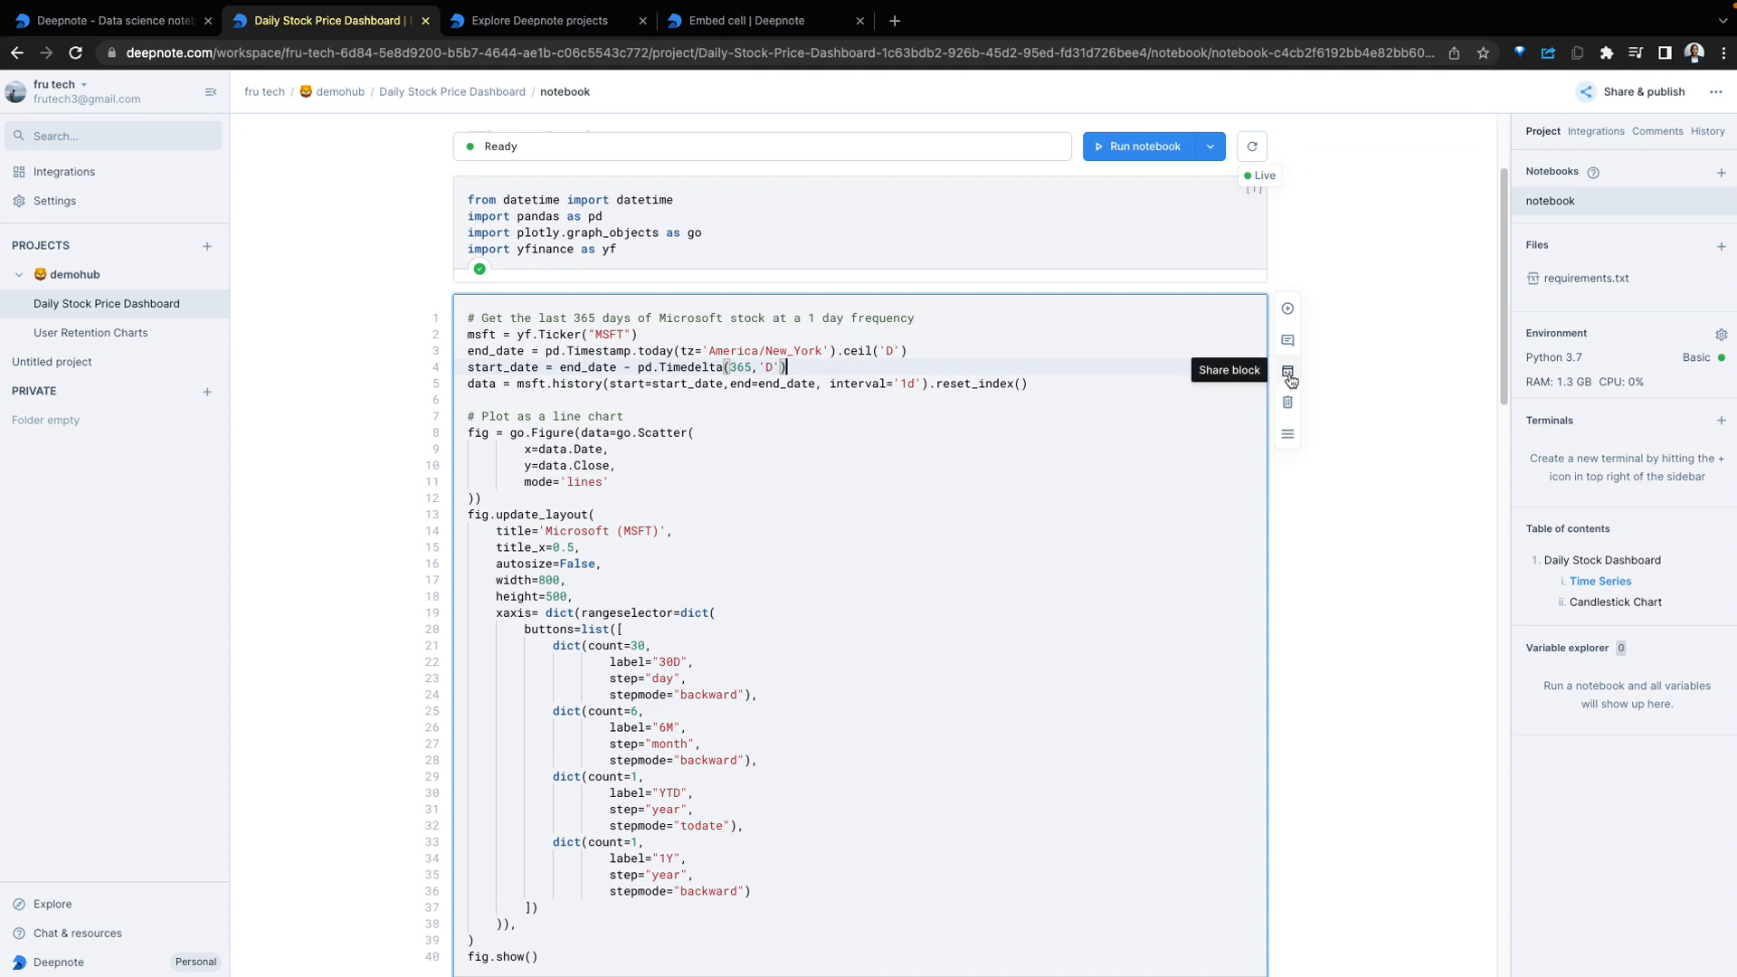
left_click(1287, 370)
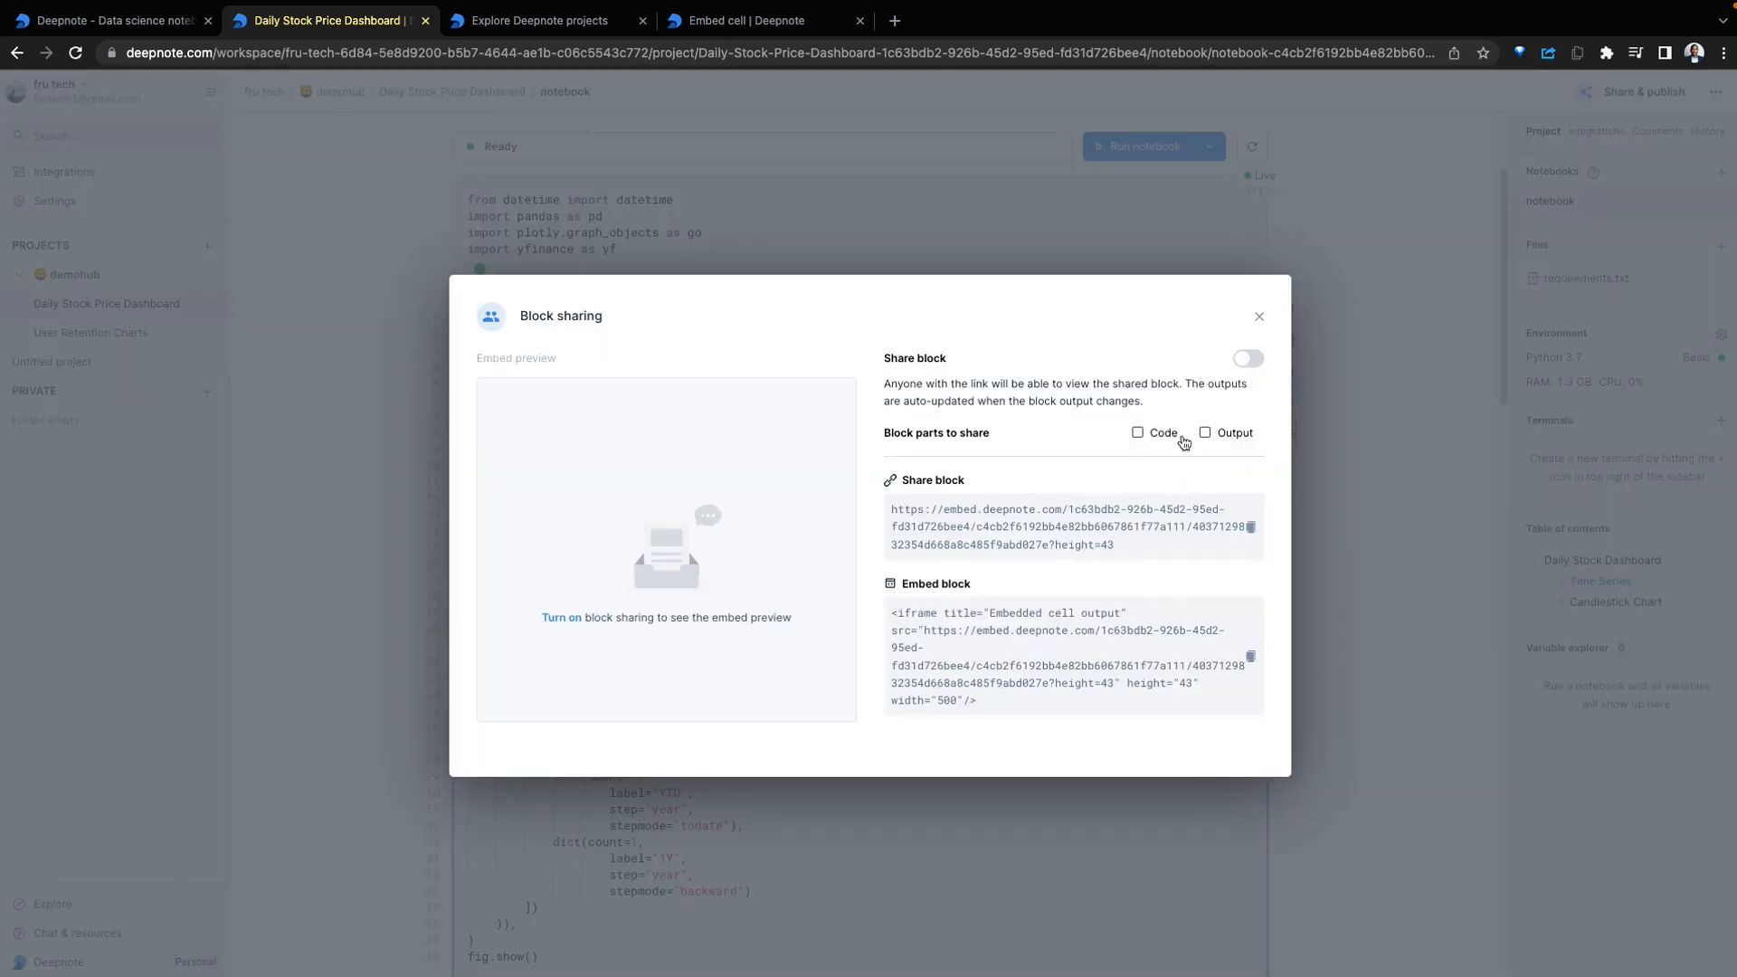
left_click(1248, 358)
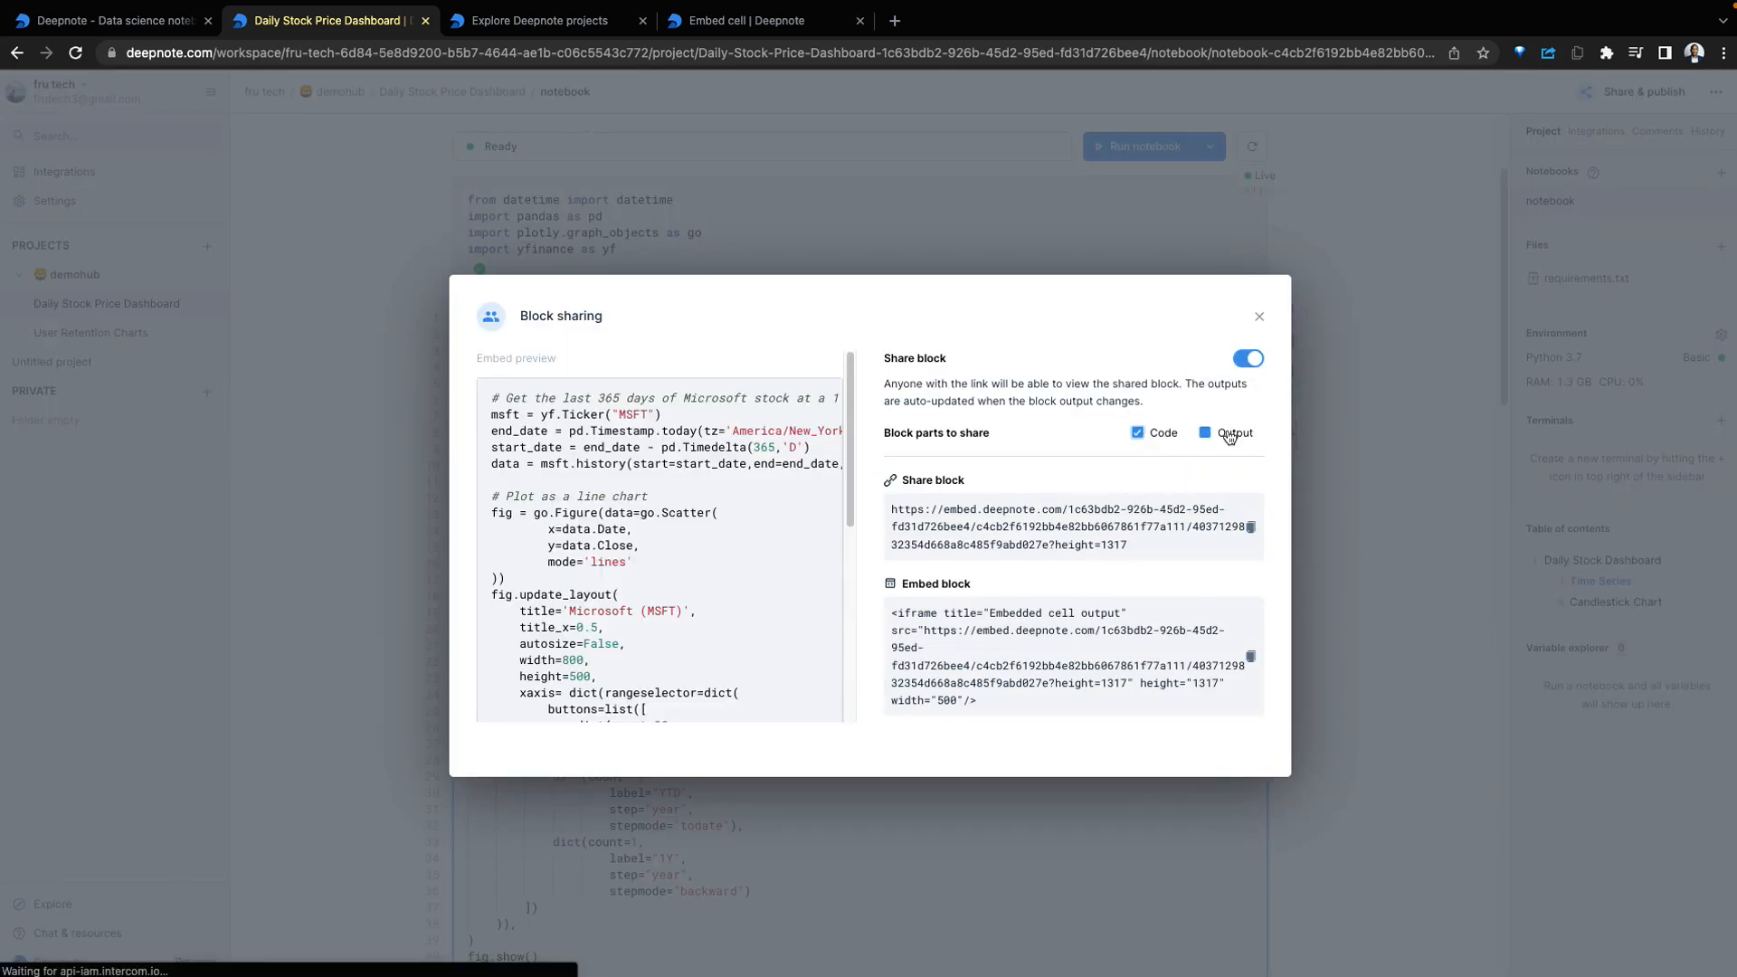
left_click(1204, 433)
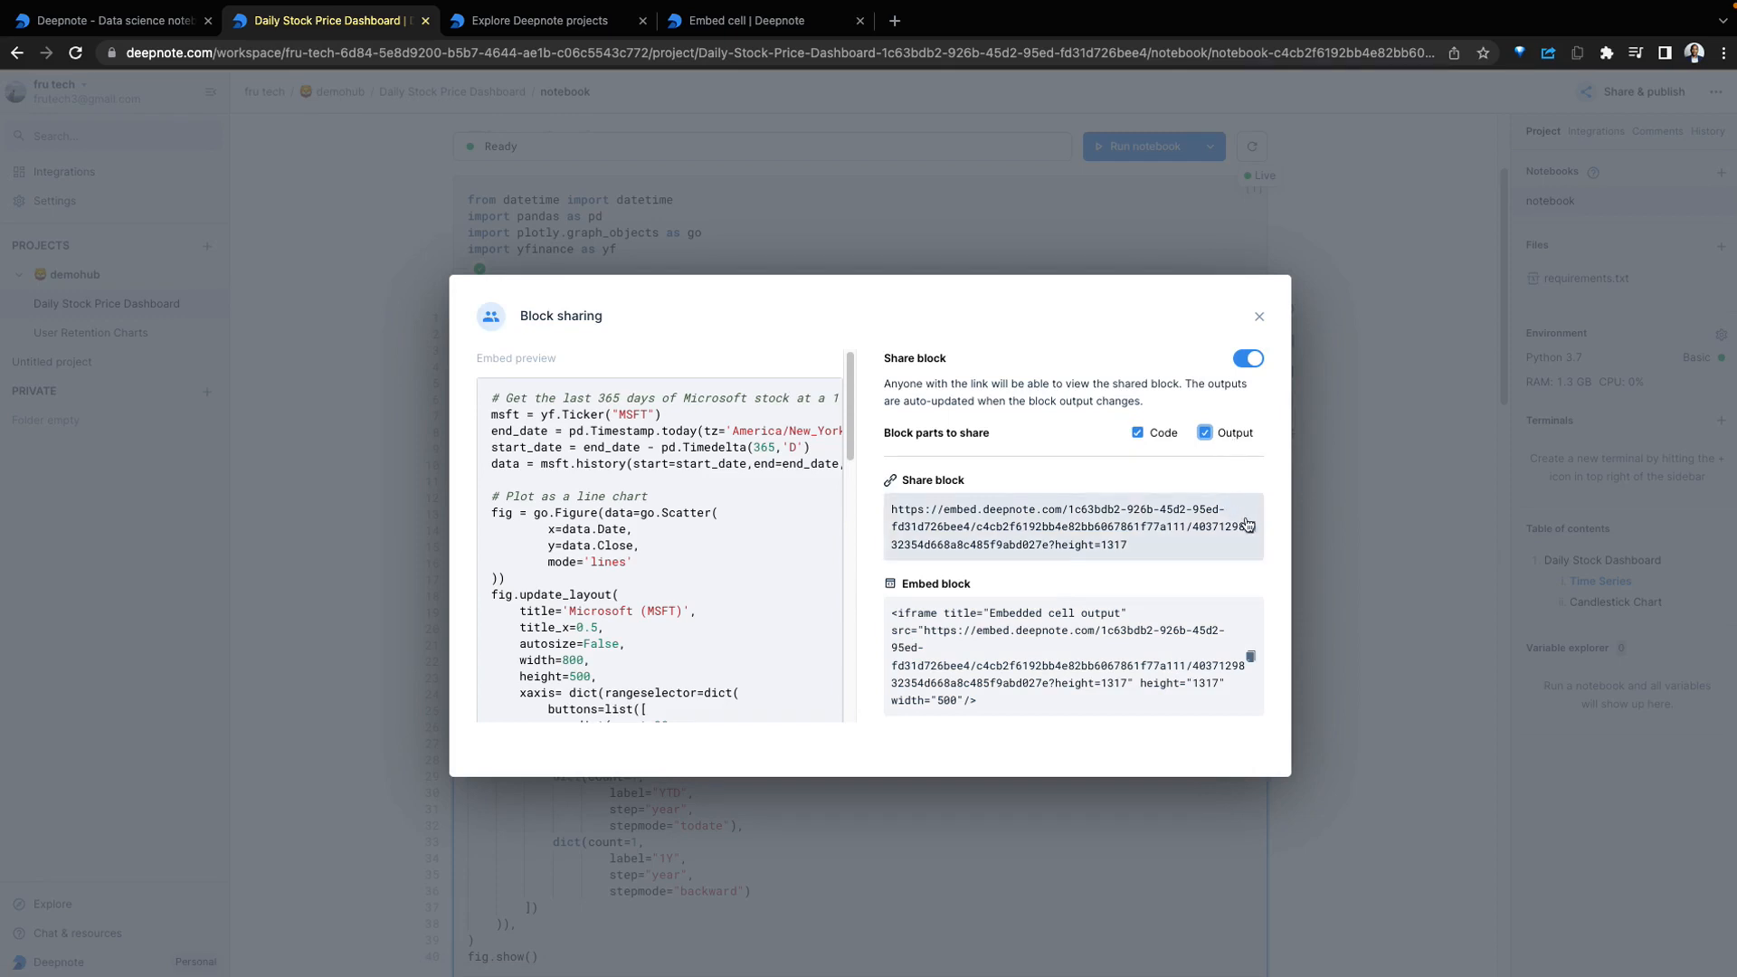
left_click(759, 19)
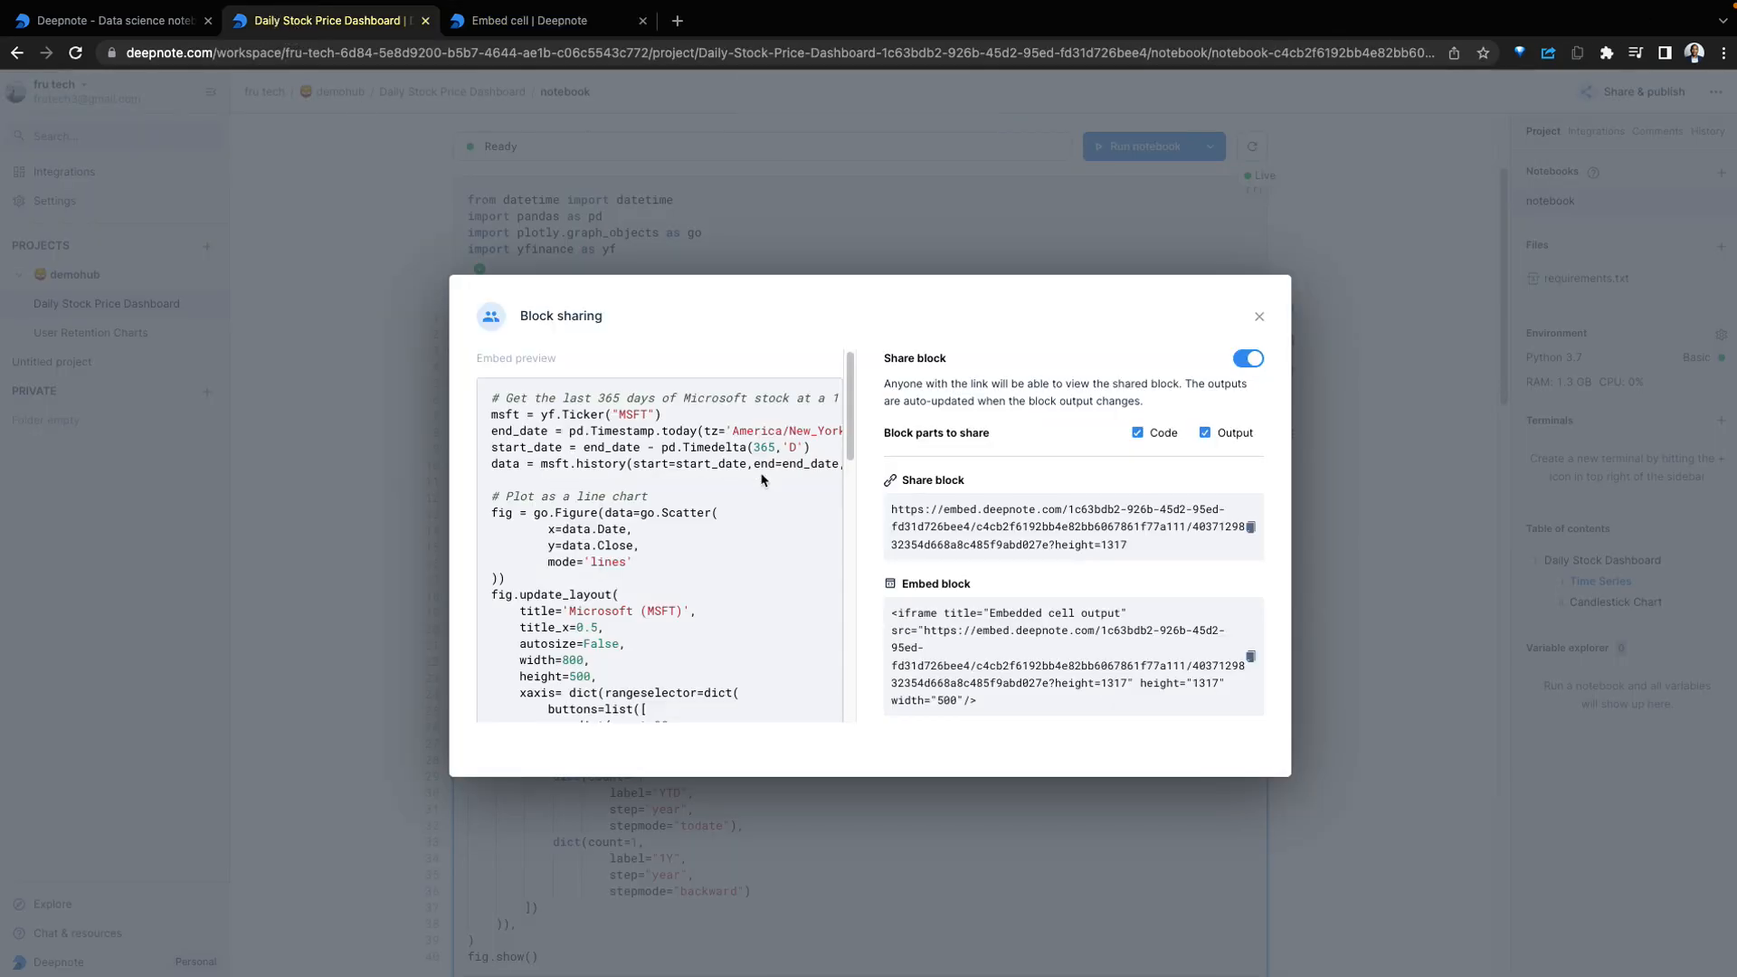
left_click(1135, 433)
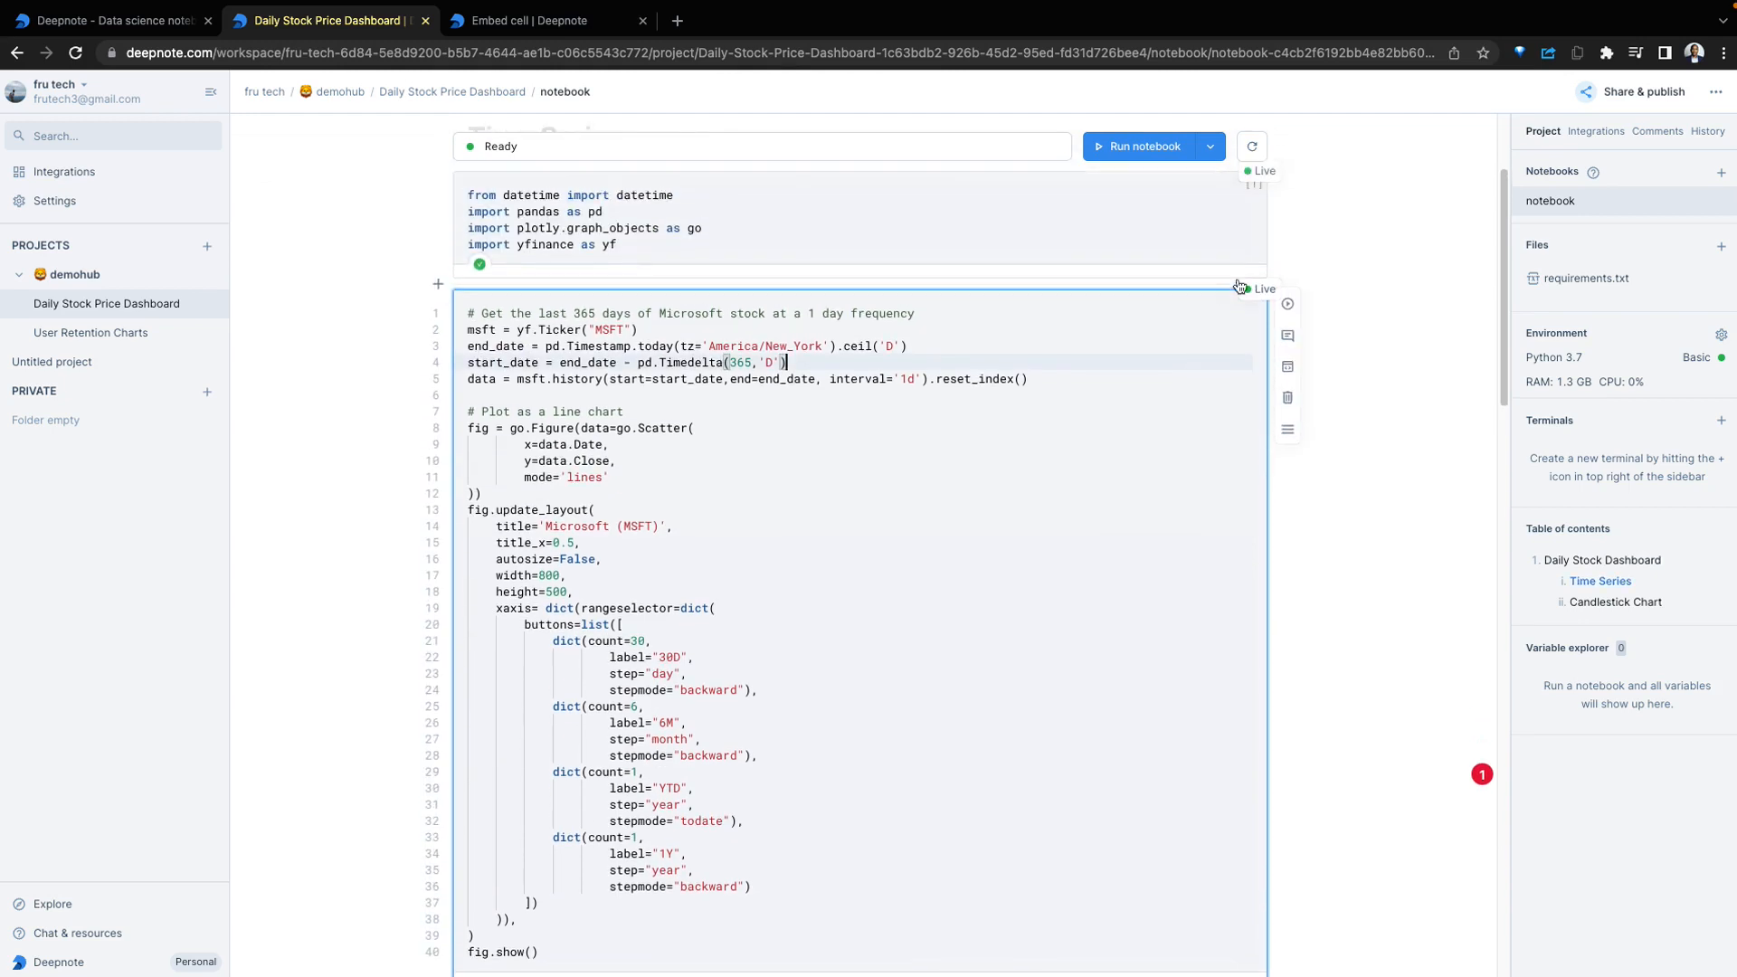
left_click(1287, 432)
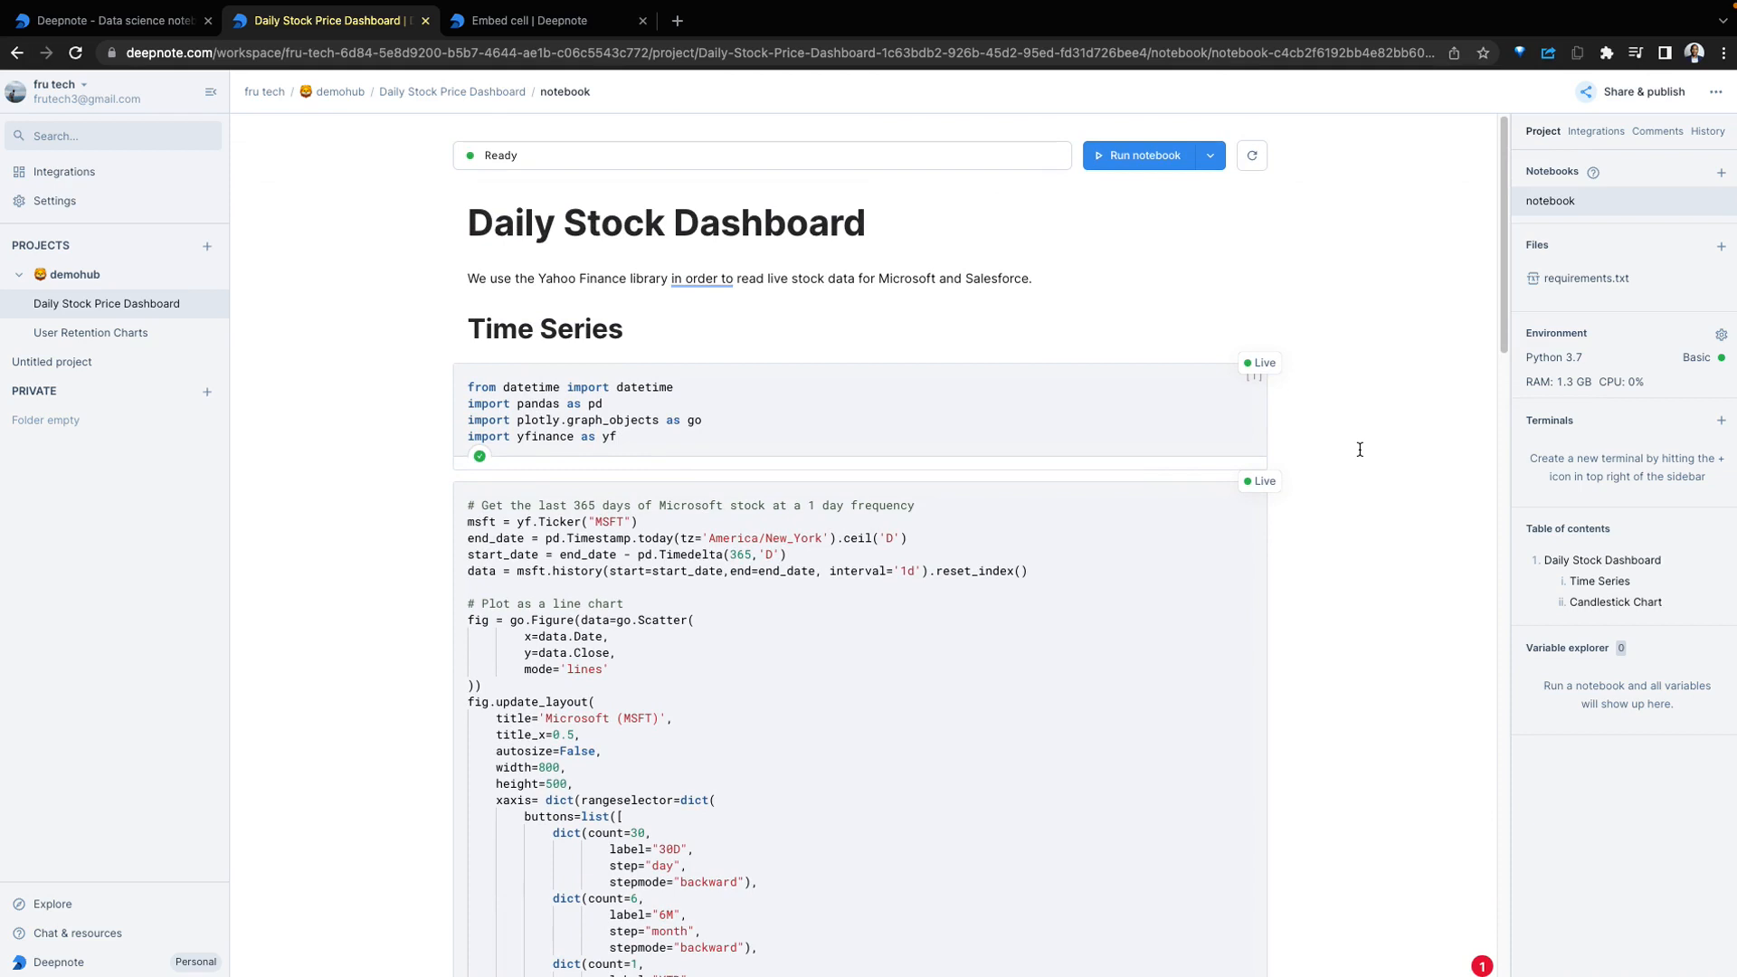
mouse_move(1492, 185)
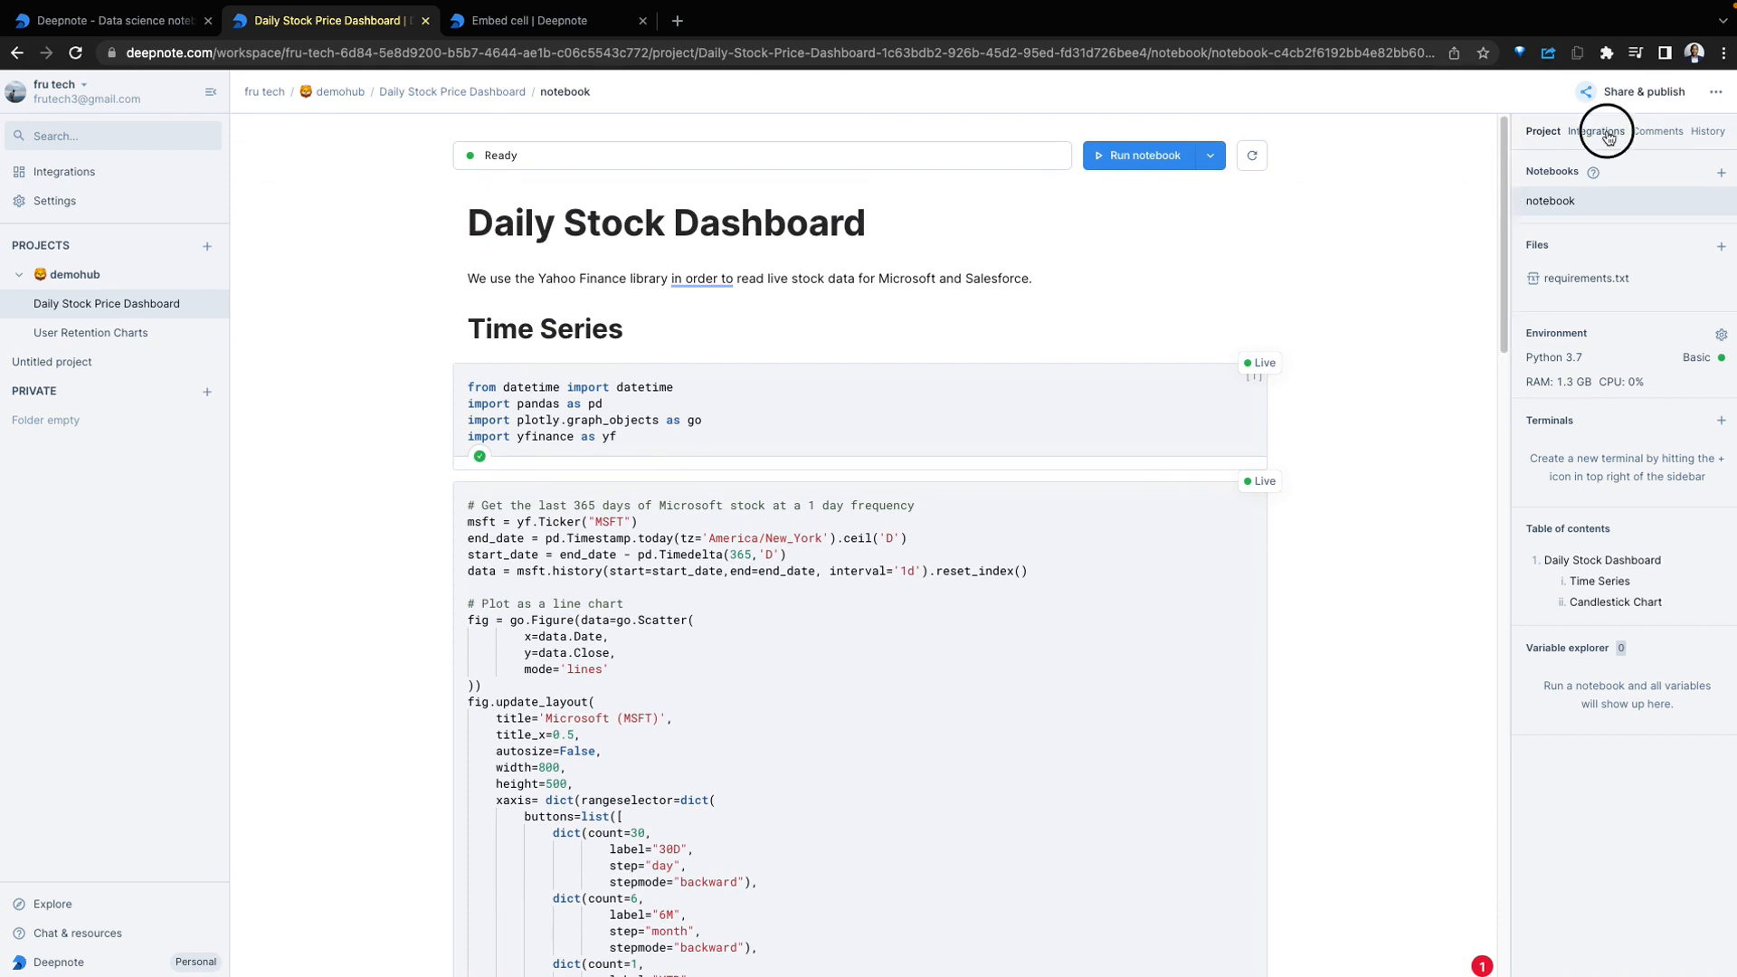
Insert a Fru Demohub SF Snowflake SQL block with a revenue-by-nation query saved to df_1
left_click(1595, 131)
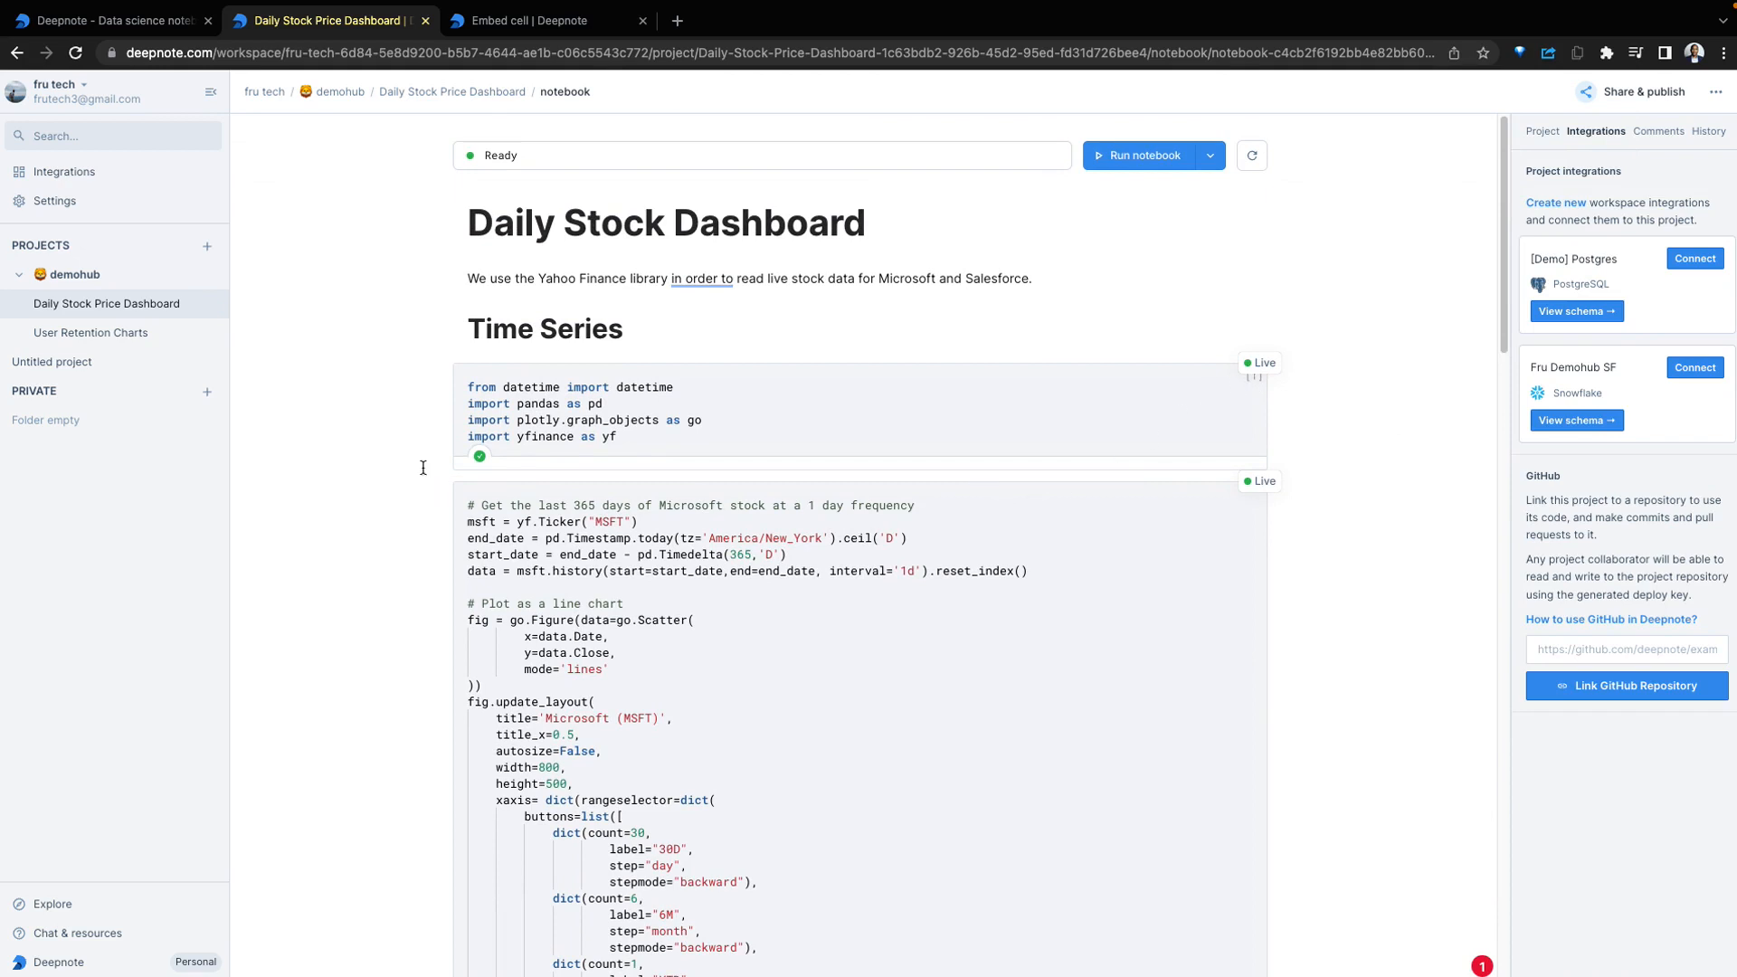
left_click(438, 475)
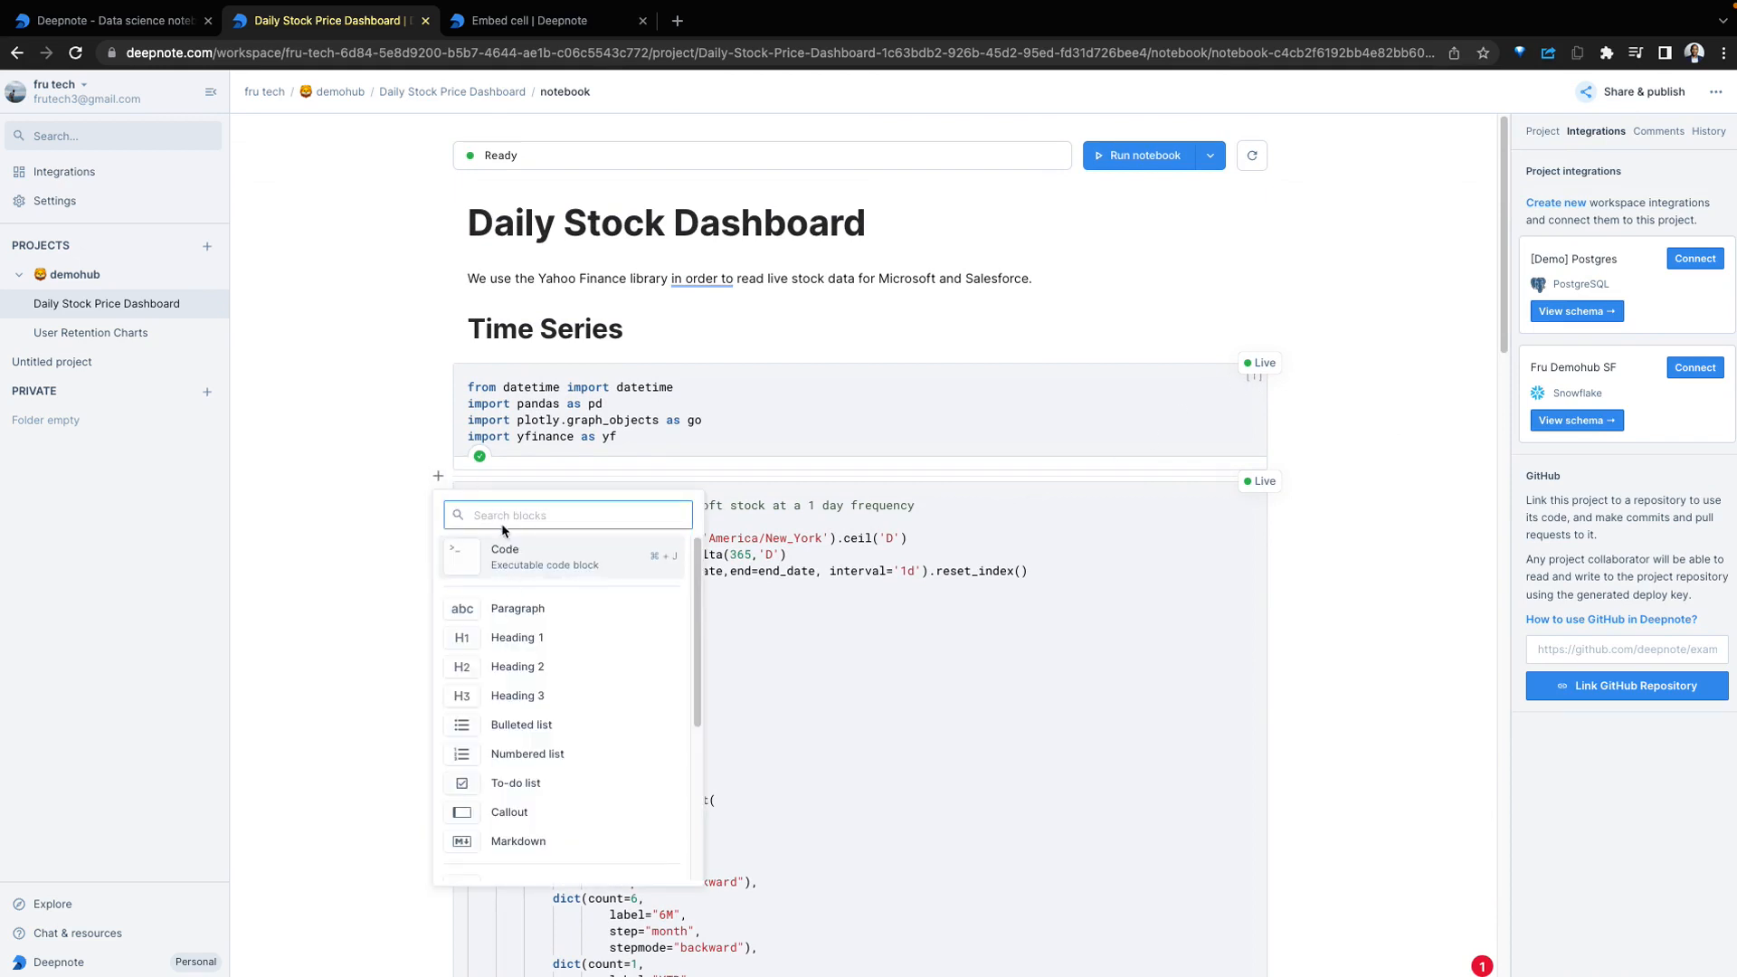
scroll("down", 3)
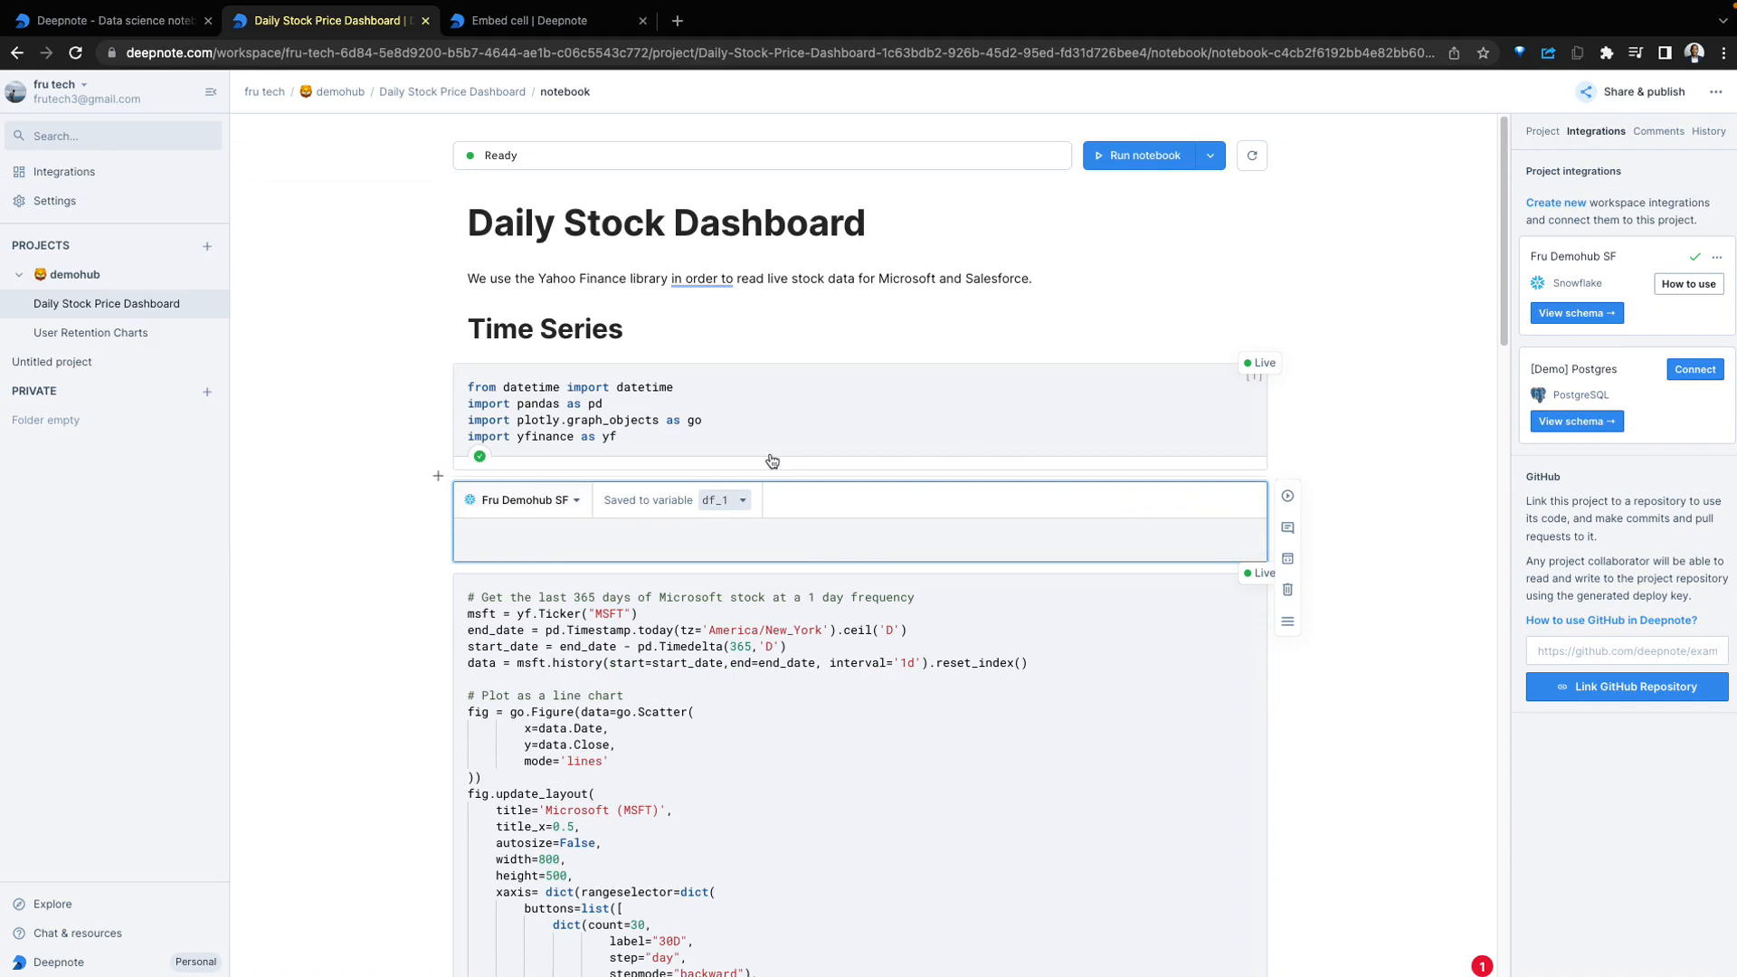
left_click(1573, 256)
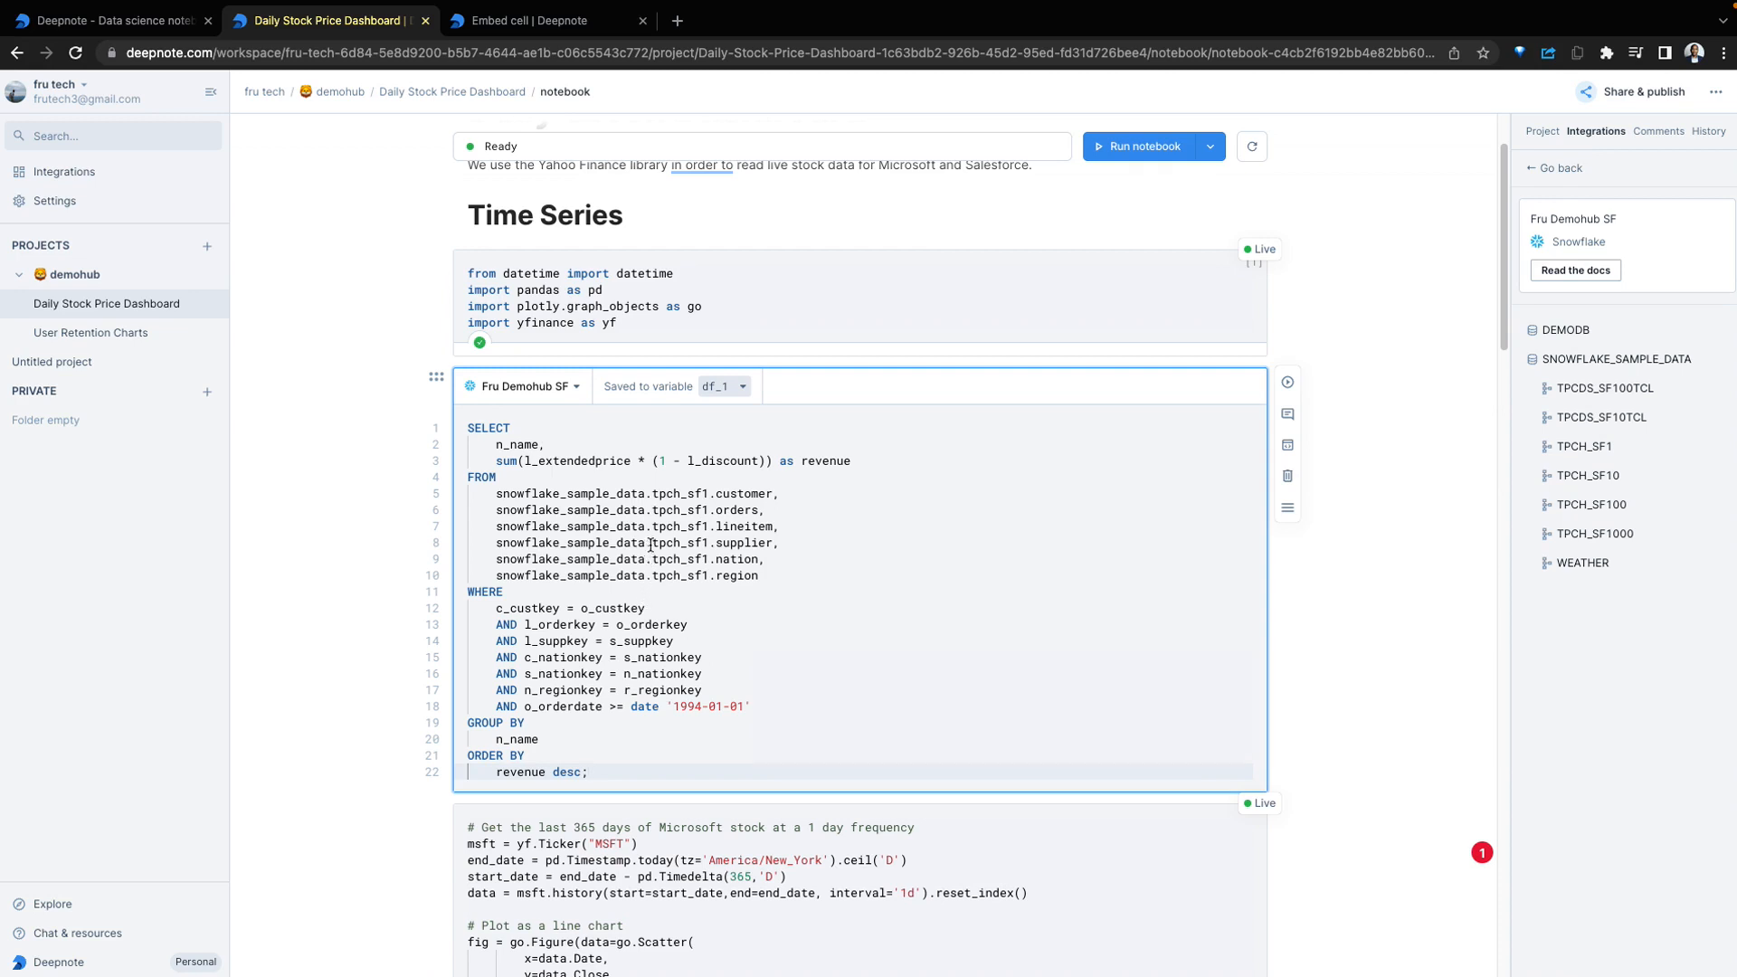
Run the revenue query and show all 25 nation rows at 50 rows per page
left_click(1287, 381)
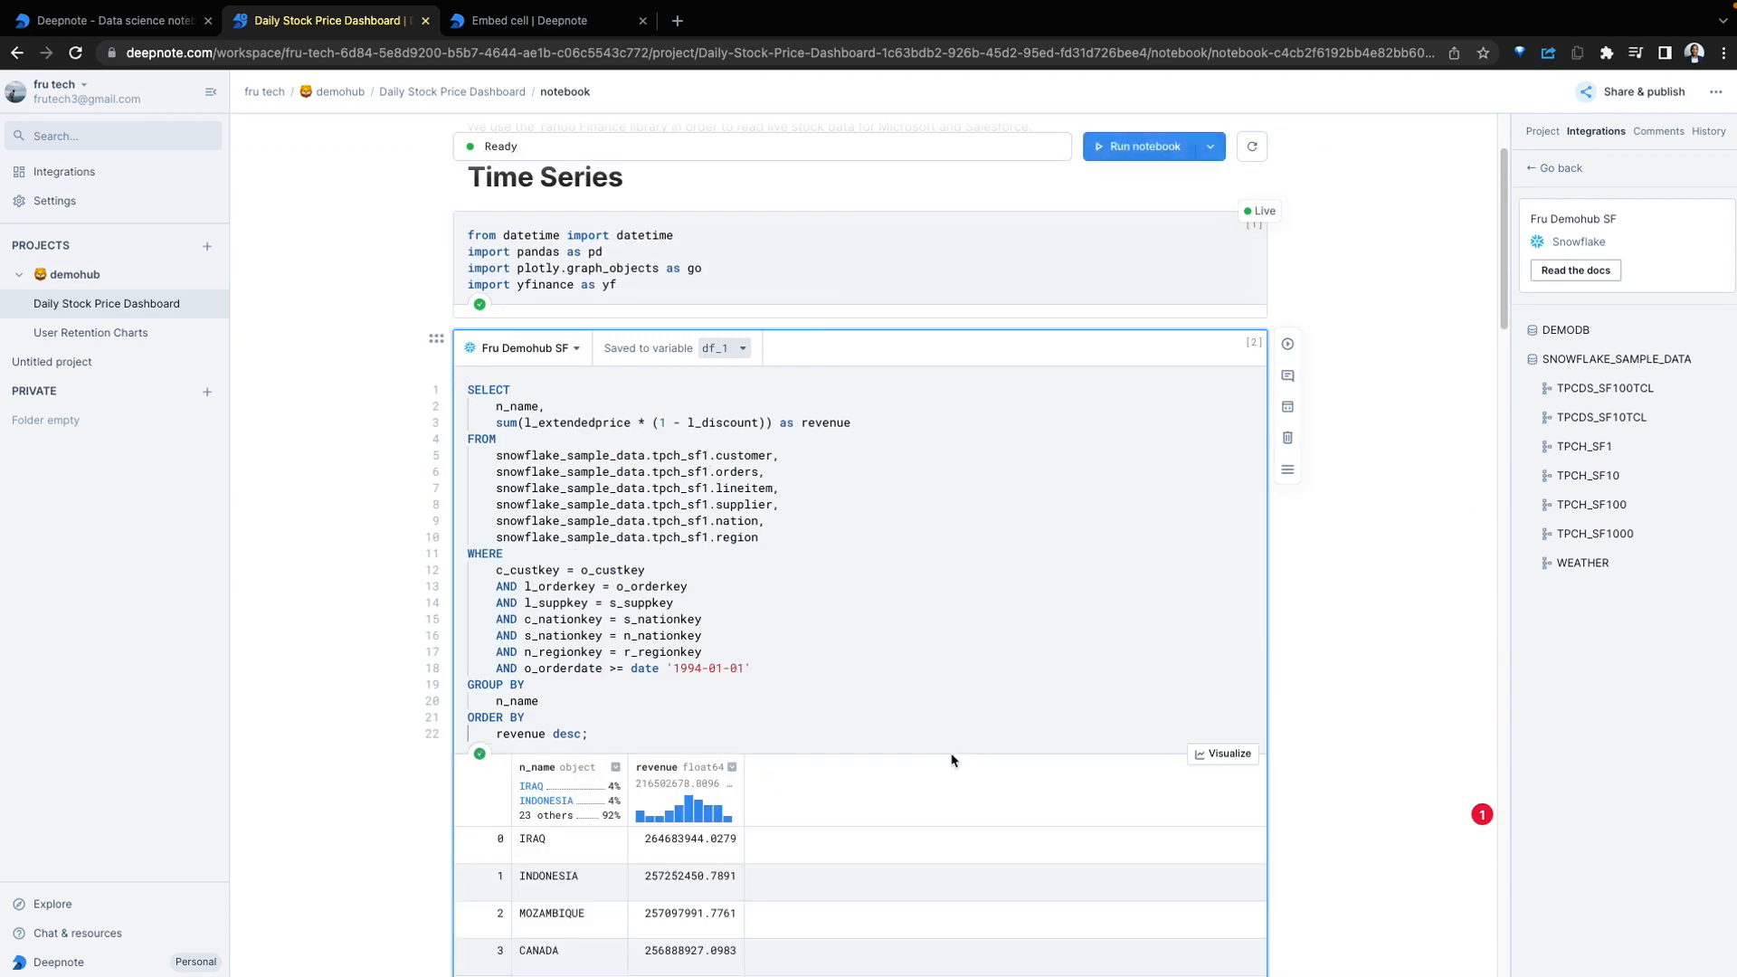
scroll("down", 3)
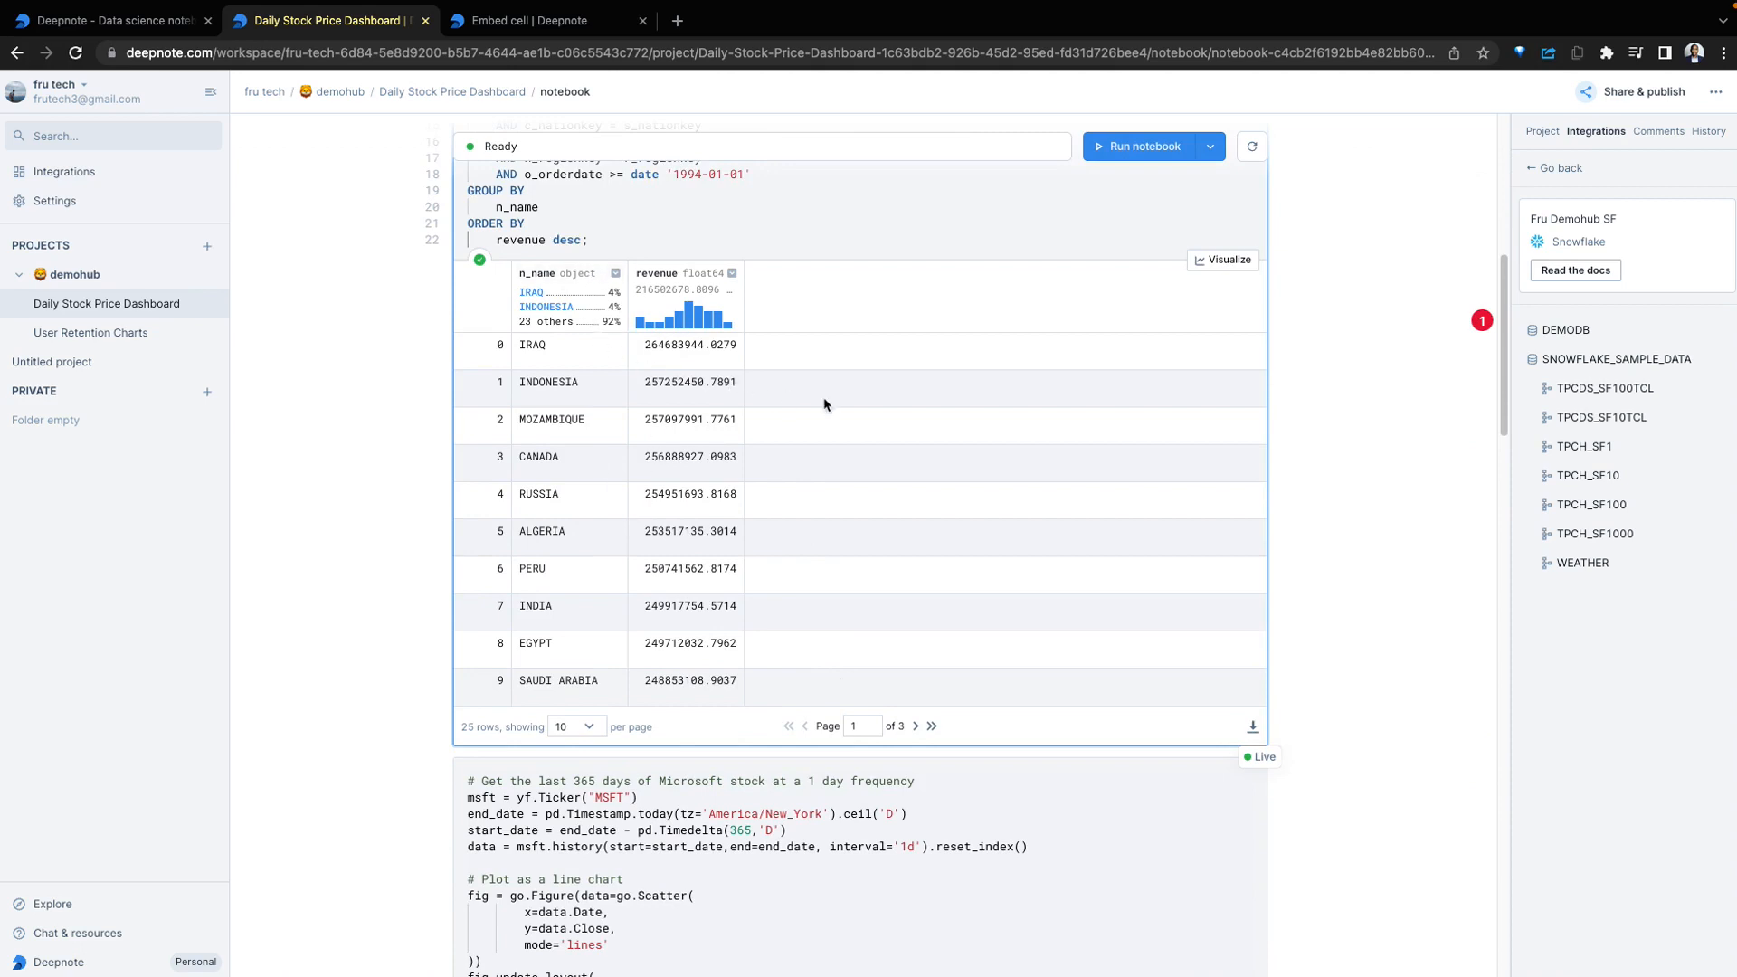
left_click(573, 727)
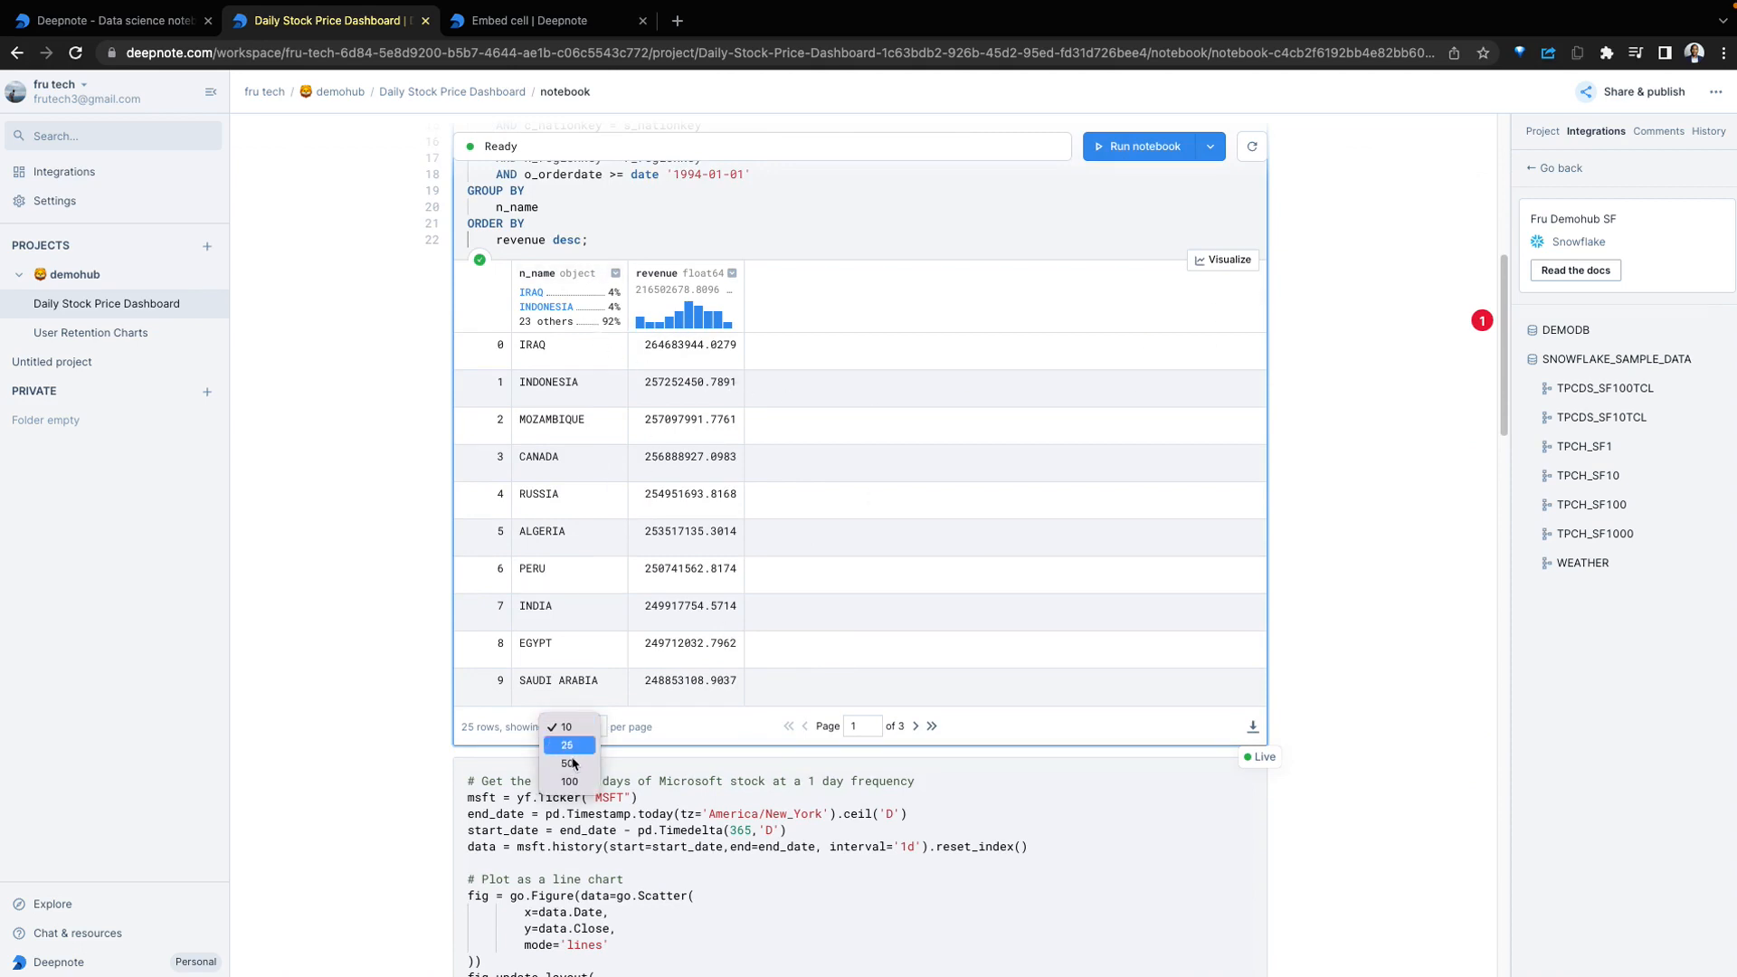
left_click(567, 762)
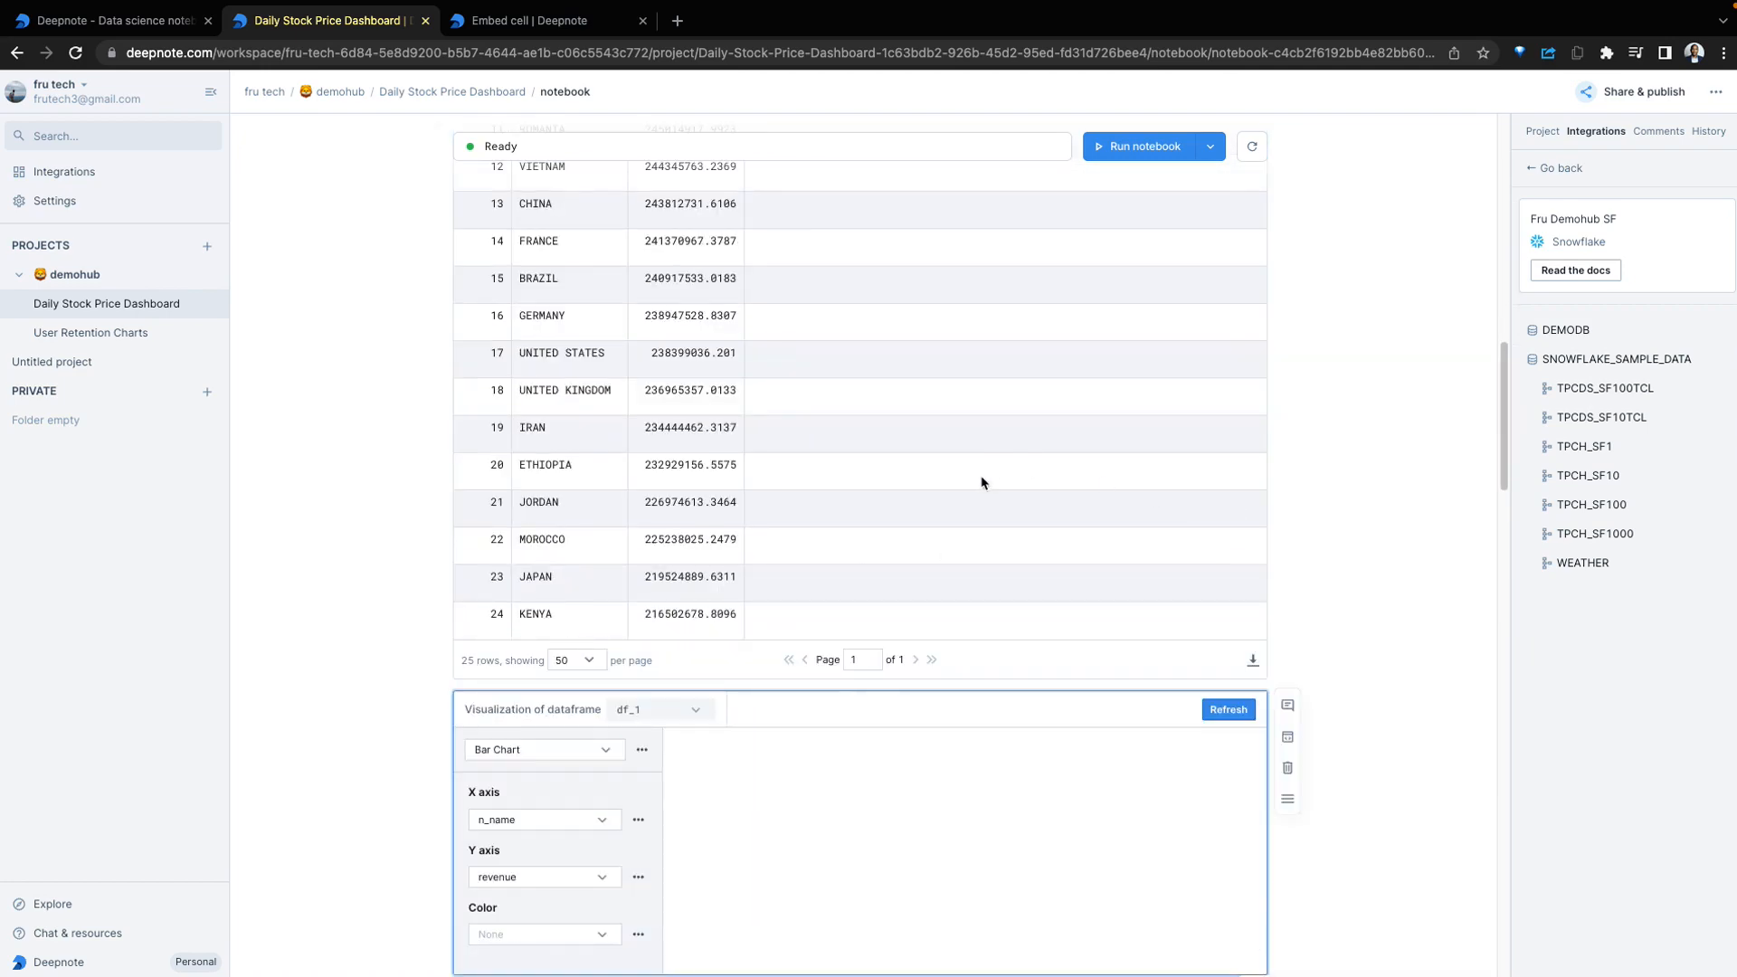
Try Line Chart for the df_1 revenue-by-nation chart, then enable public sharing for the block
scroll("down", 3)
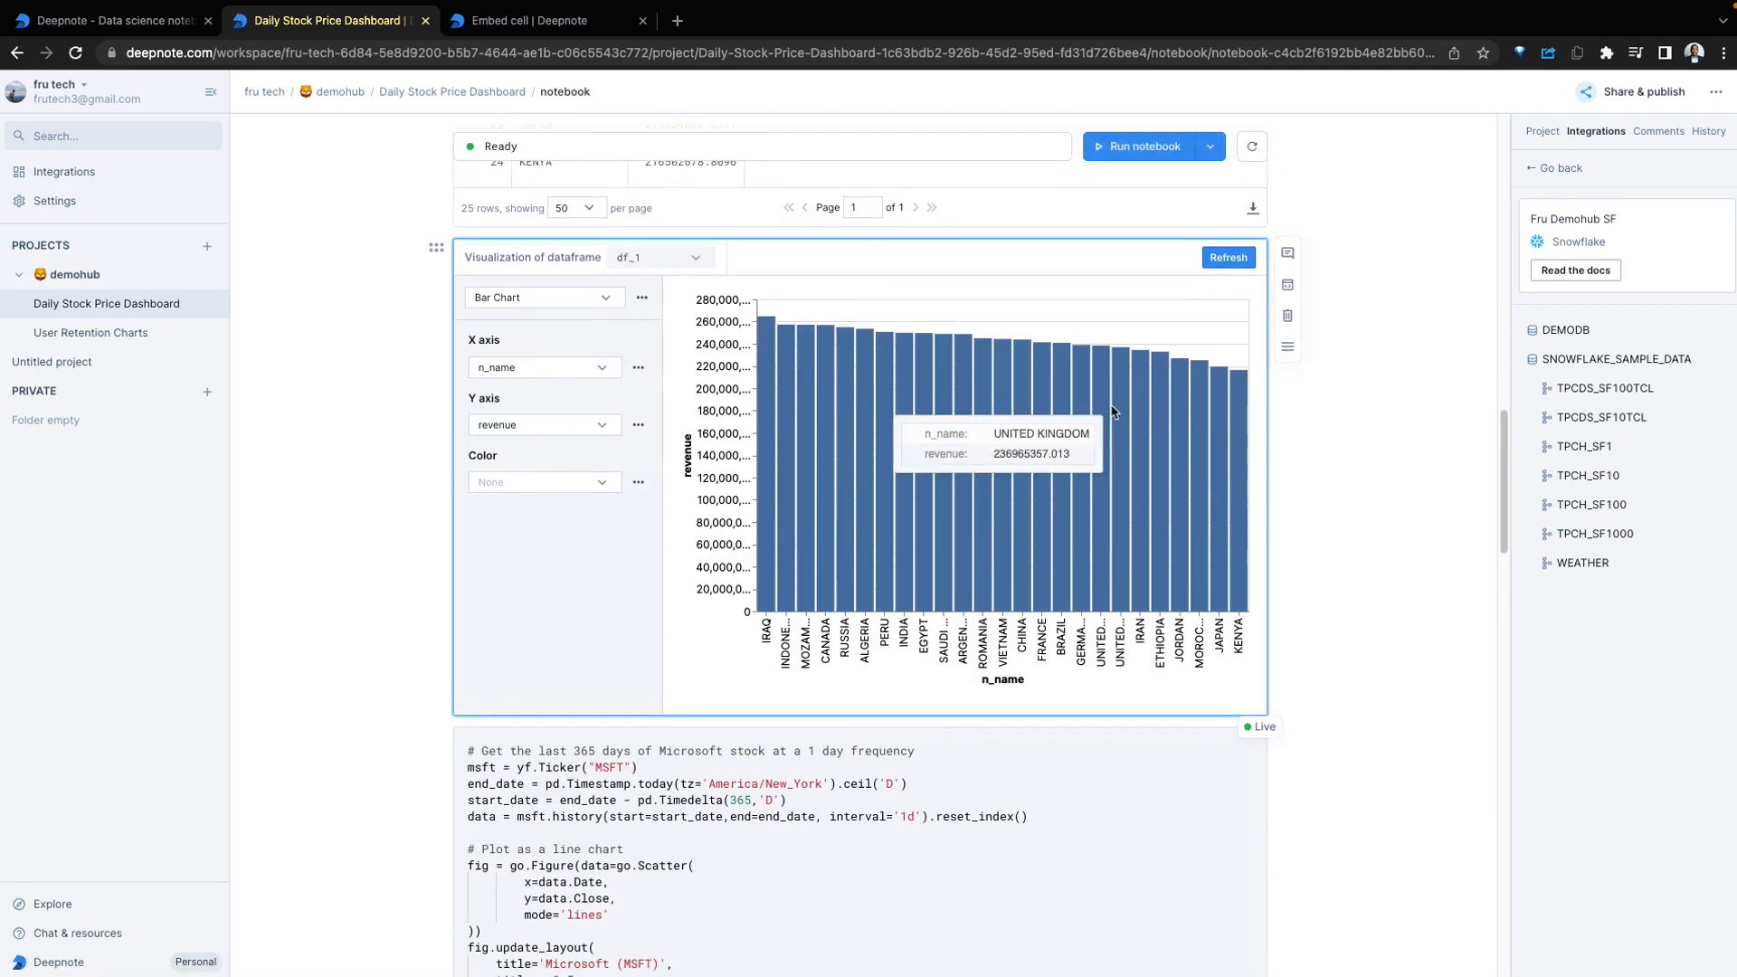
mouse_move(1041, 505)
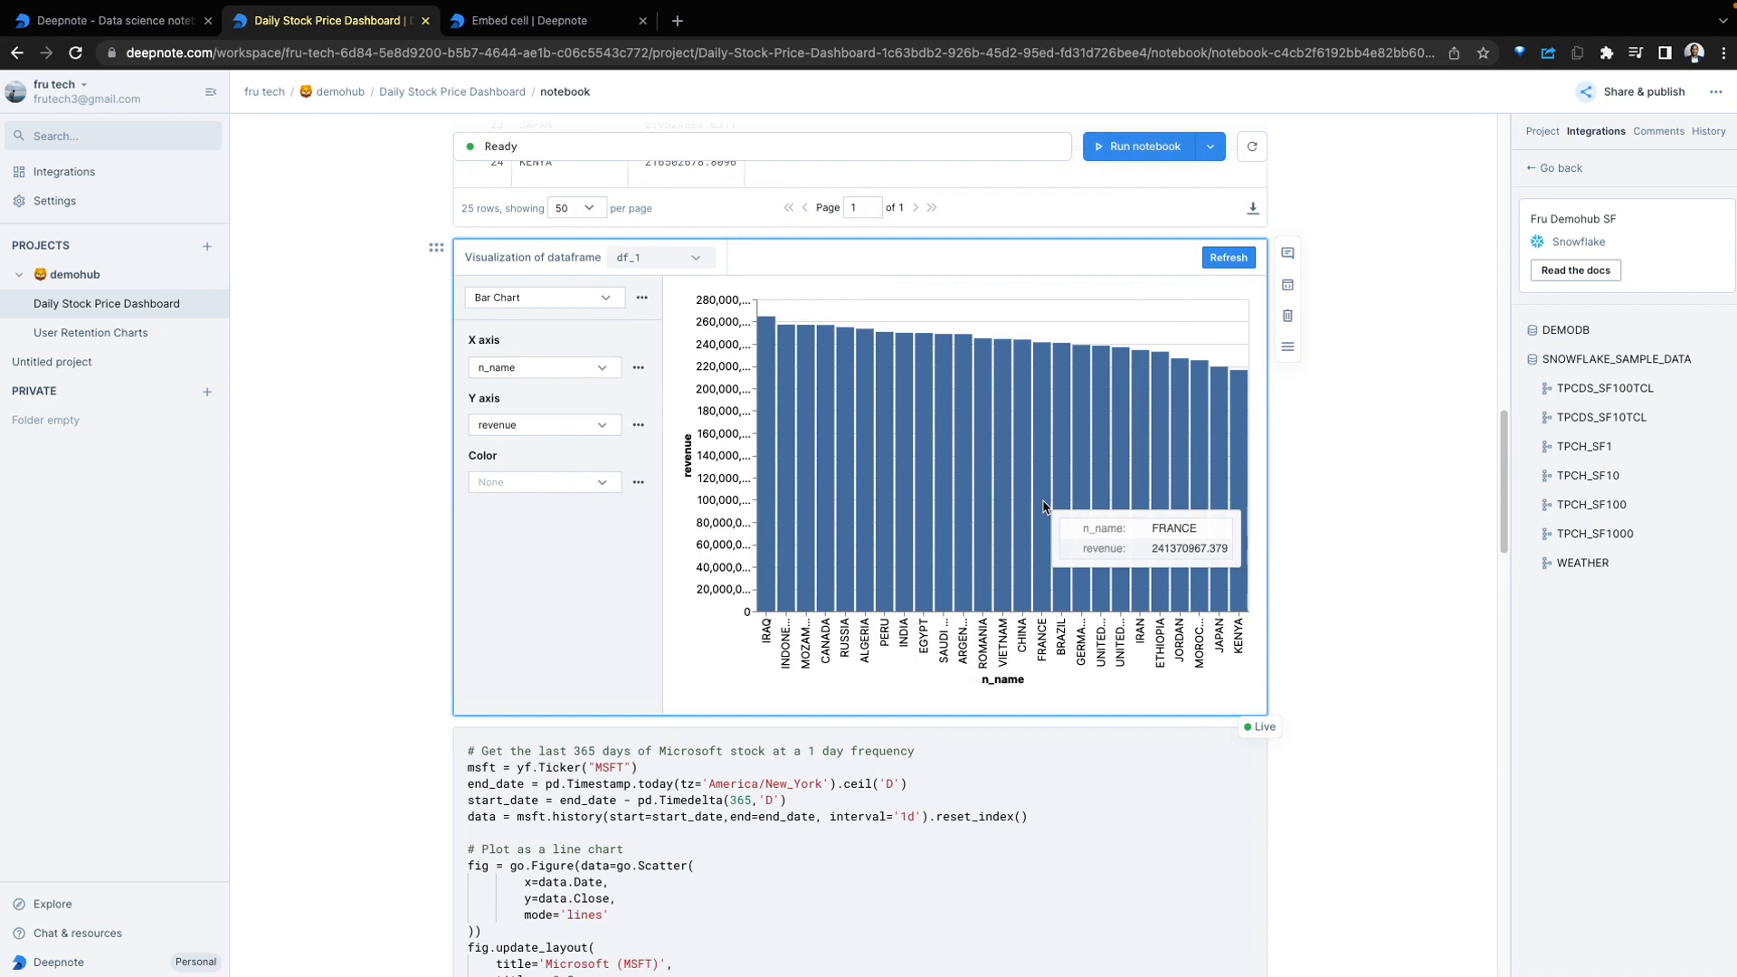
mouse_move(898, 443)
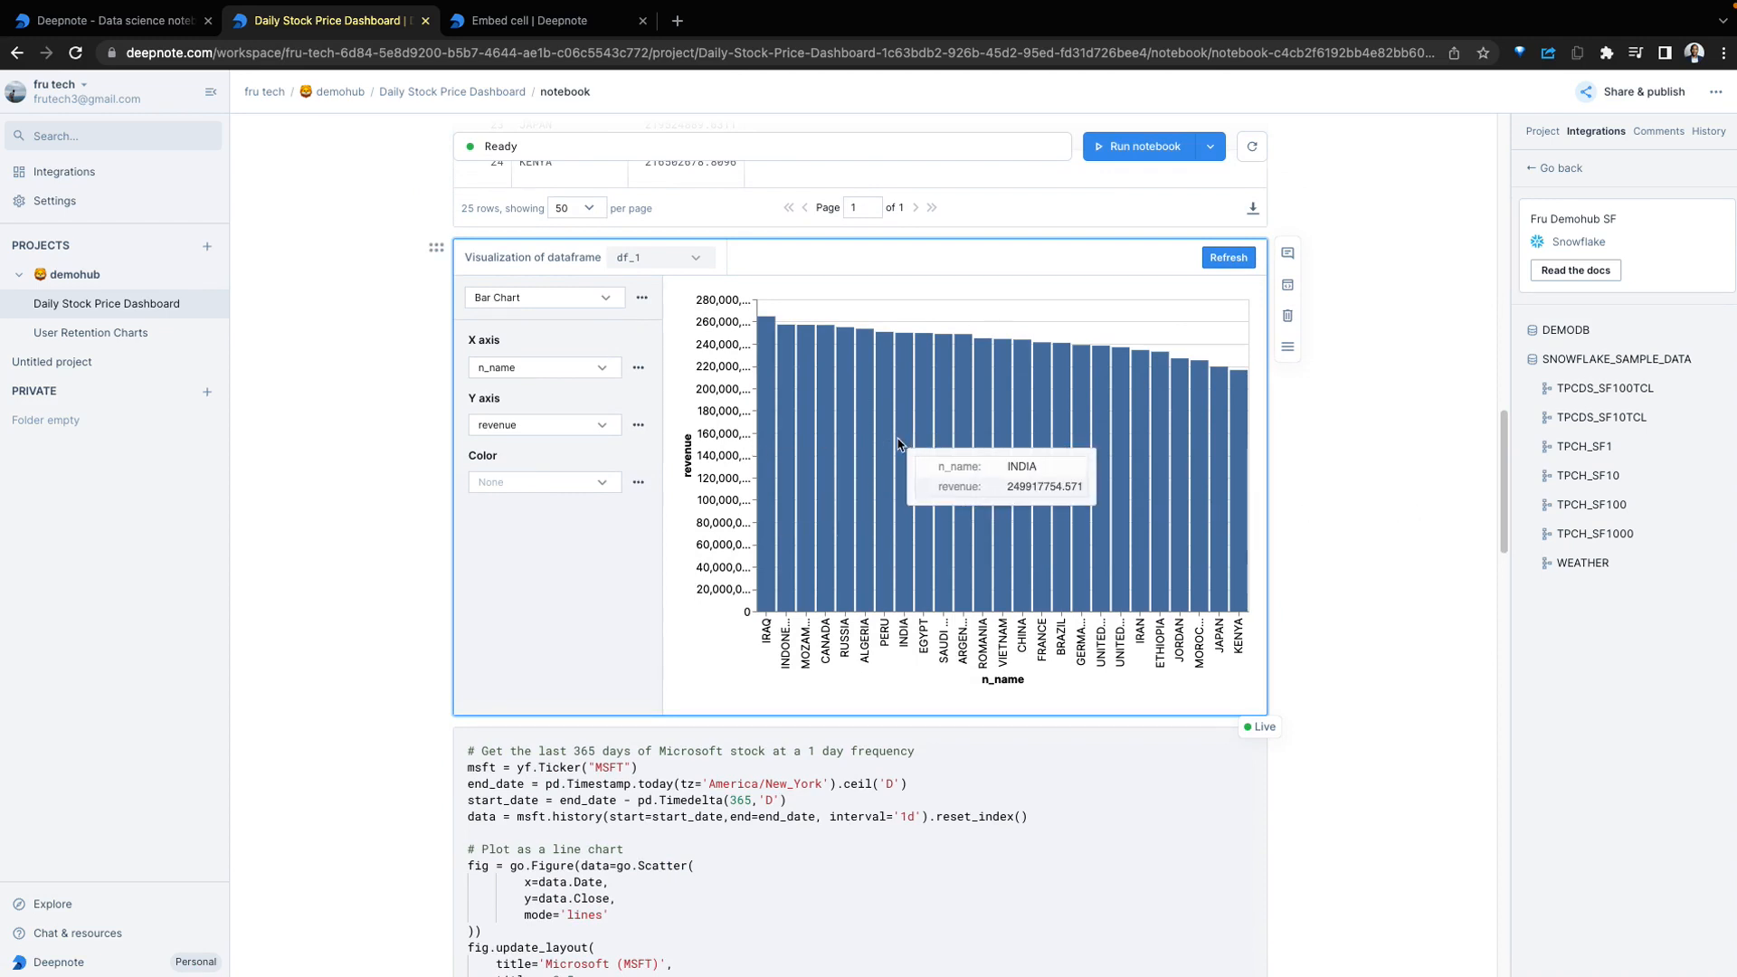
mouse_move(806, 441)
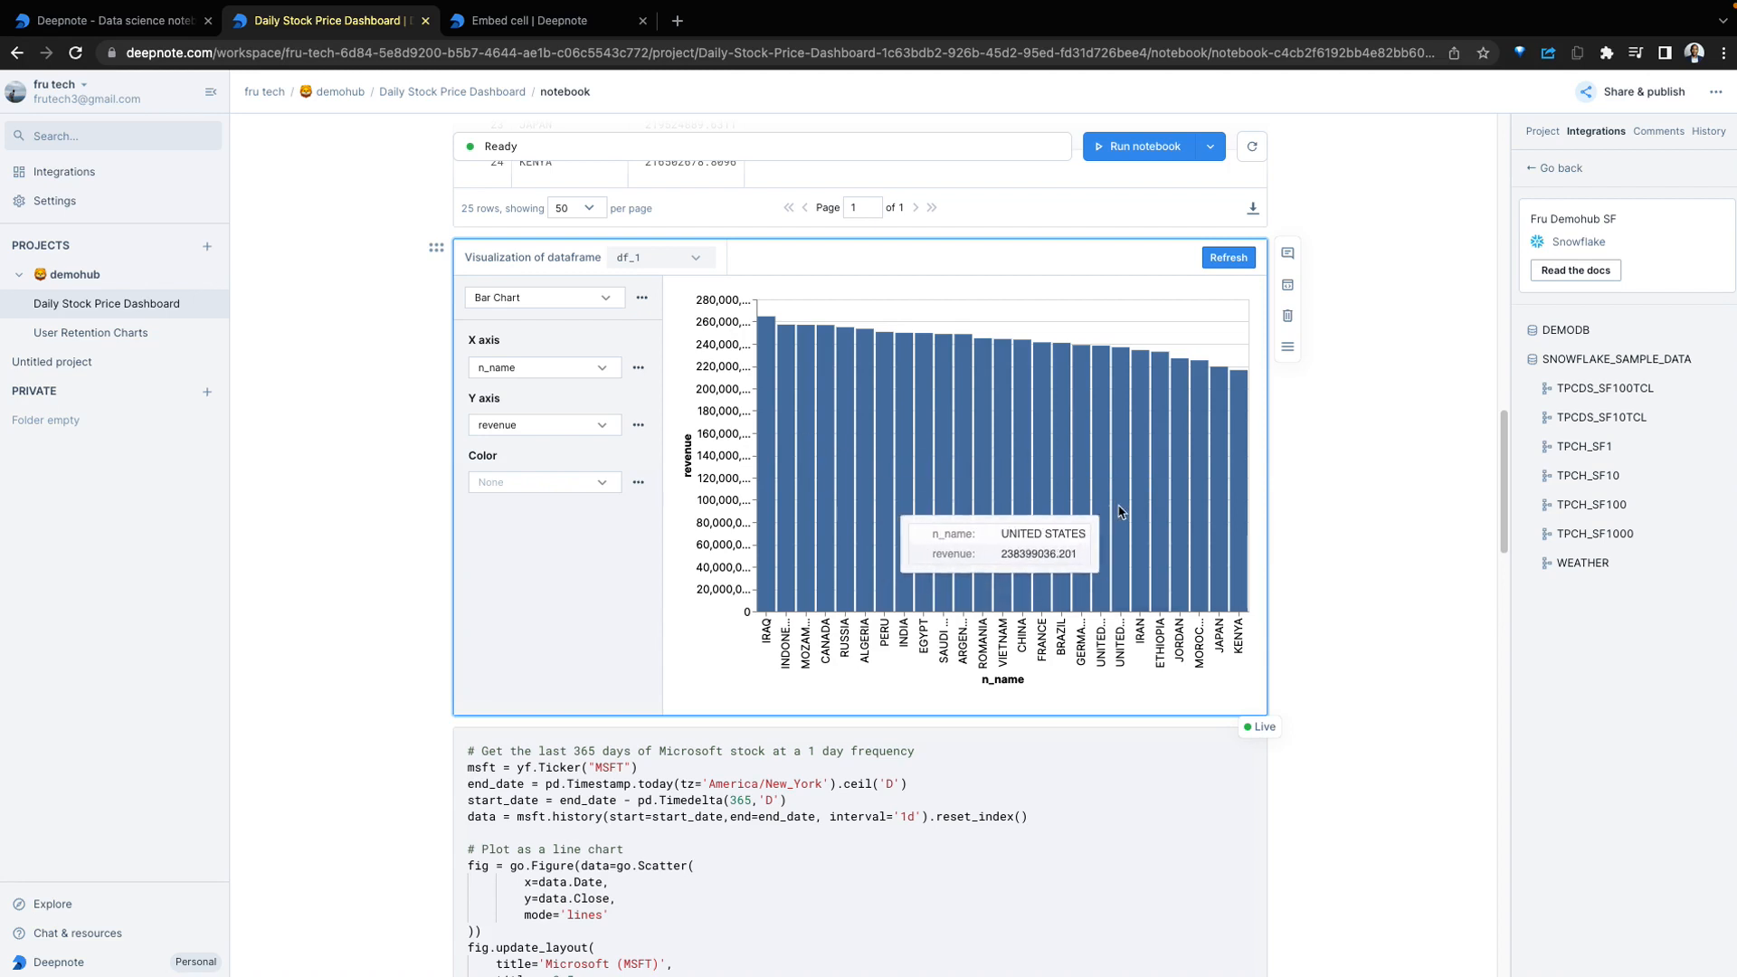
left_click(543, 296)
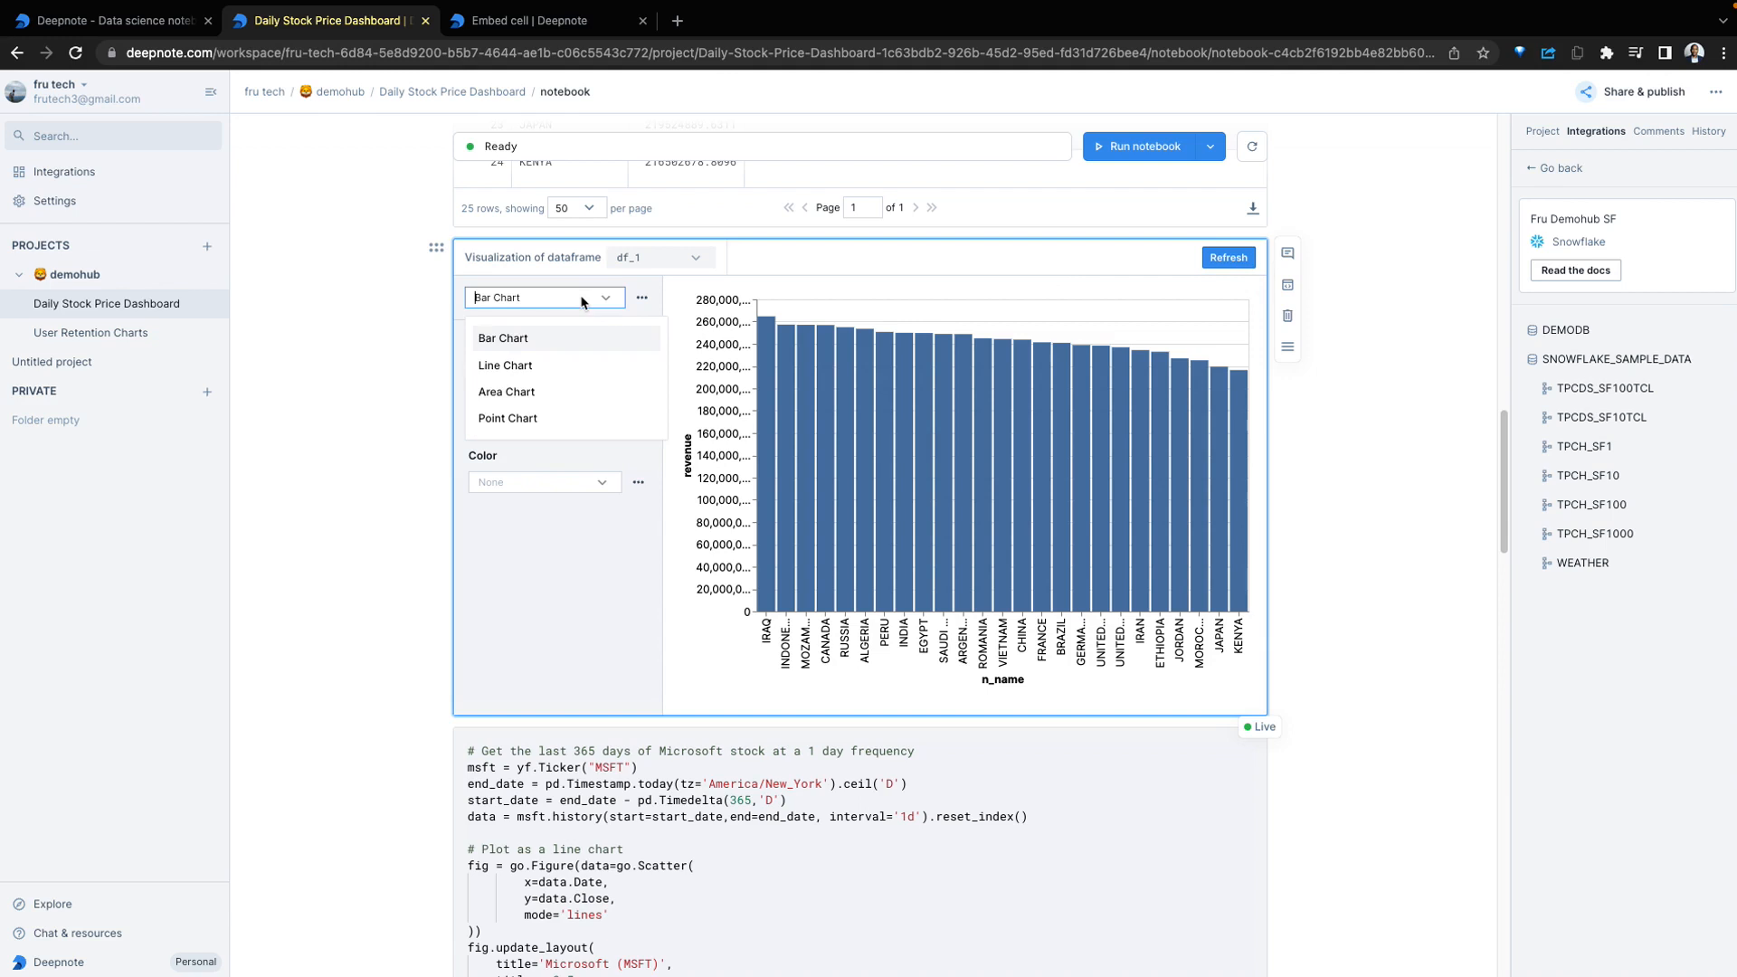
left_click(505, 365)
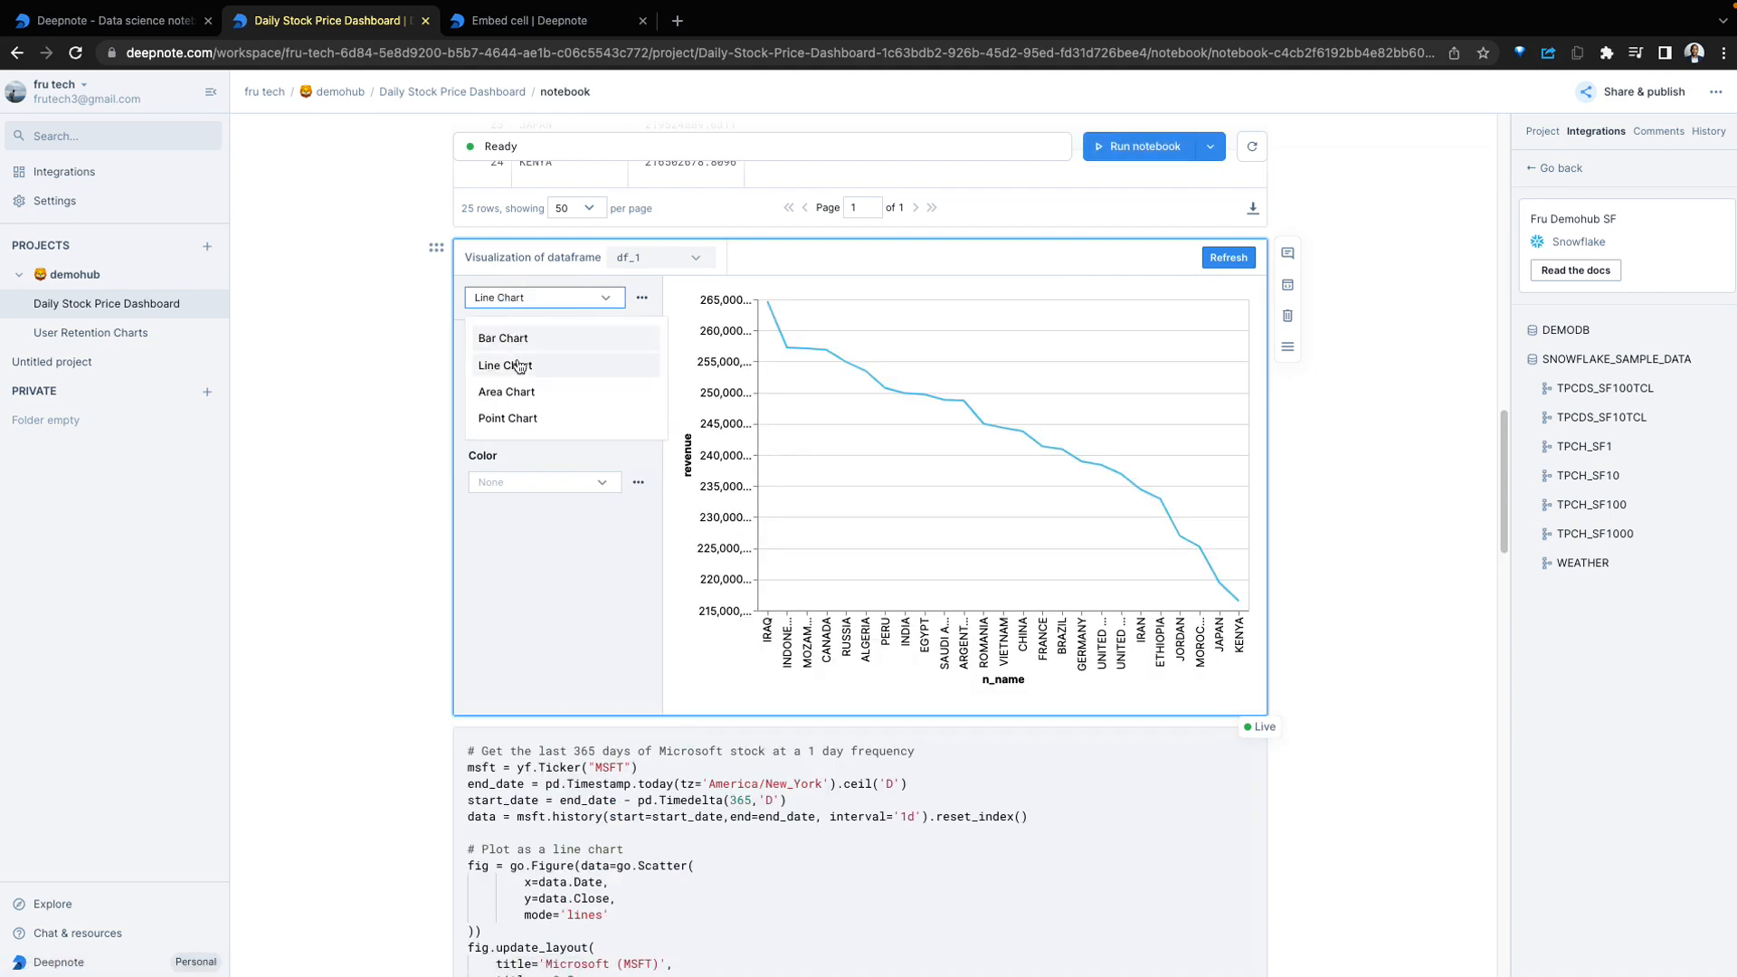
left_click(504, 338)
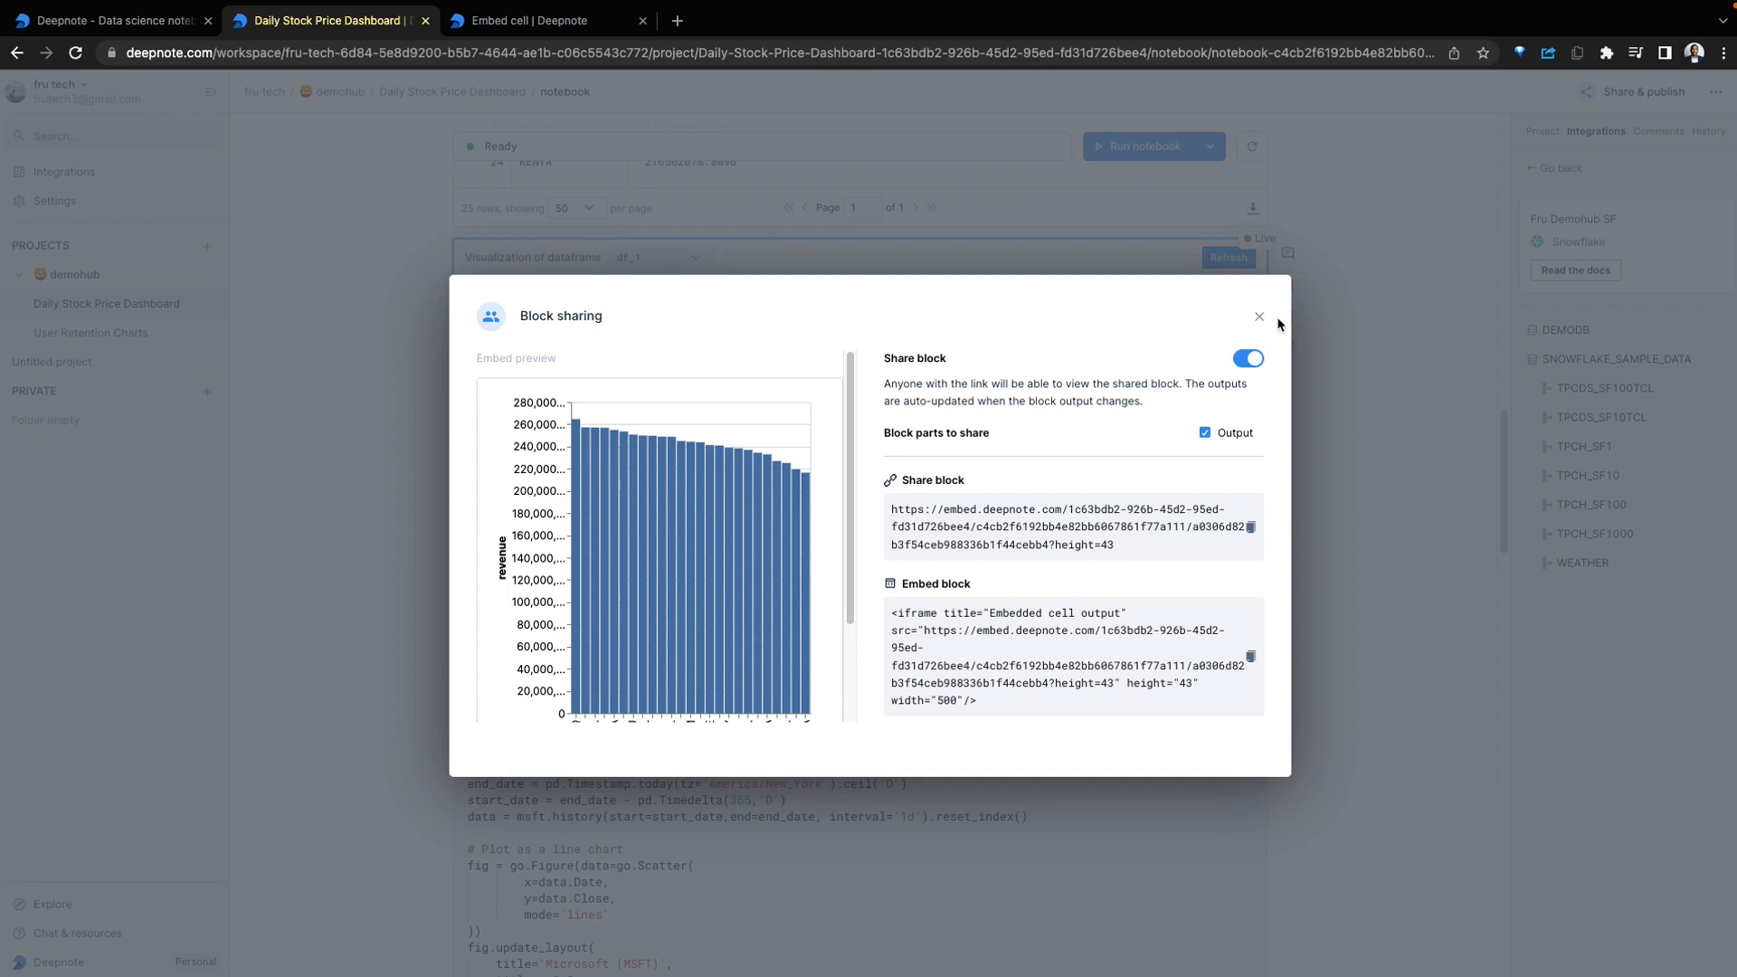
left_click(1258, 316)
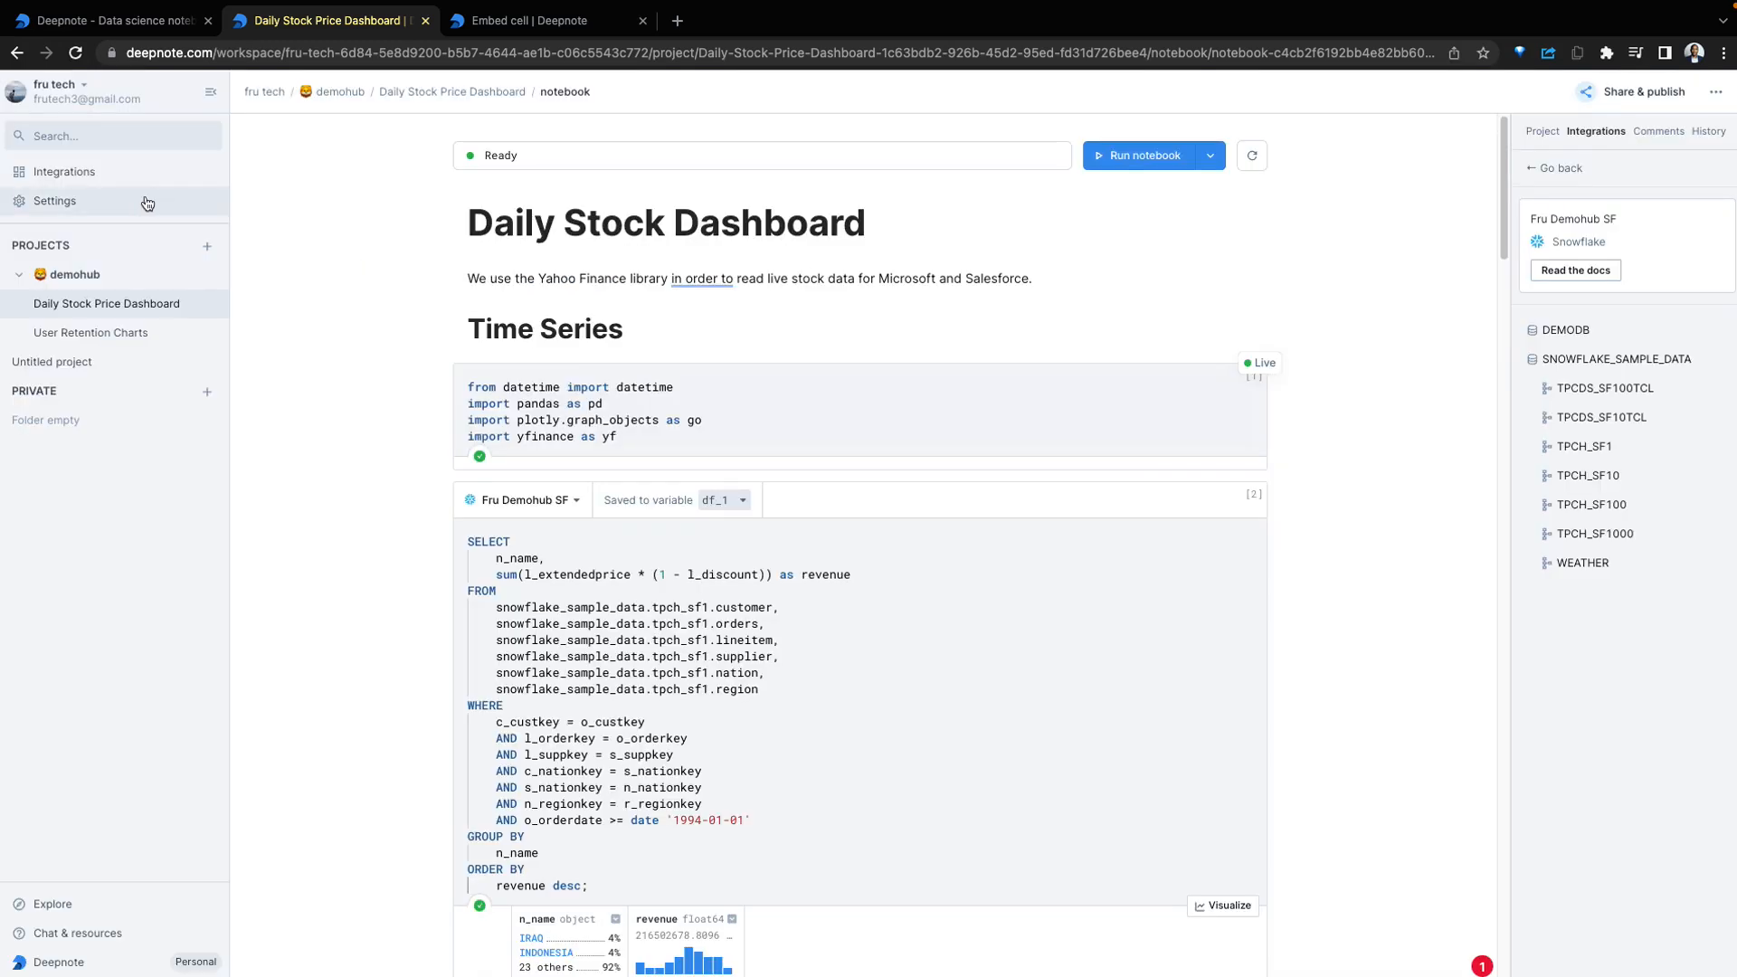
mouse_move(366, 182)
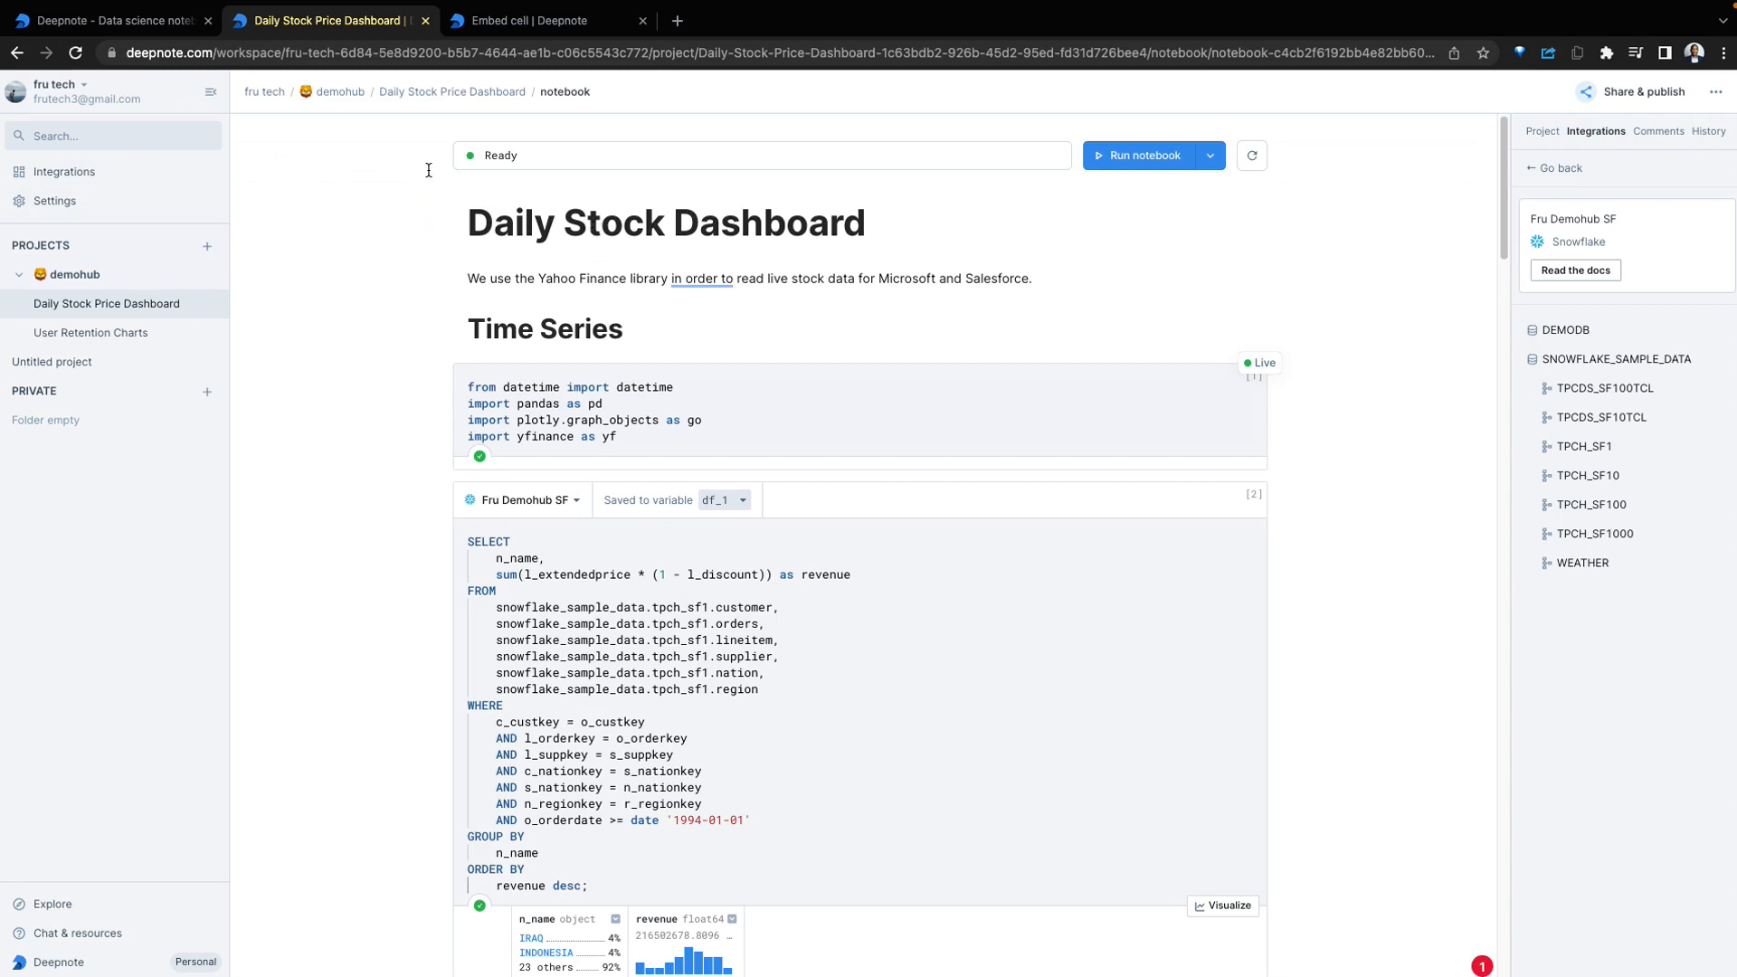
Open the public profile from the account menu, see it's not enabled, and return to the notebook
left_click(55, 89)
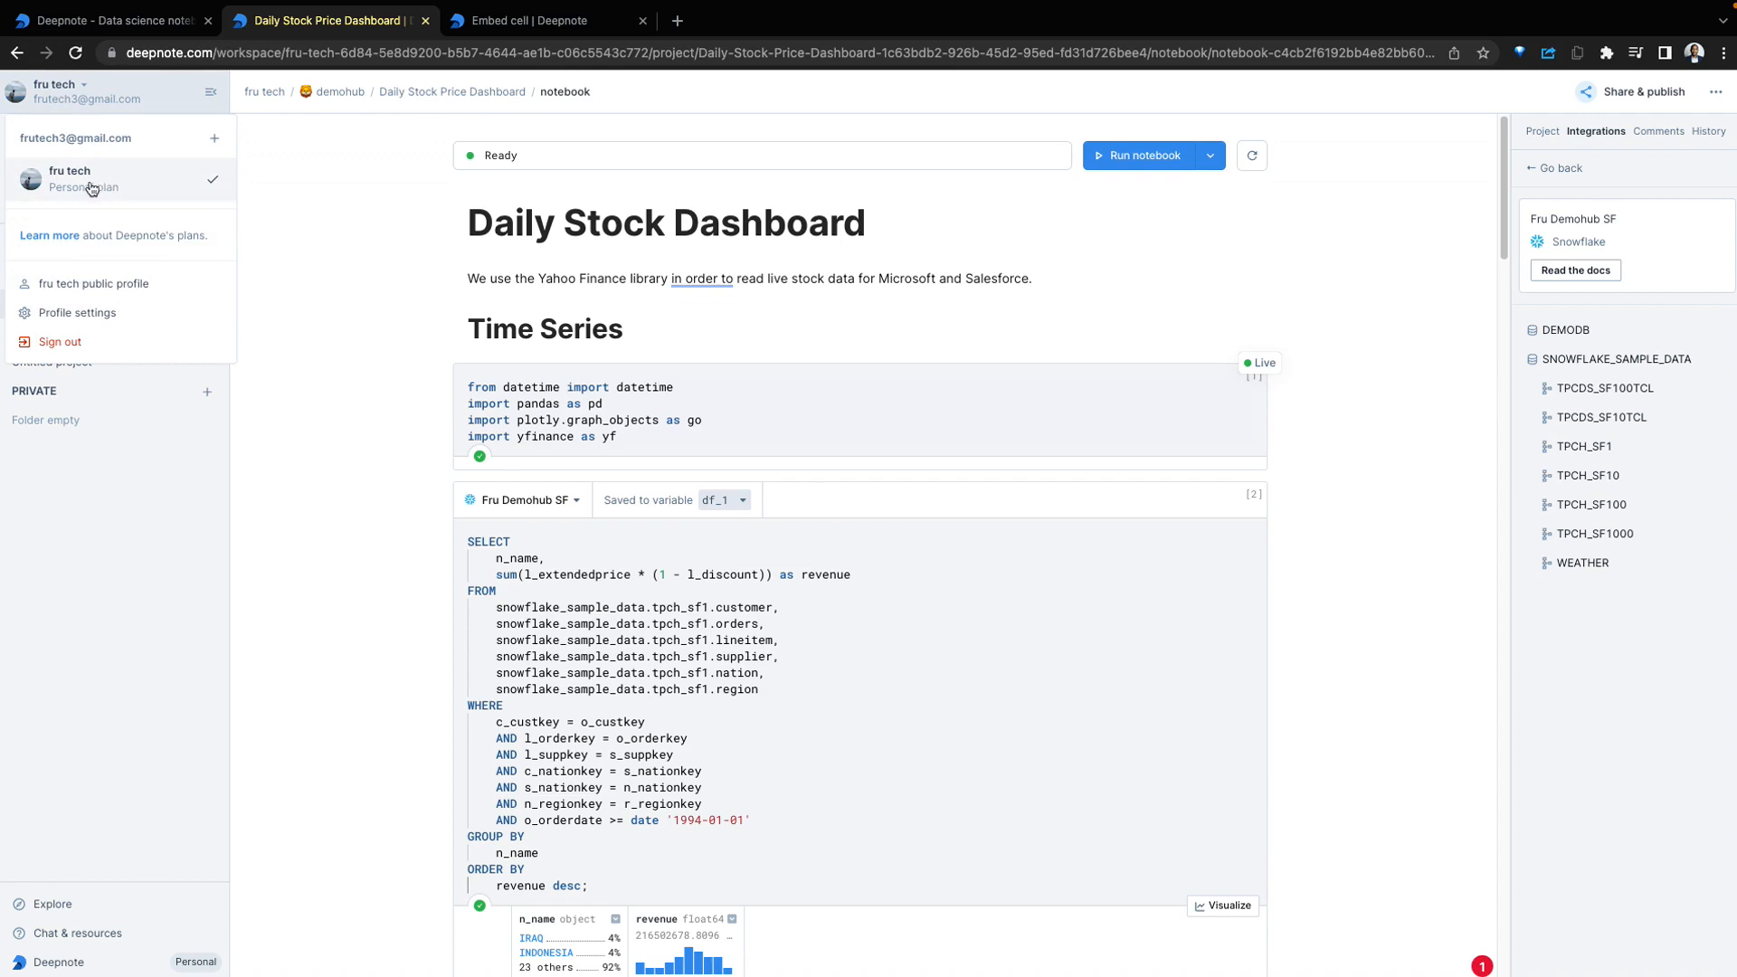
left_click(98, 283)
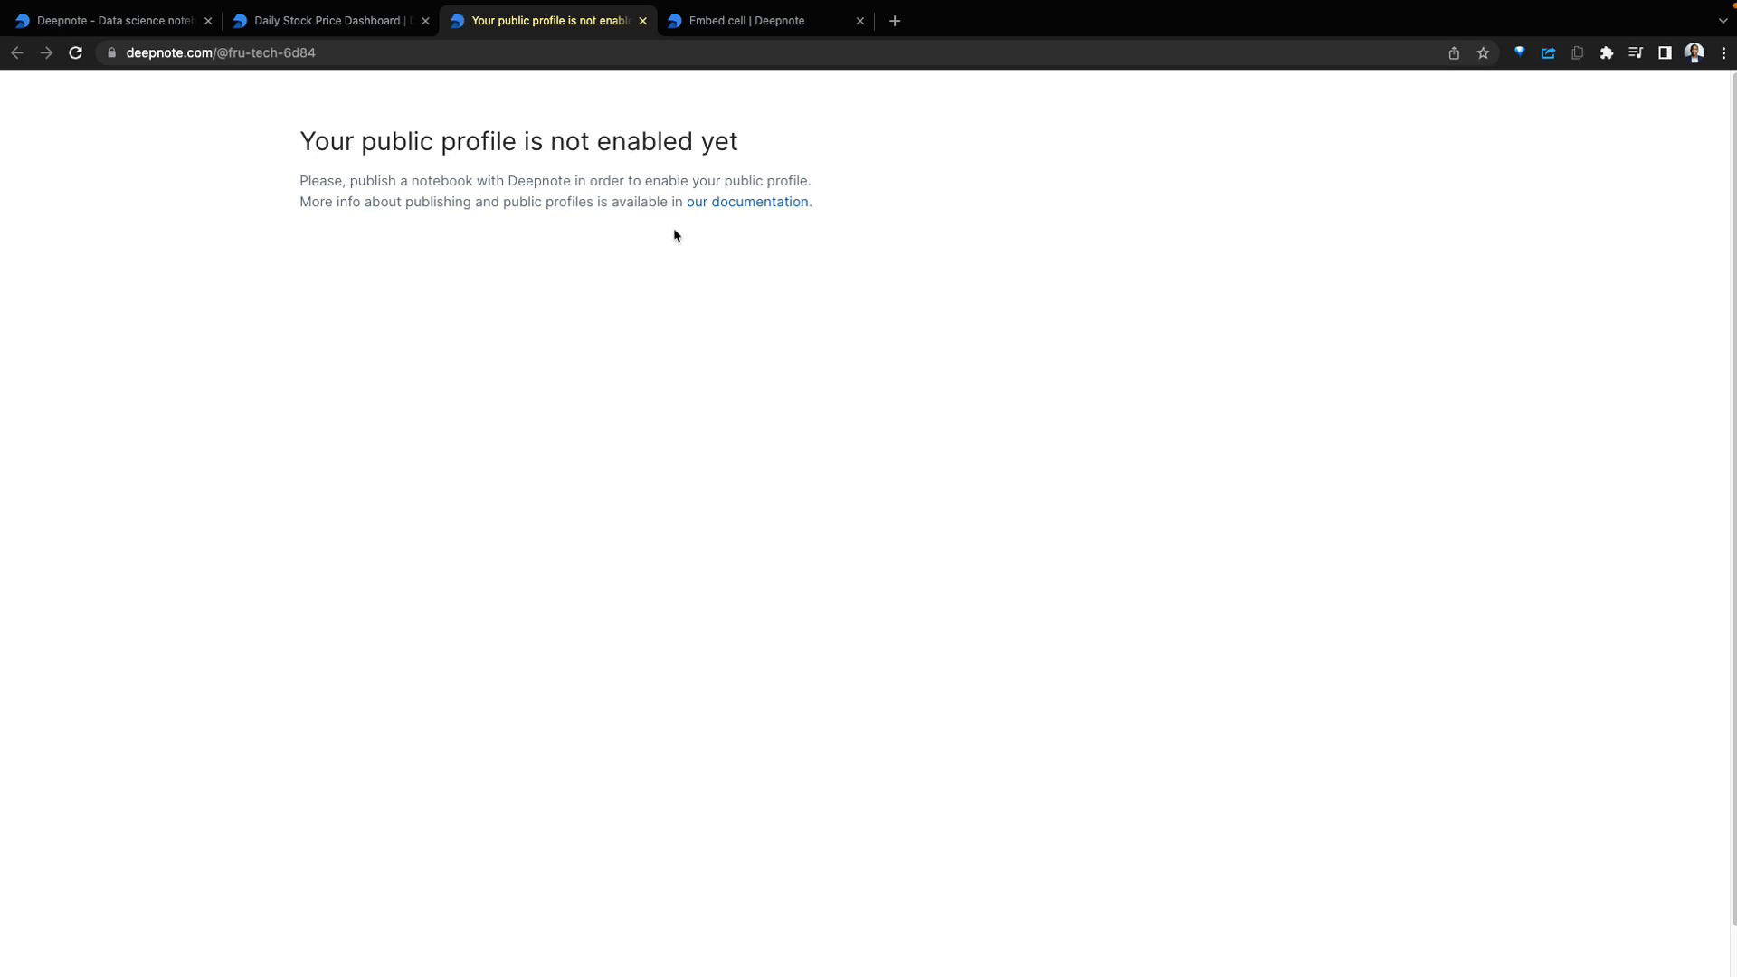
mouse_move(487, 164)
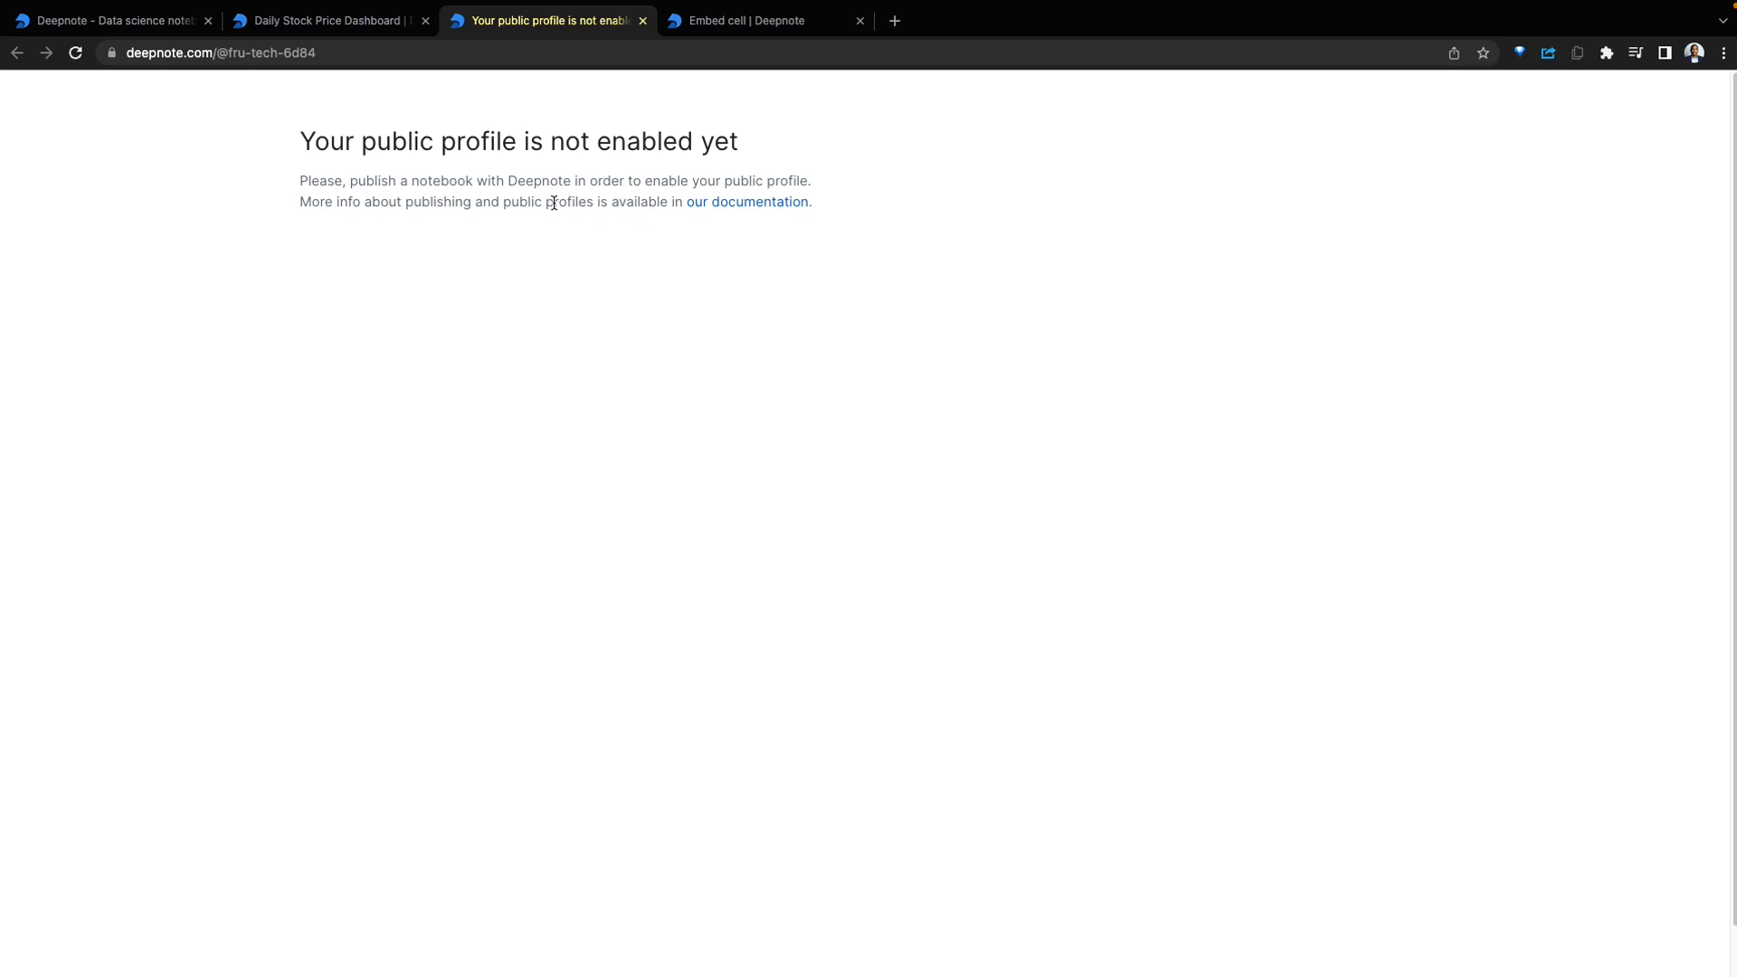
left_click(327, 20)
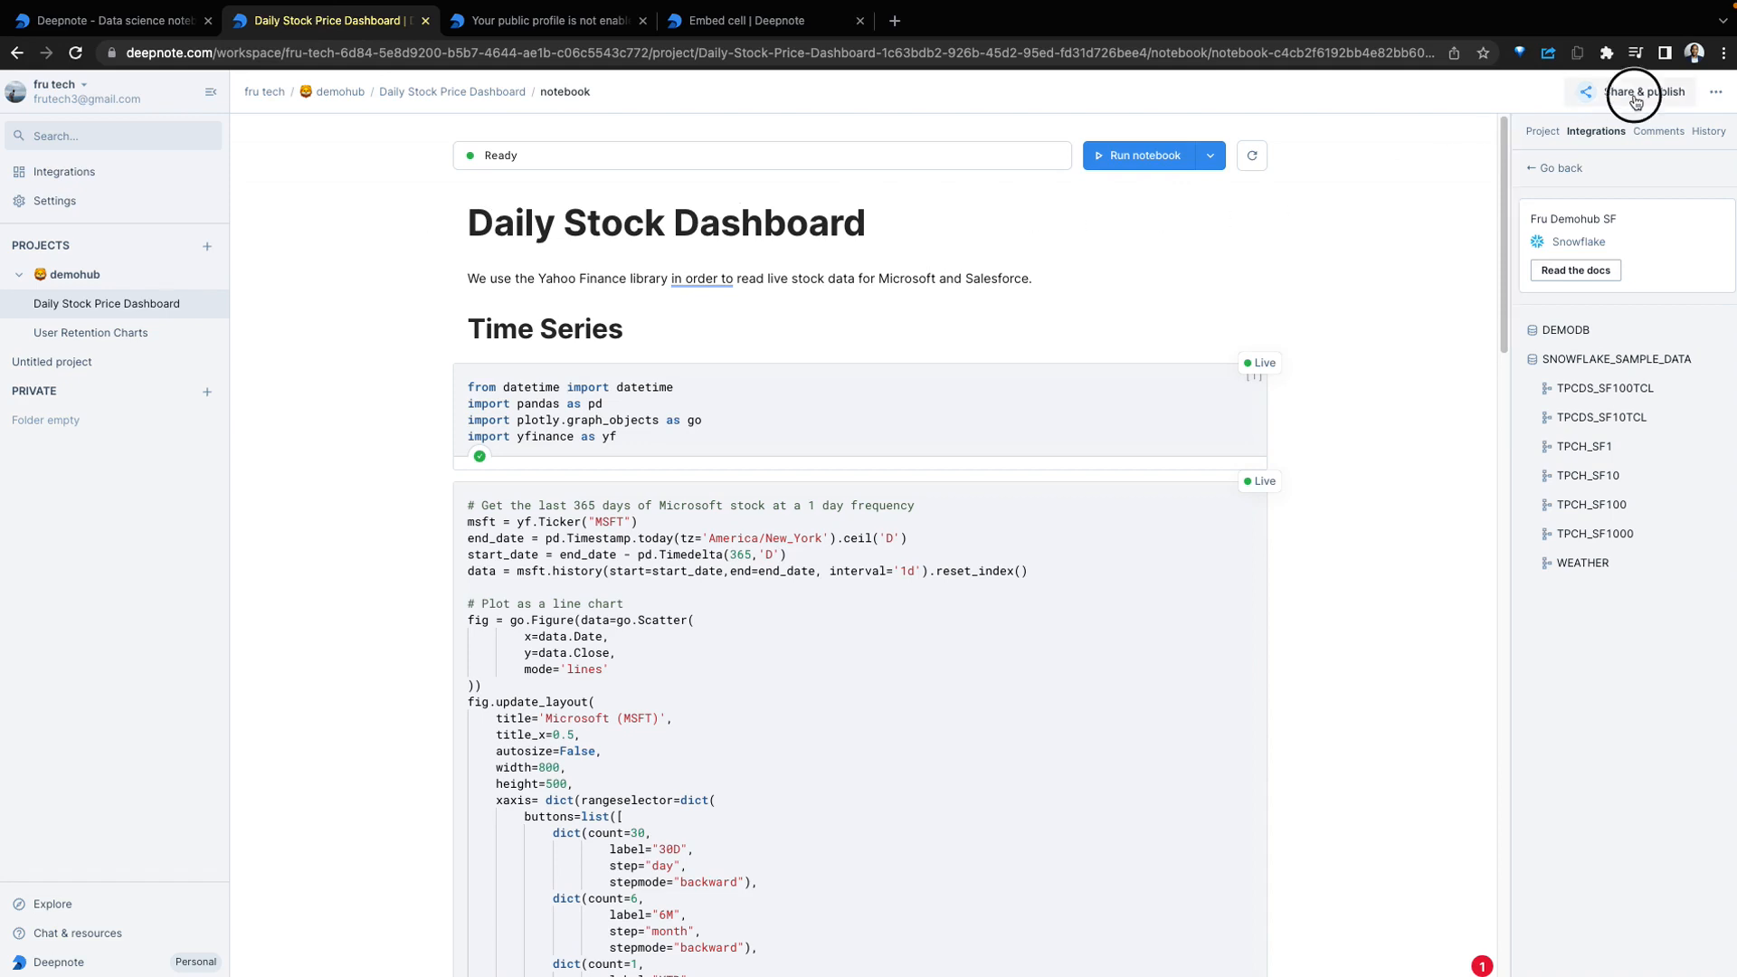
left_click(1641, 93)
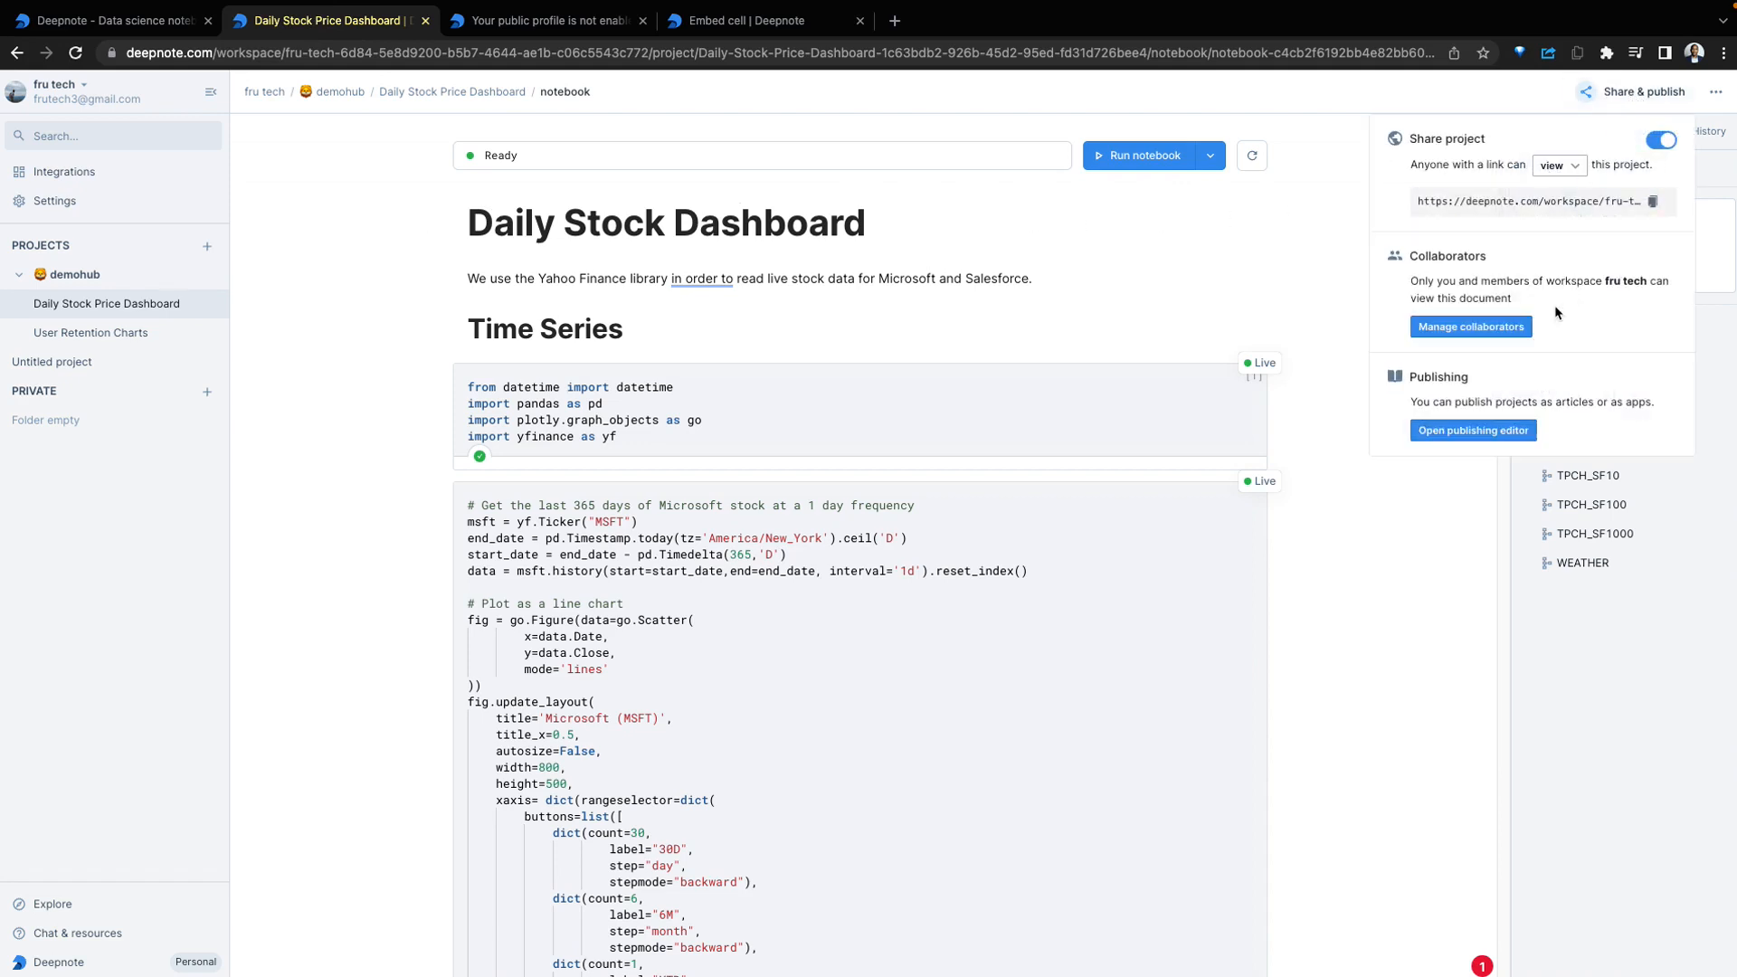
mouse_move(1470, 326)
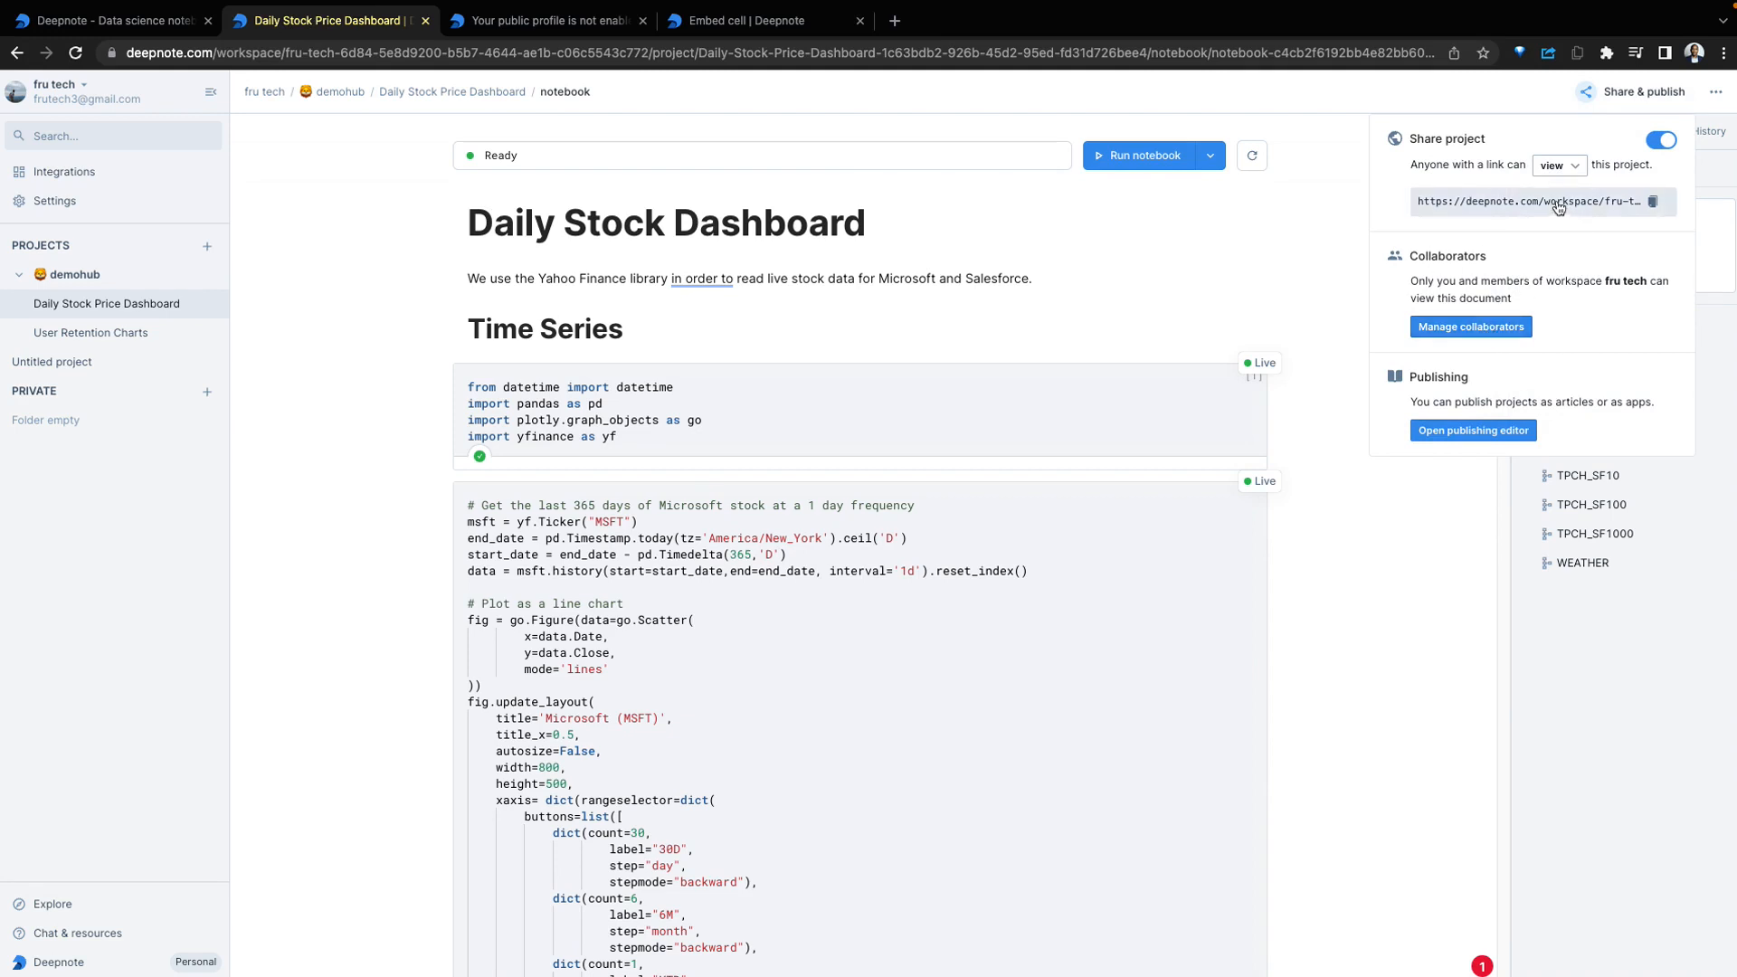
left_click(1659, 139)
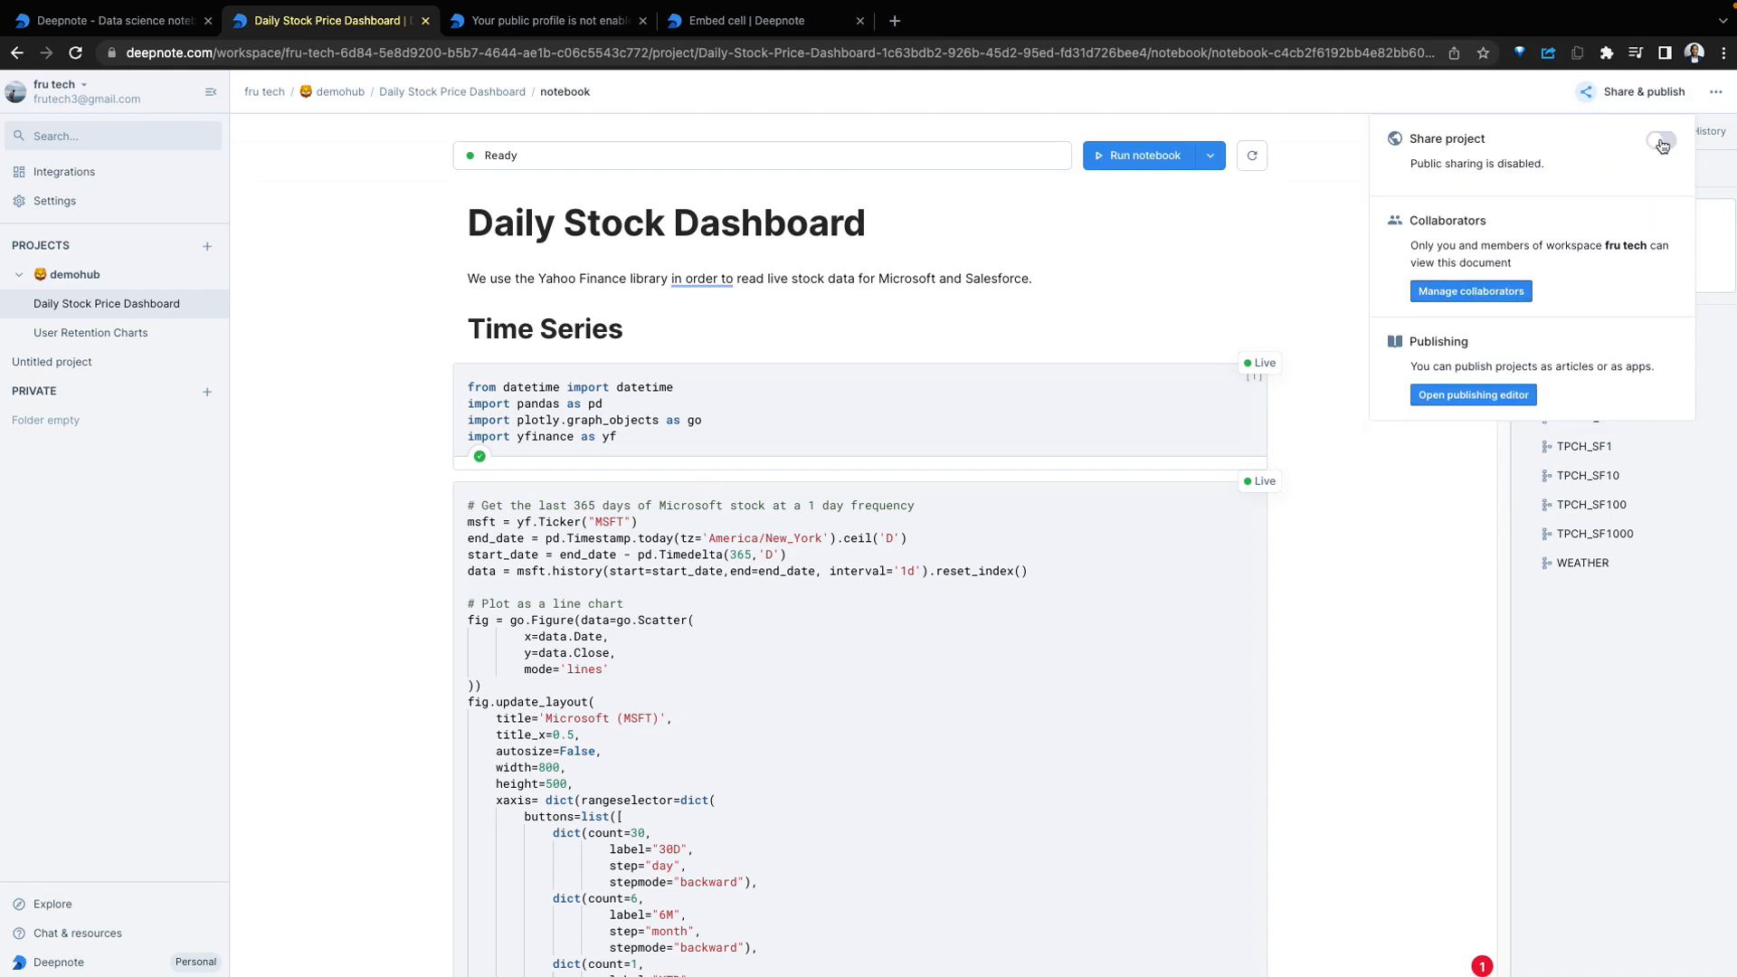
left_click(1659, 139)
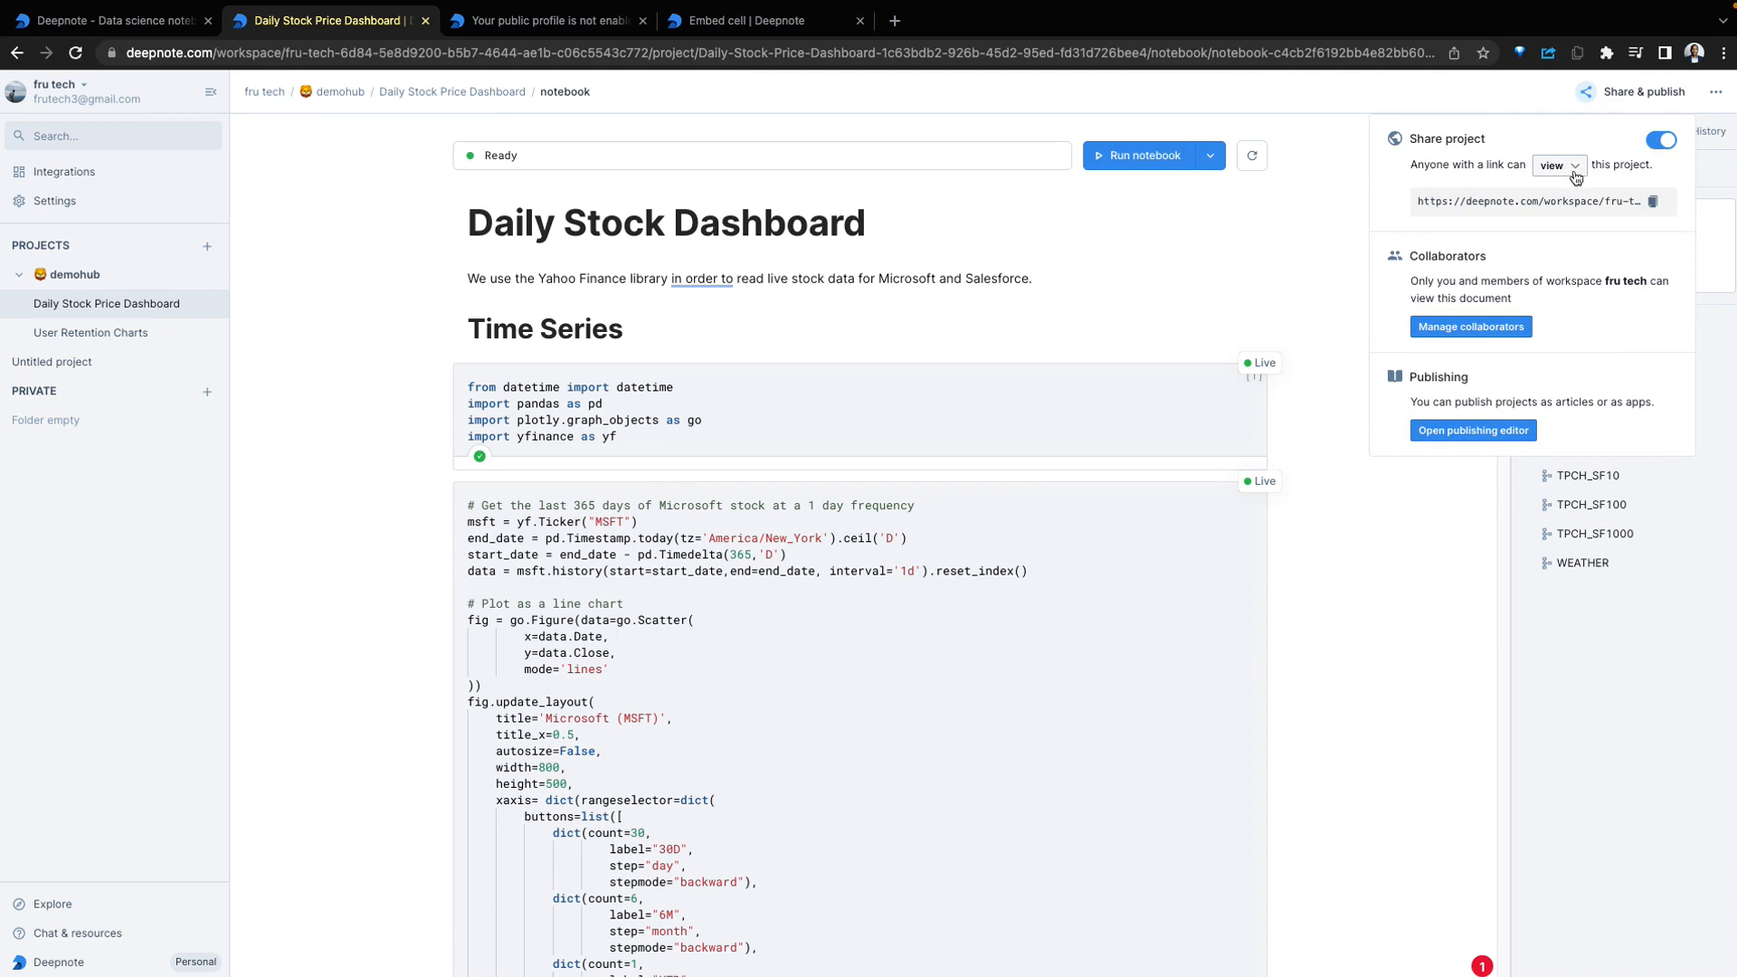
left_click(1555, 165)
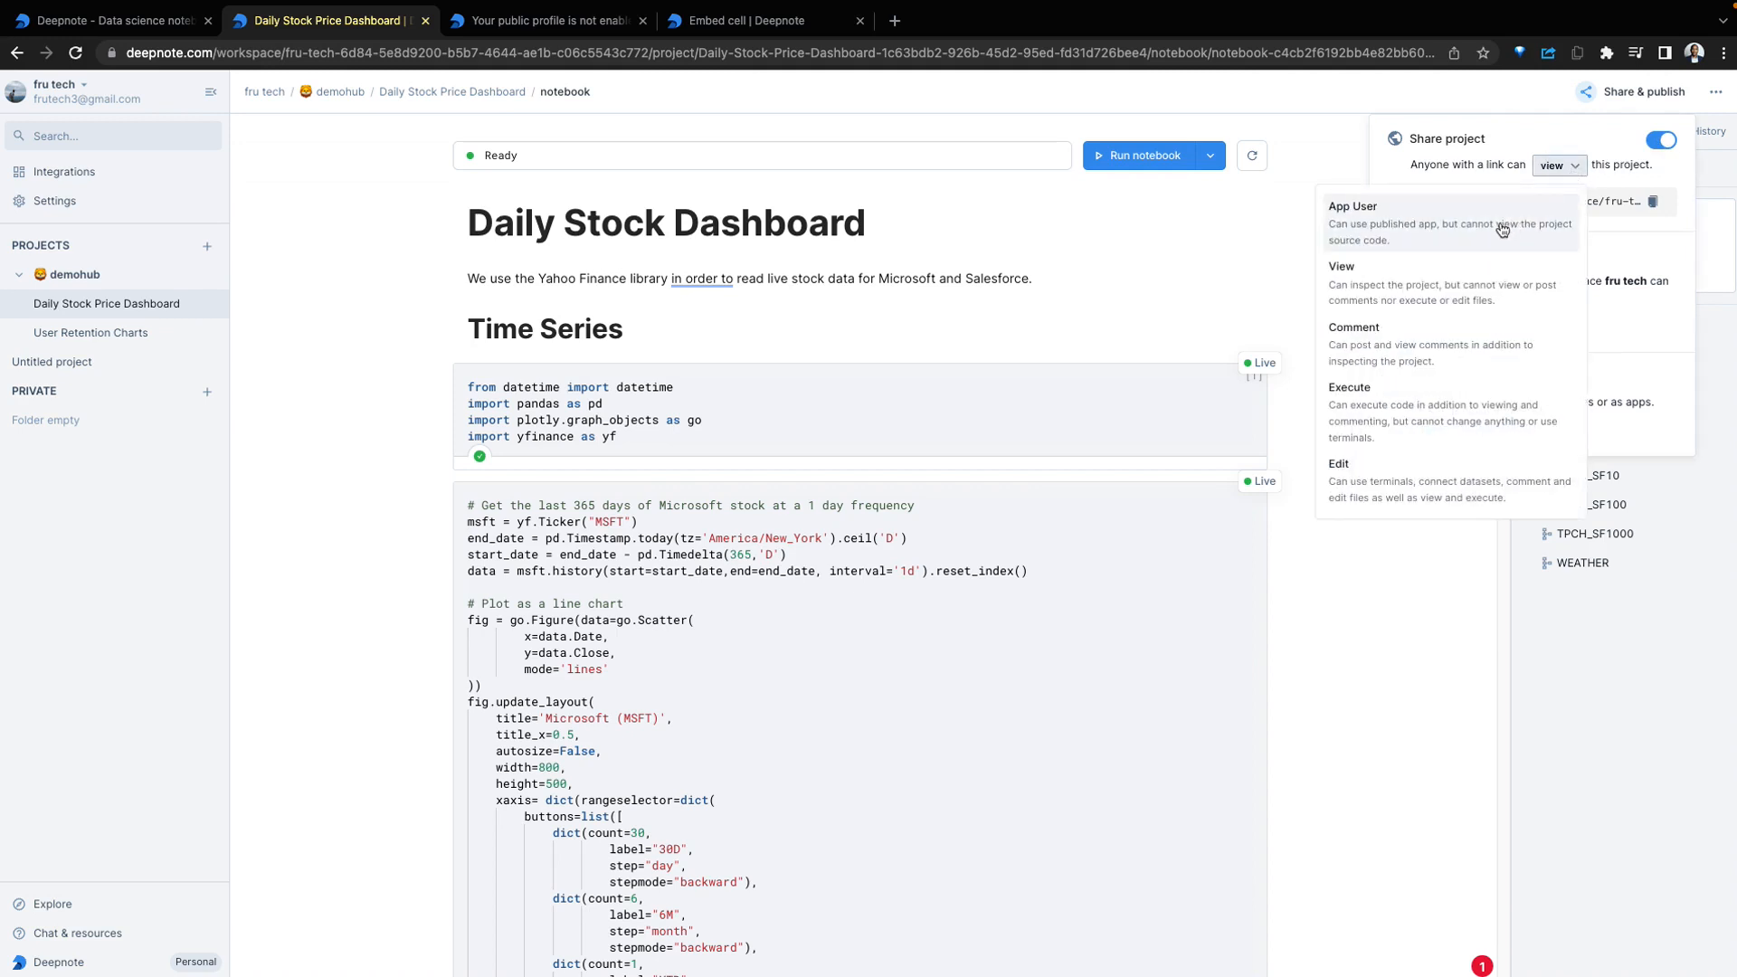
mouse_move(1445, 415)
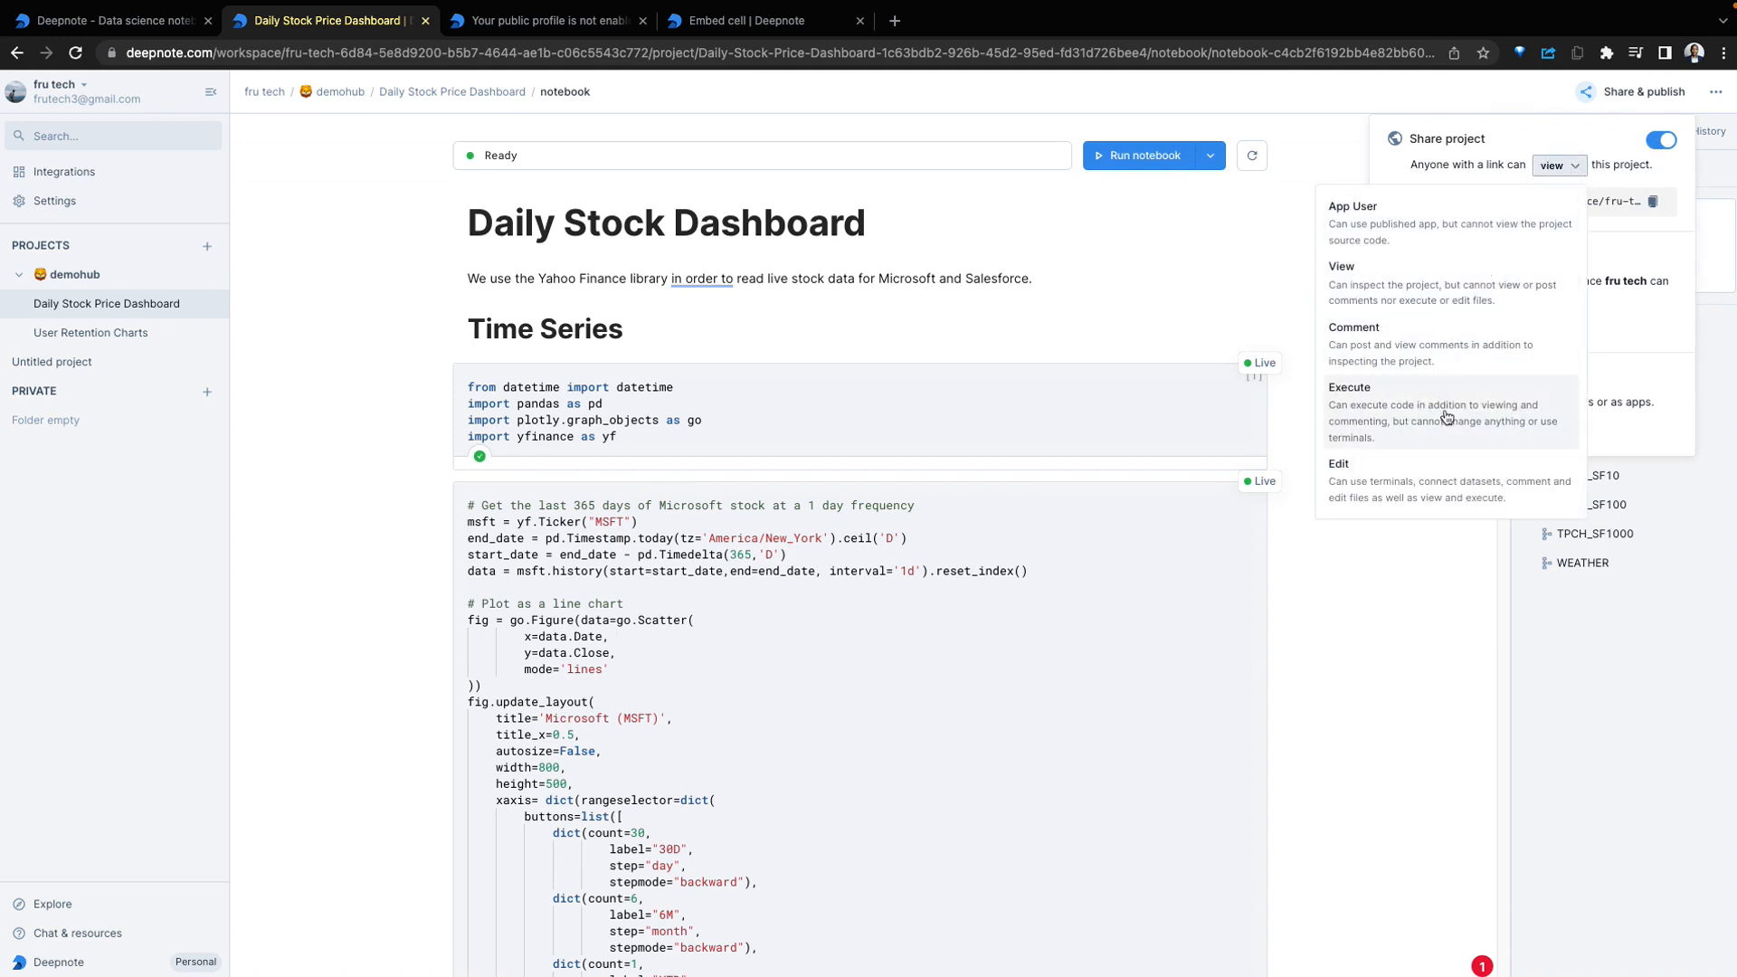
mouse_move(1471, 414)
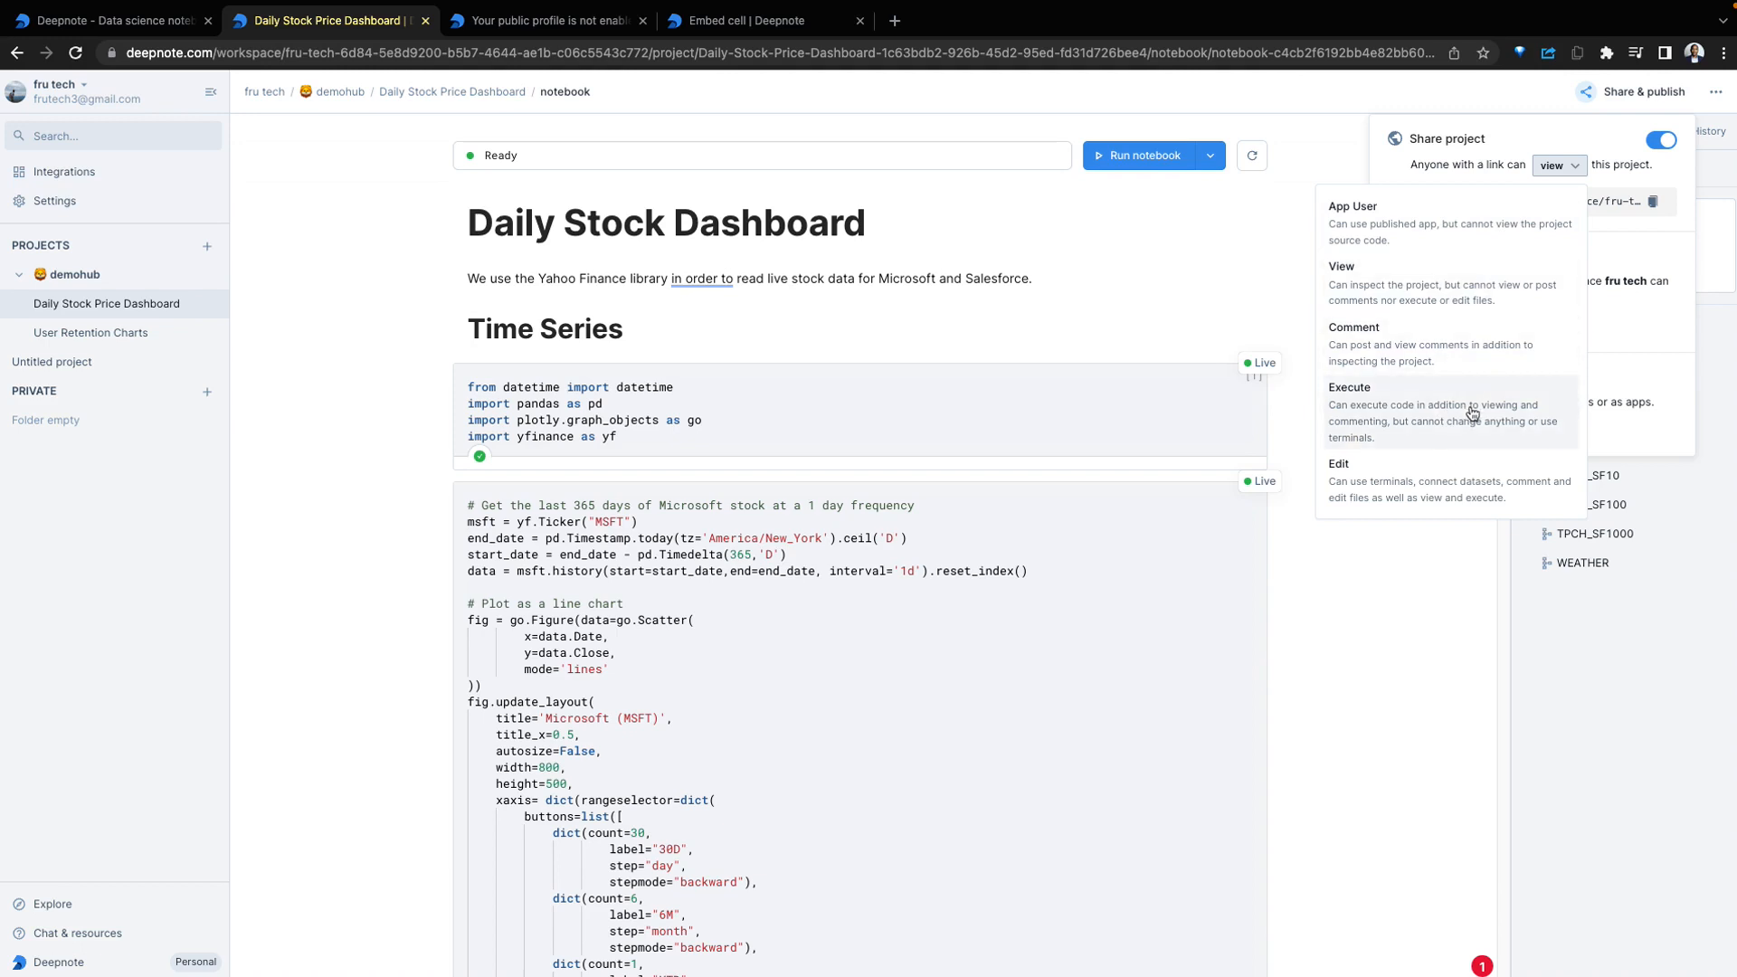
mouse_move(1430, 320)
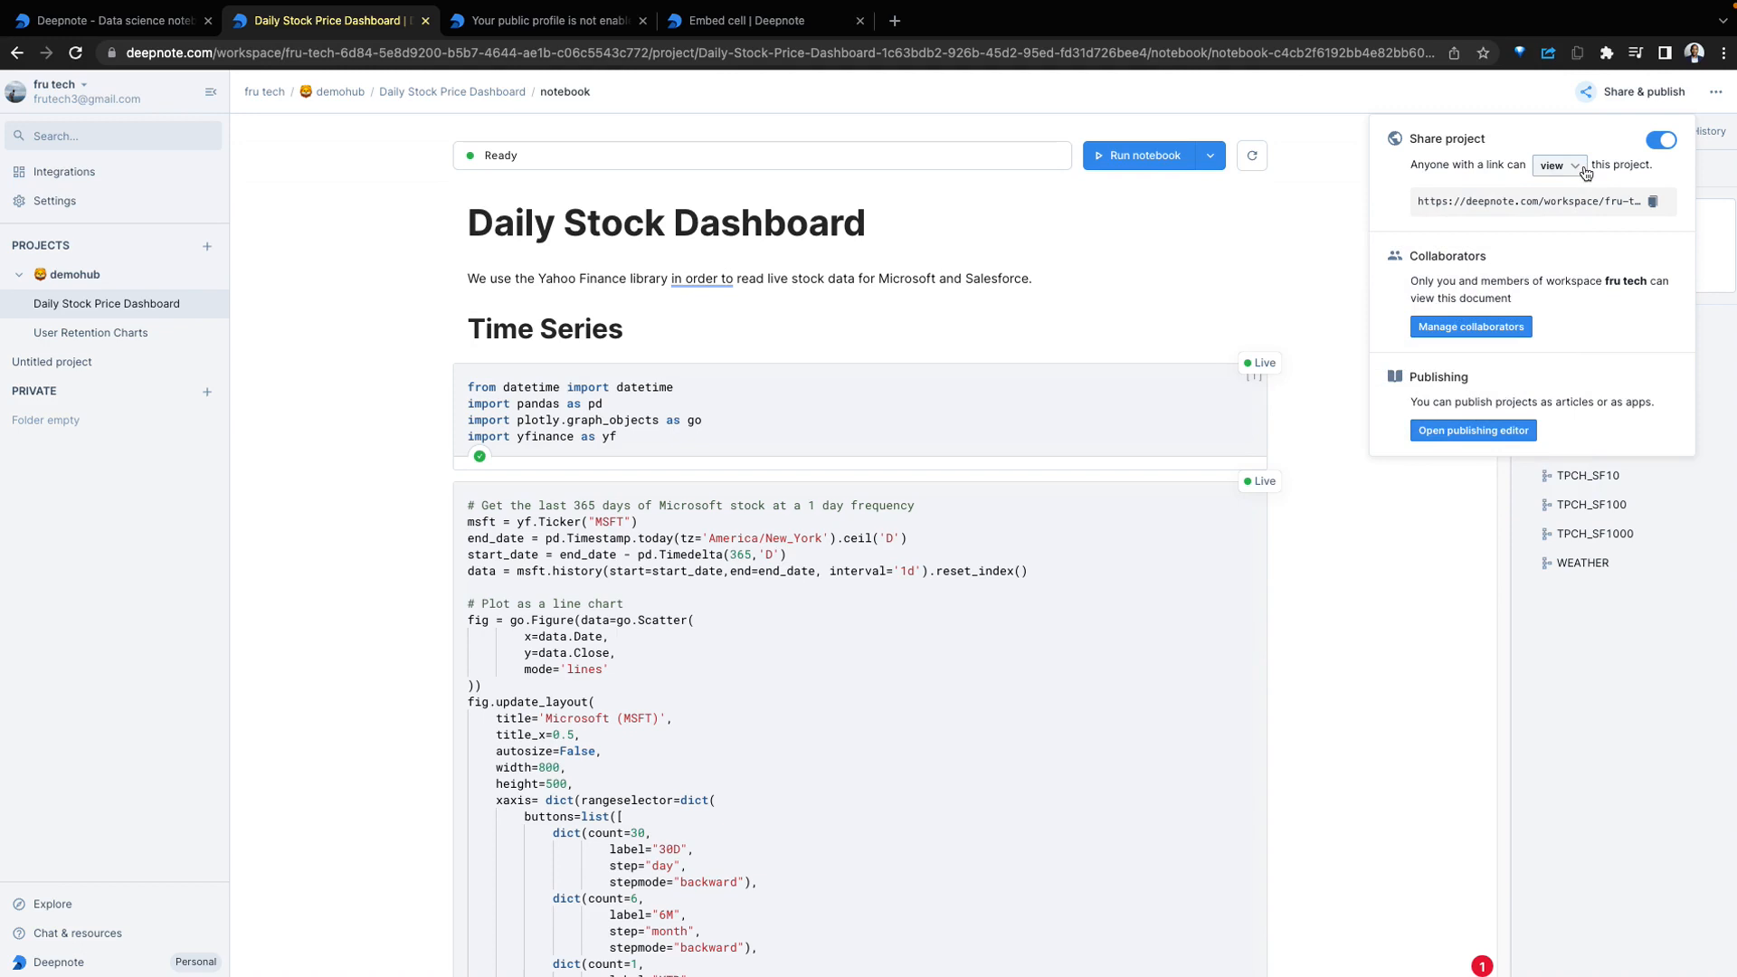
mouse_move(1579, 172)
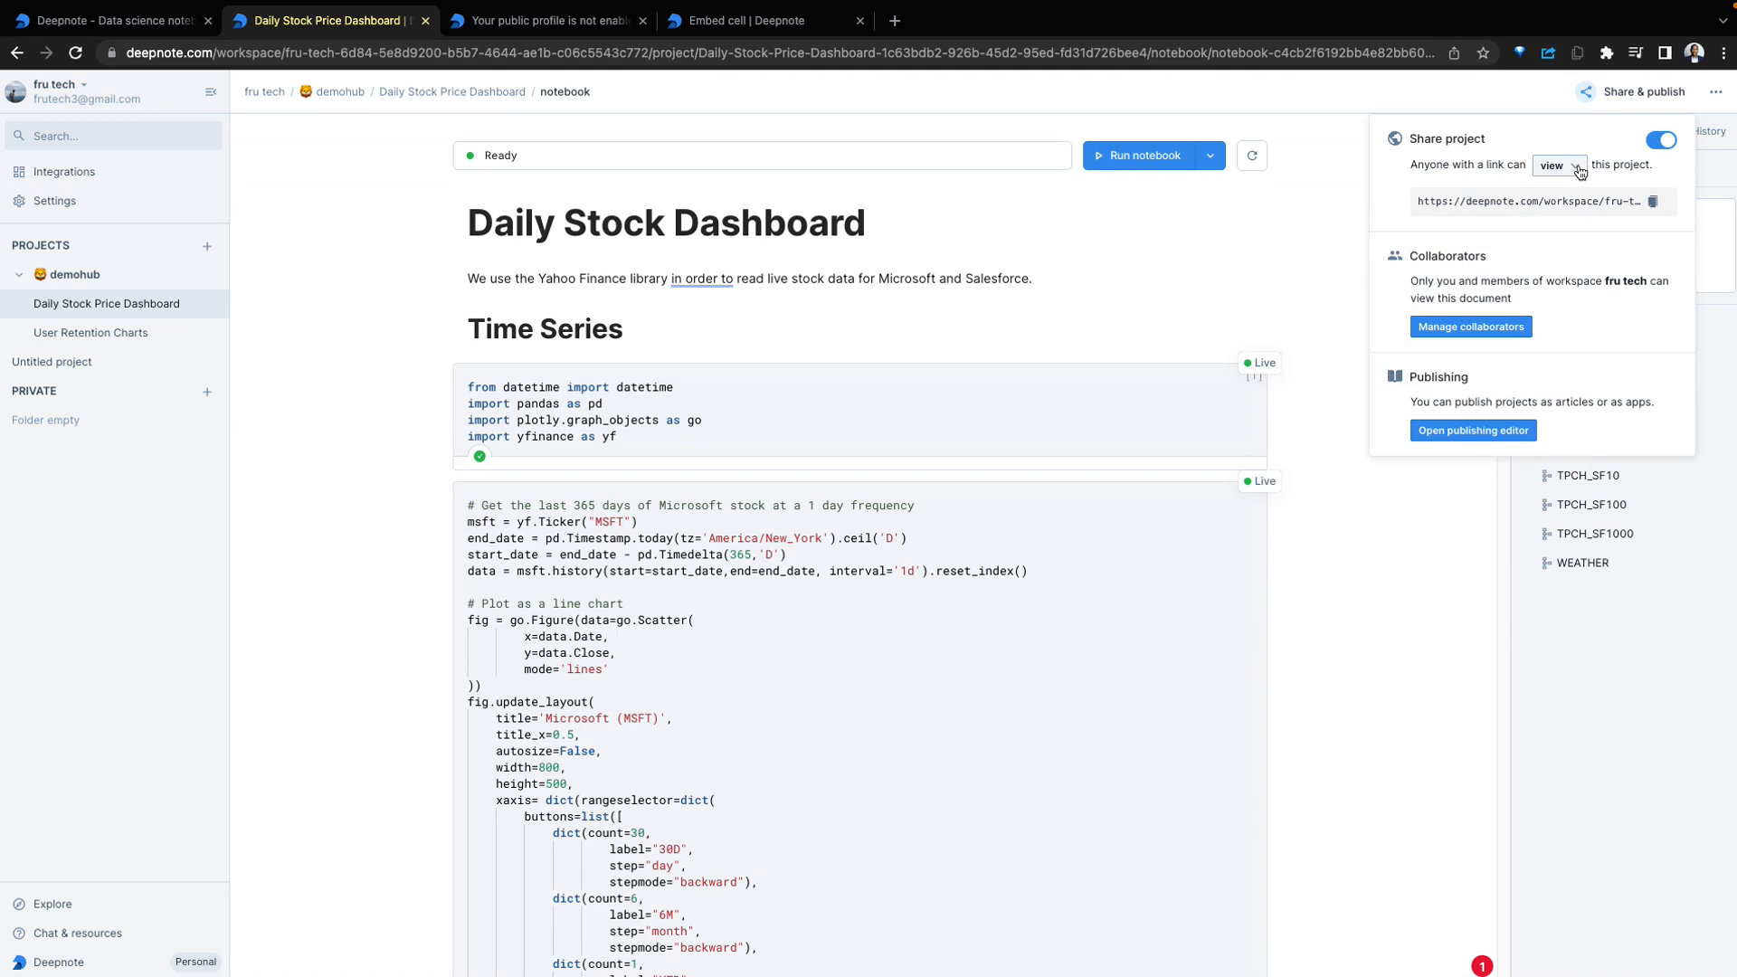
mouse_move(1526, 178)
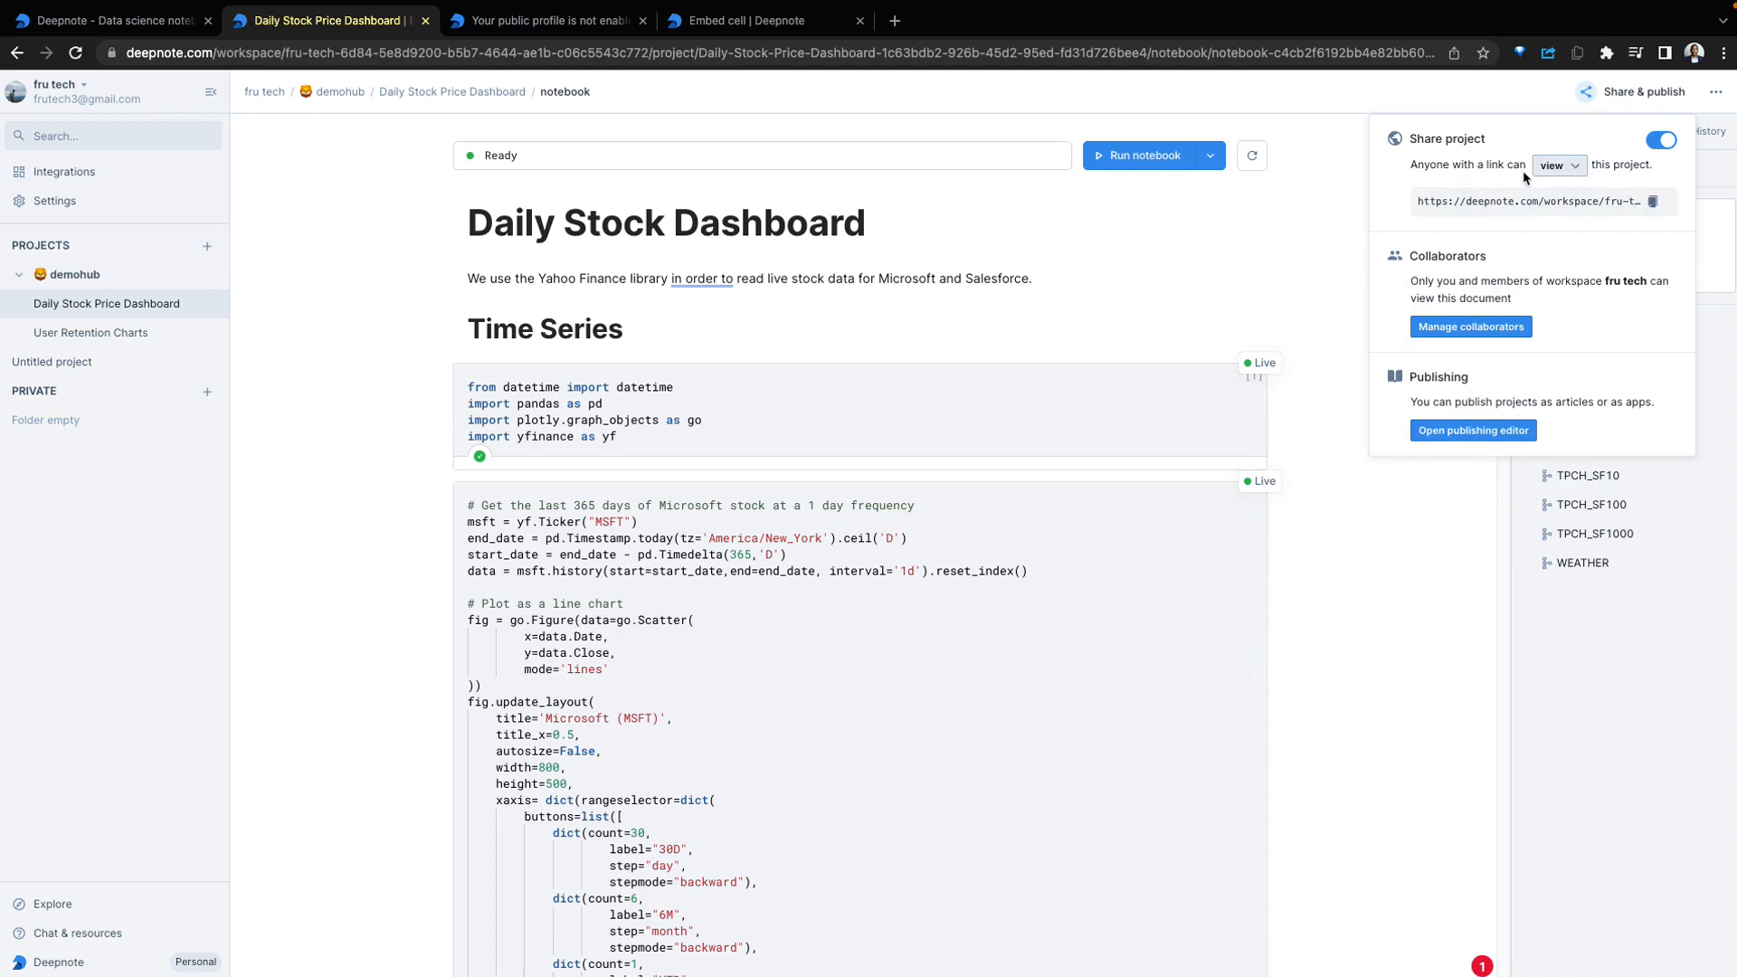
left_click(1558, 165)
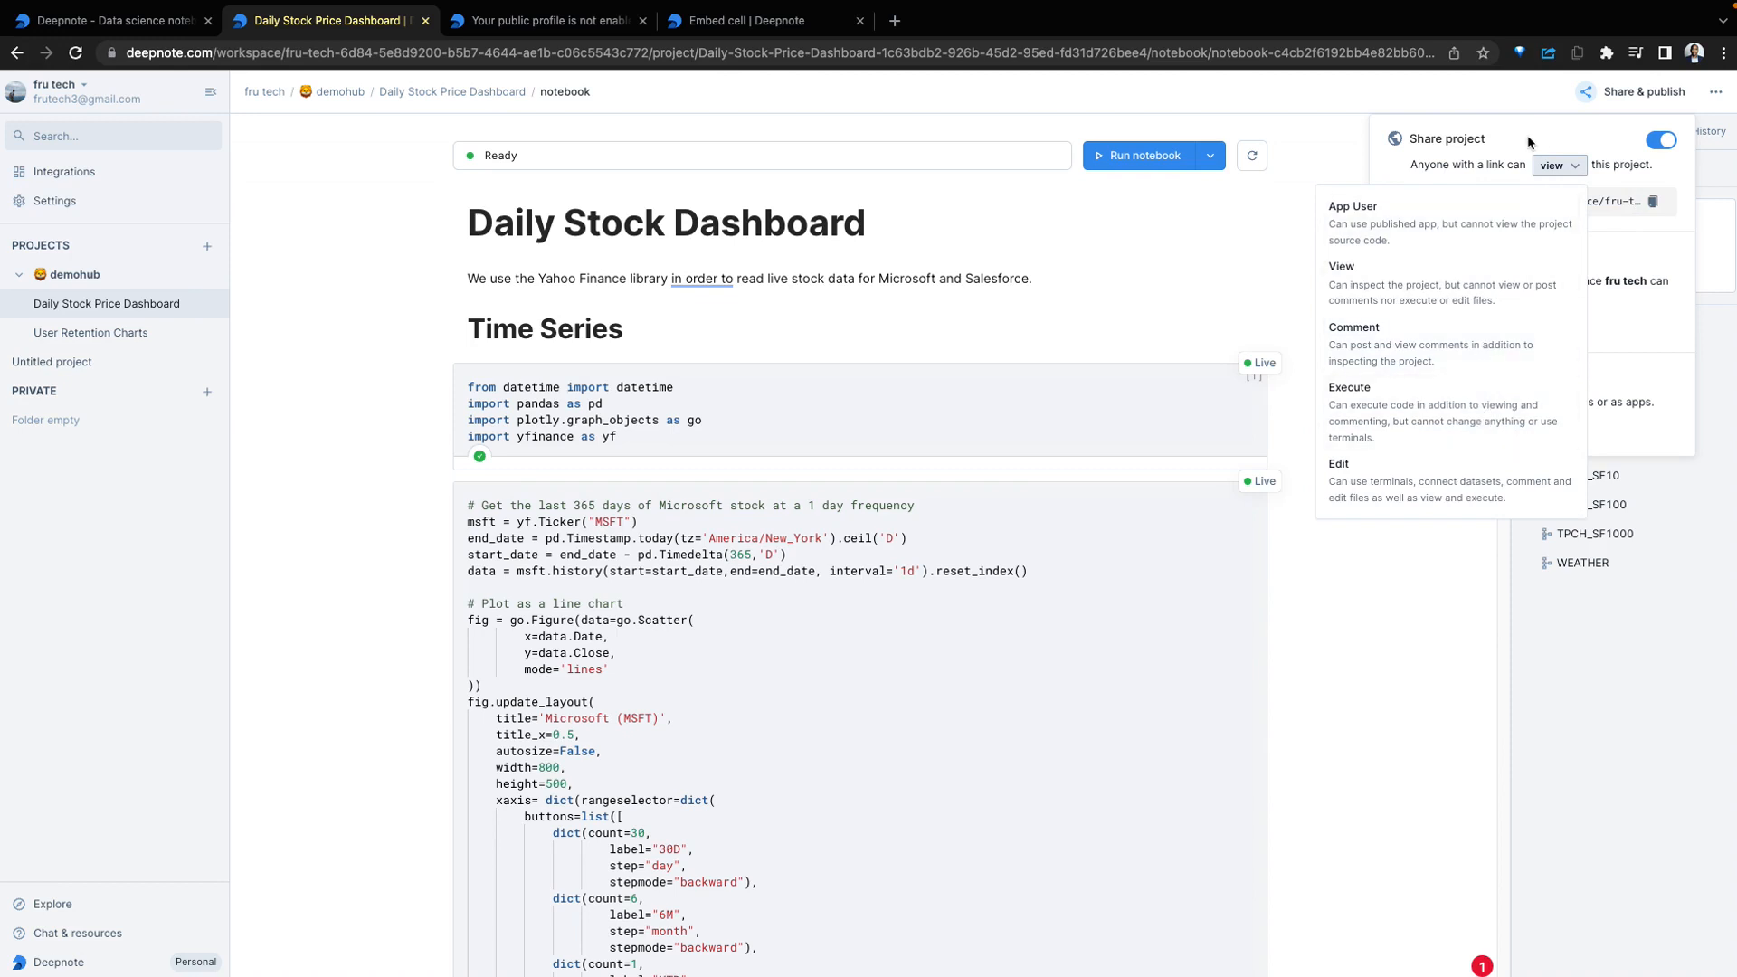
left_click(1555, 165)
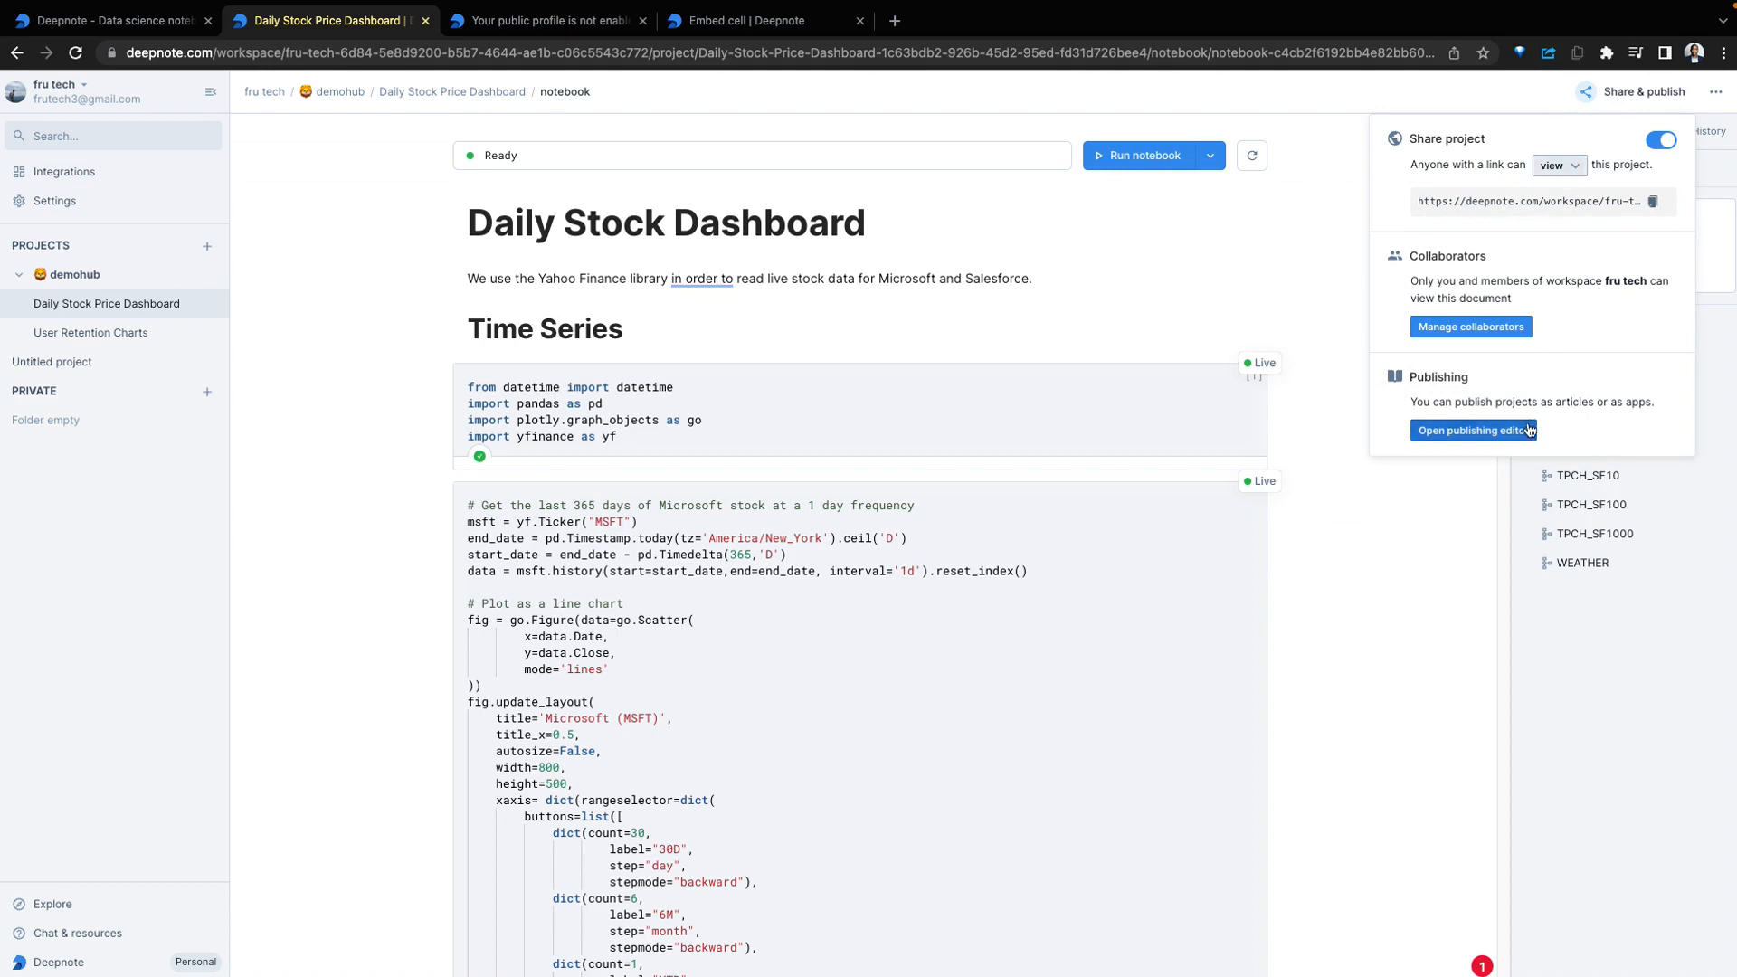
left_click(1471, 430)
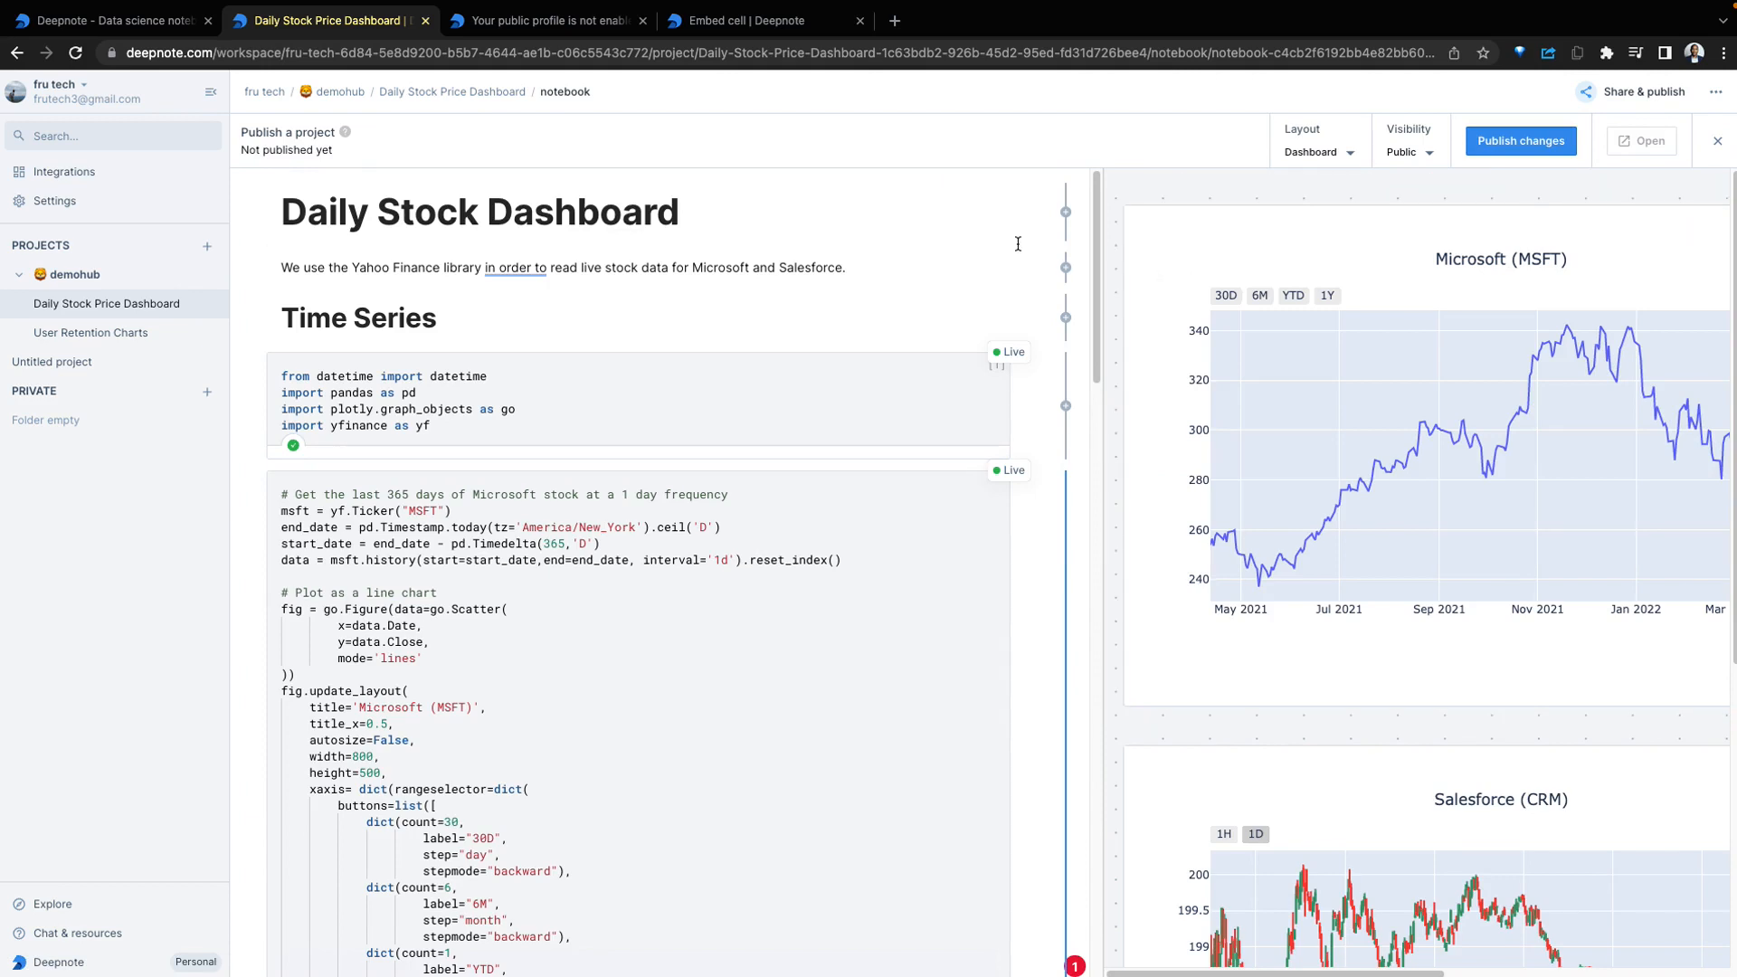
Publish Daily Stock Dashboard with Public visibility and the Dashboard layout
left_click(1406, 152)
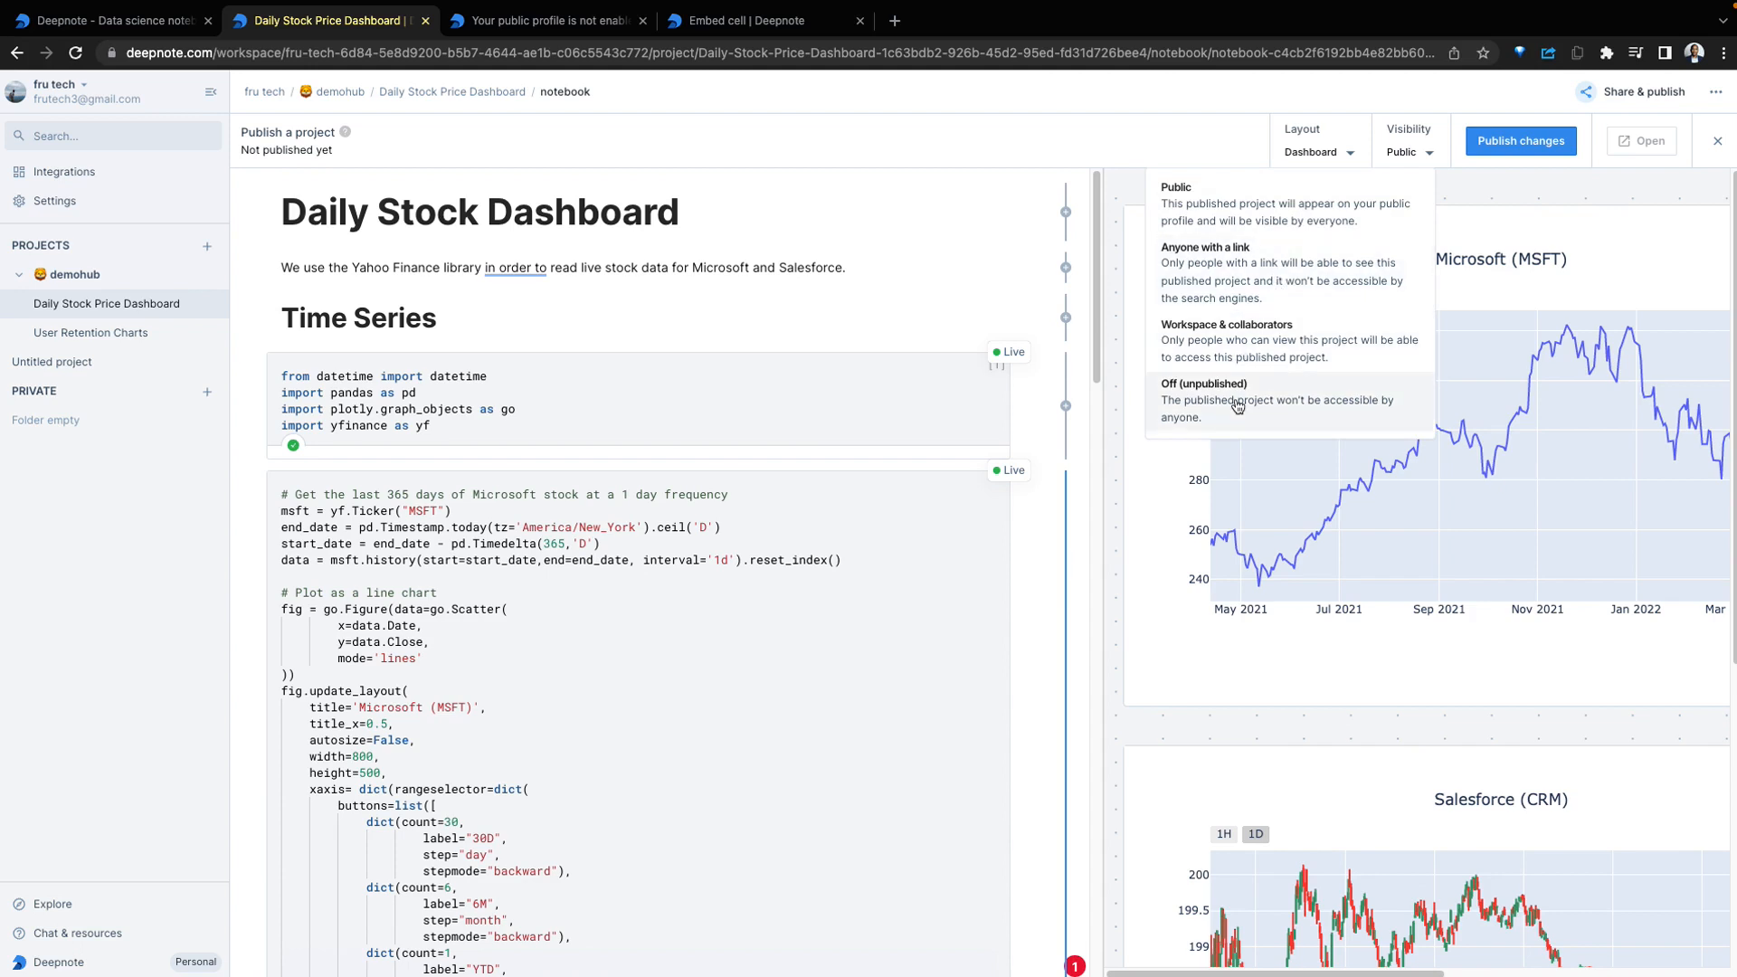
mouse_move(1314, 177)
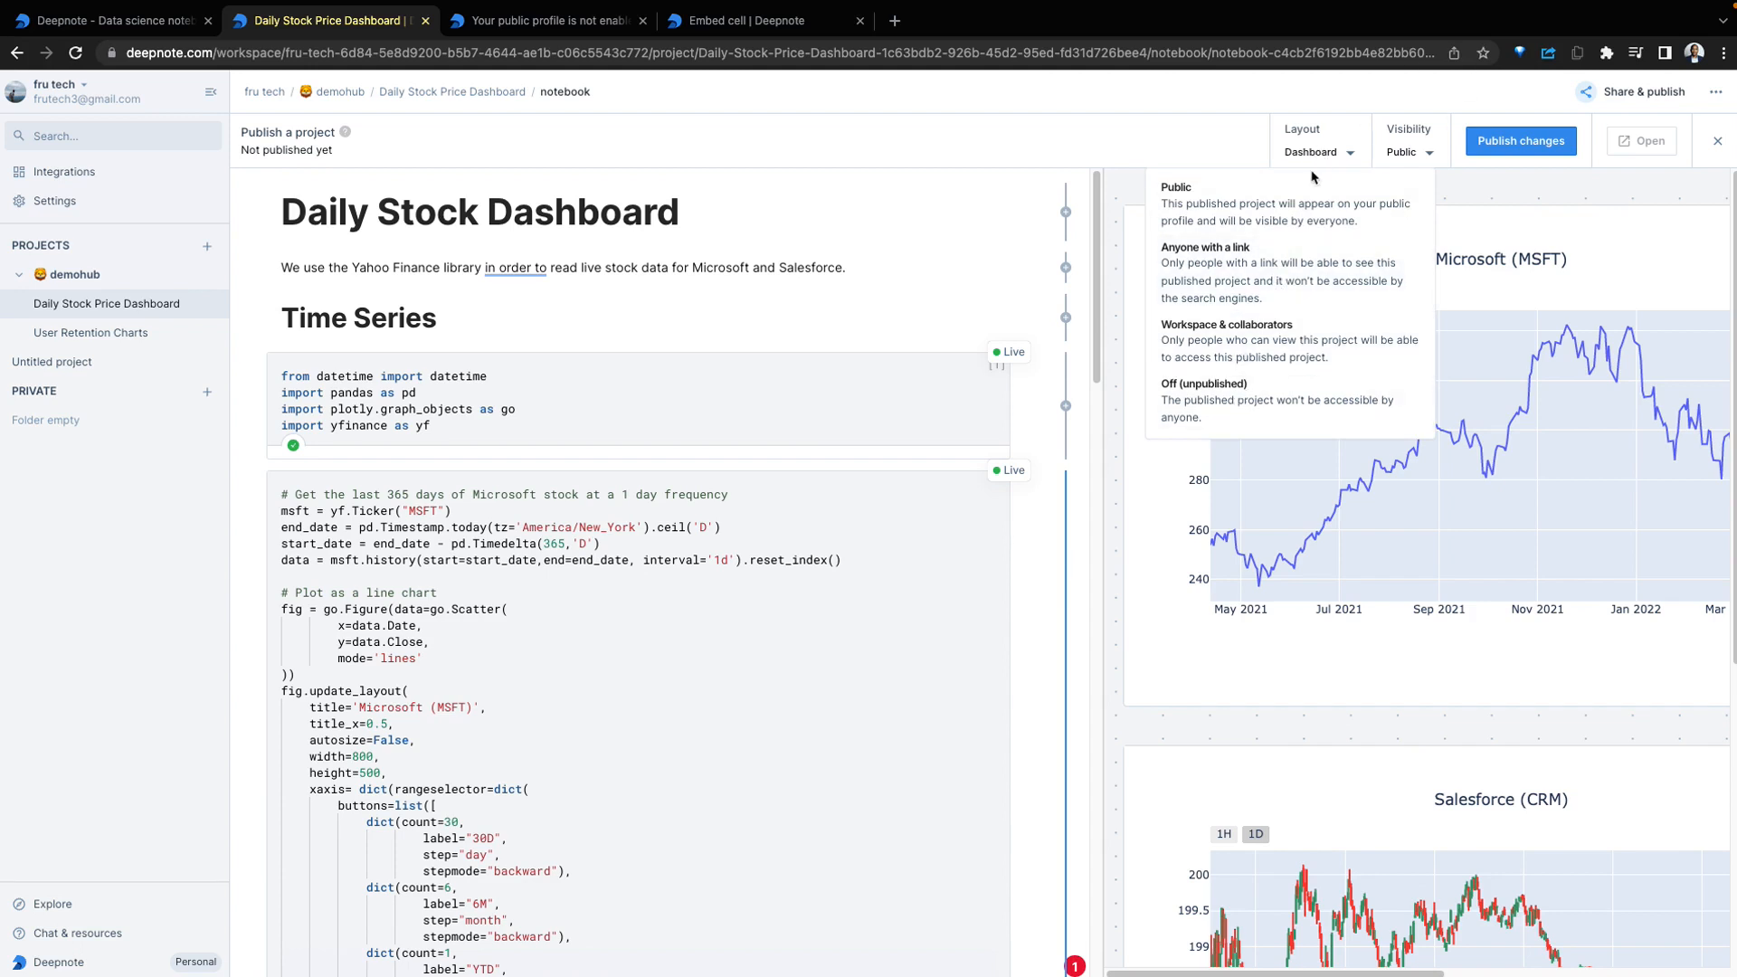
left_click(1317, 152)
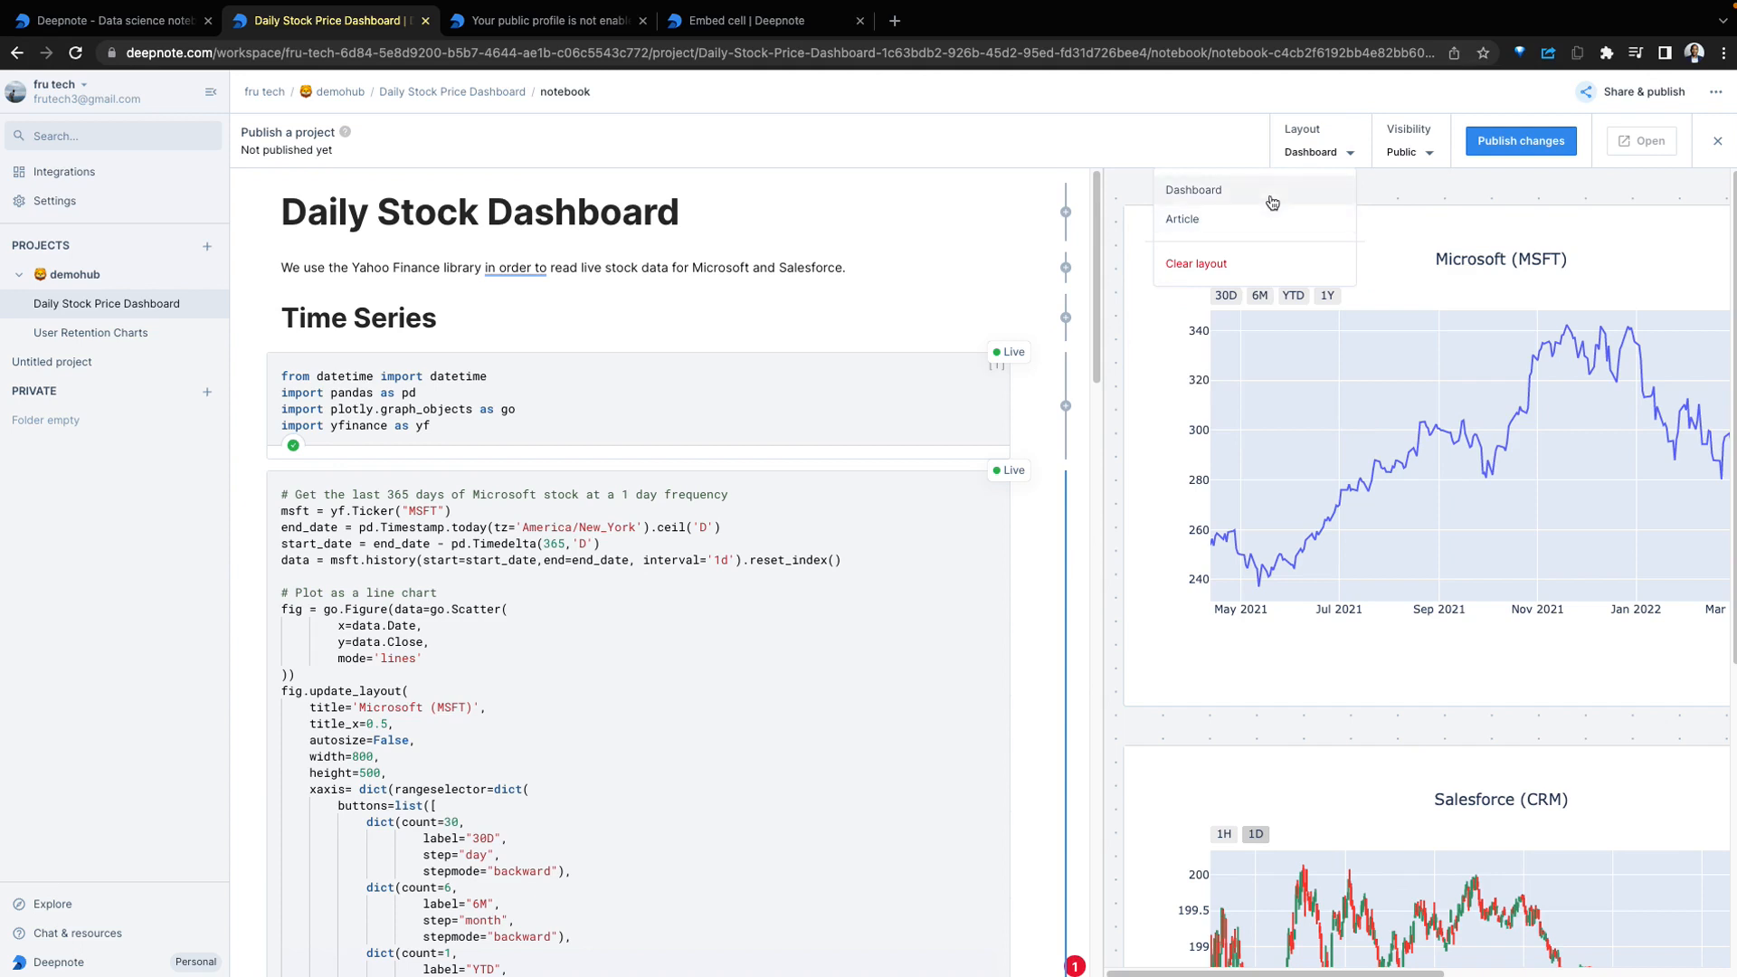
left_click(1194, 189)
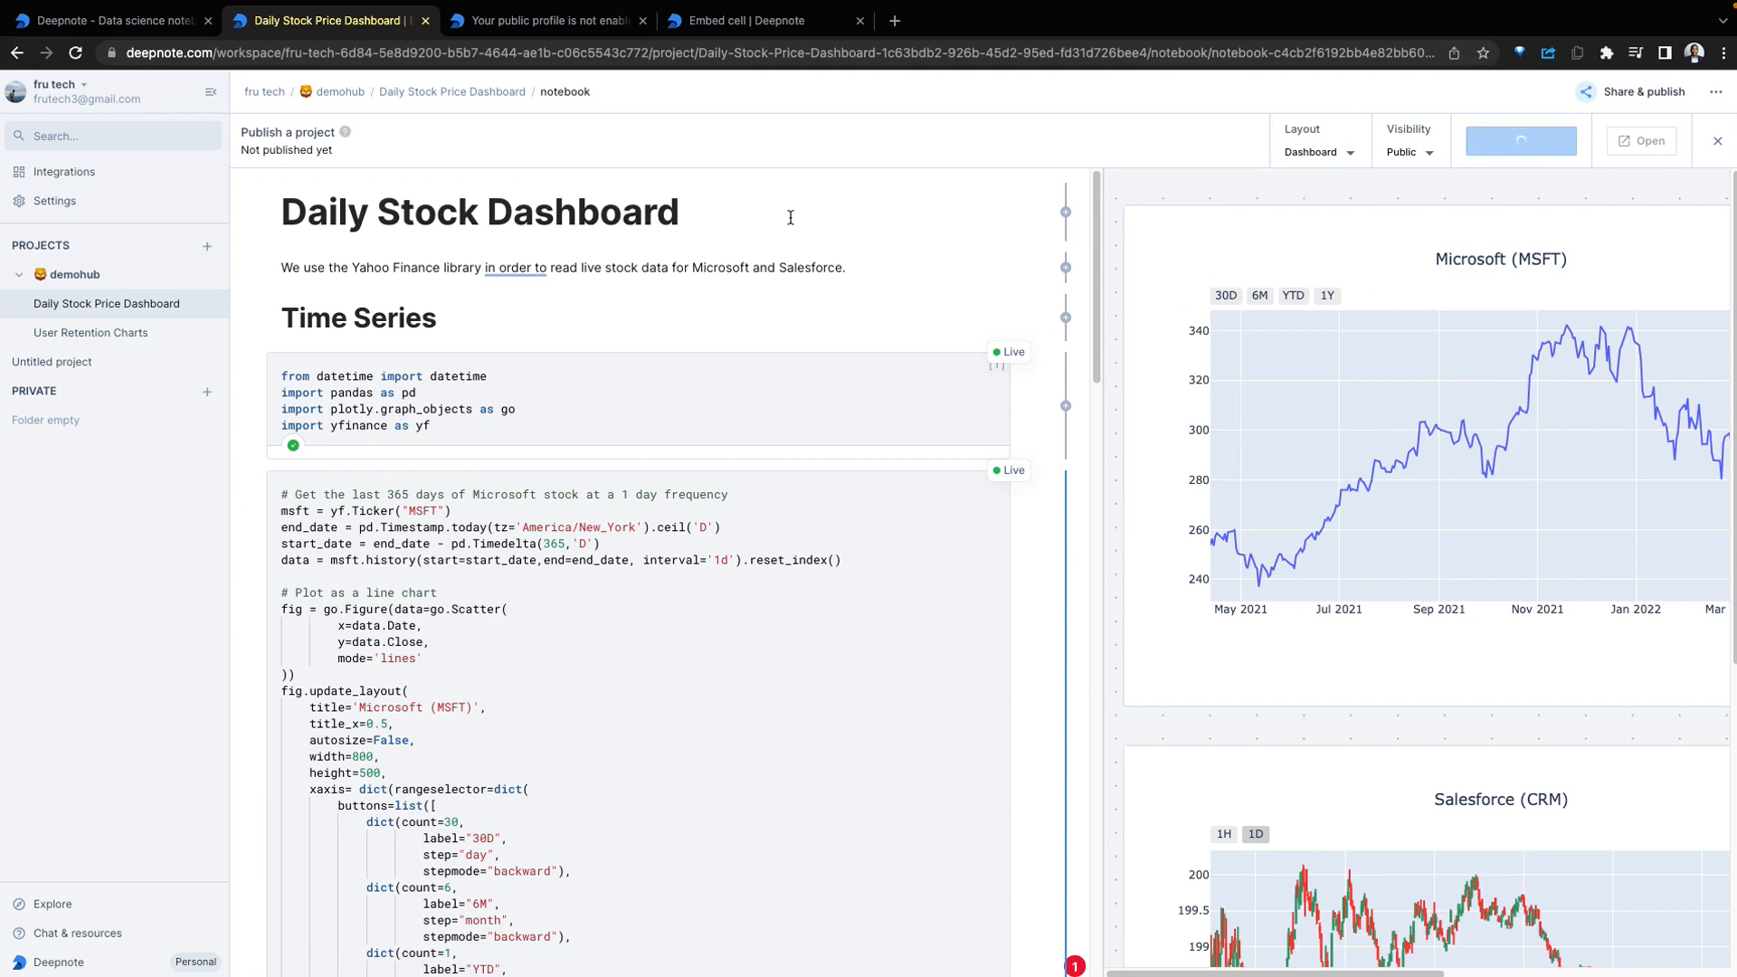
left_click(1520, 141)
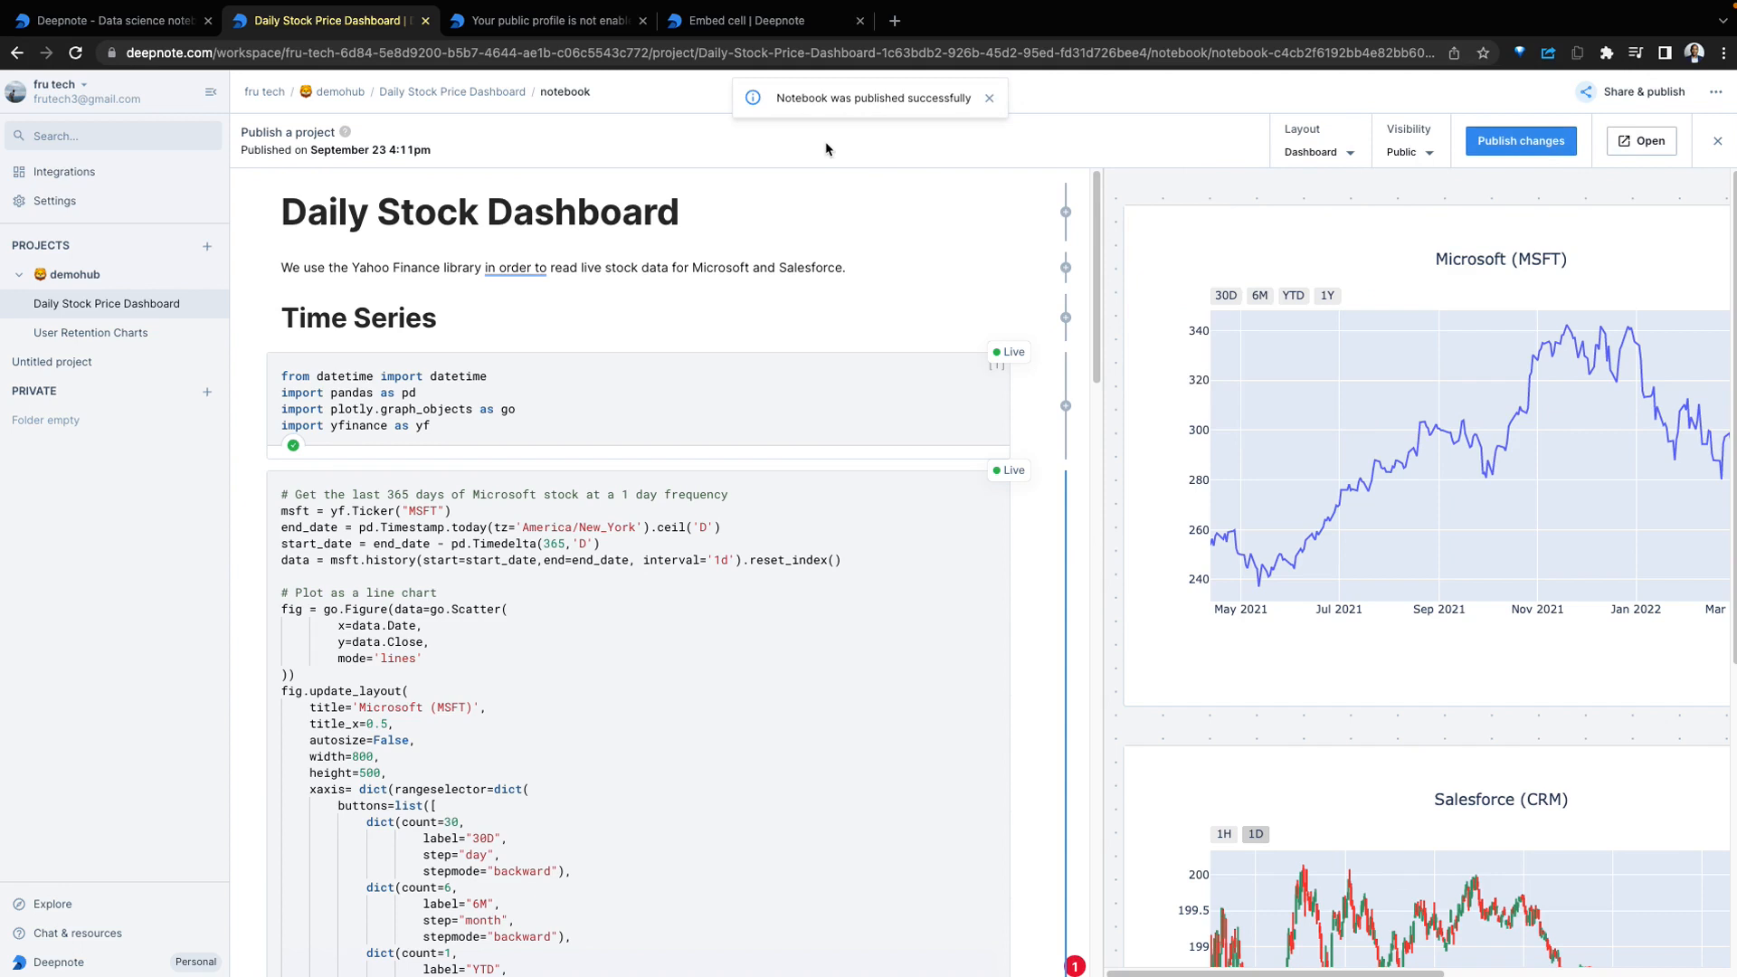
mouse_move(661, 46)
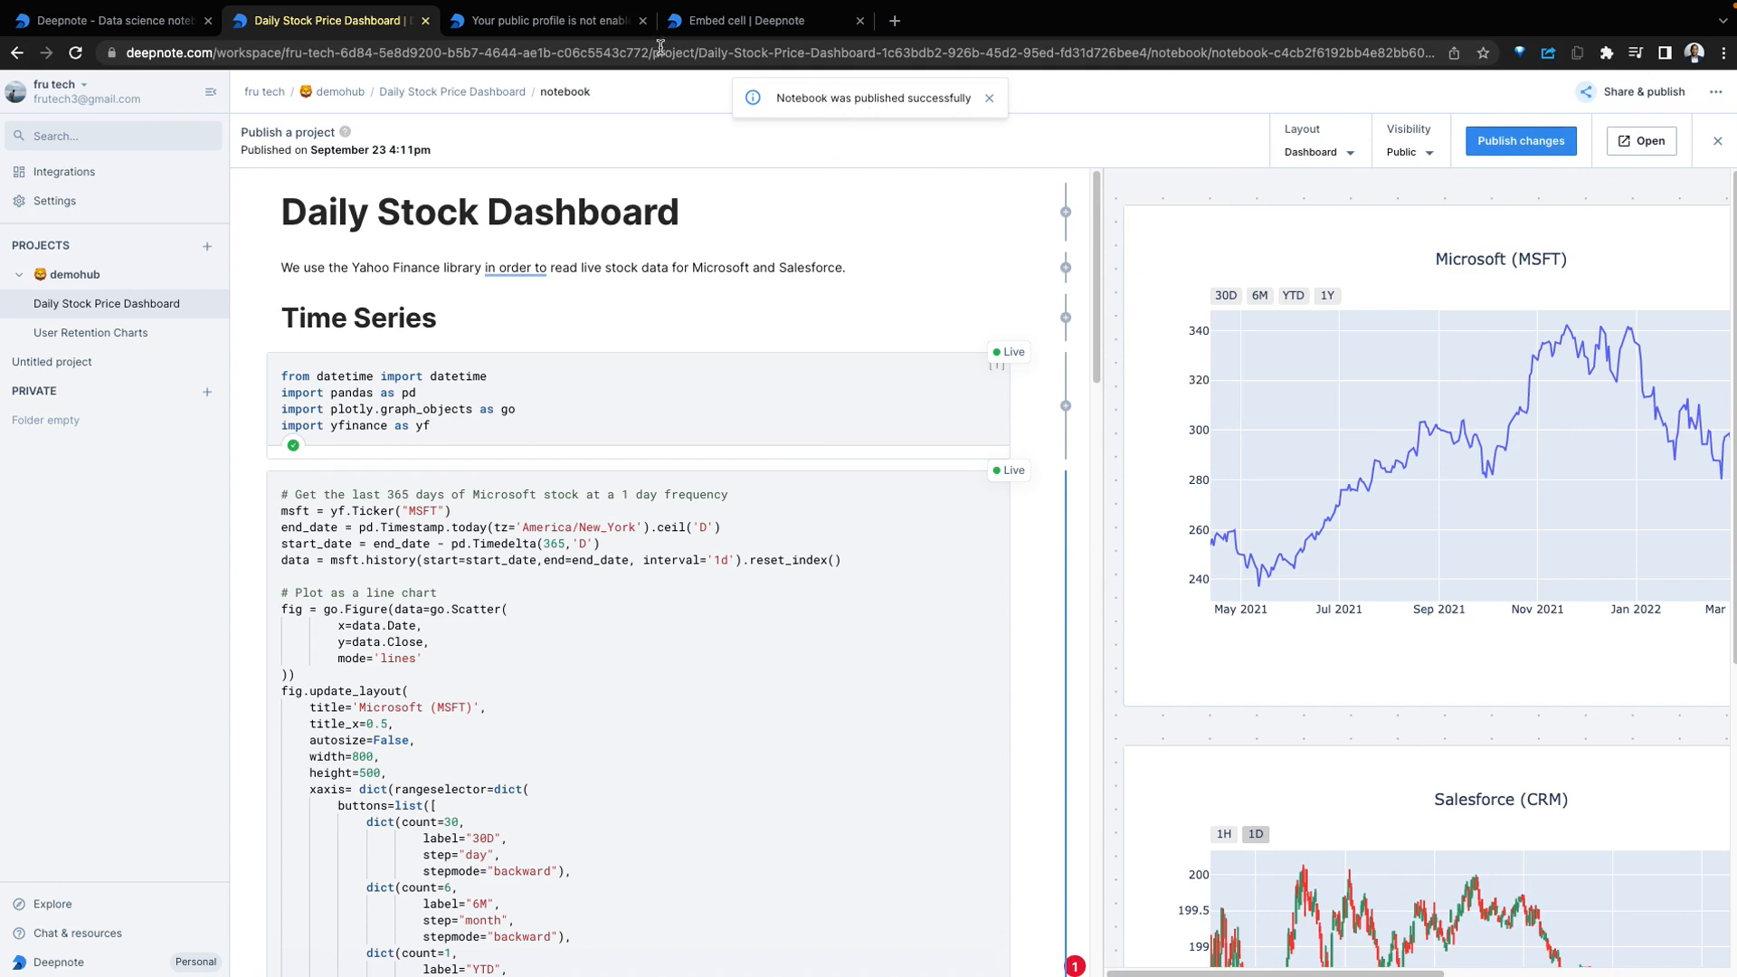
left_click(543, 20)
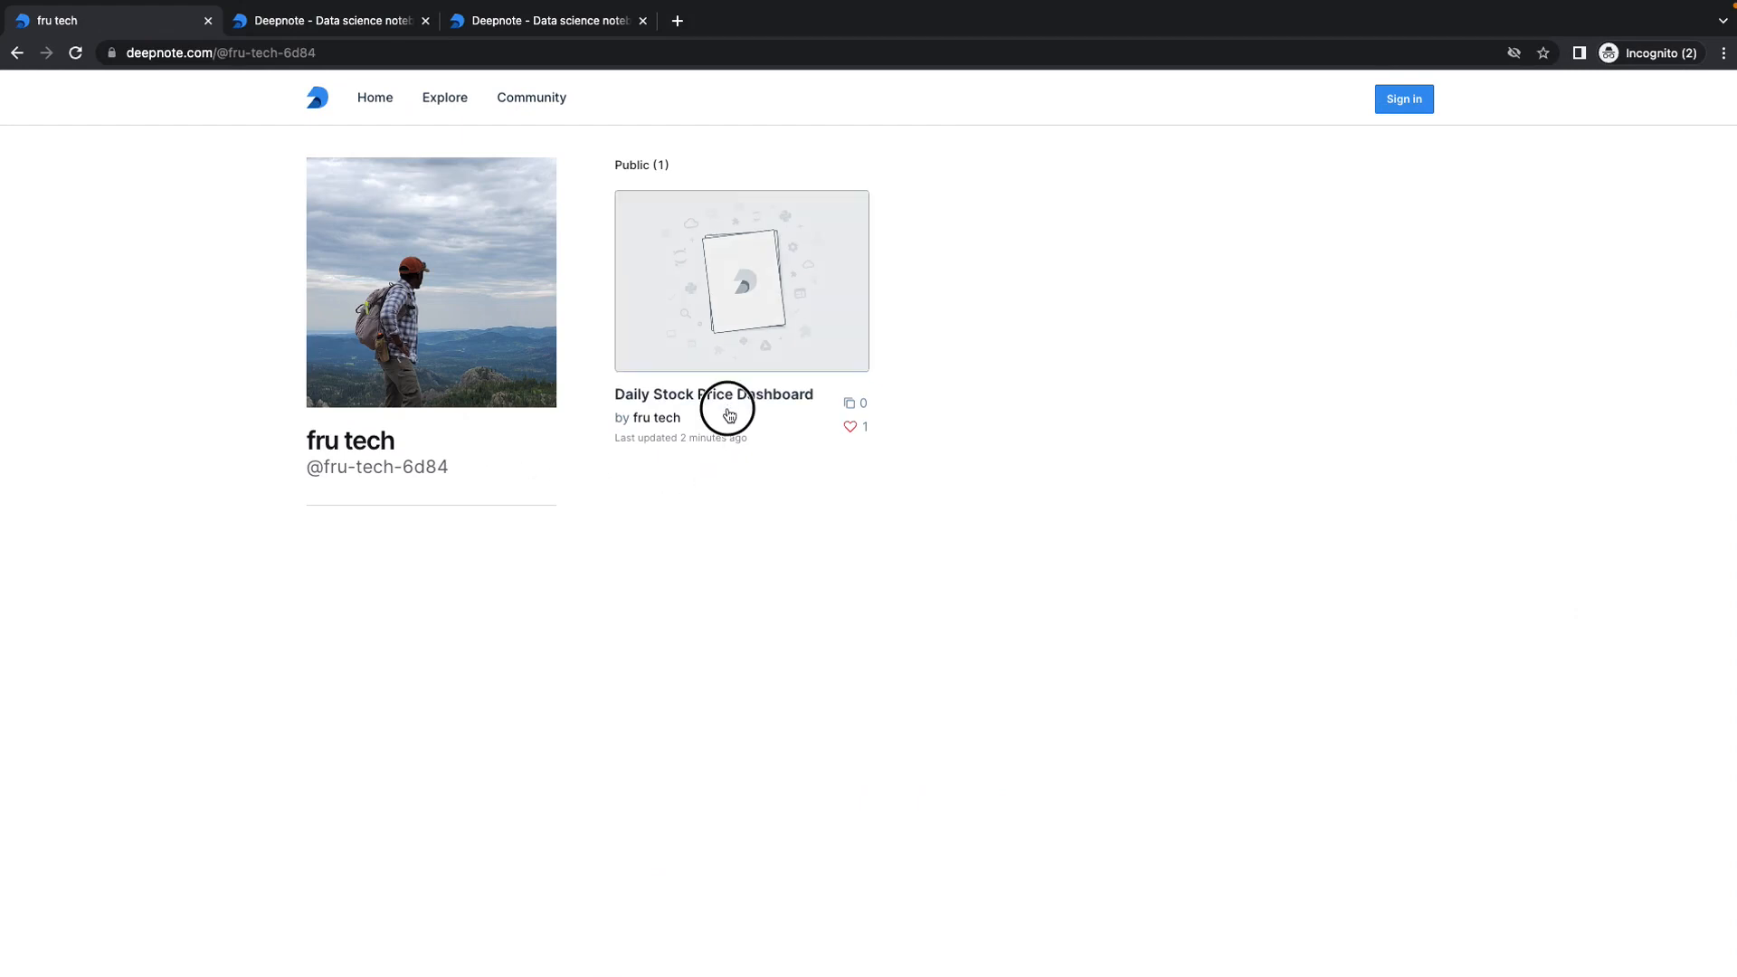
mouse_move(743, 302)
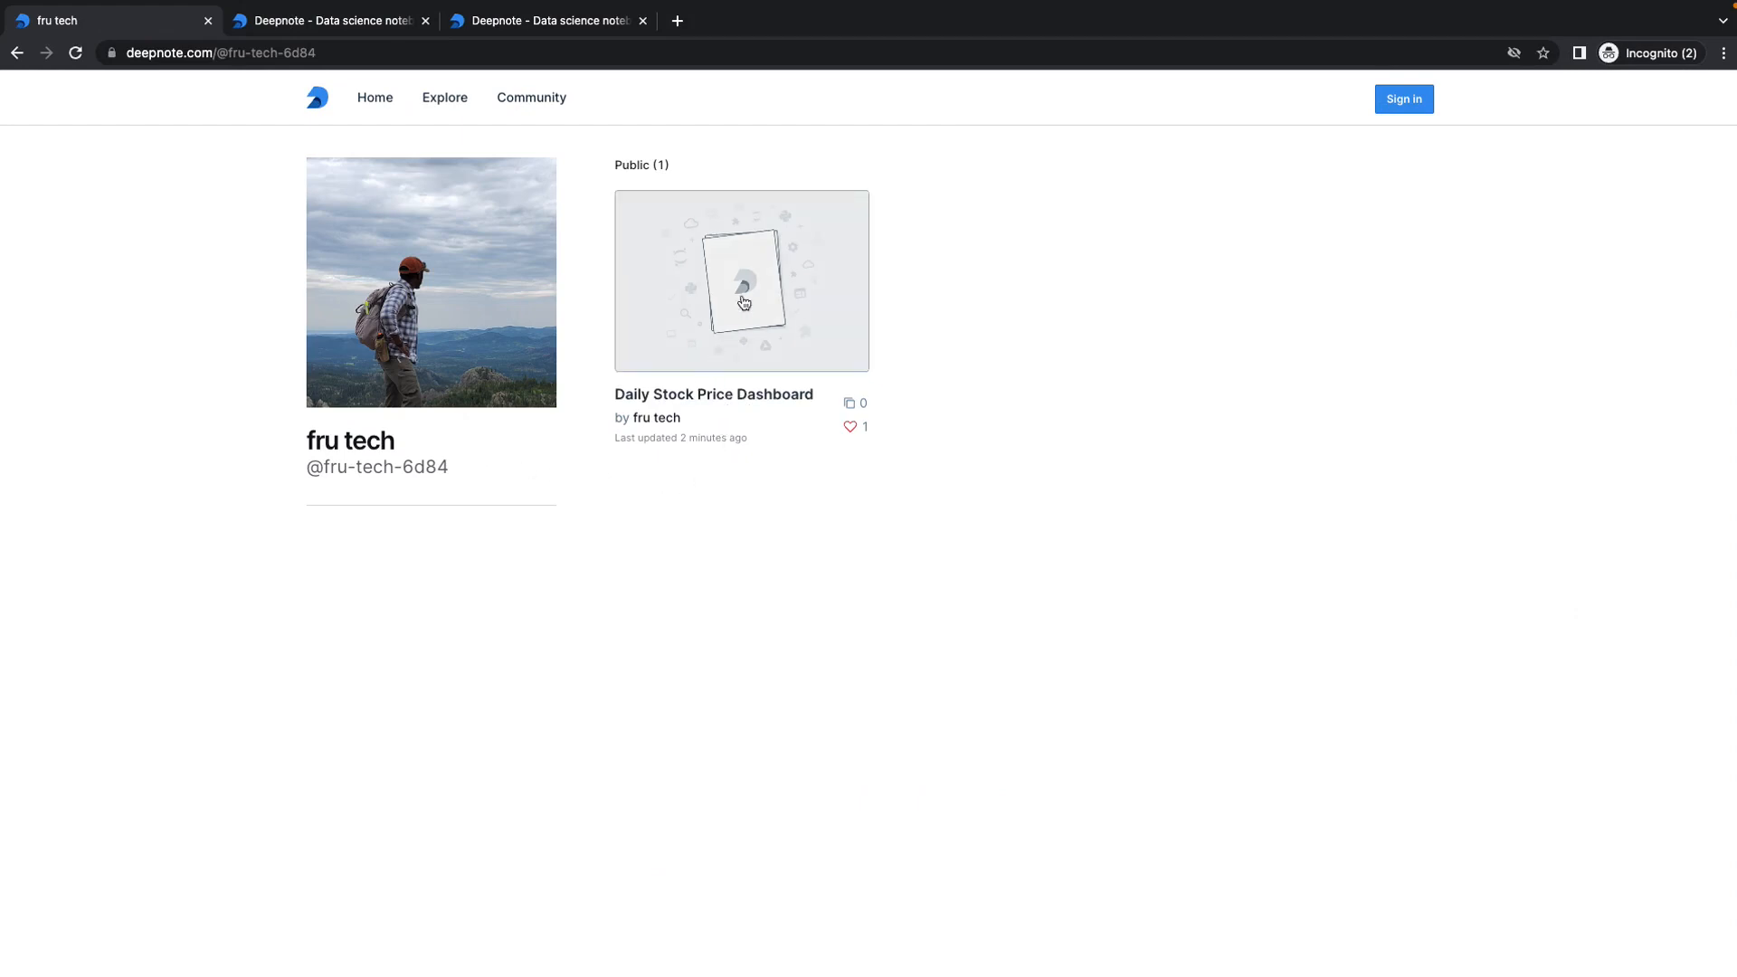
Open the Daily Stock Price Dashboard card signed out, then return to the publishing editor
left_click(740, 281)
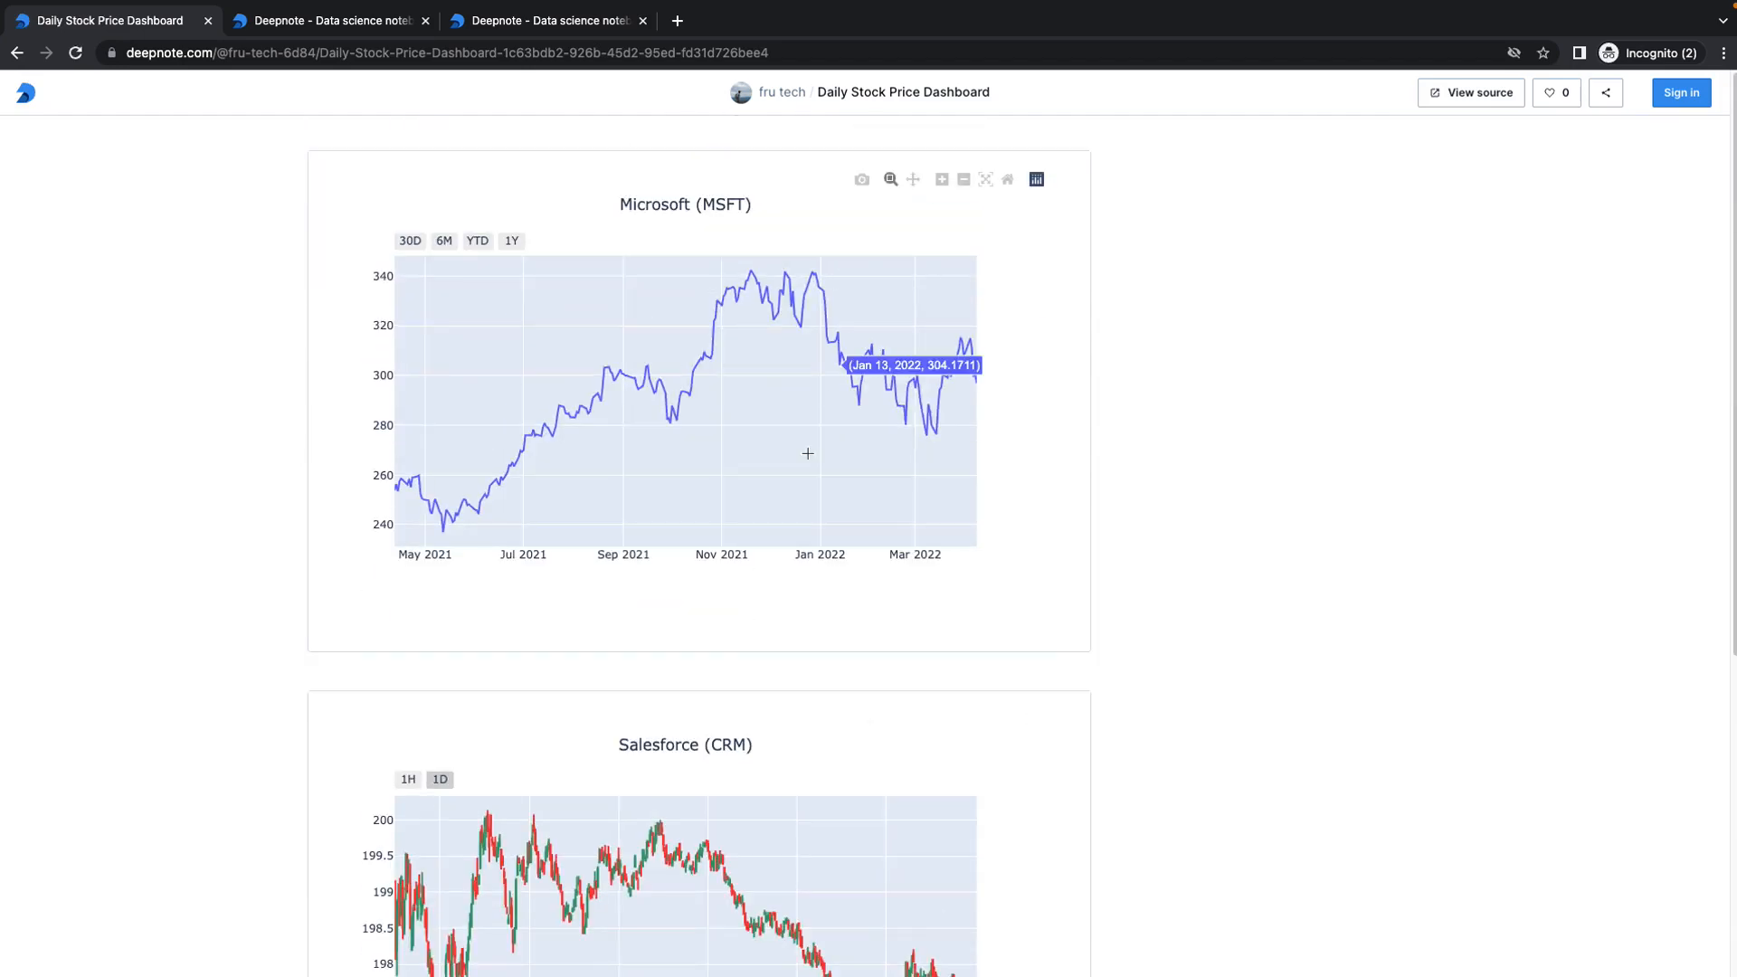
mouse_move(980, 433)
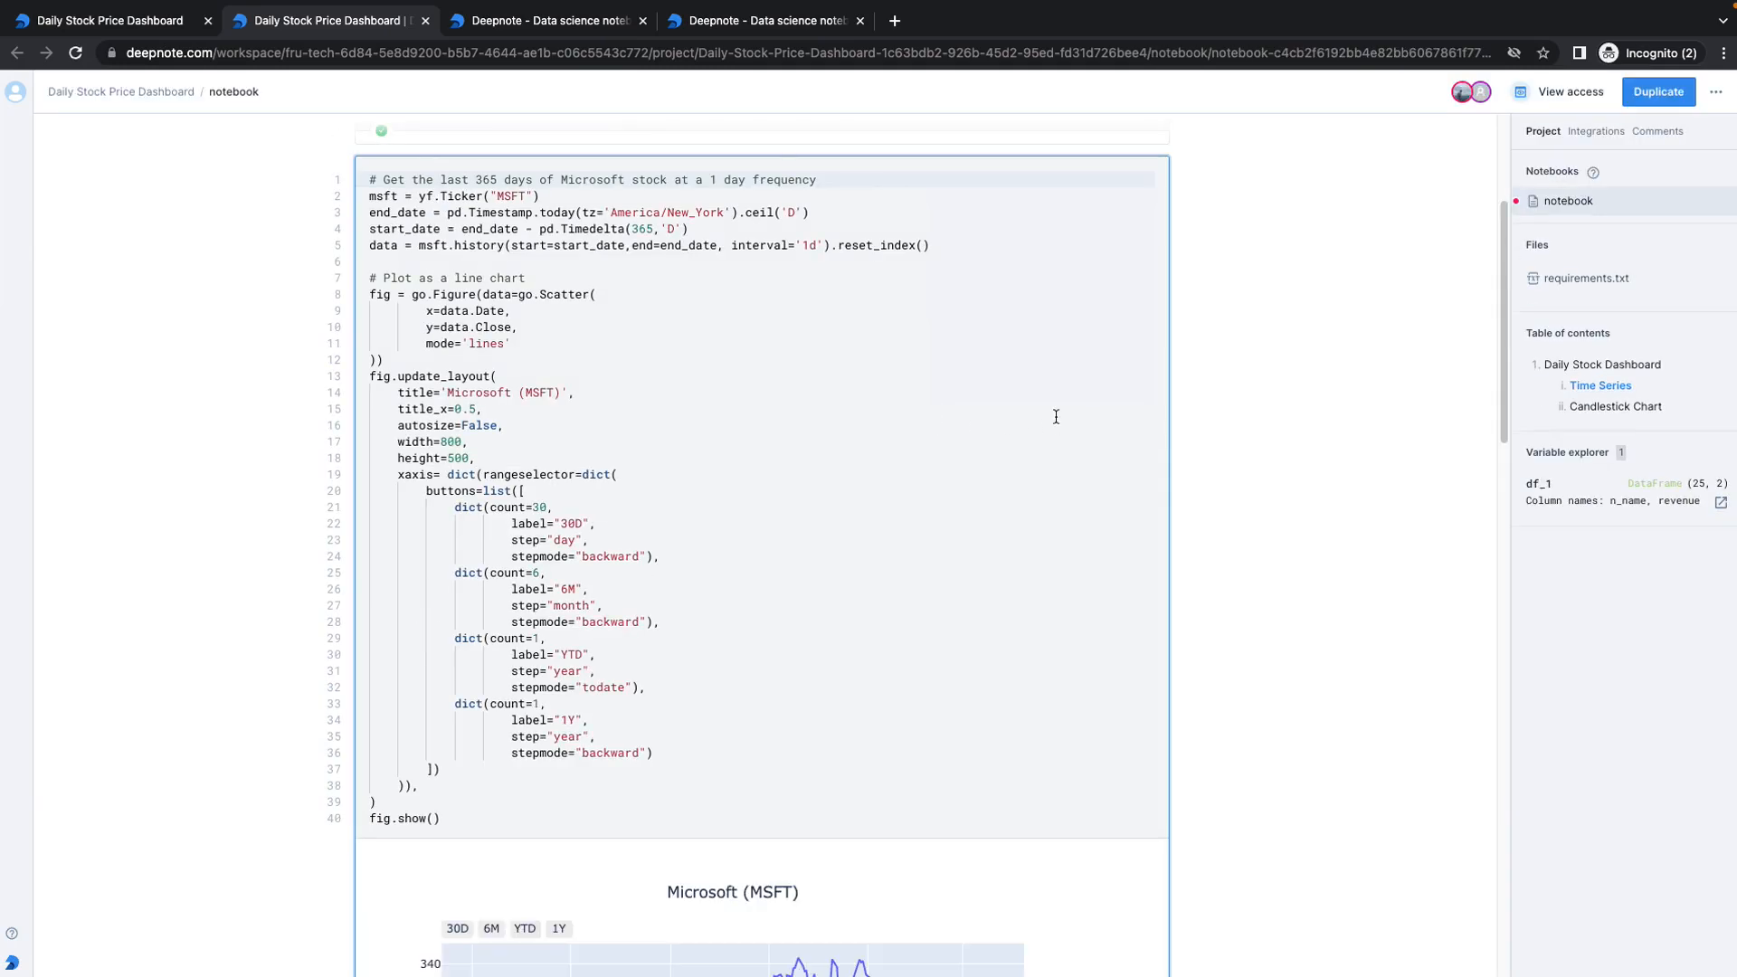
mouse_move(1467, 92)
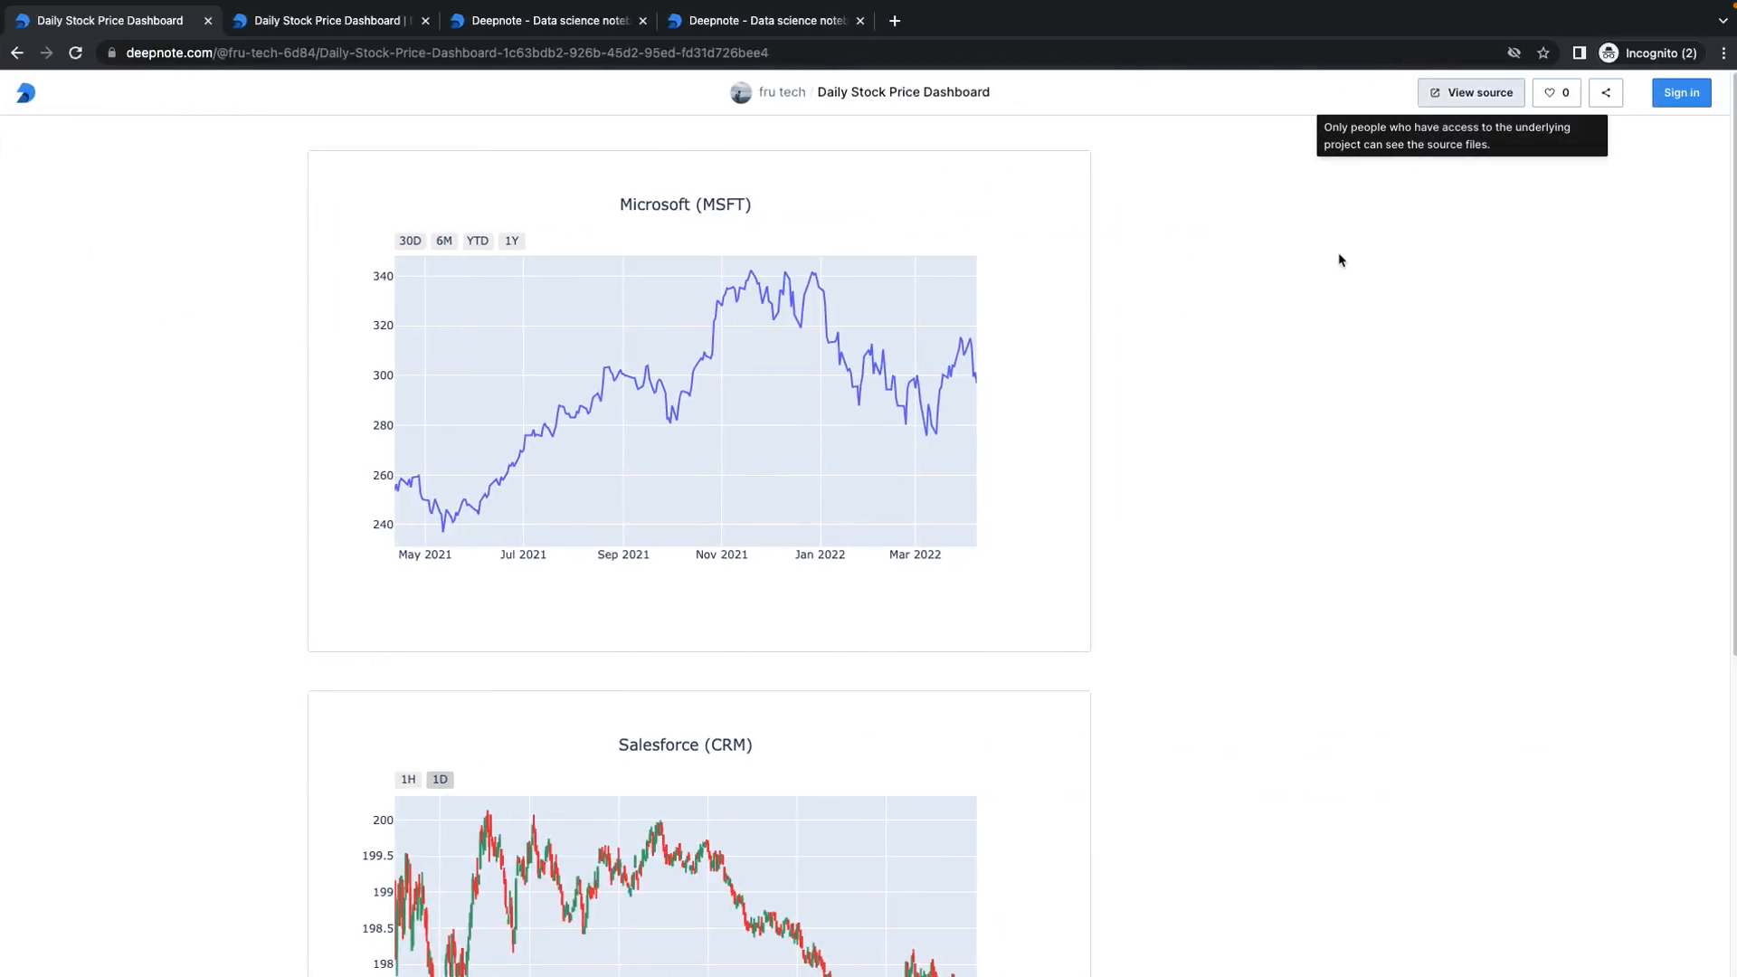
left_click(1555, 92)
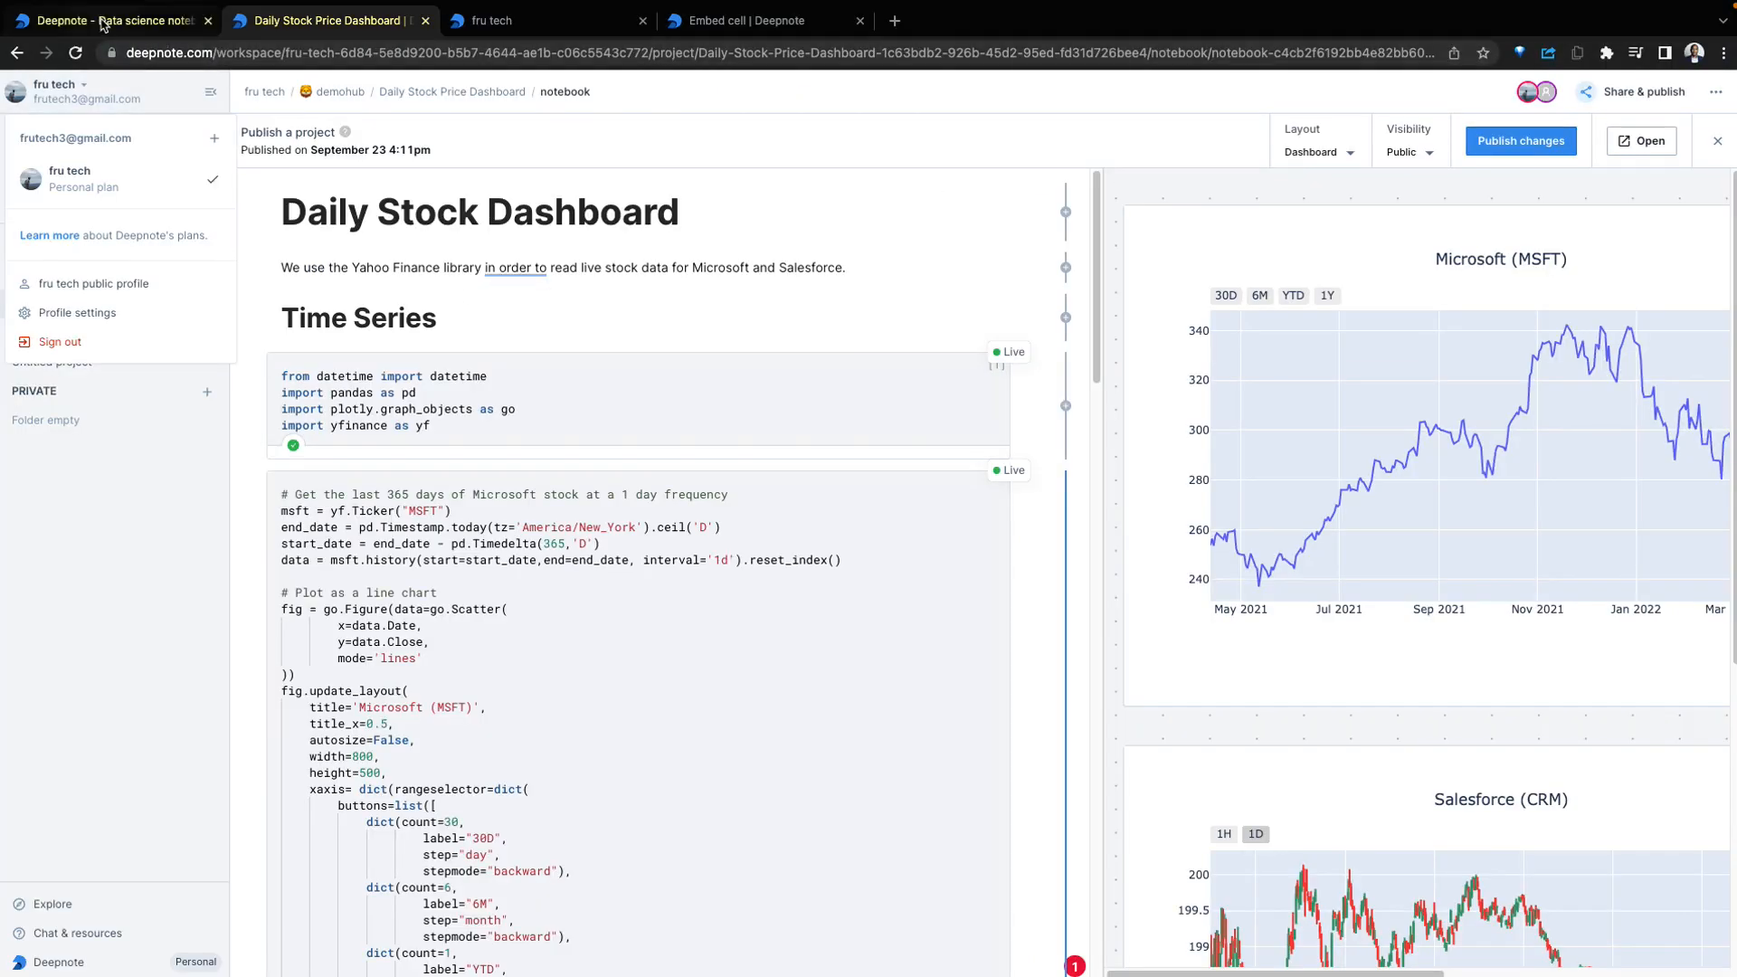
left_click(110, 20)
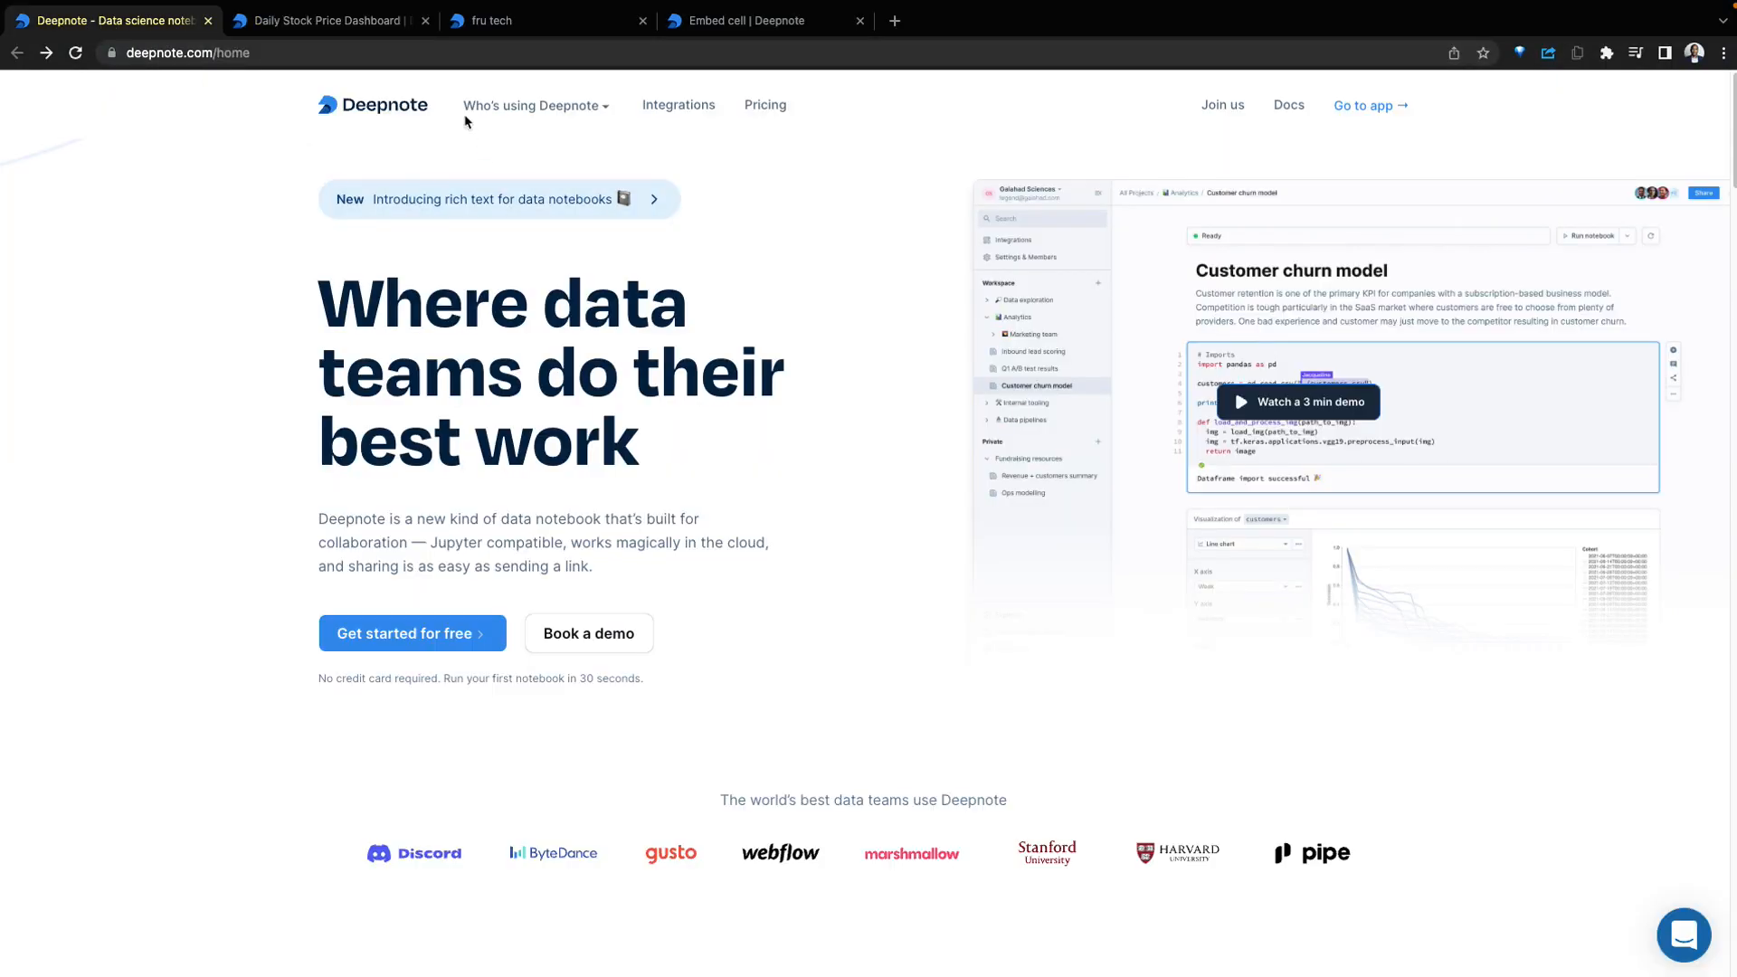
left_click(327, 20)
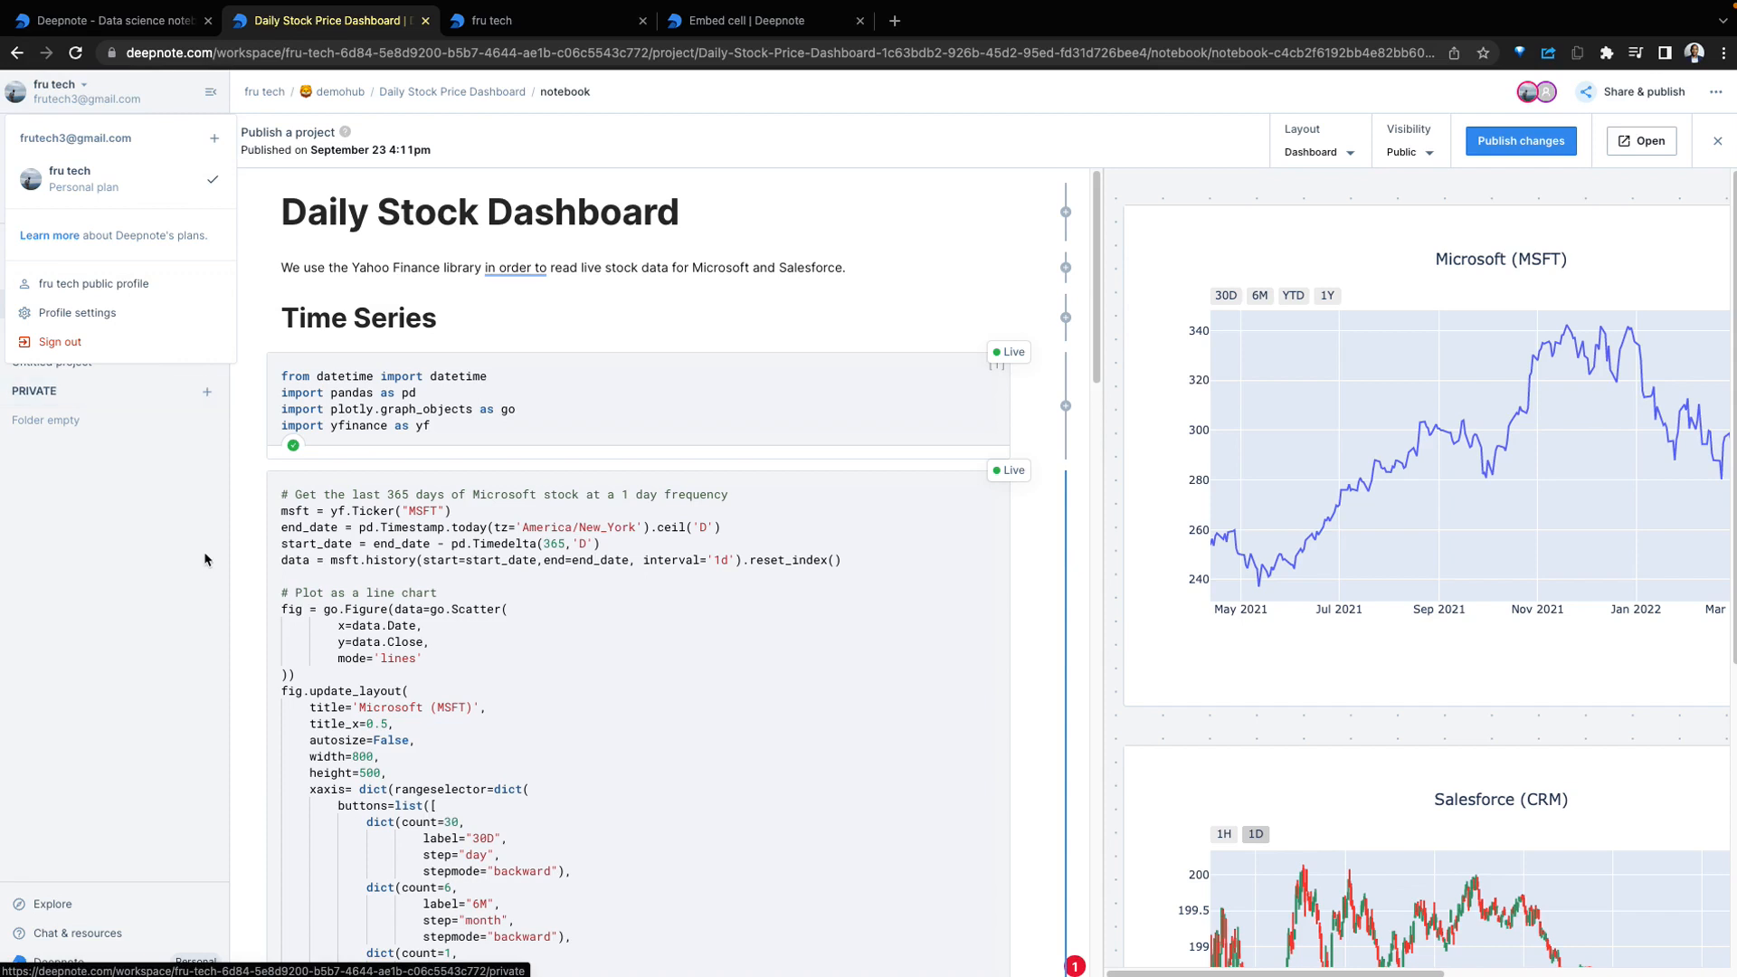
mouse_move(198, 554)
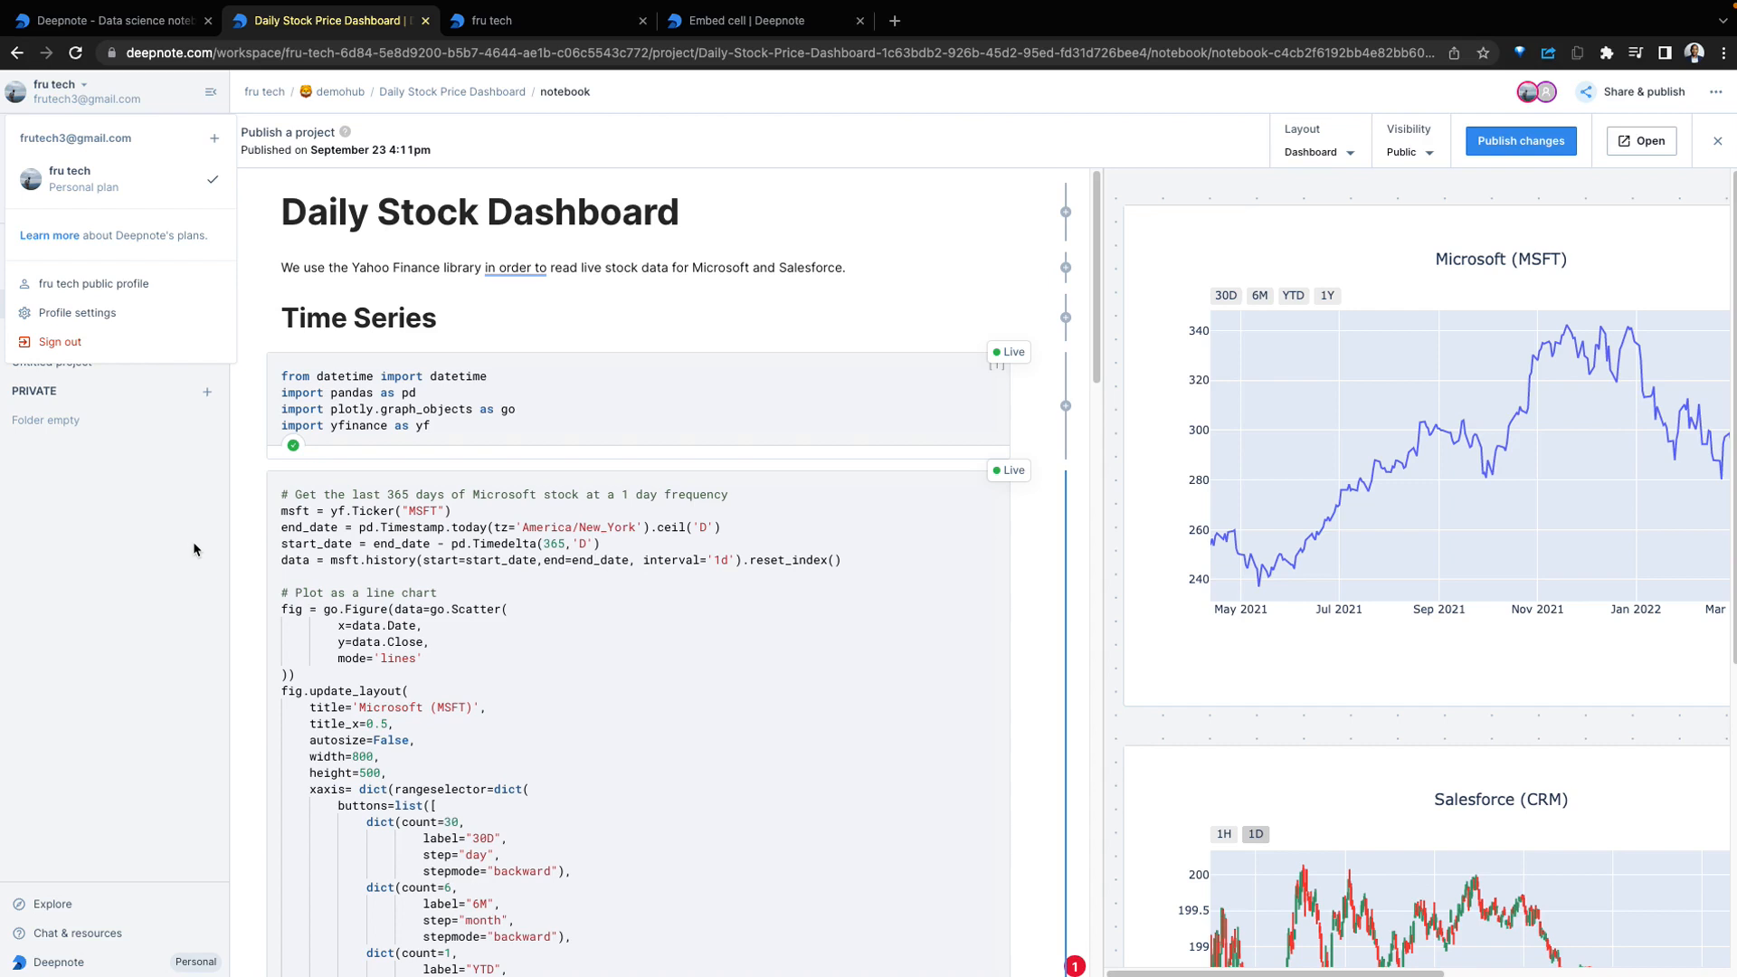
mouse_move(196, 551)
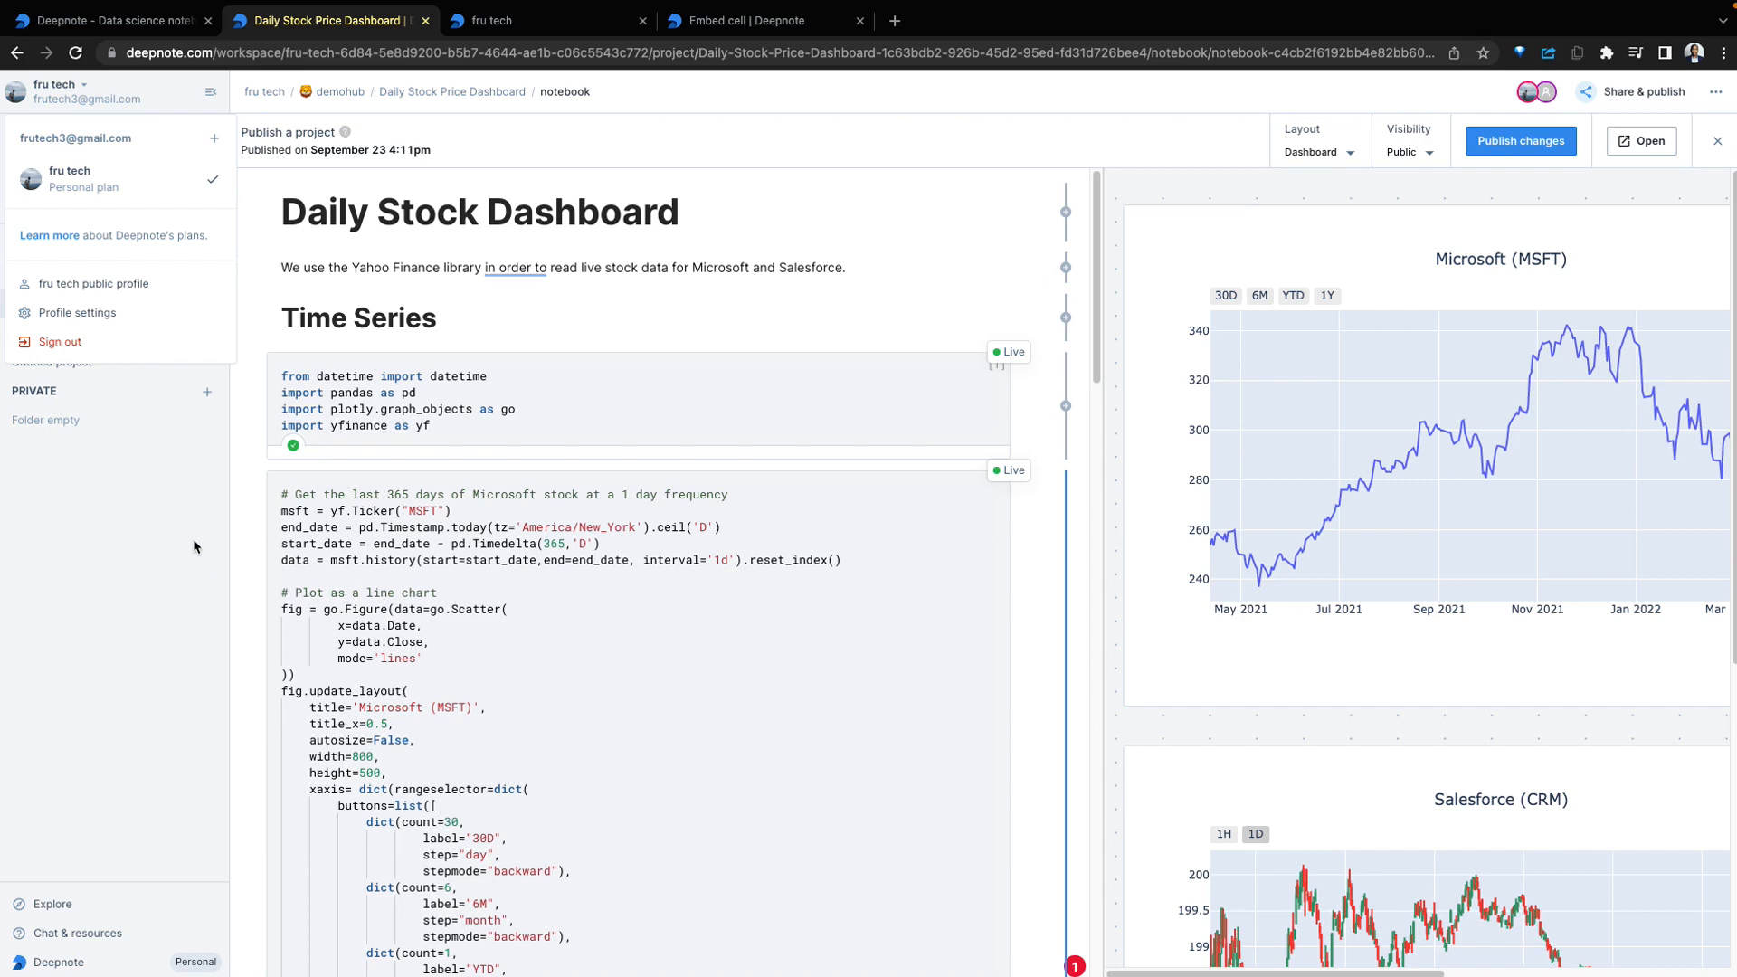